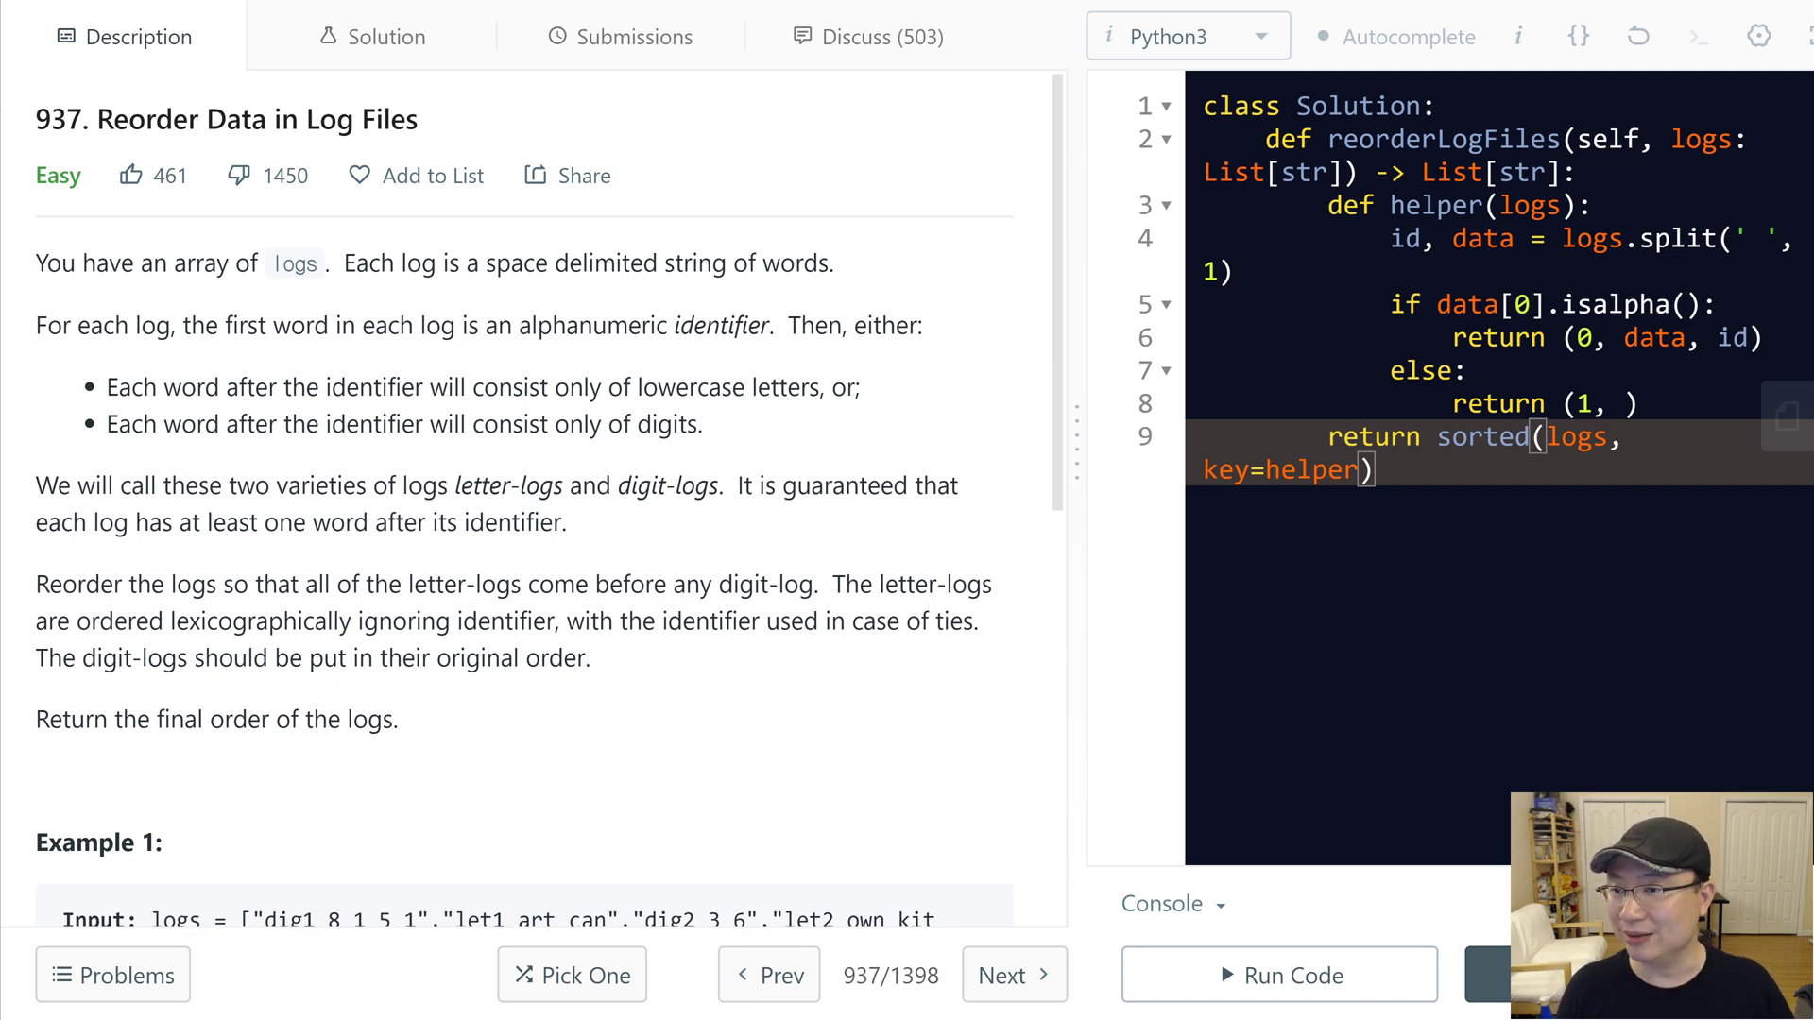
Step: Open the problem's save-to-list menu, dismiss it unchanged, and scroll the description
click(416, 175)
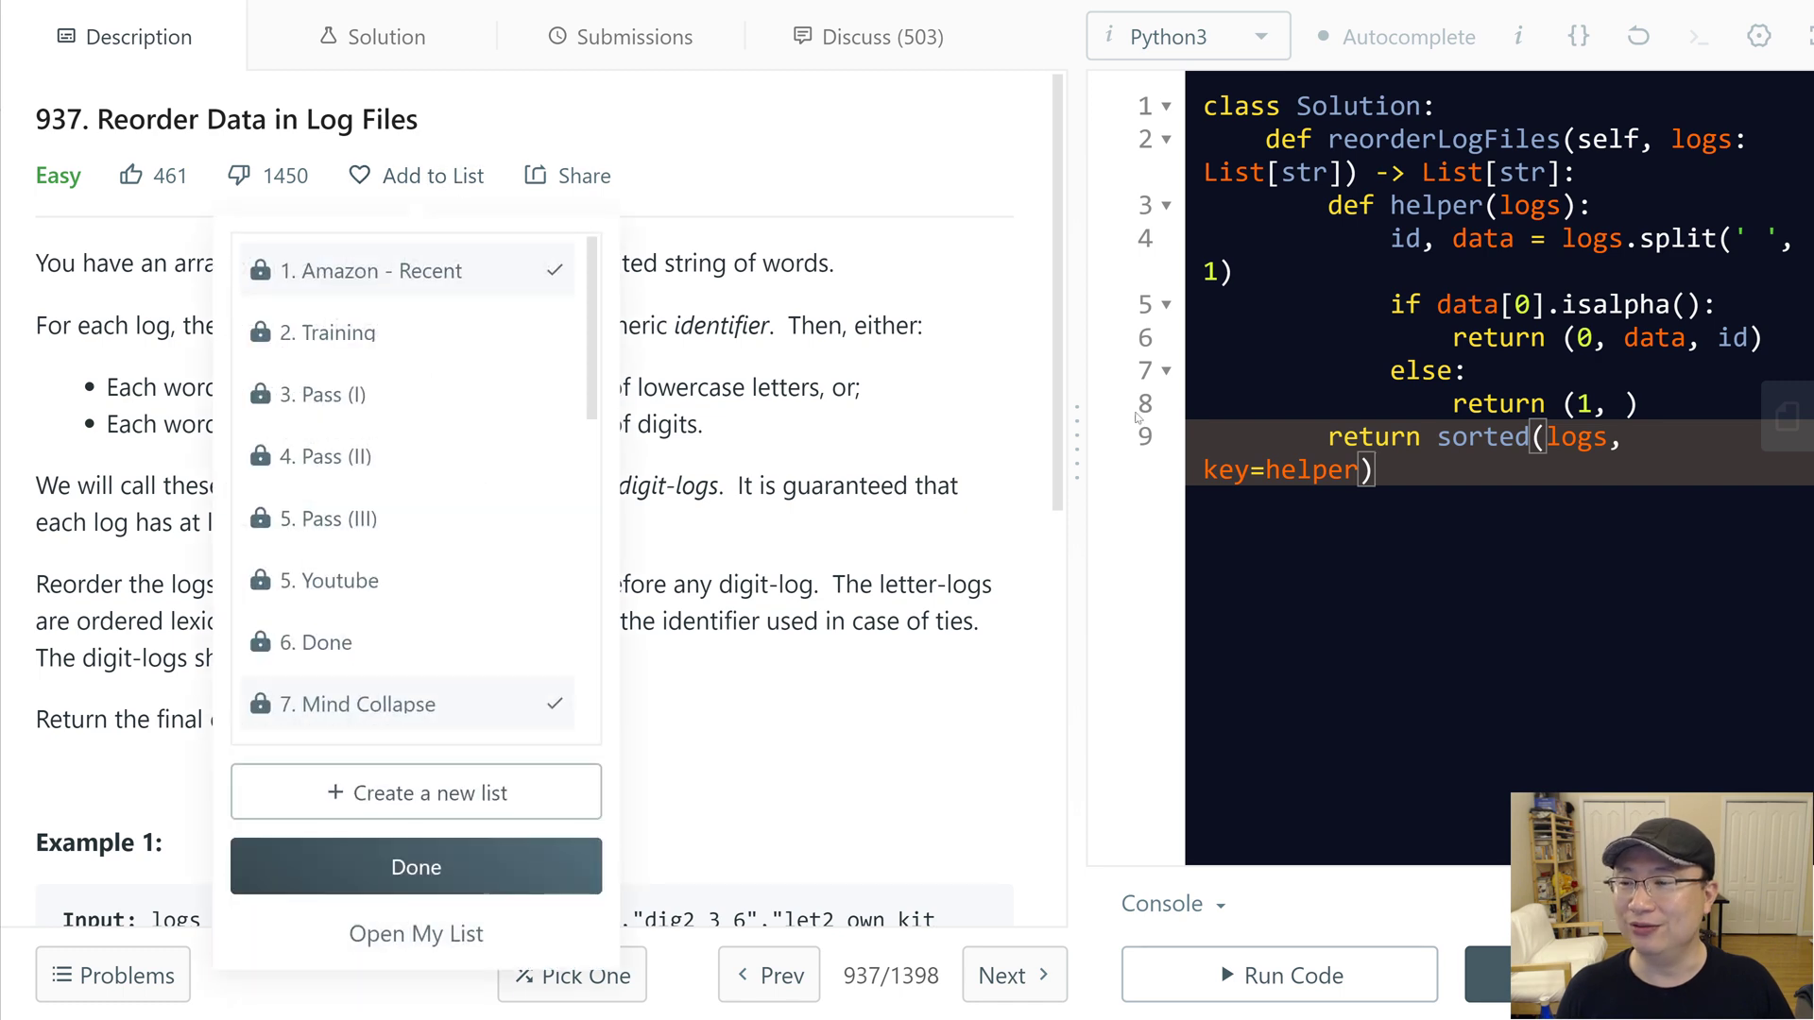
click(416, 867)
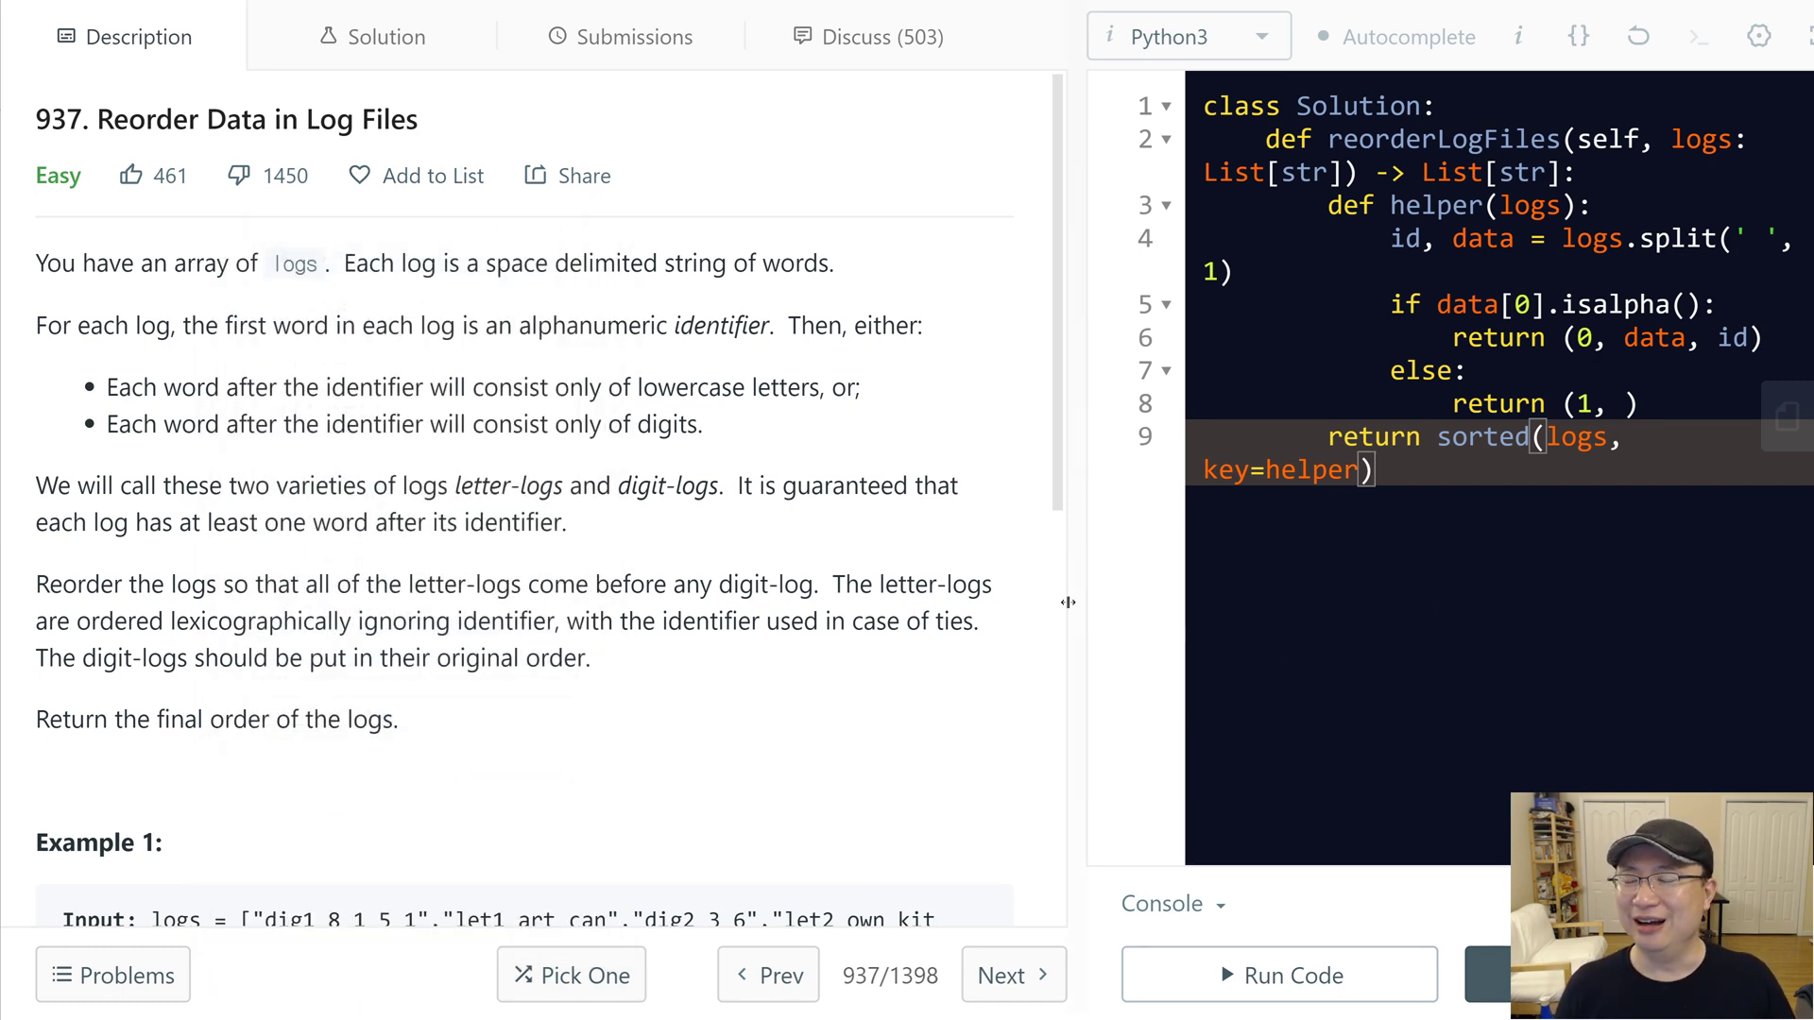
mouse_move(1411, 676)
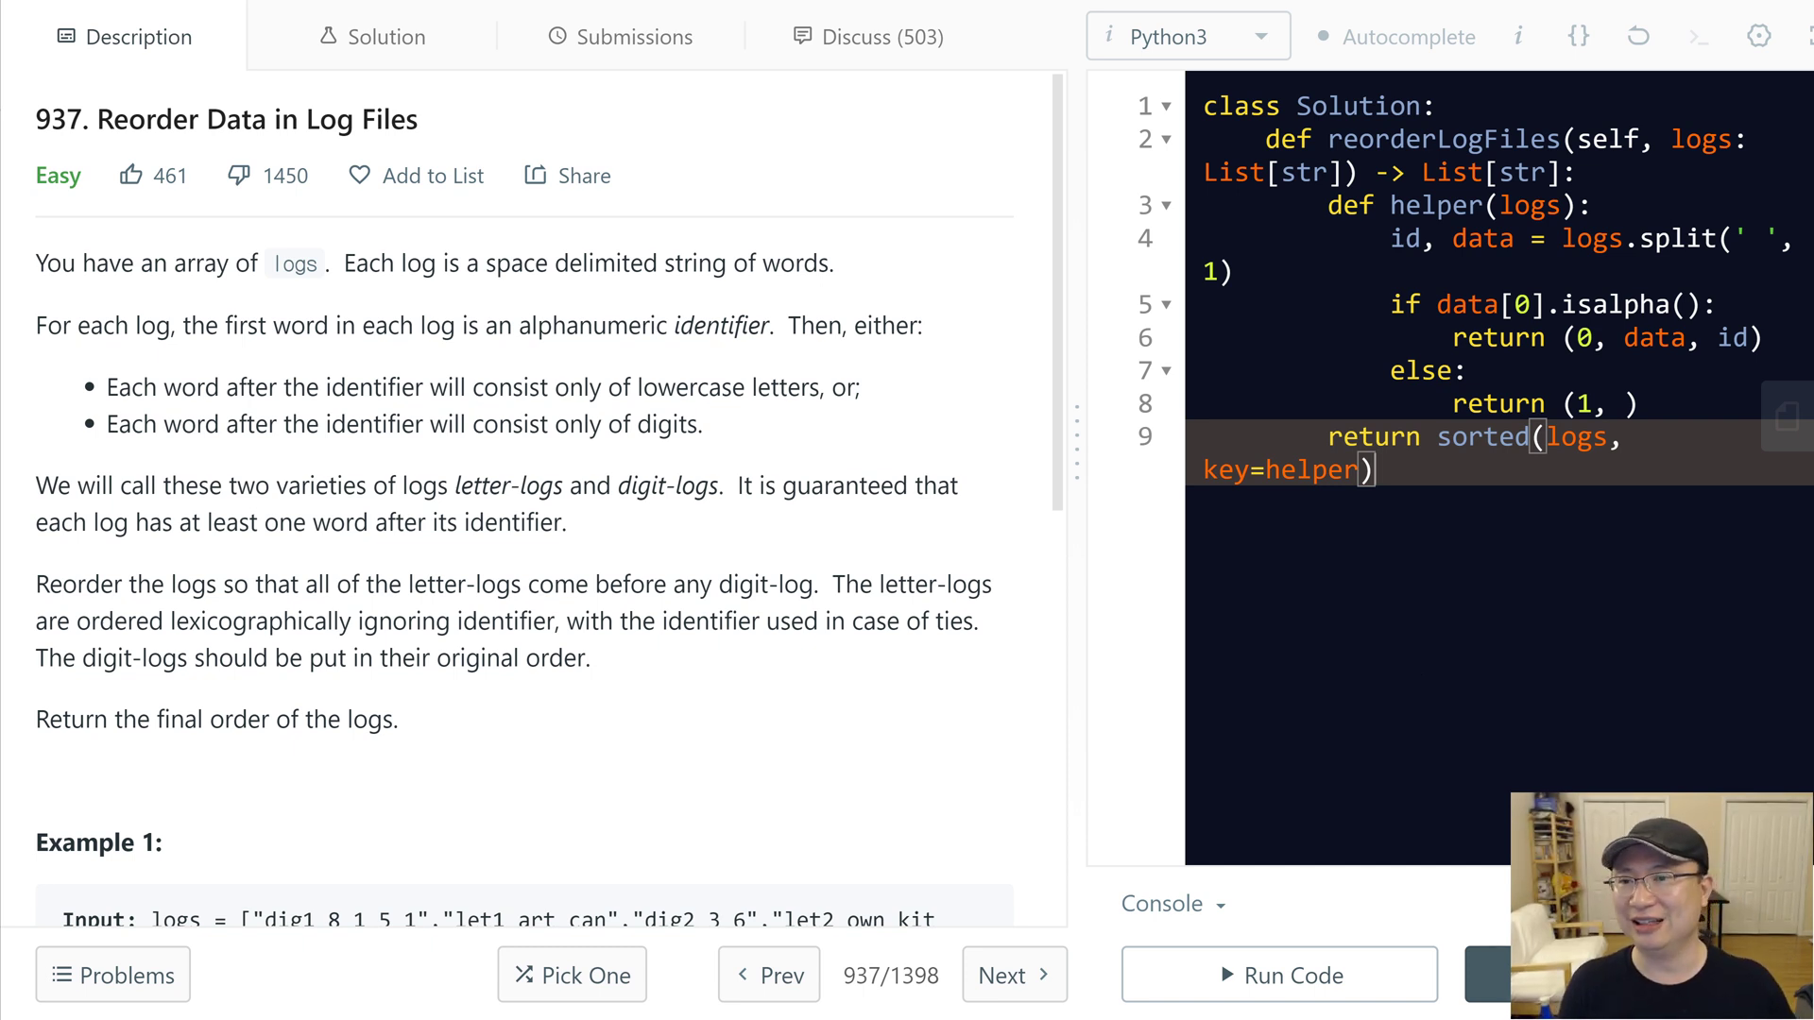
mouse_move(521, 144)
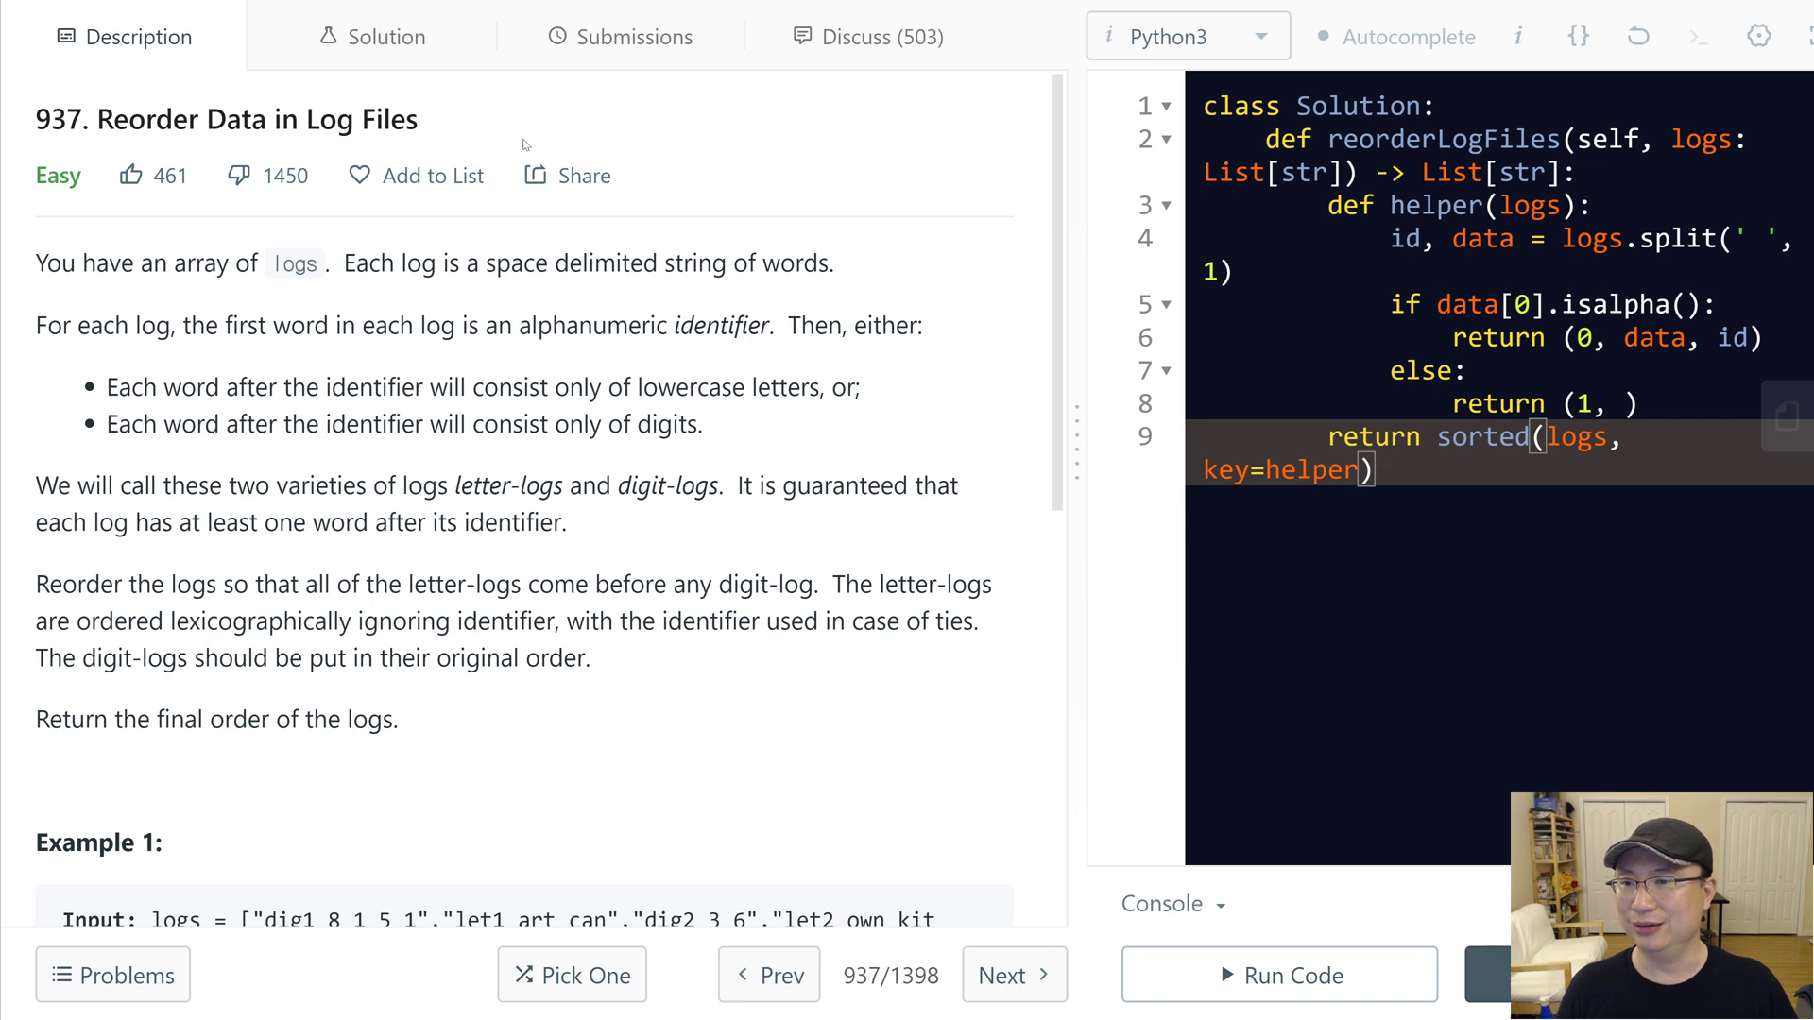
mouse_move(324, 195)
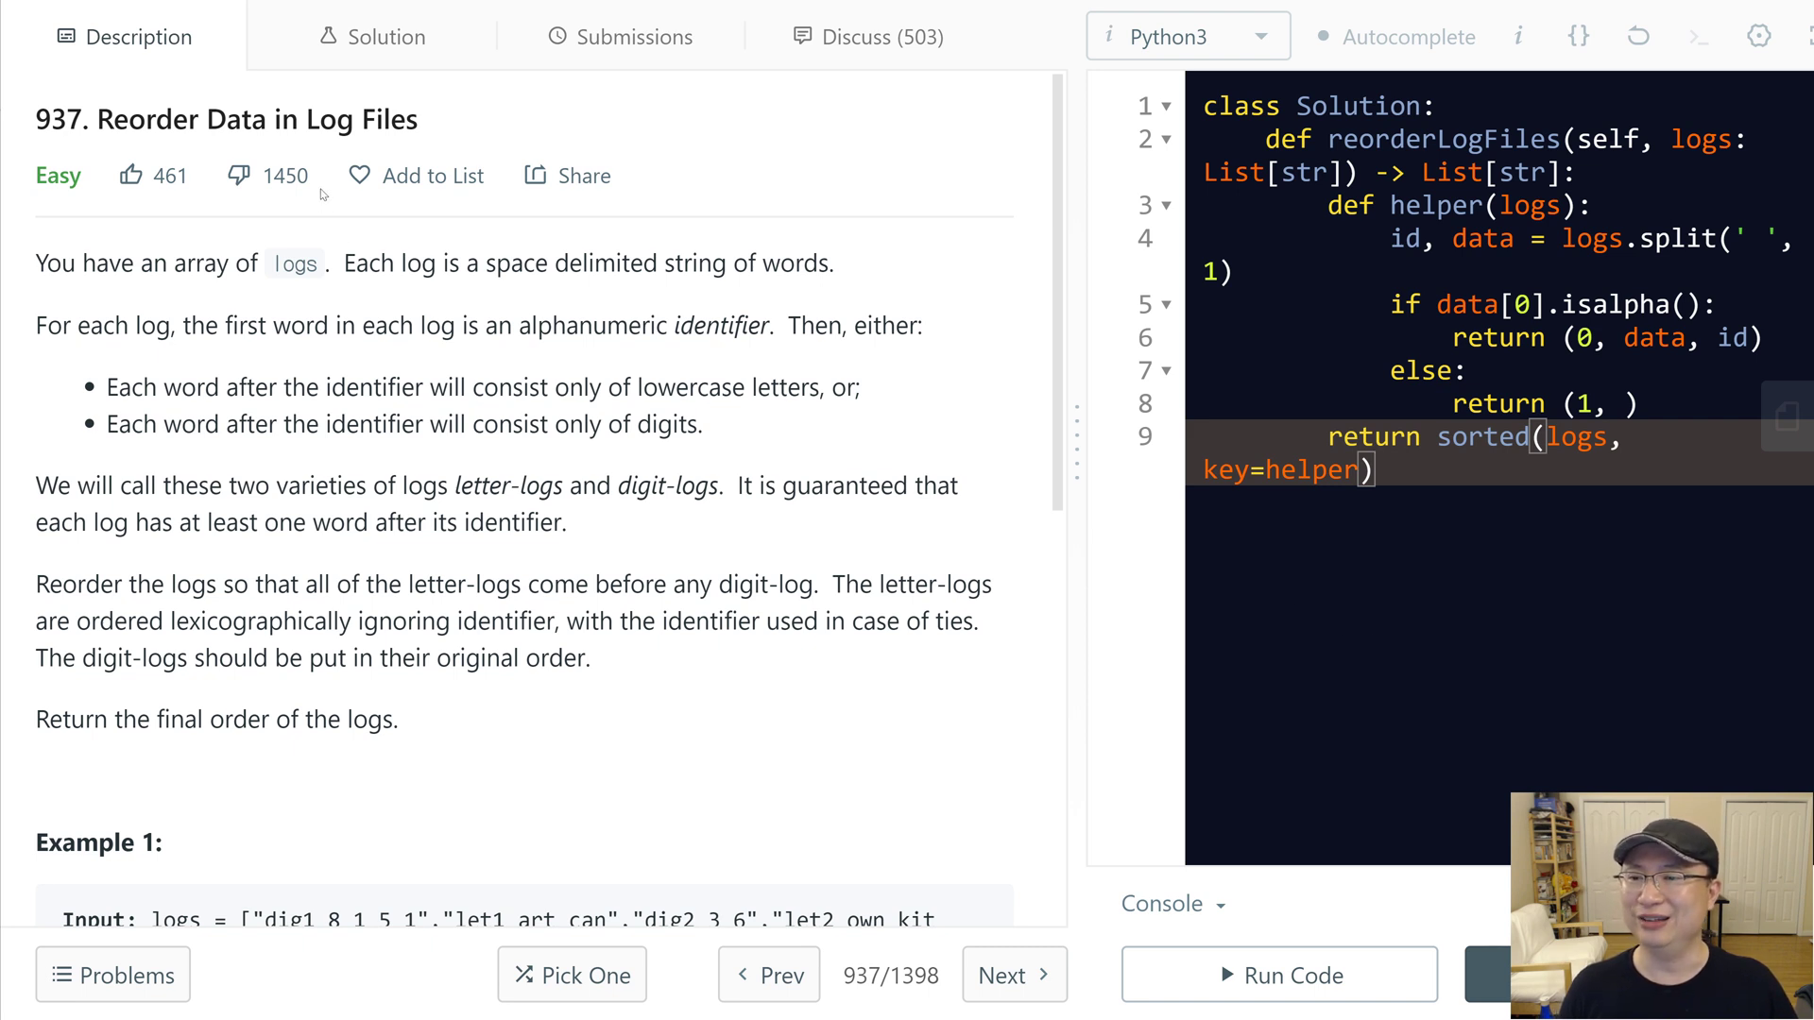
mouse_move(948, 373)
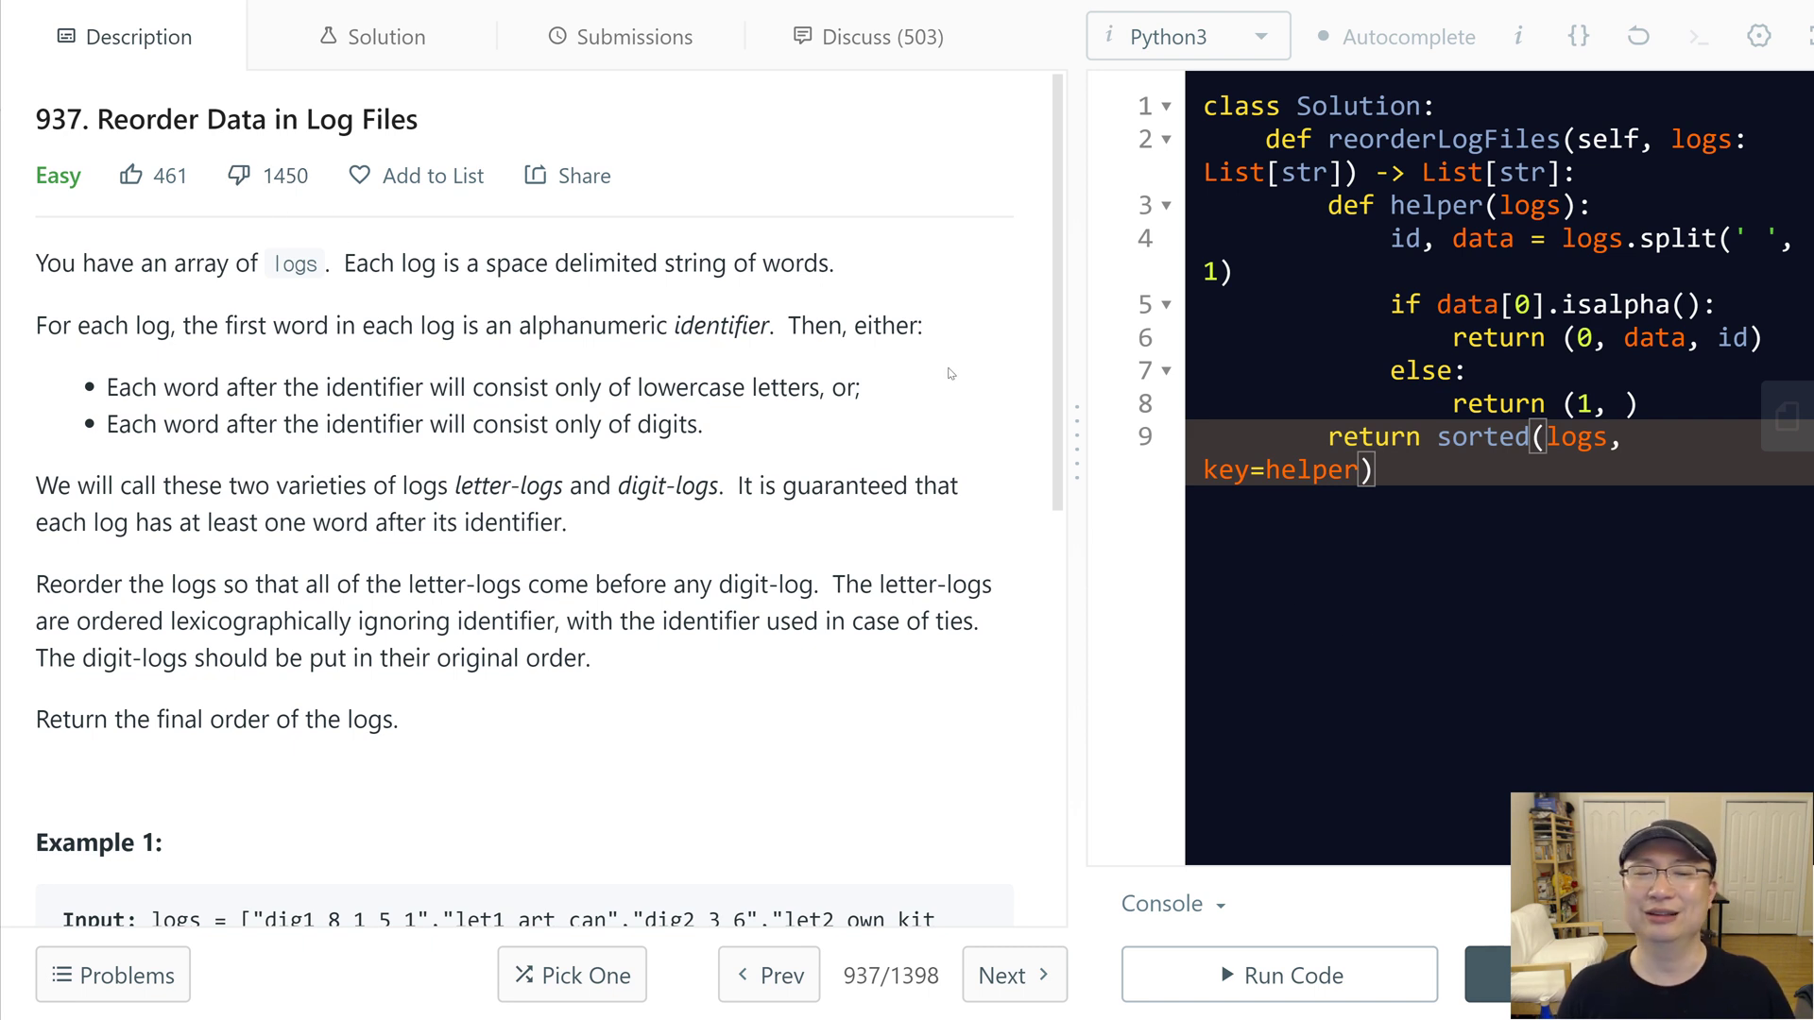
mouse_move(1050, 239)
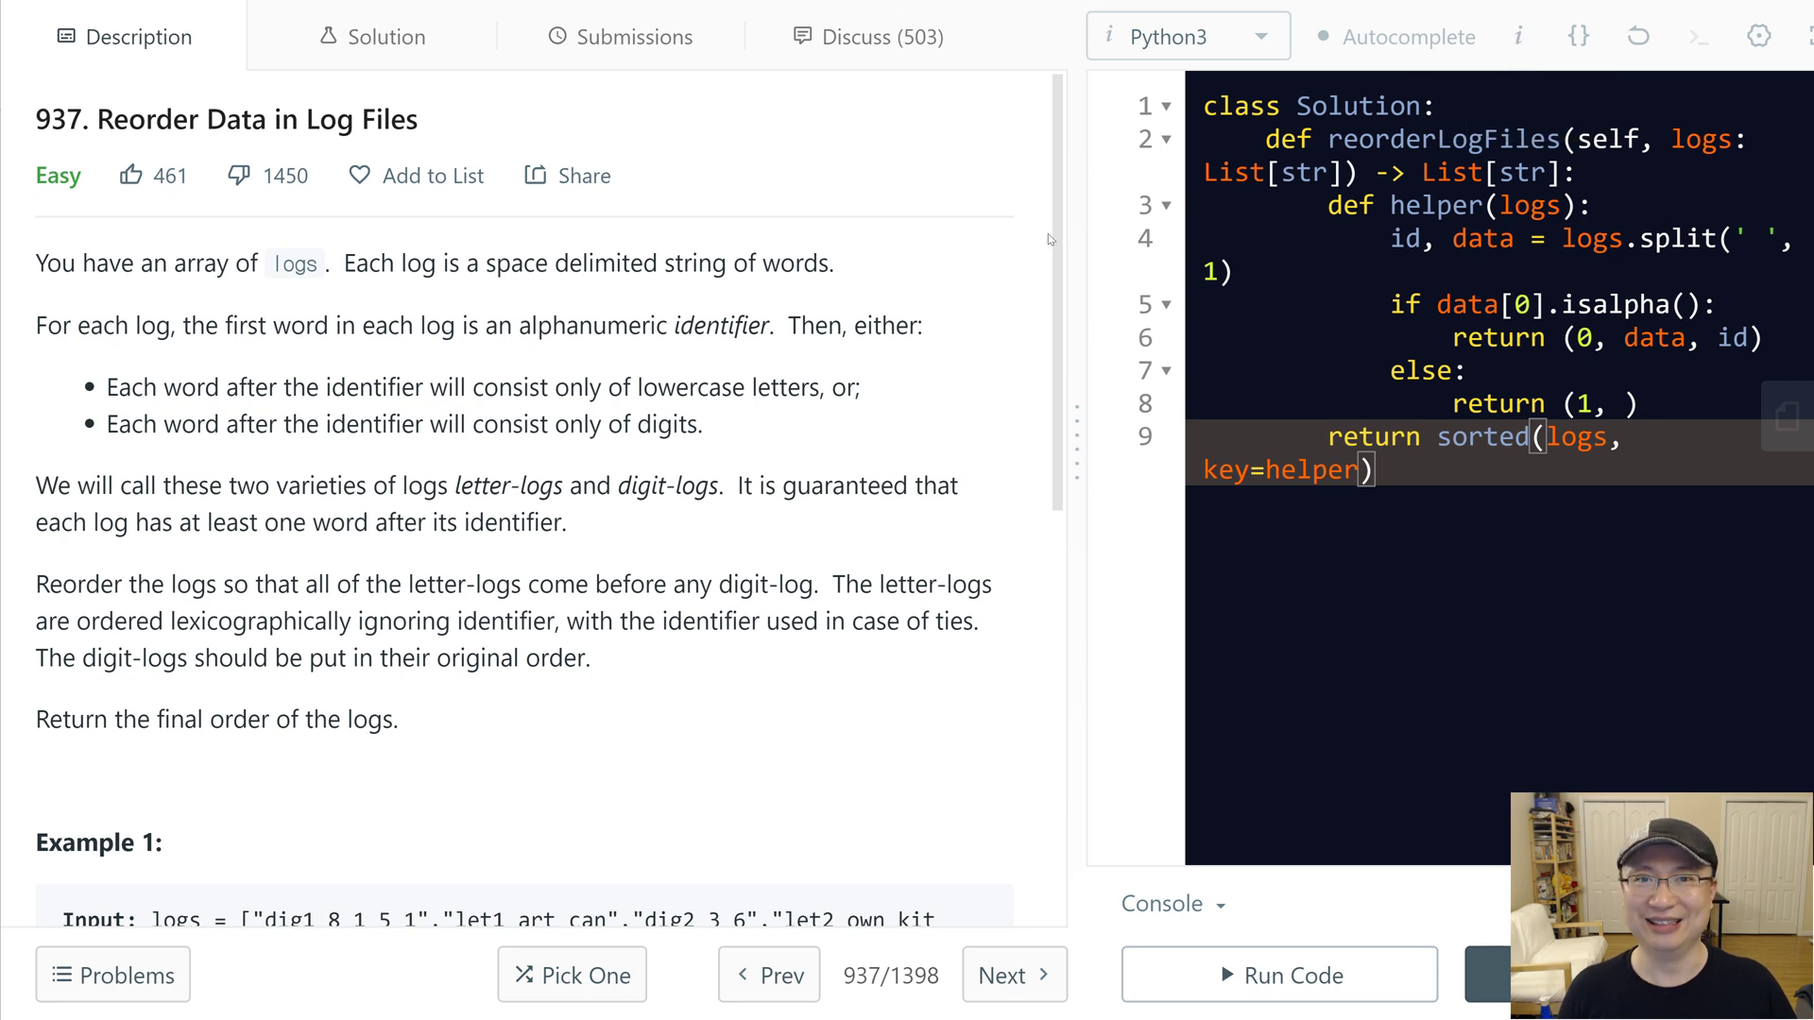
mouse_move(342, 395)
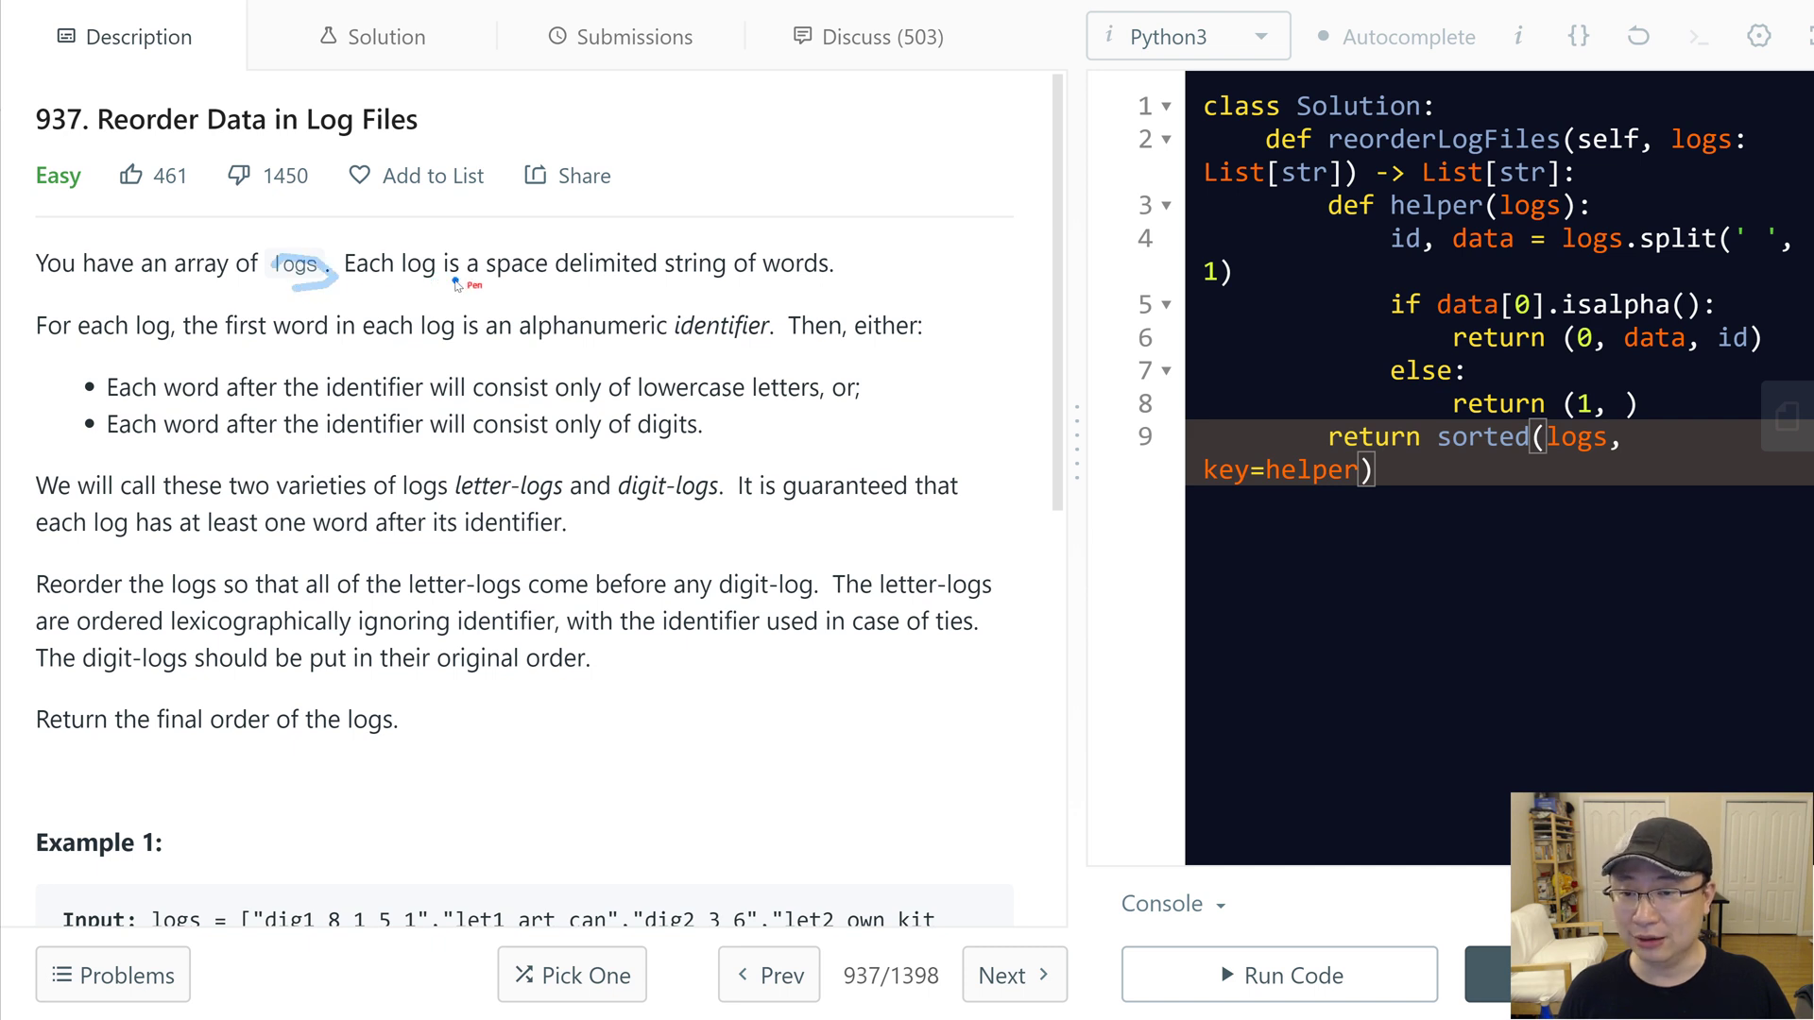
mouse_move(705, 284)
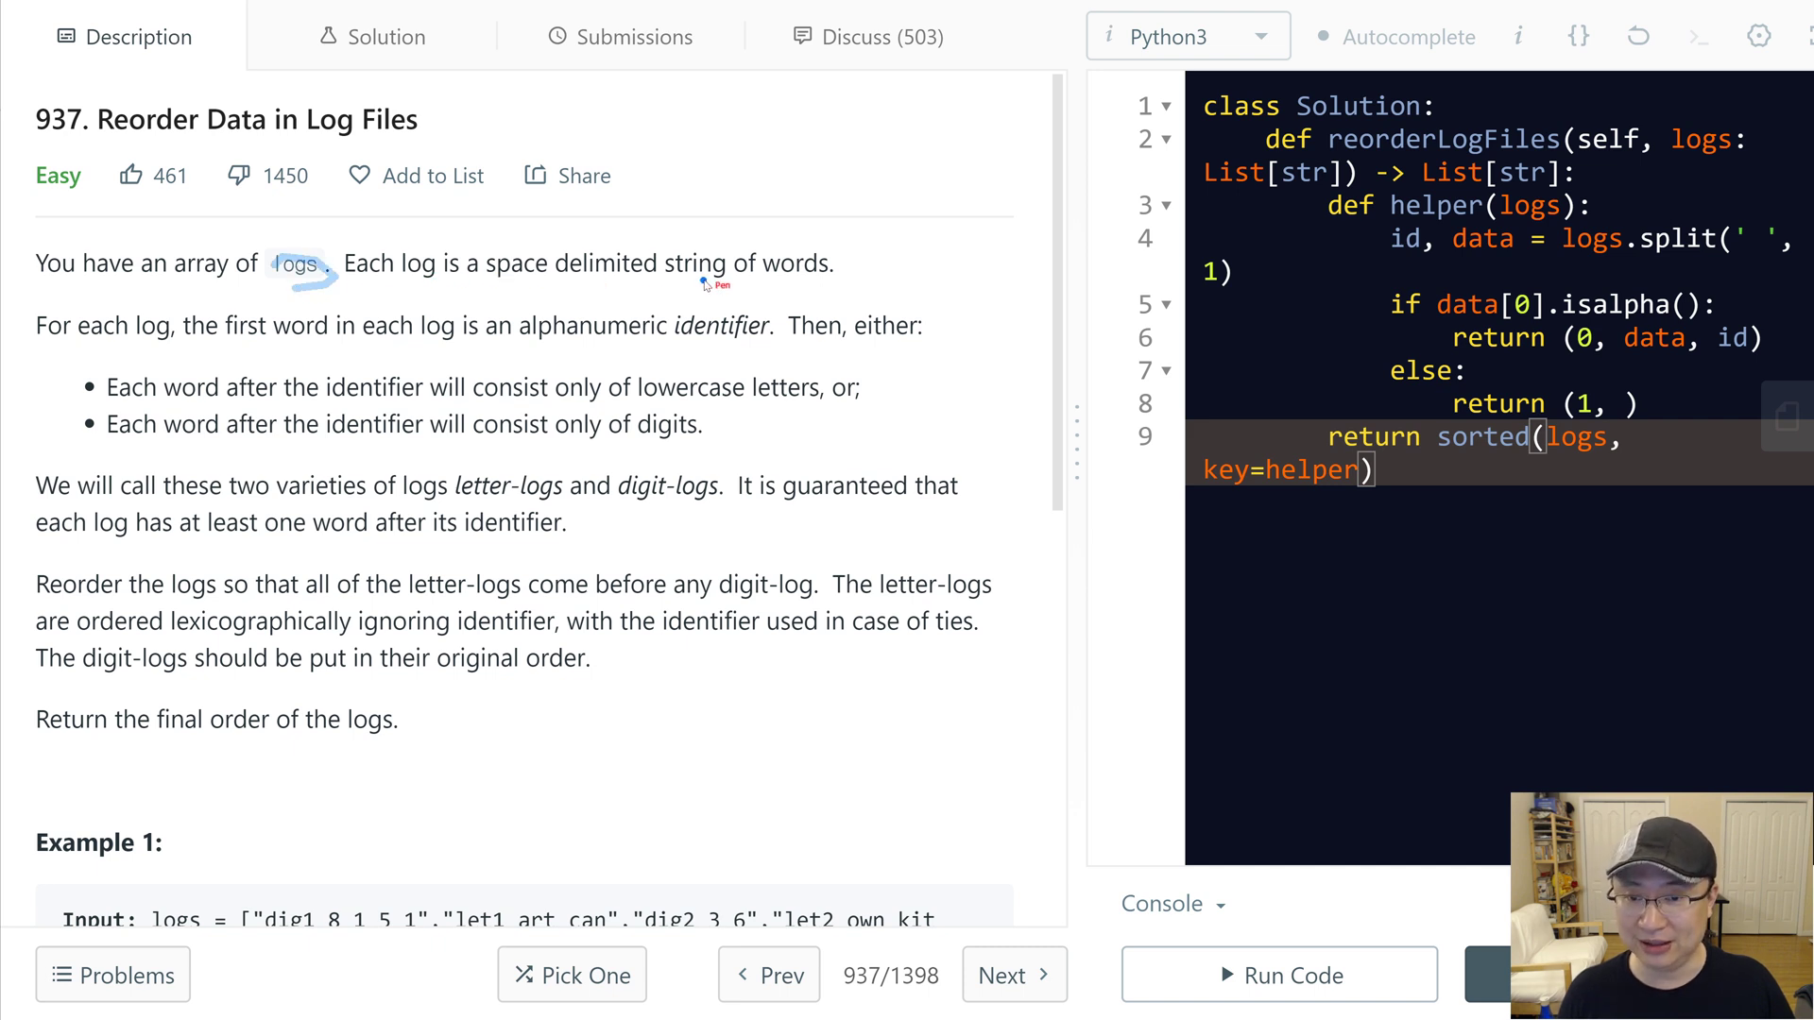
mouse_move(63, 356)
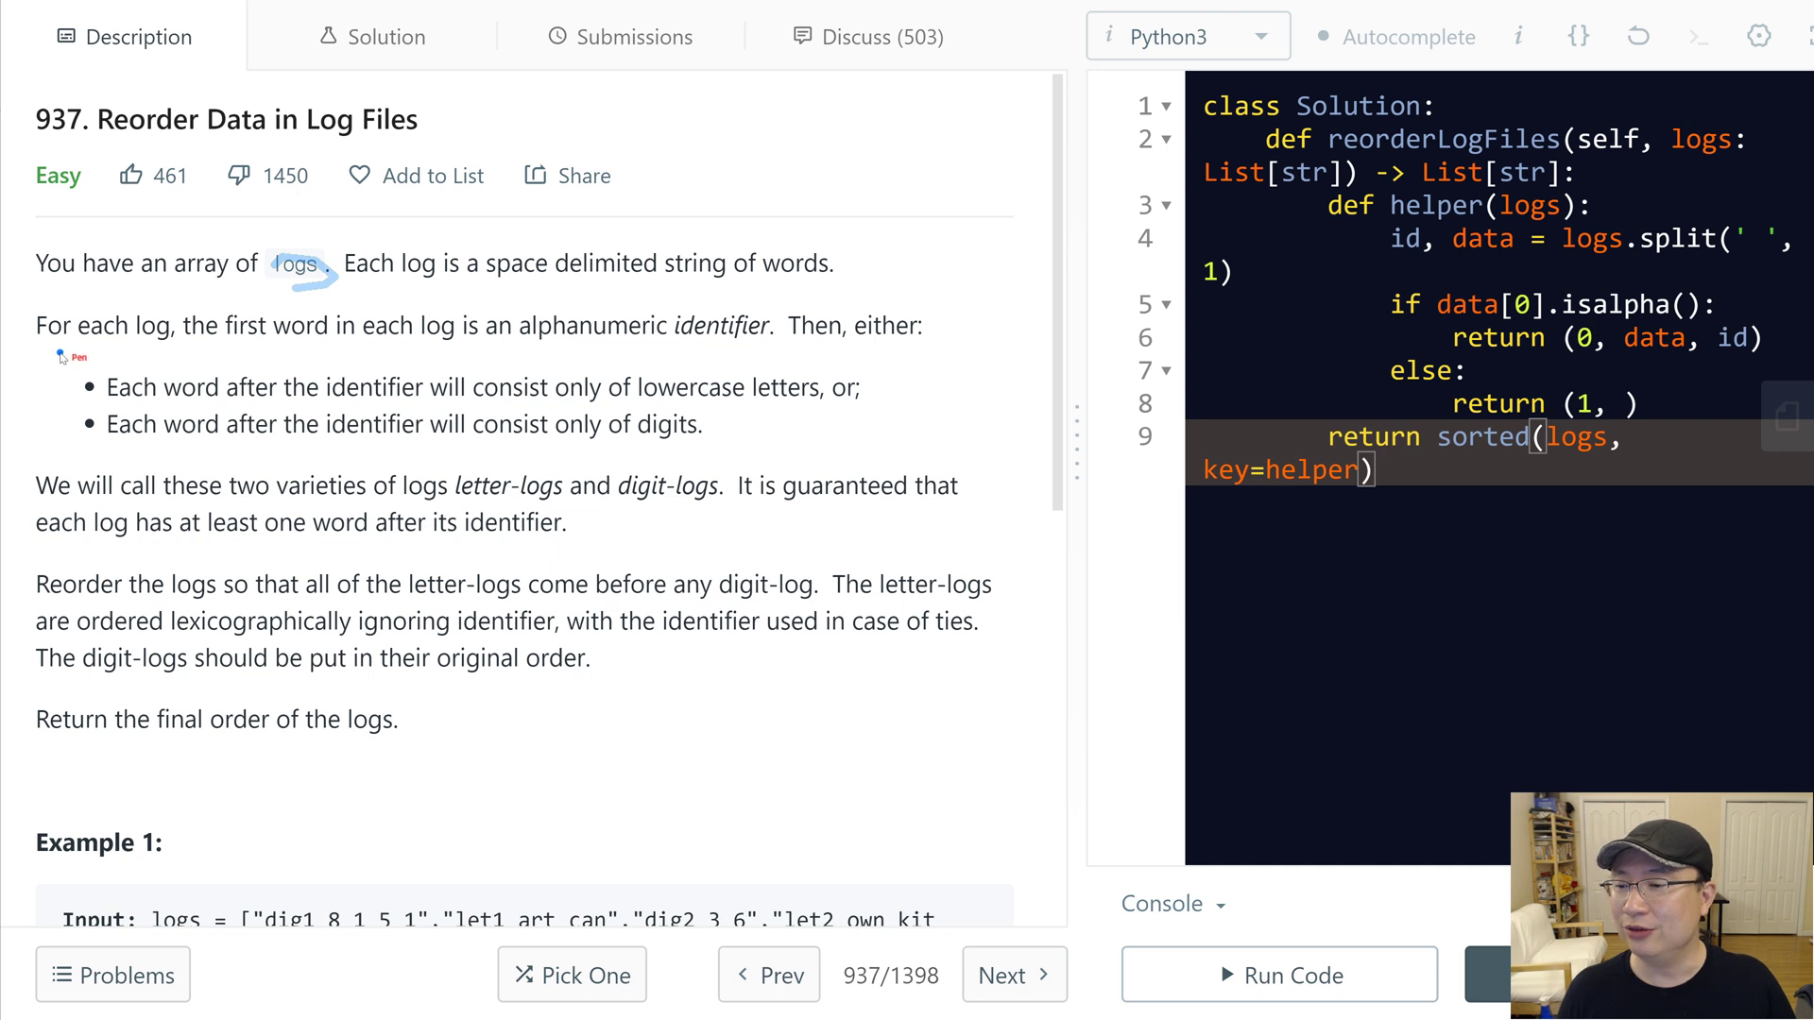
mouse_move(388, 347)
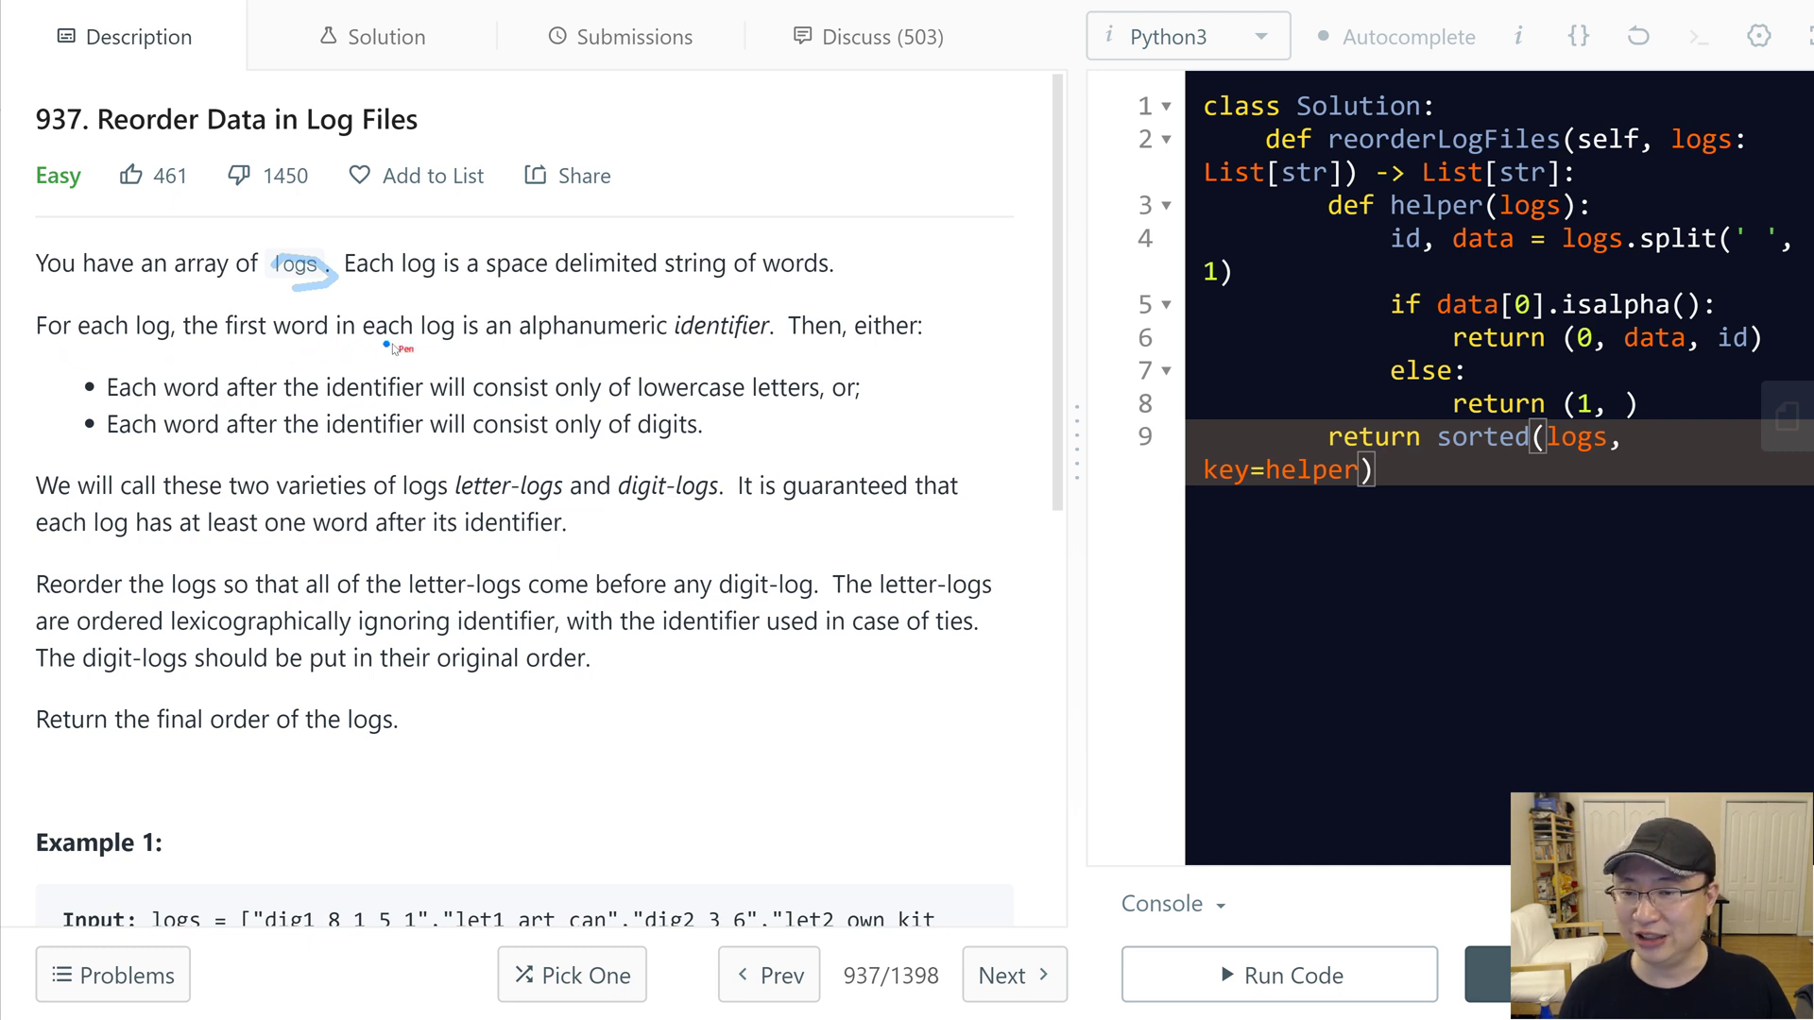
mouse_move(607, 353)
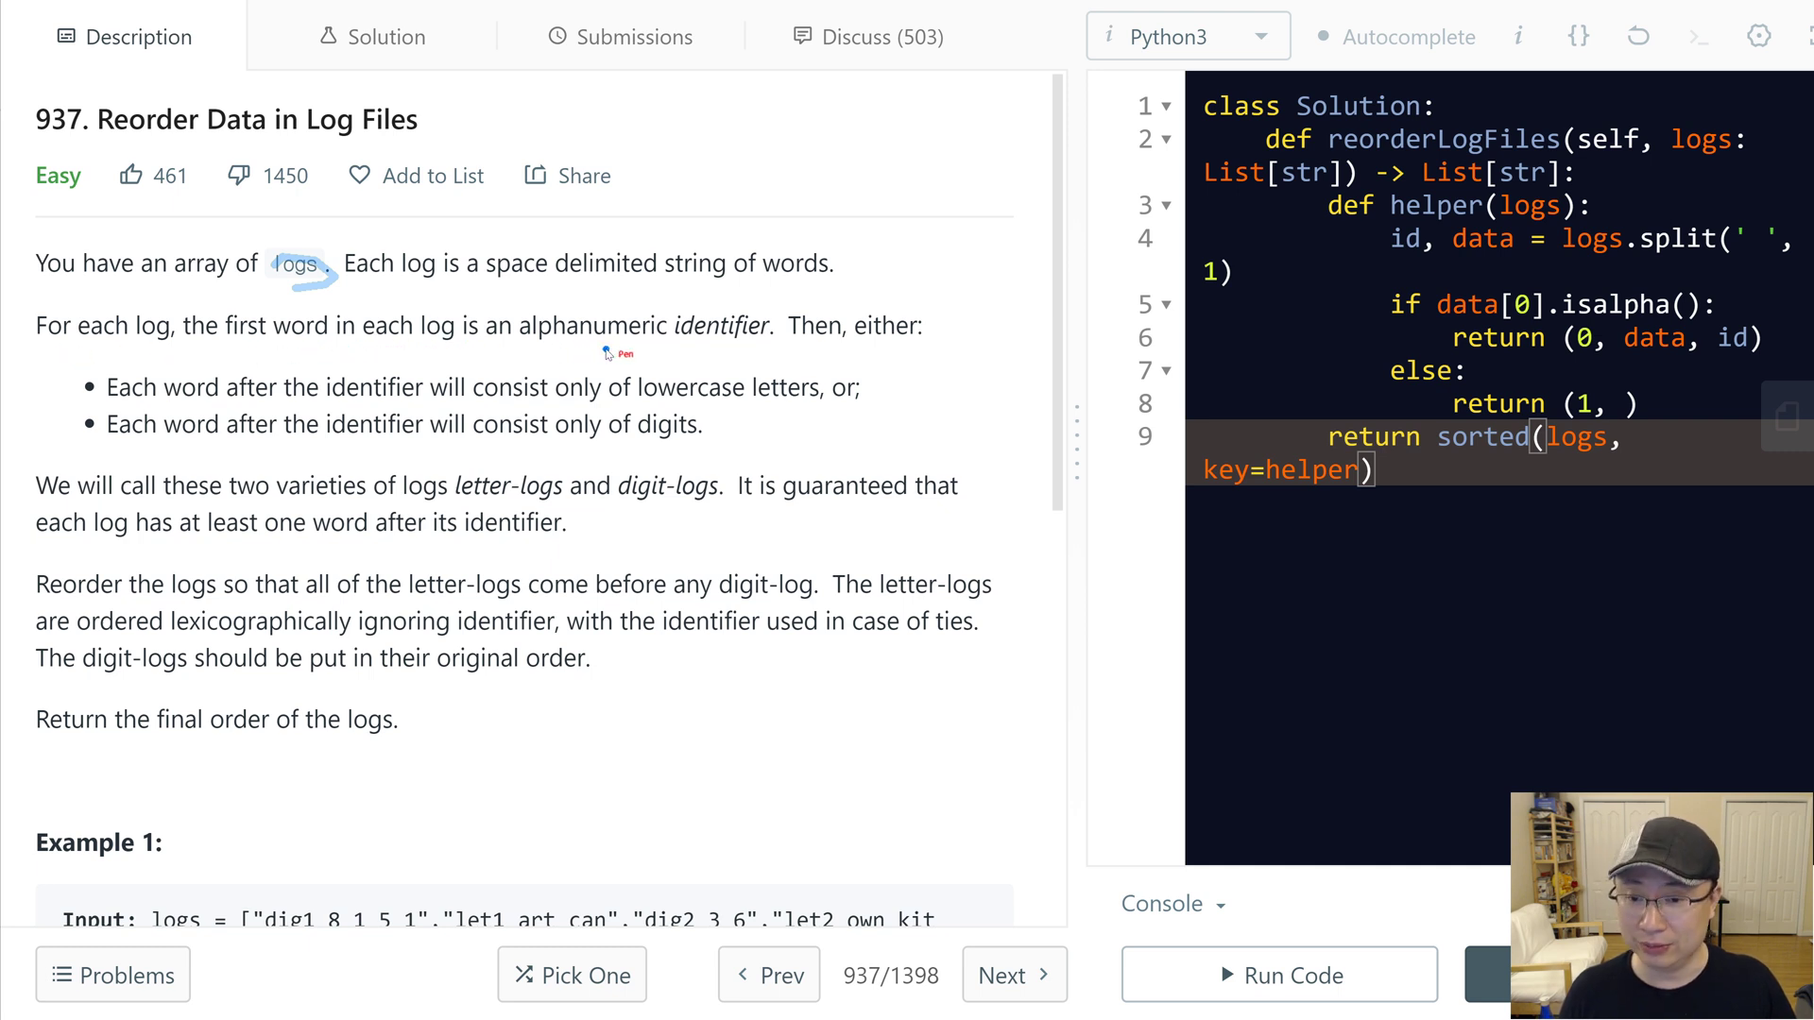
mouse_move(736, 350)
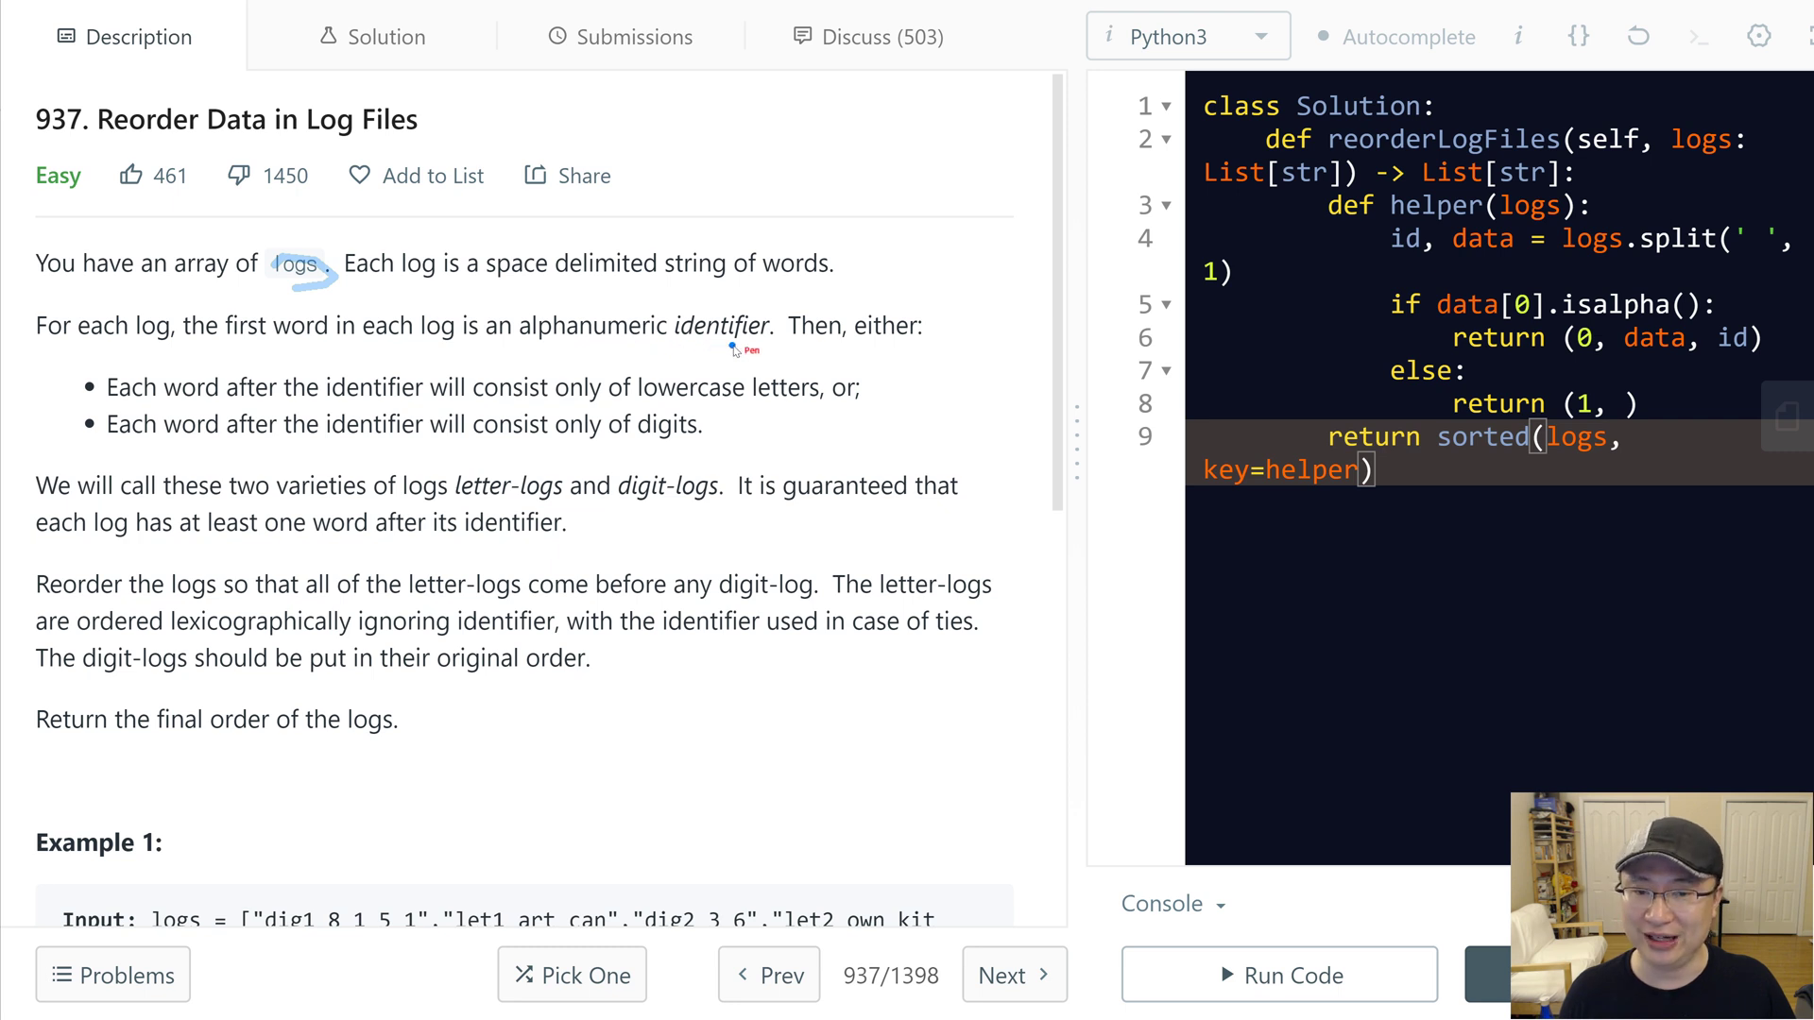
mouse_move(862, 443)
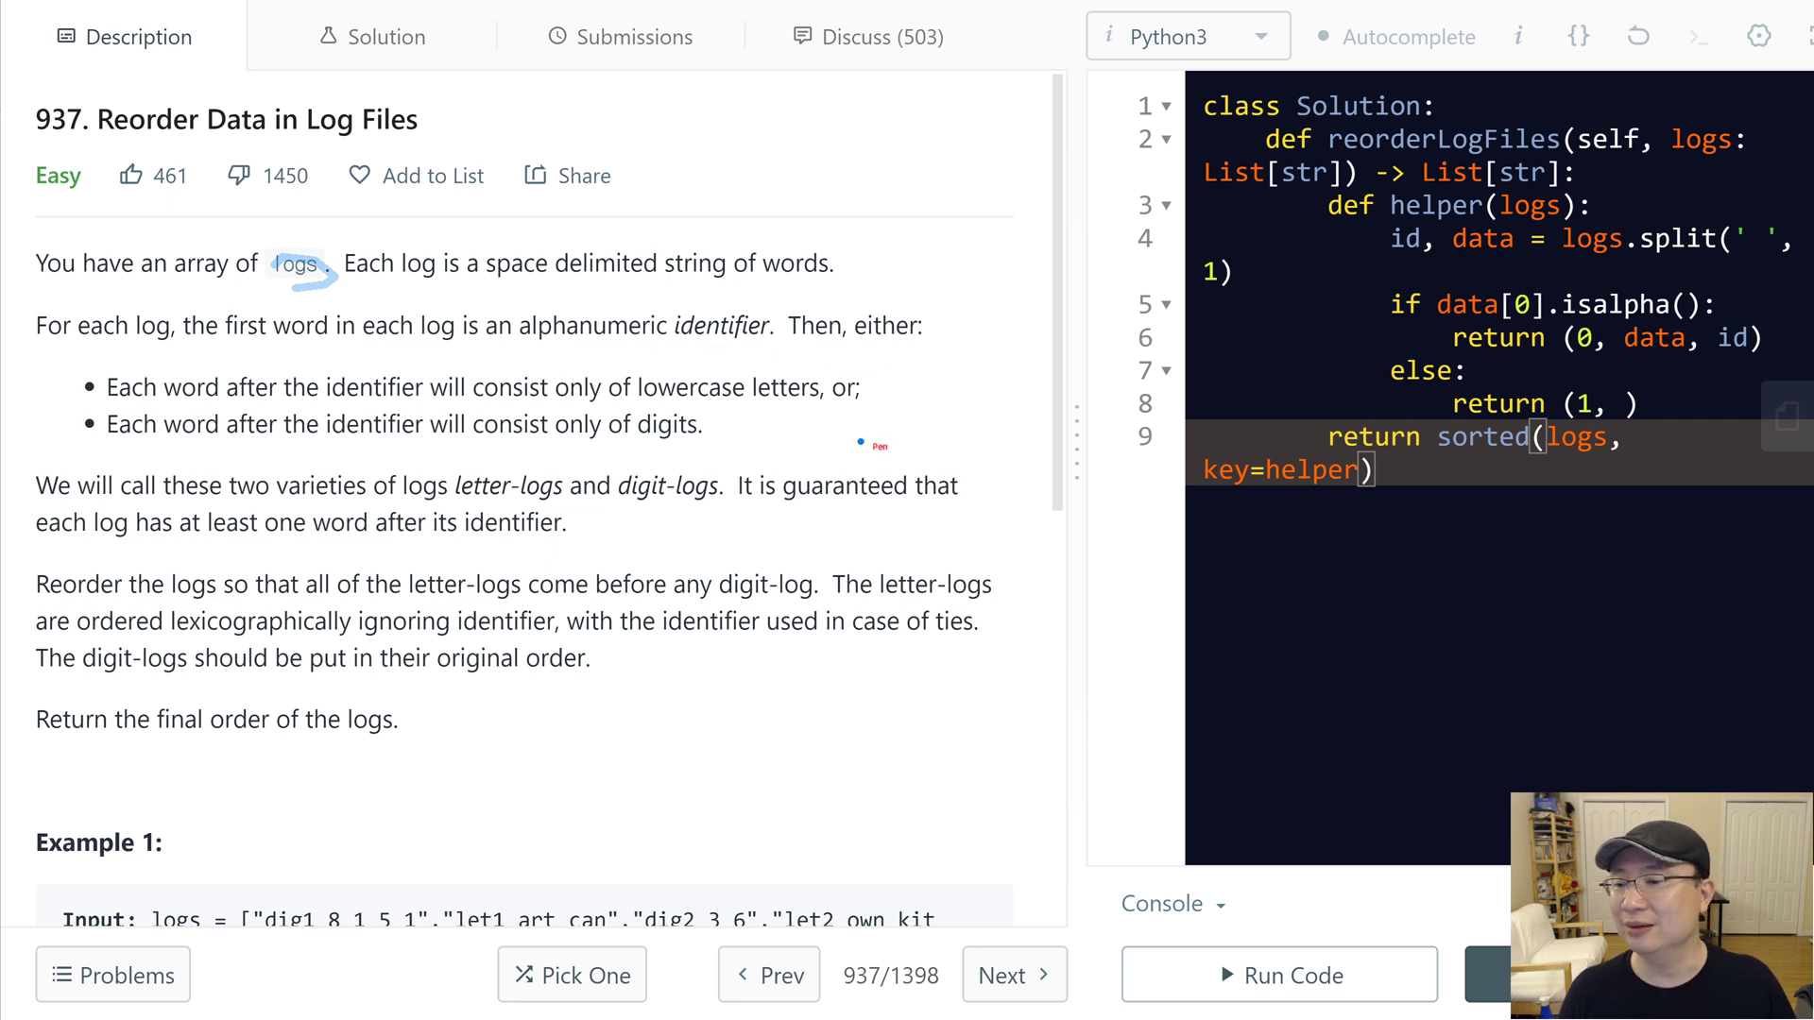
mouse_move(608, 449)
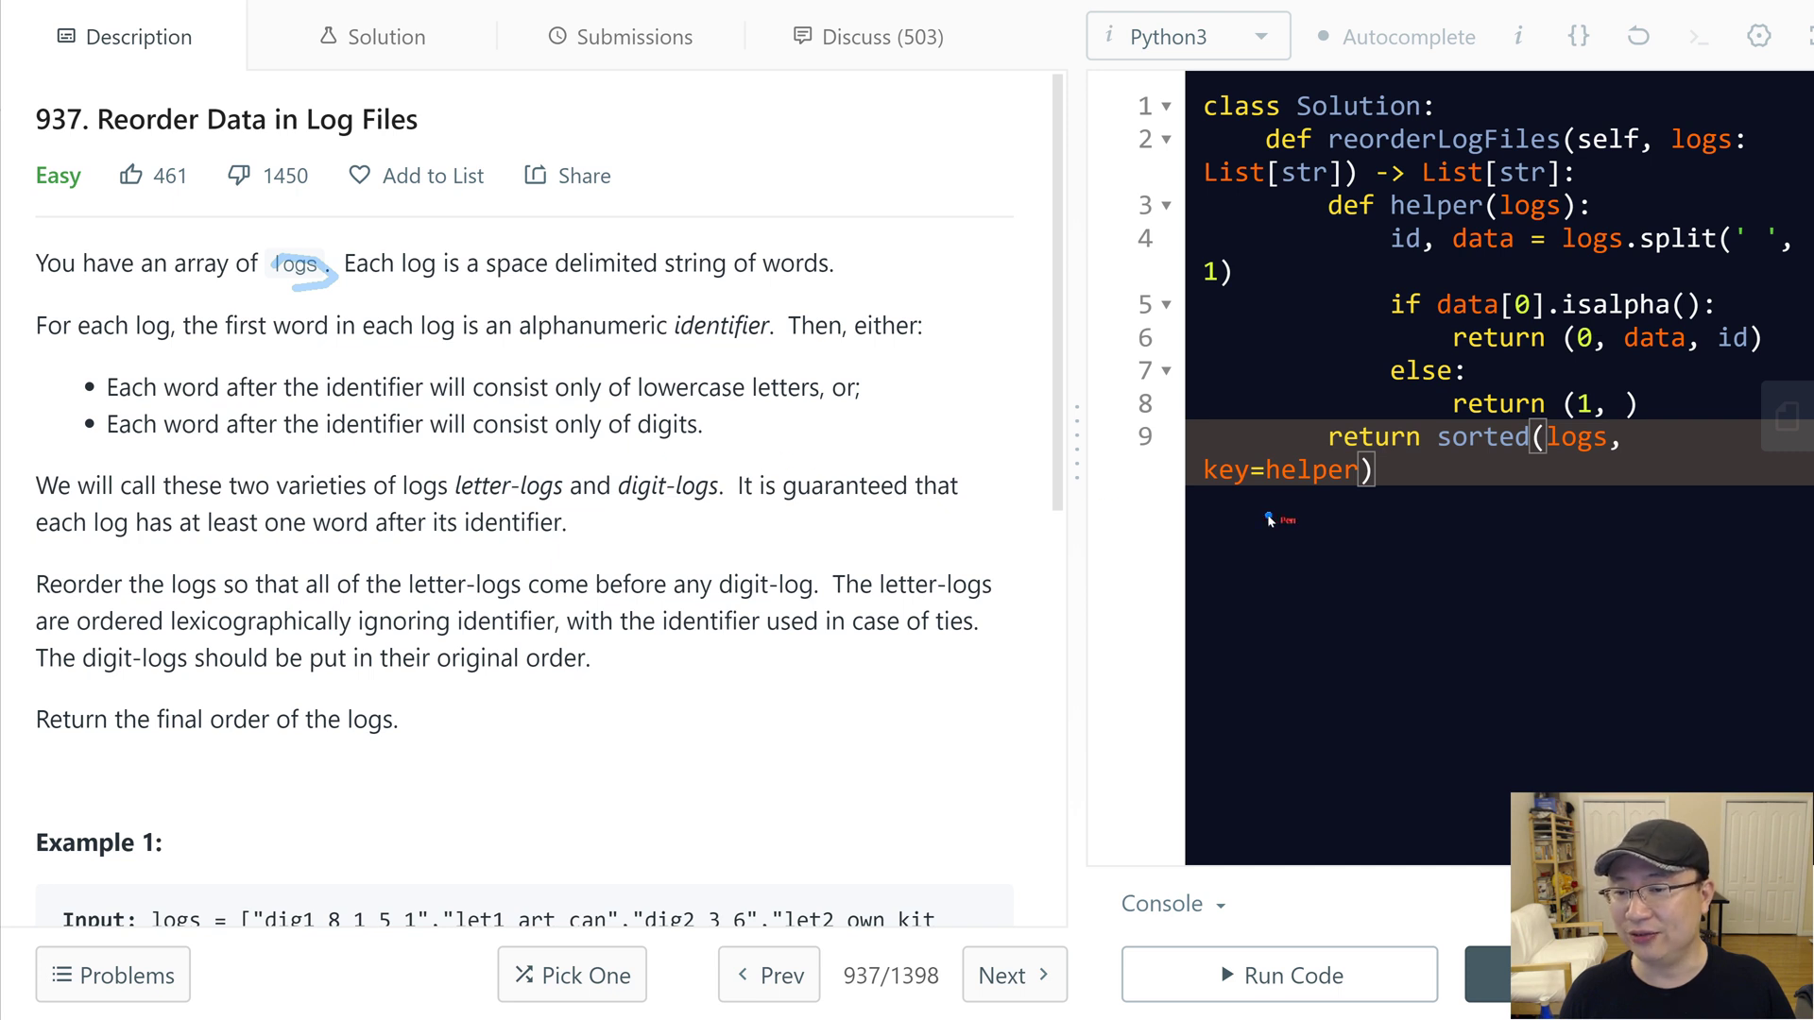
mouse_move(1363, 557)
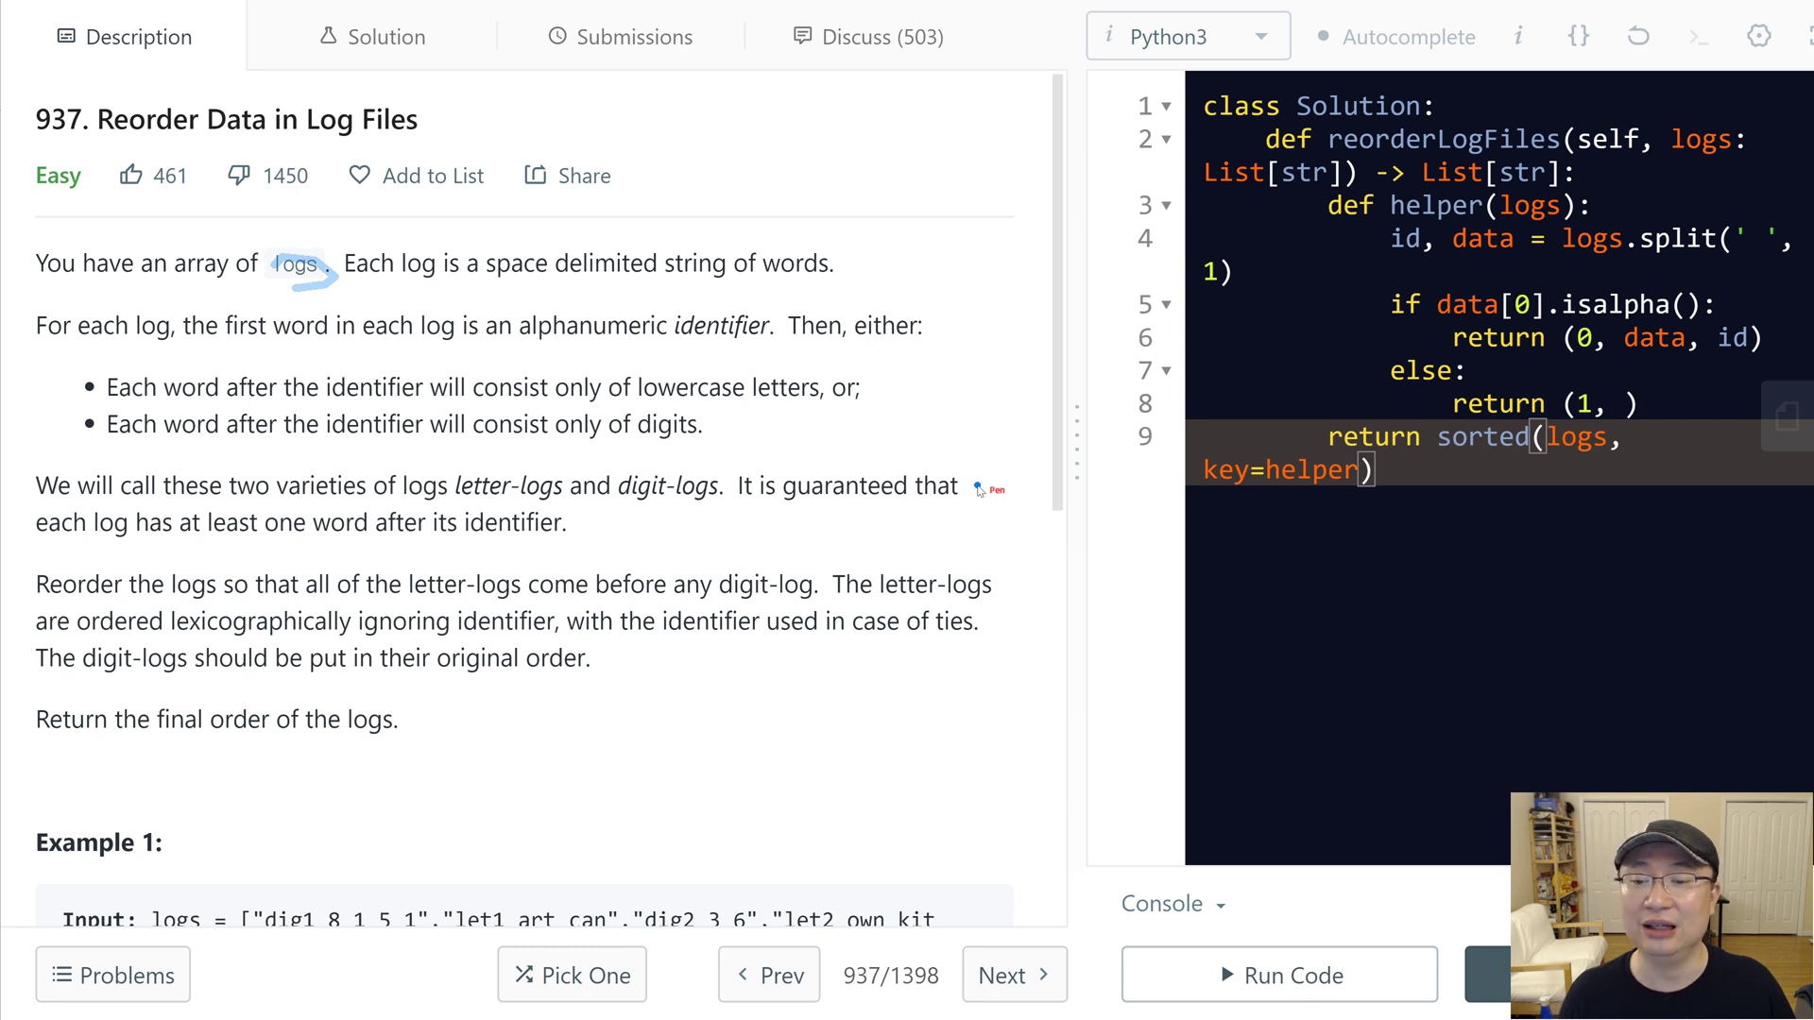
mouse_move(833, 666)
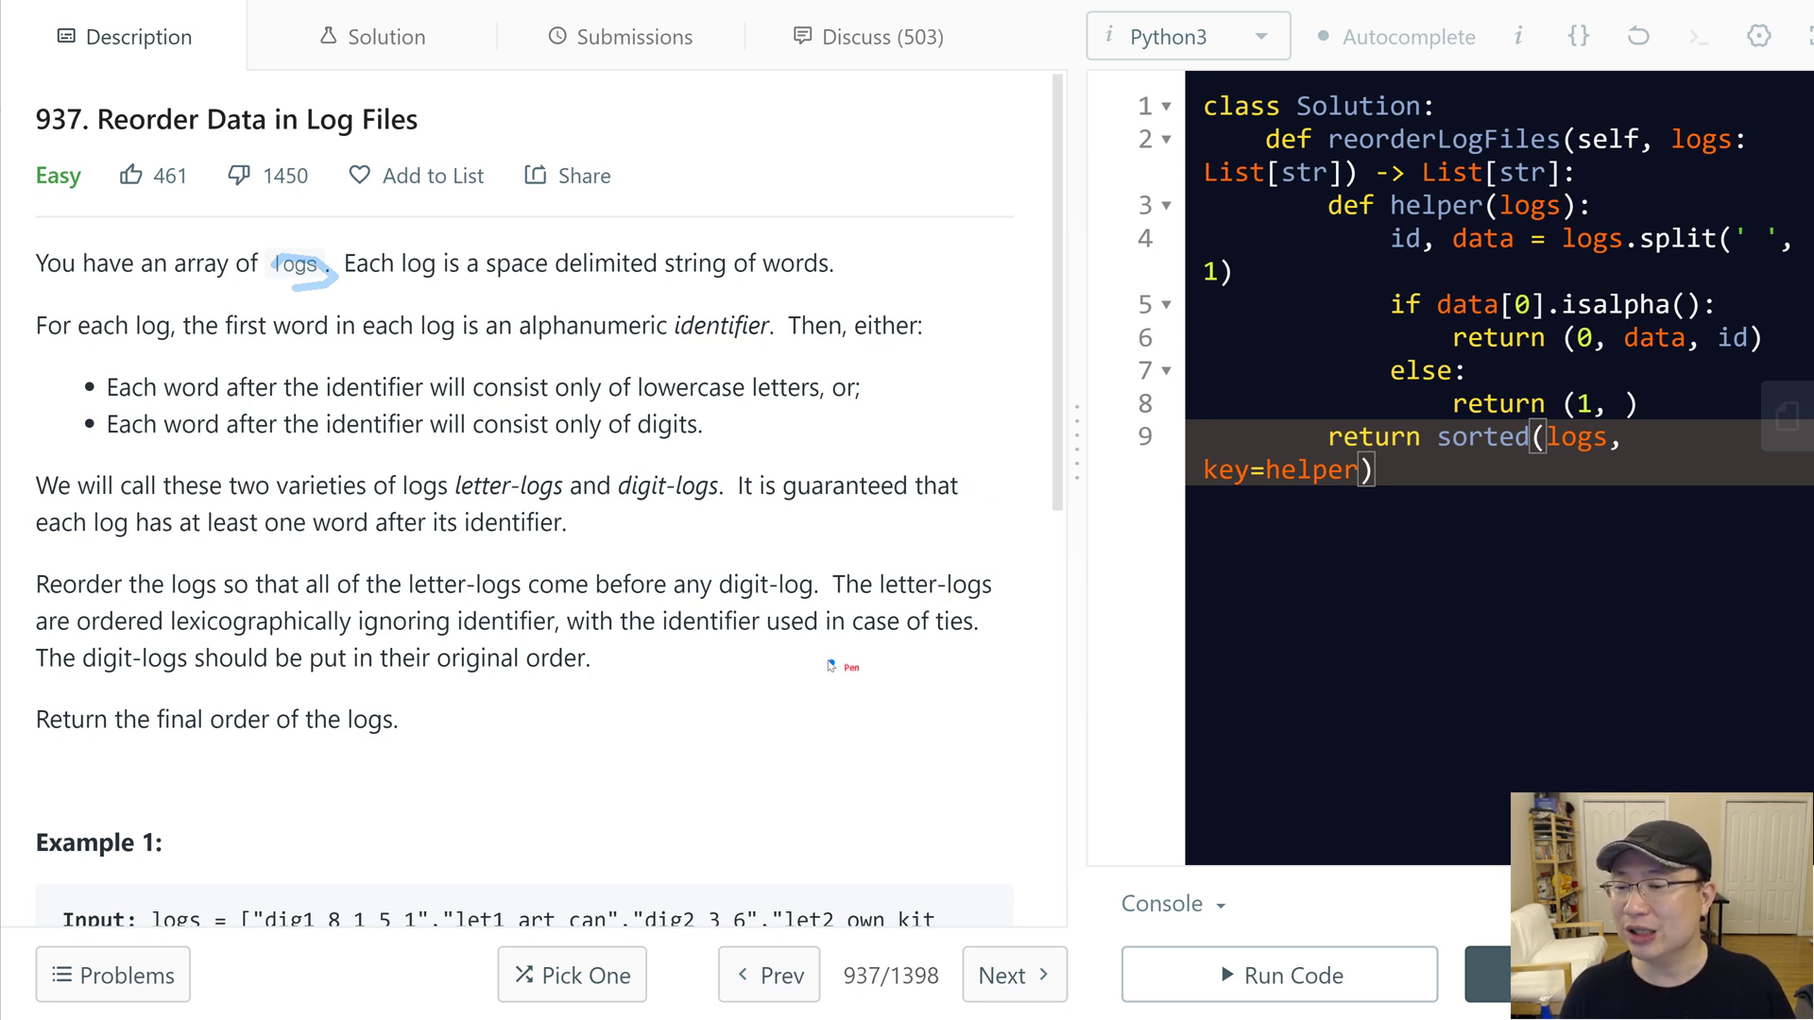
mouse_move(809, 660)
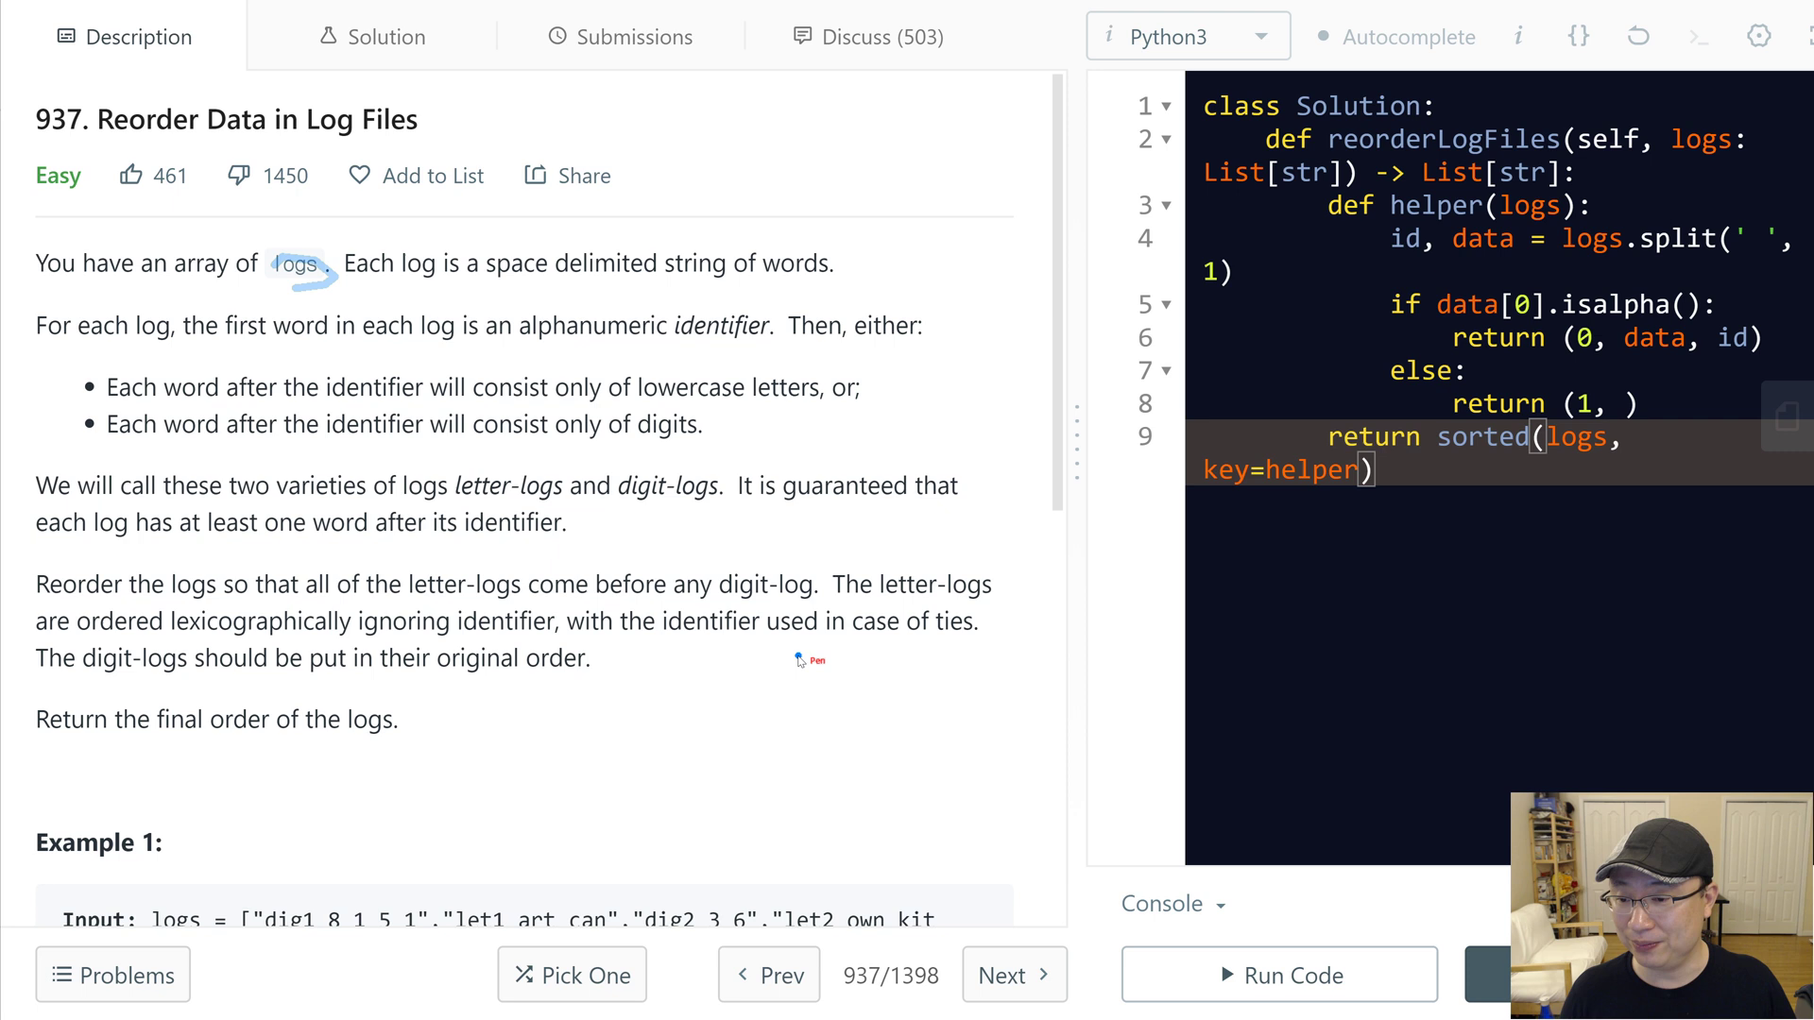
mouse_move(433, 500)
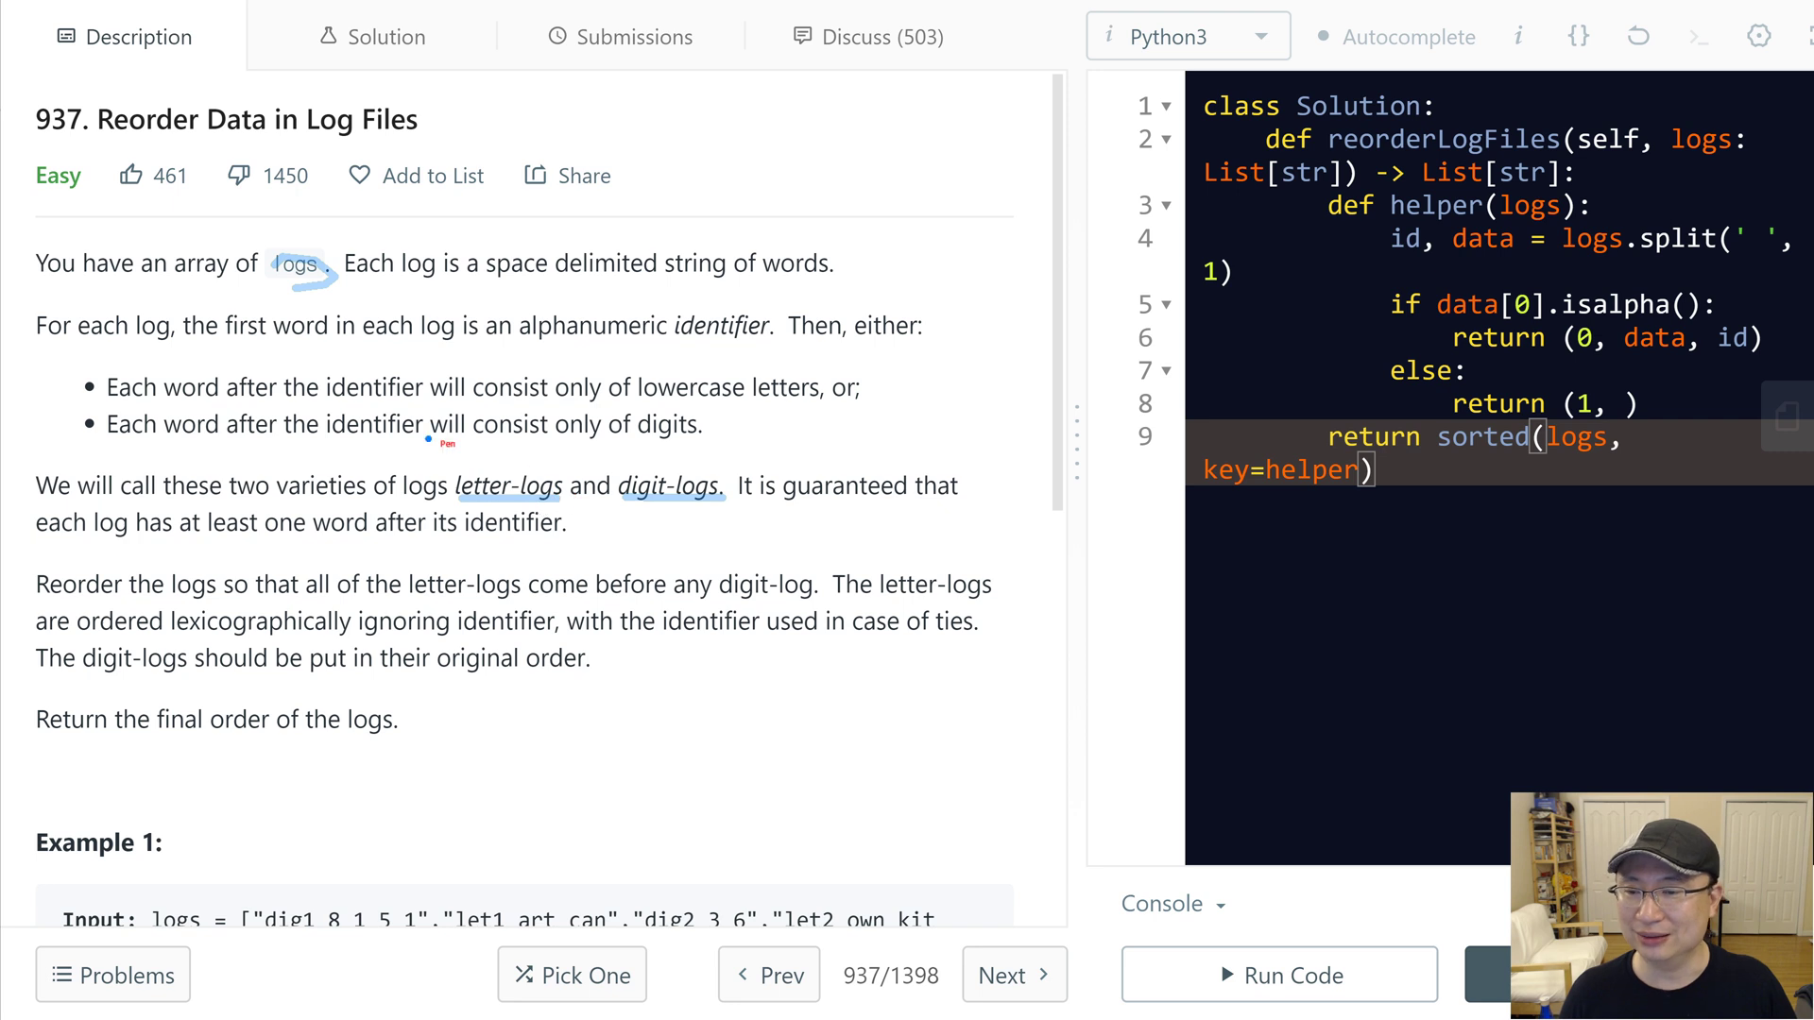
mouse_move(387, 413)
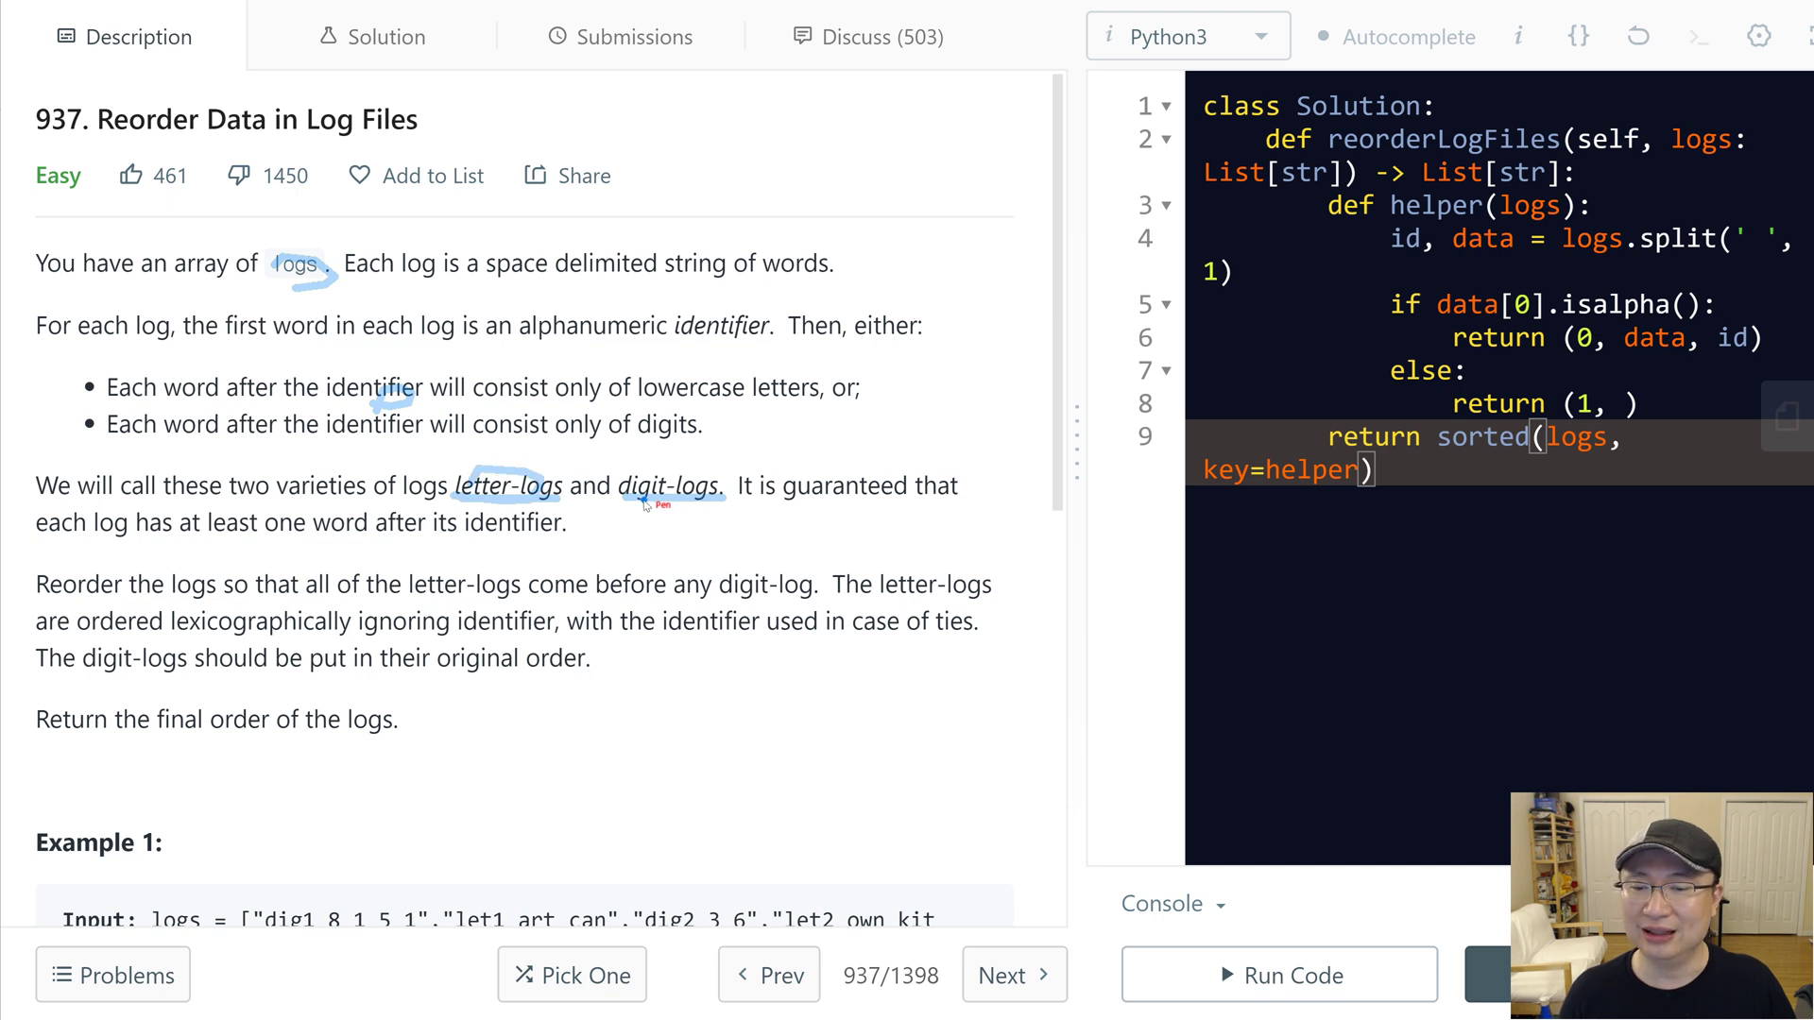
mouse_move(679, 550)
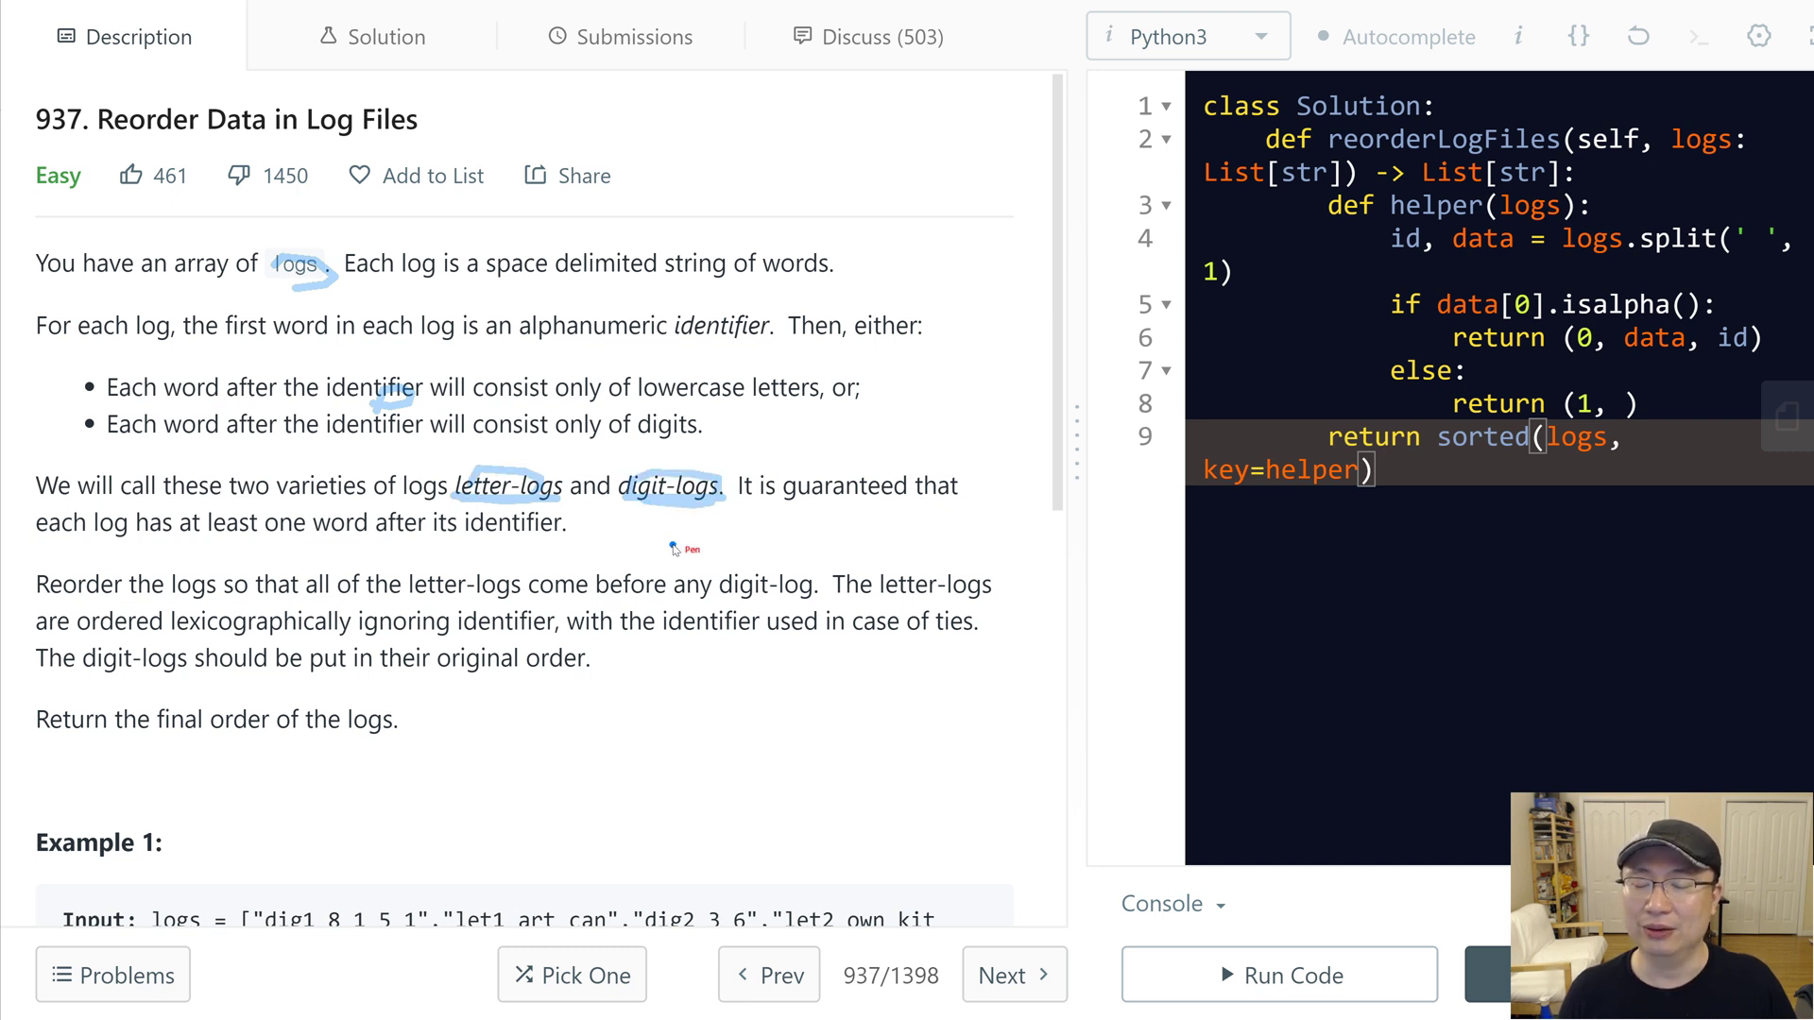
mouse_move(955, 539)
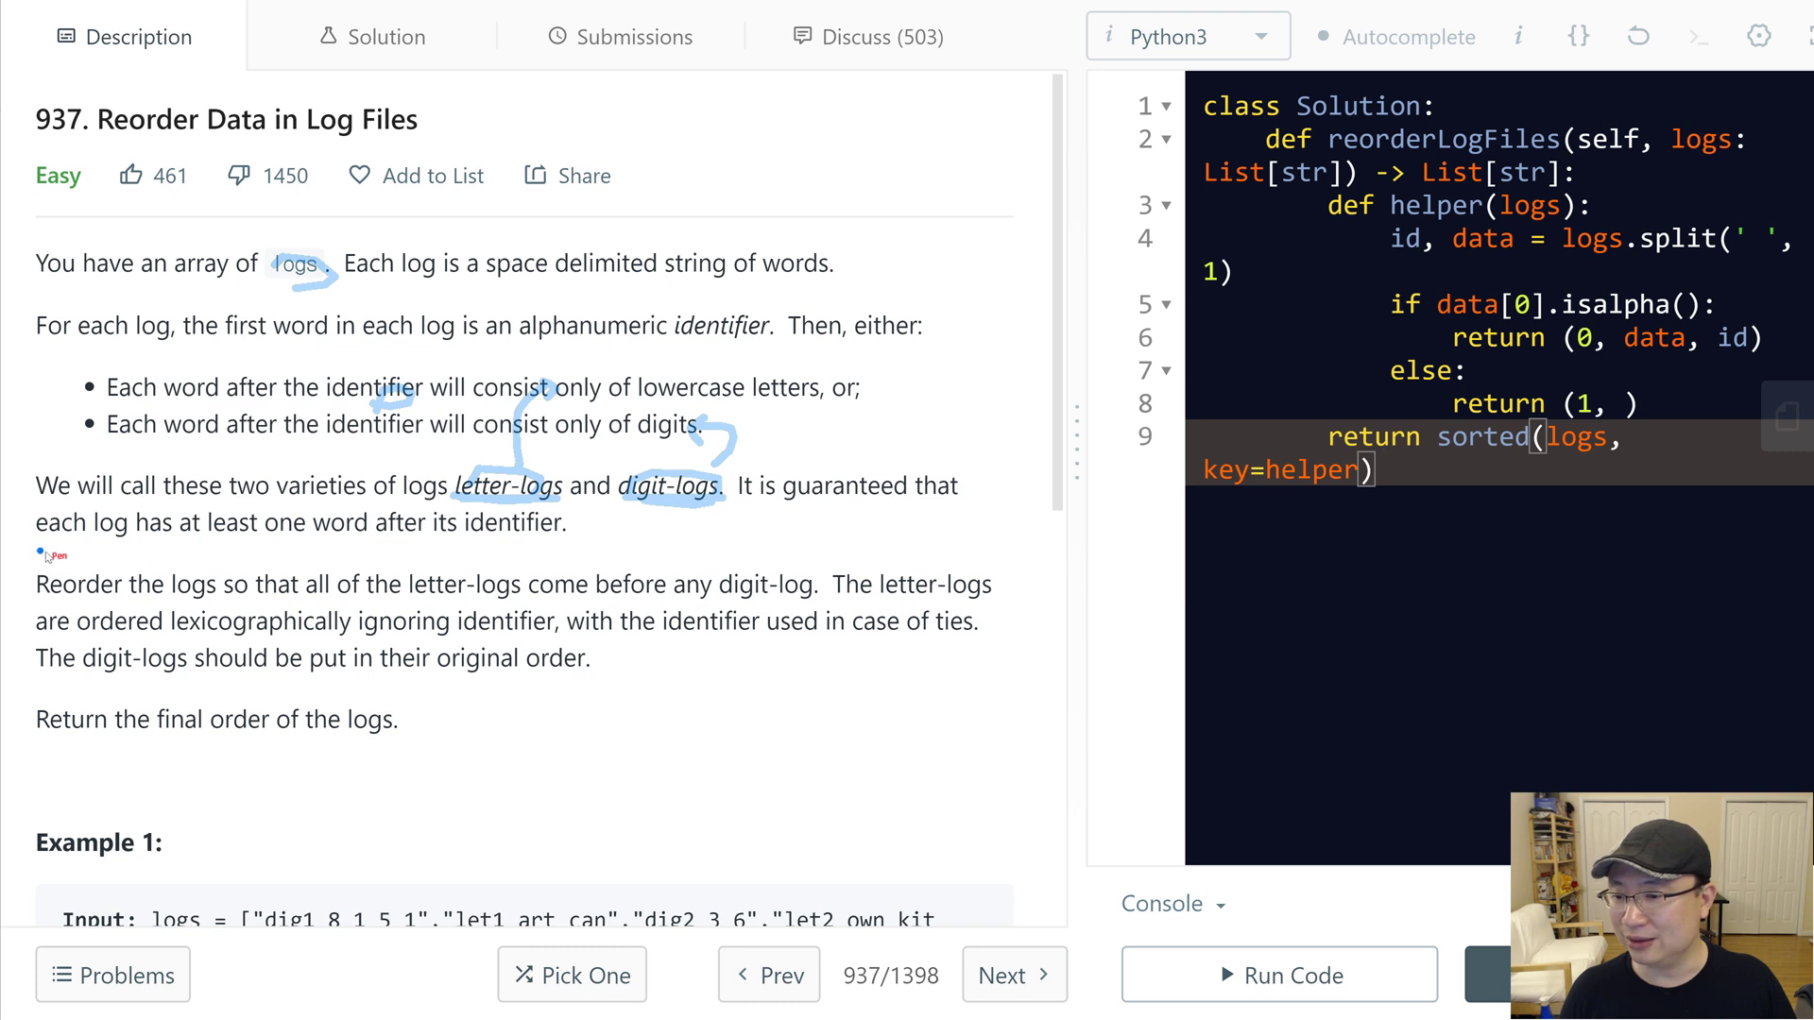
mouse_move(353, 546)
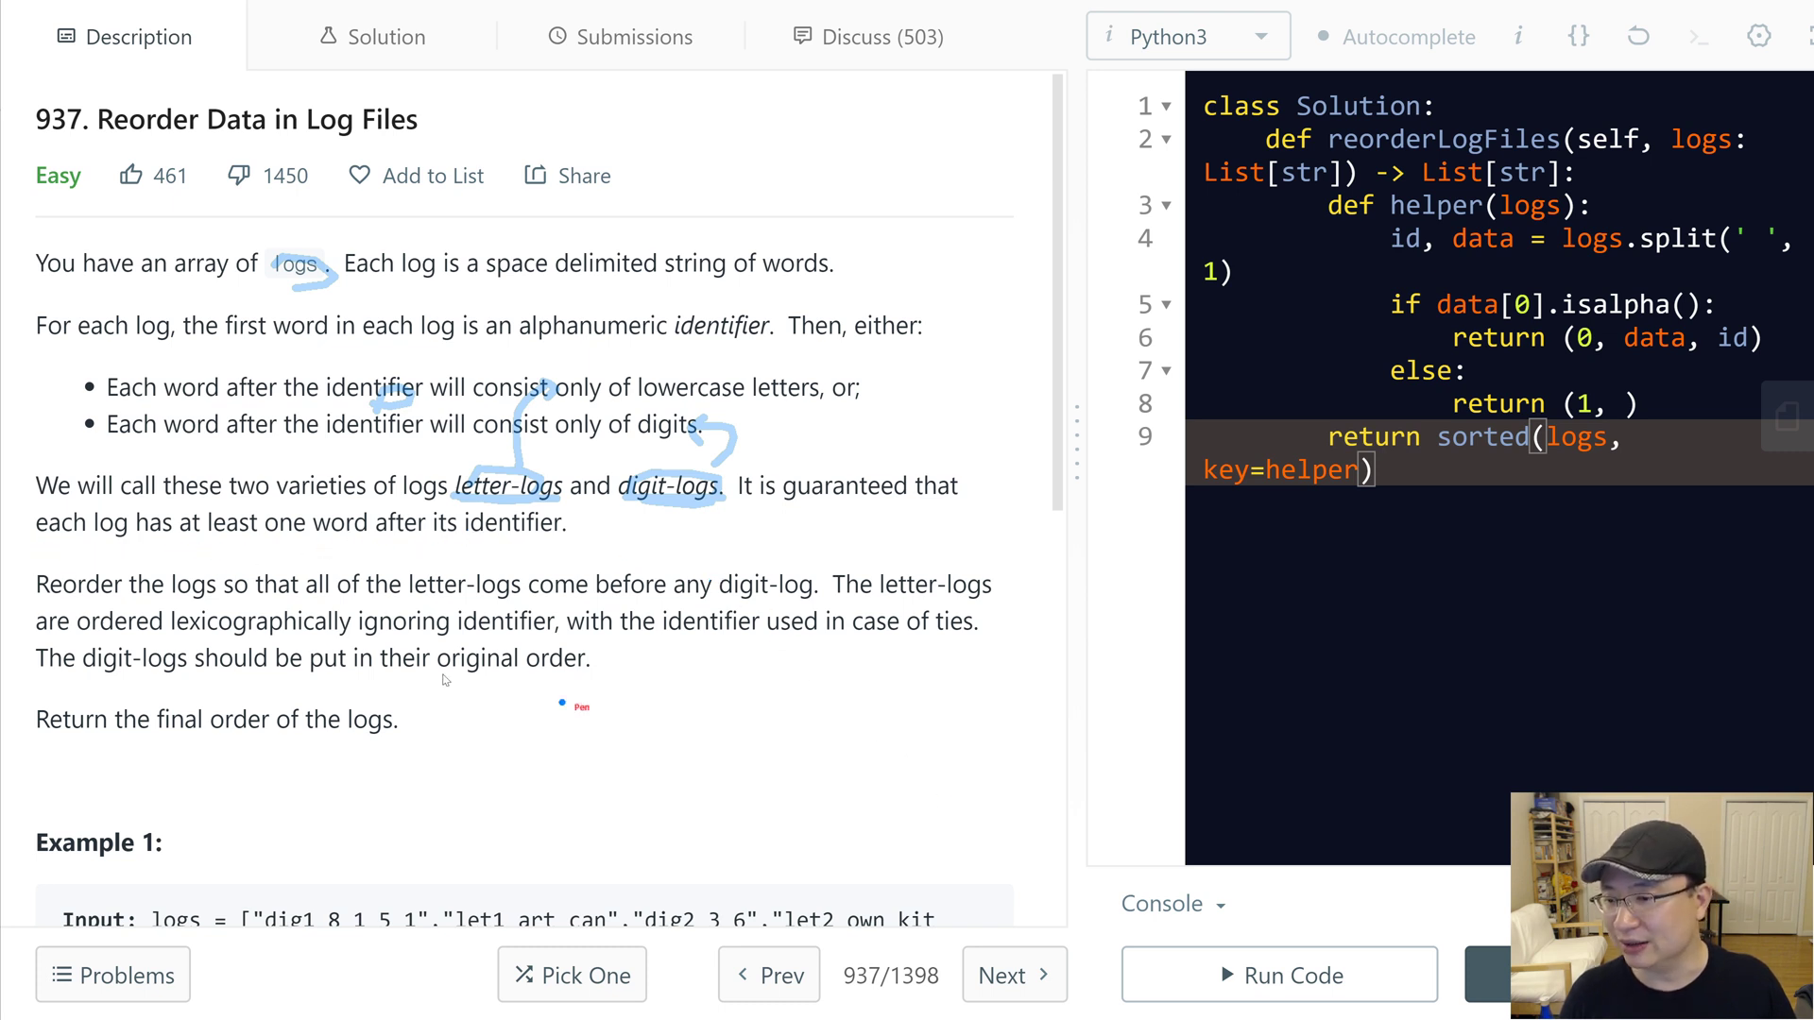
mouse_move(238, 599)
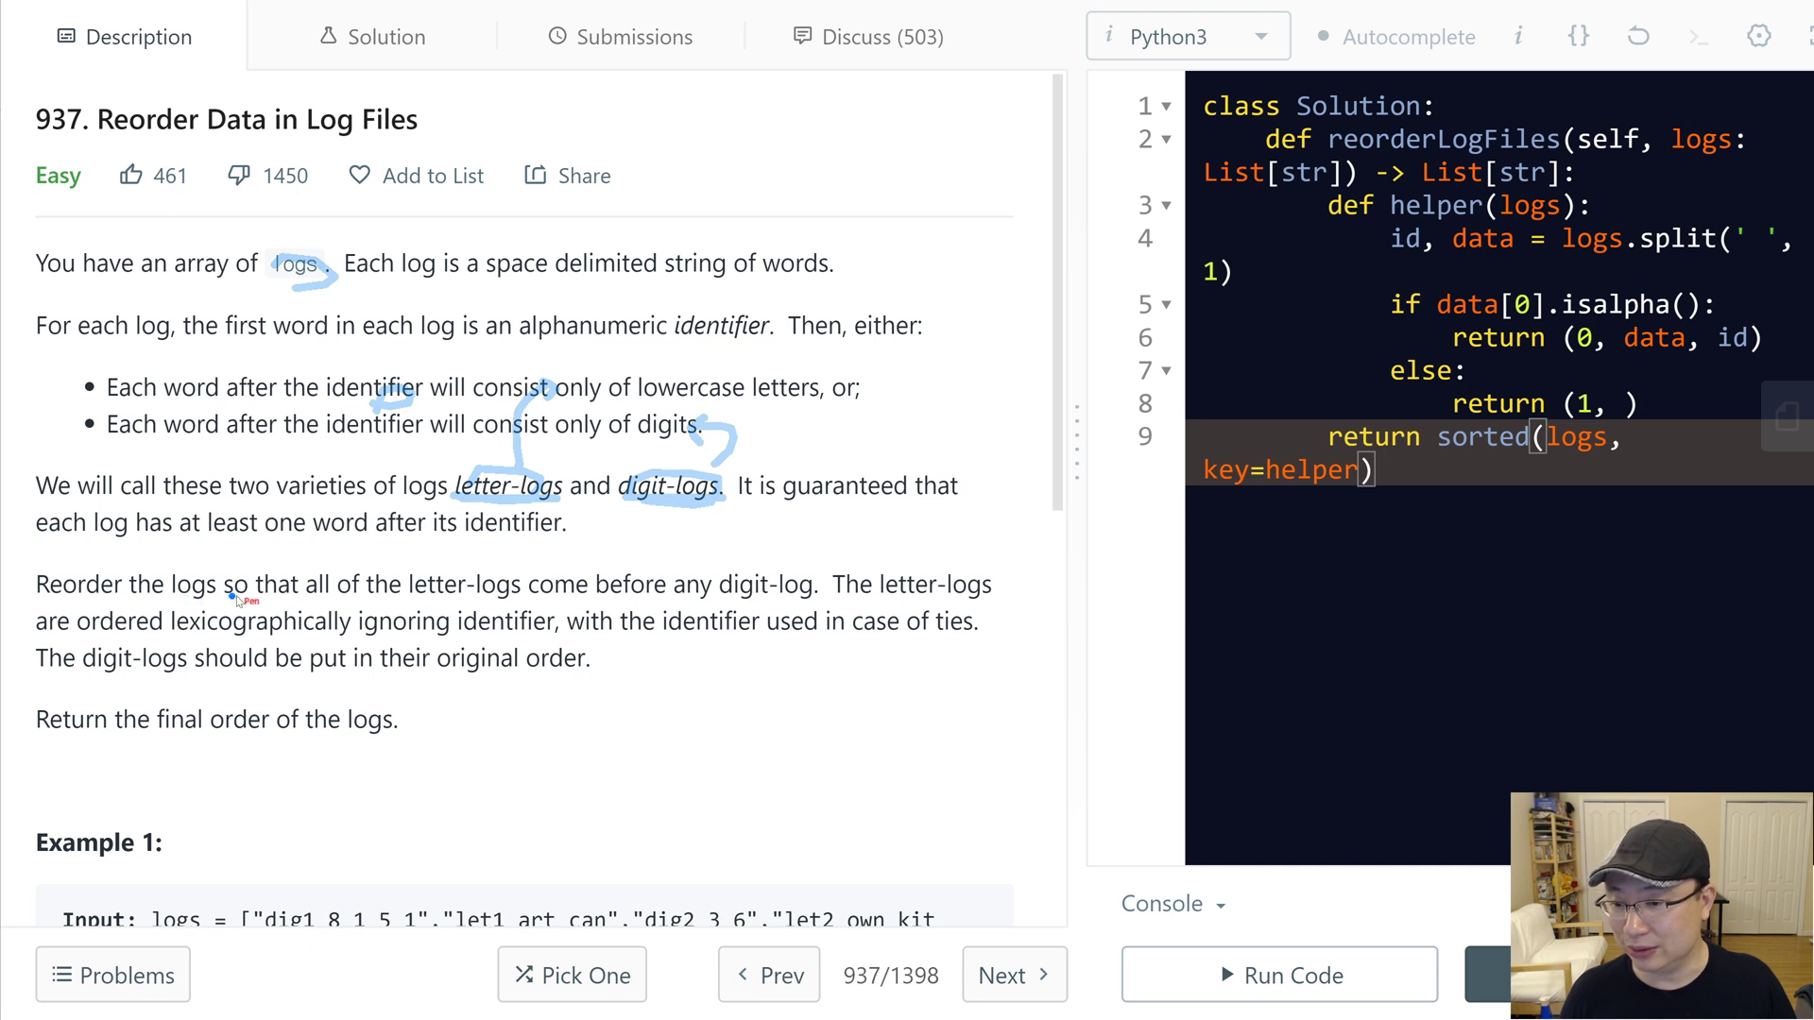
mouse_move(717, 675)
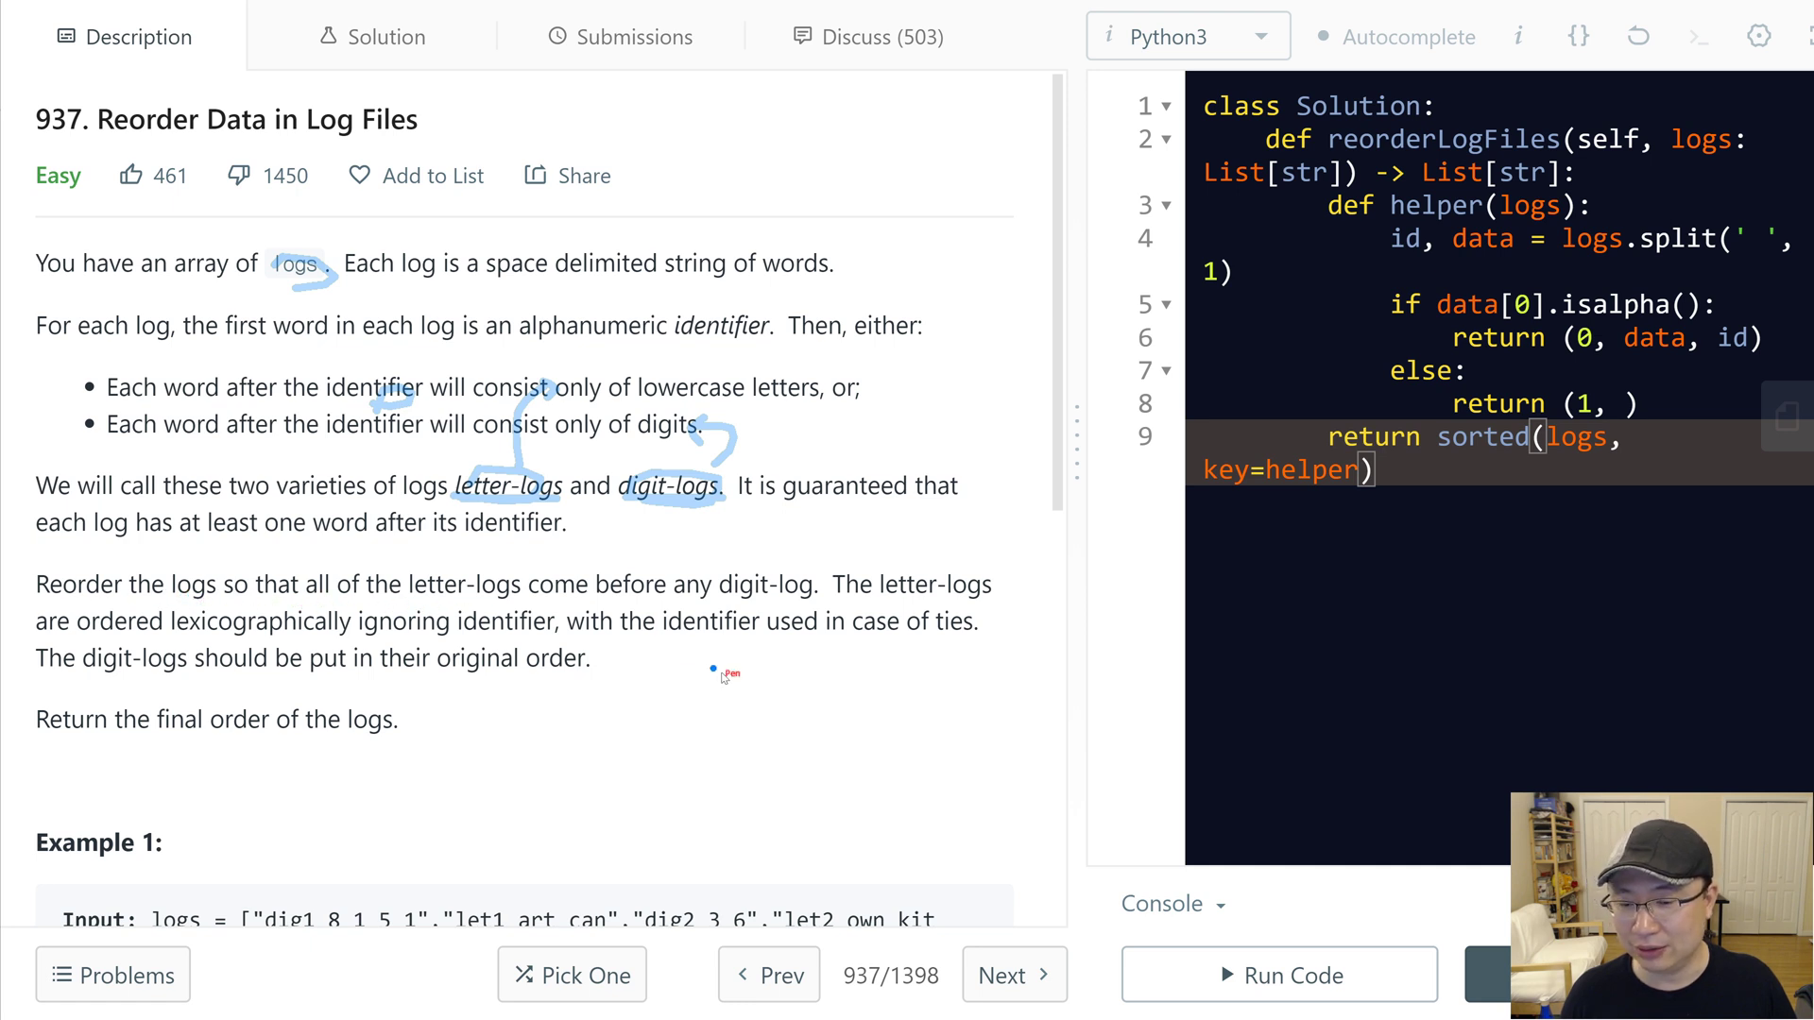
mouse_move(932, 692)
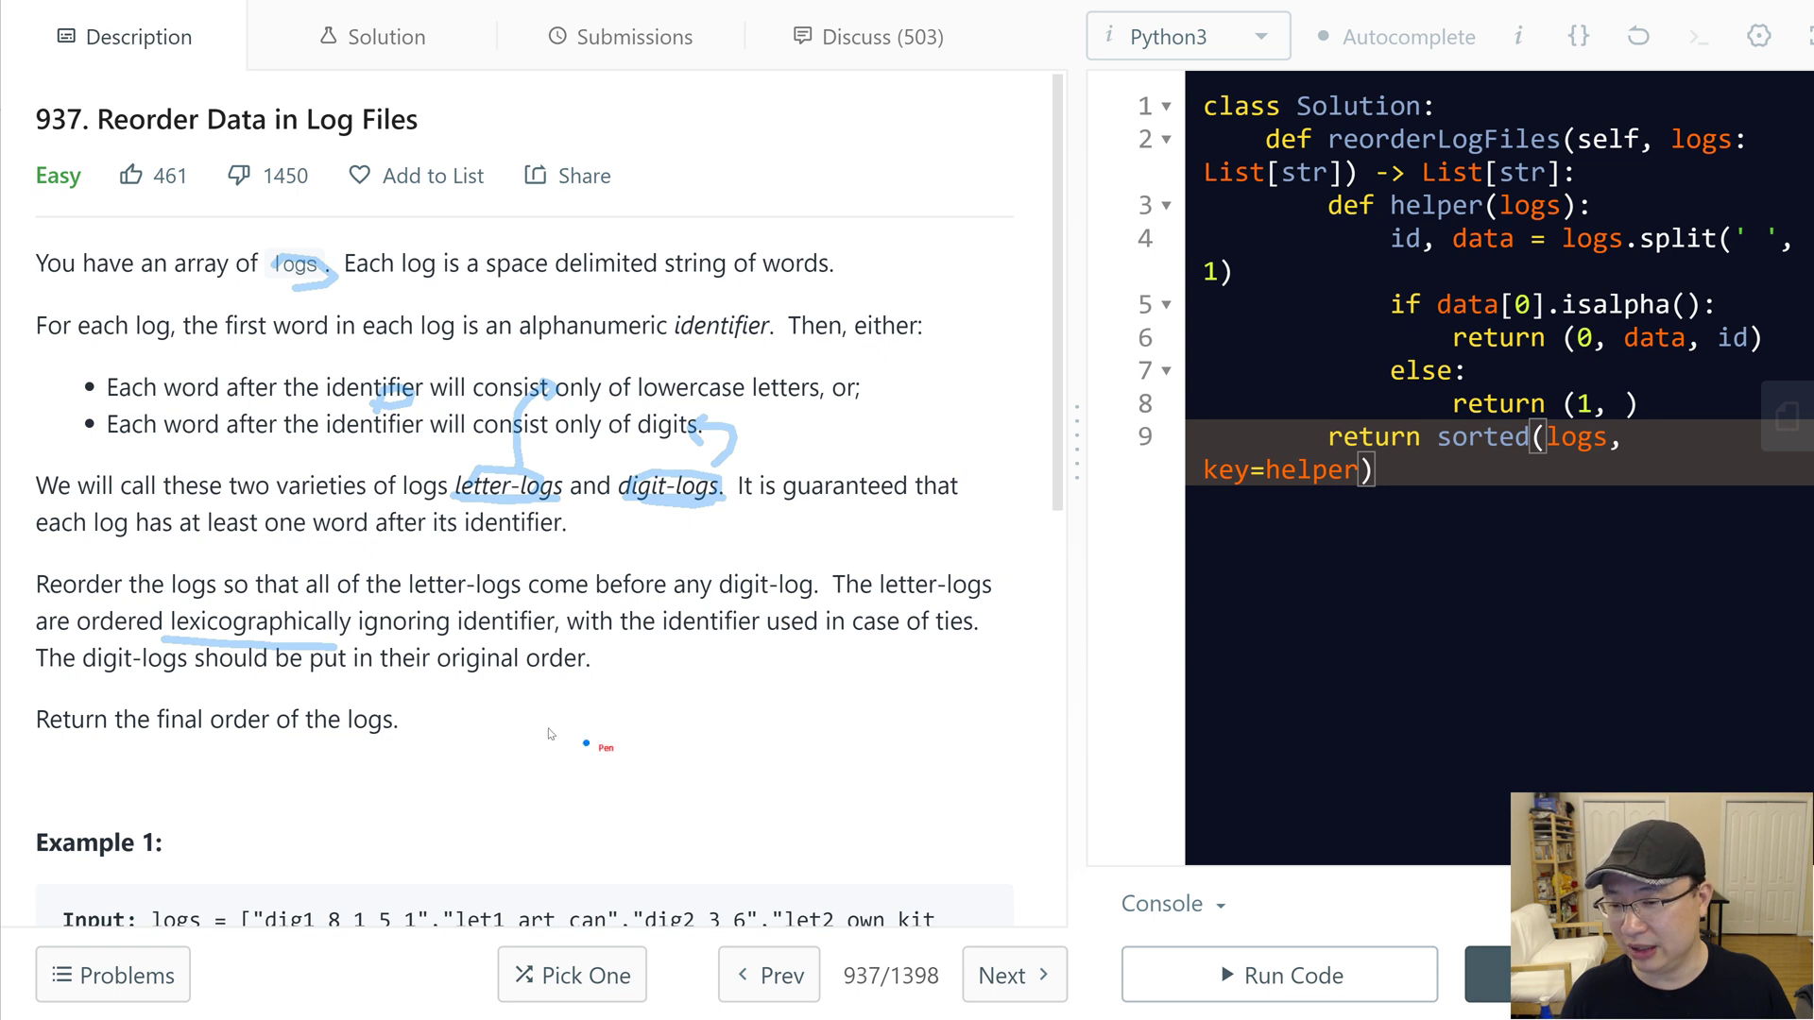
mouse_move(468, 640)
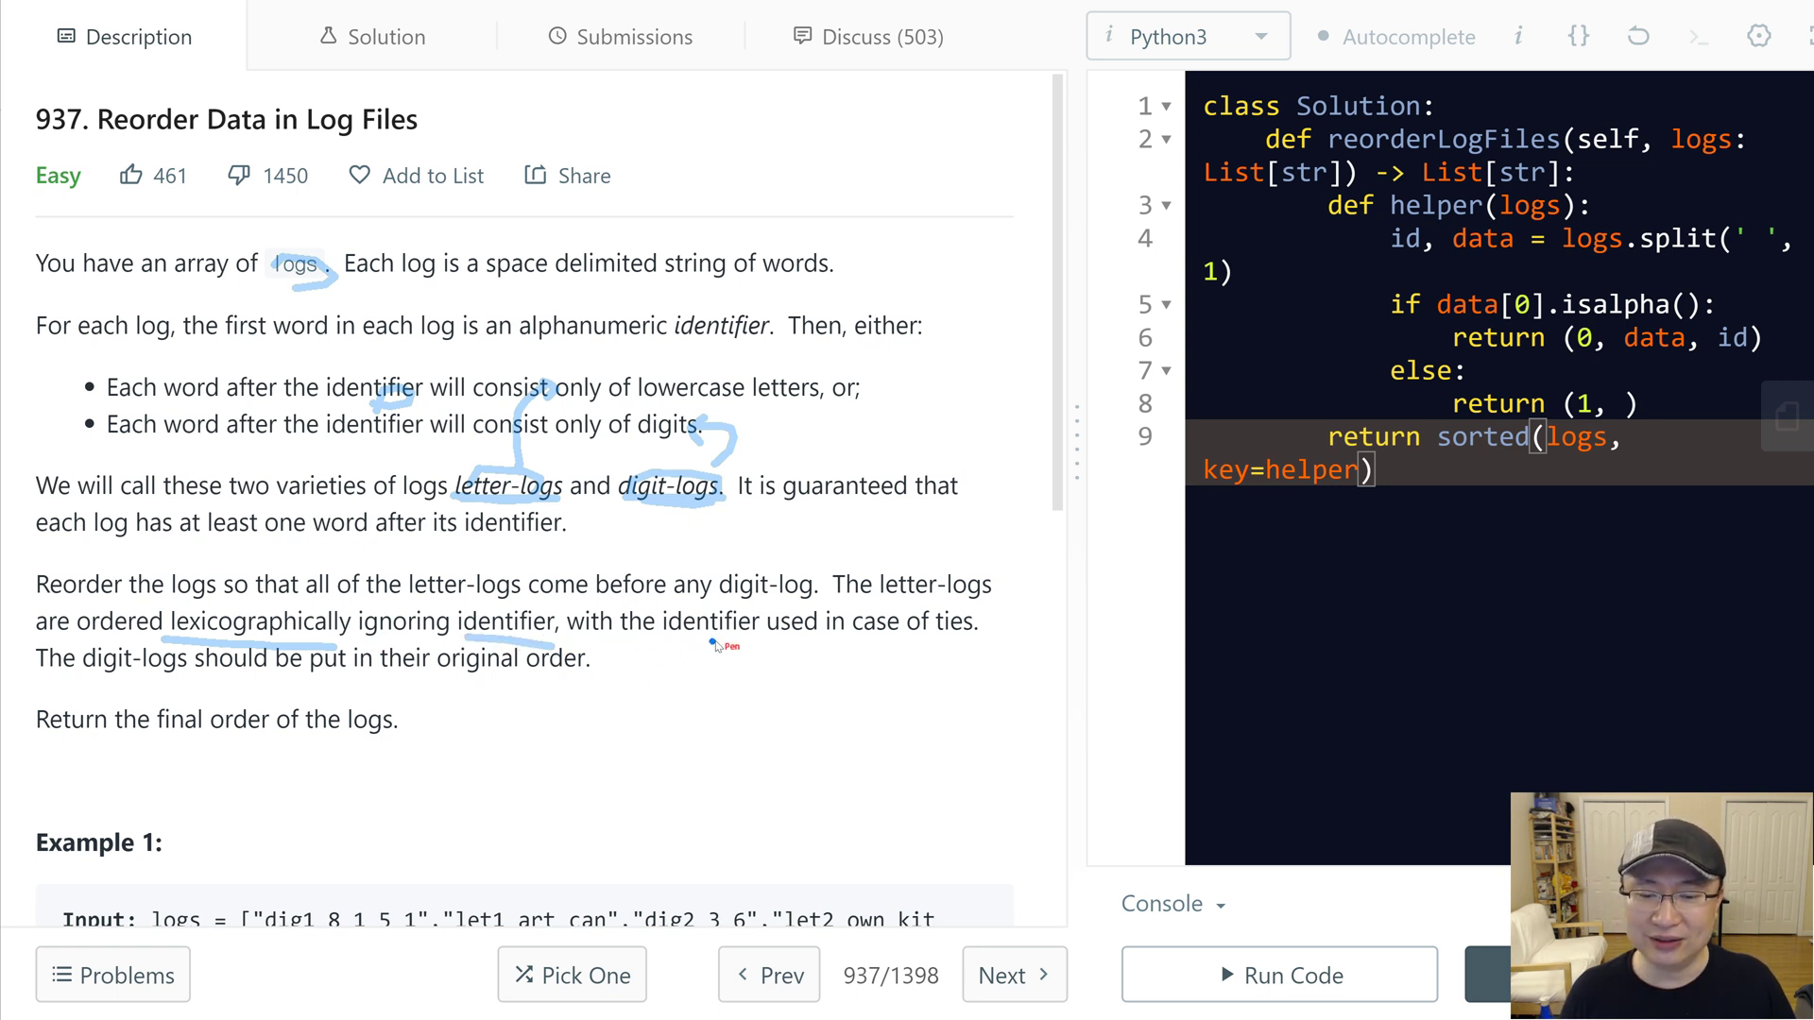
mouse_move(982, 675)
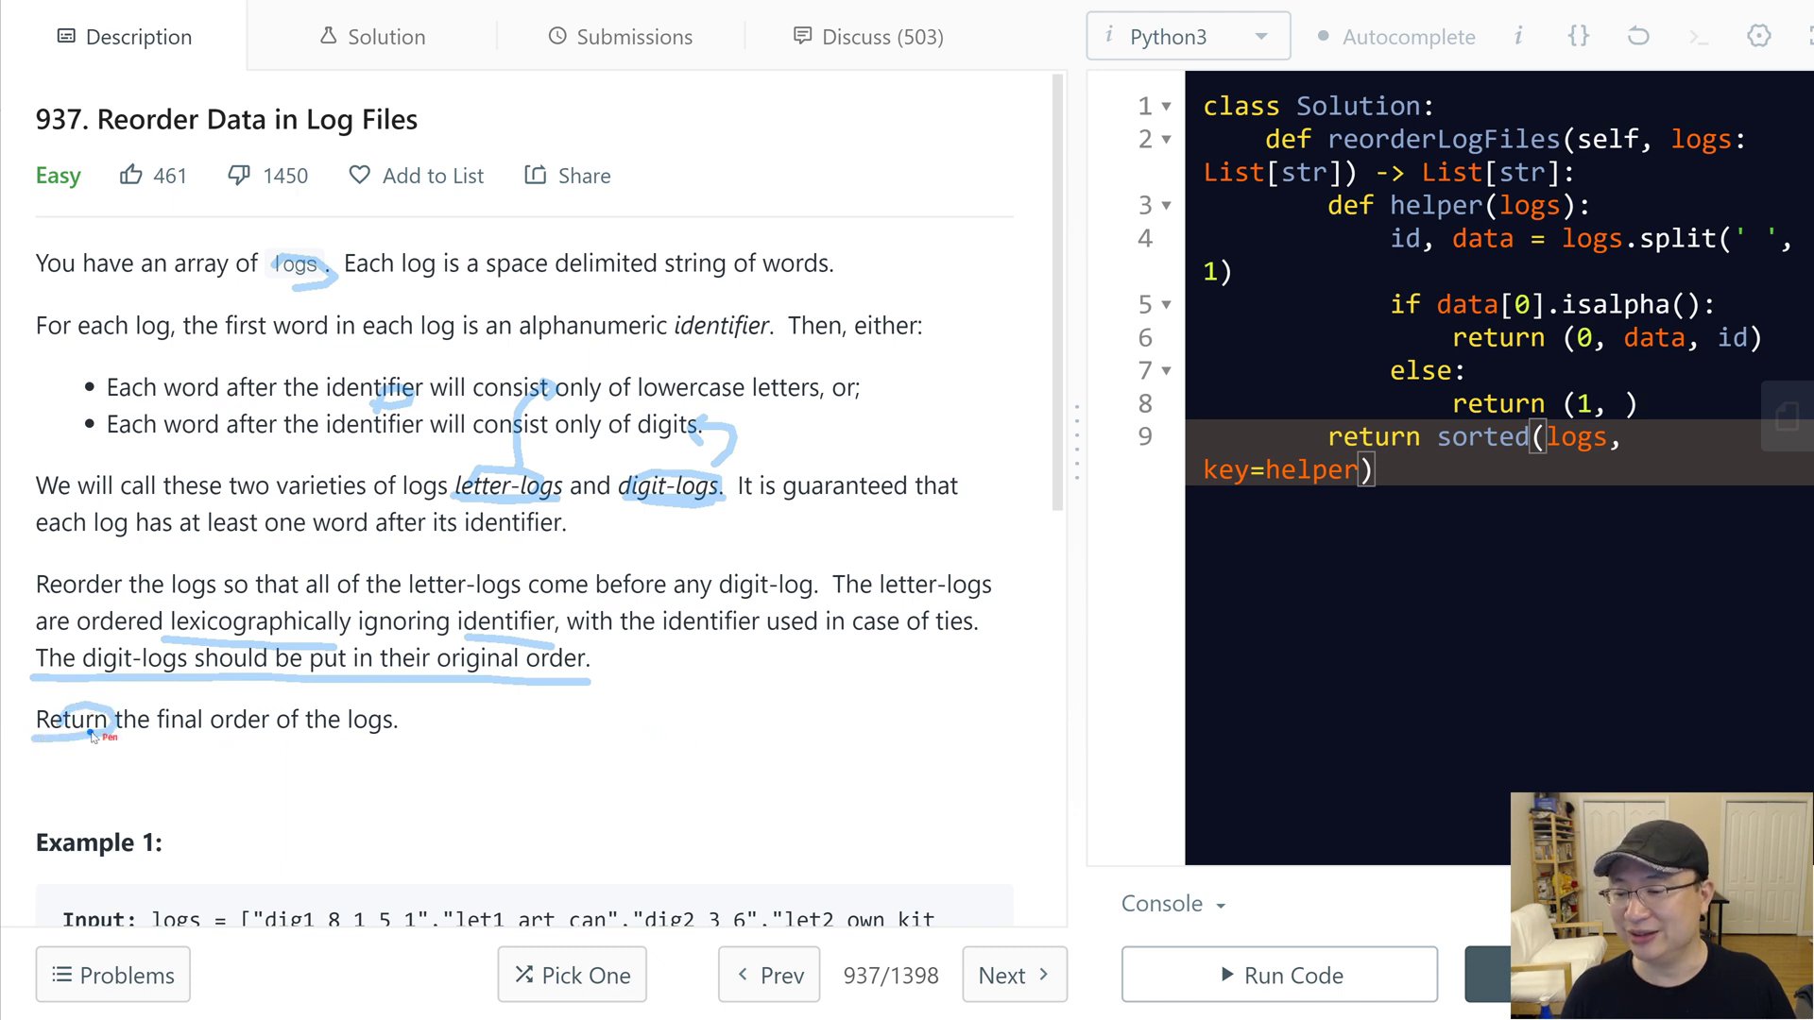
mouse_move(716, 764)
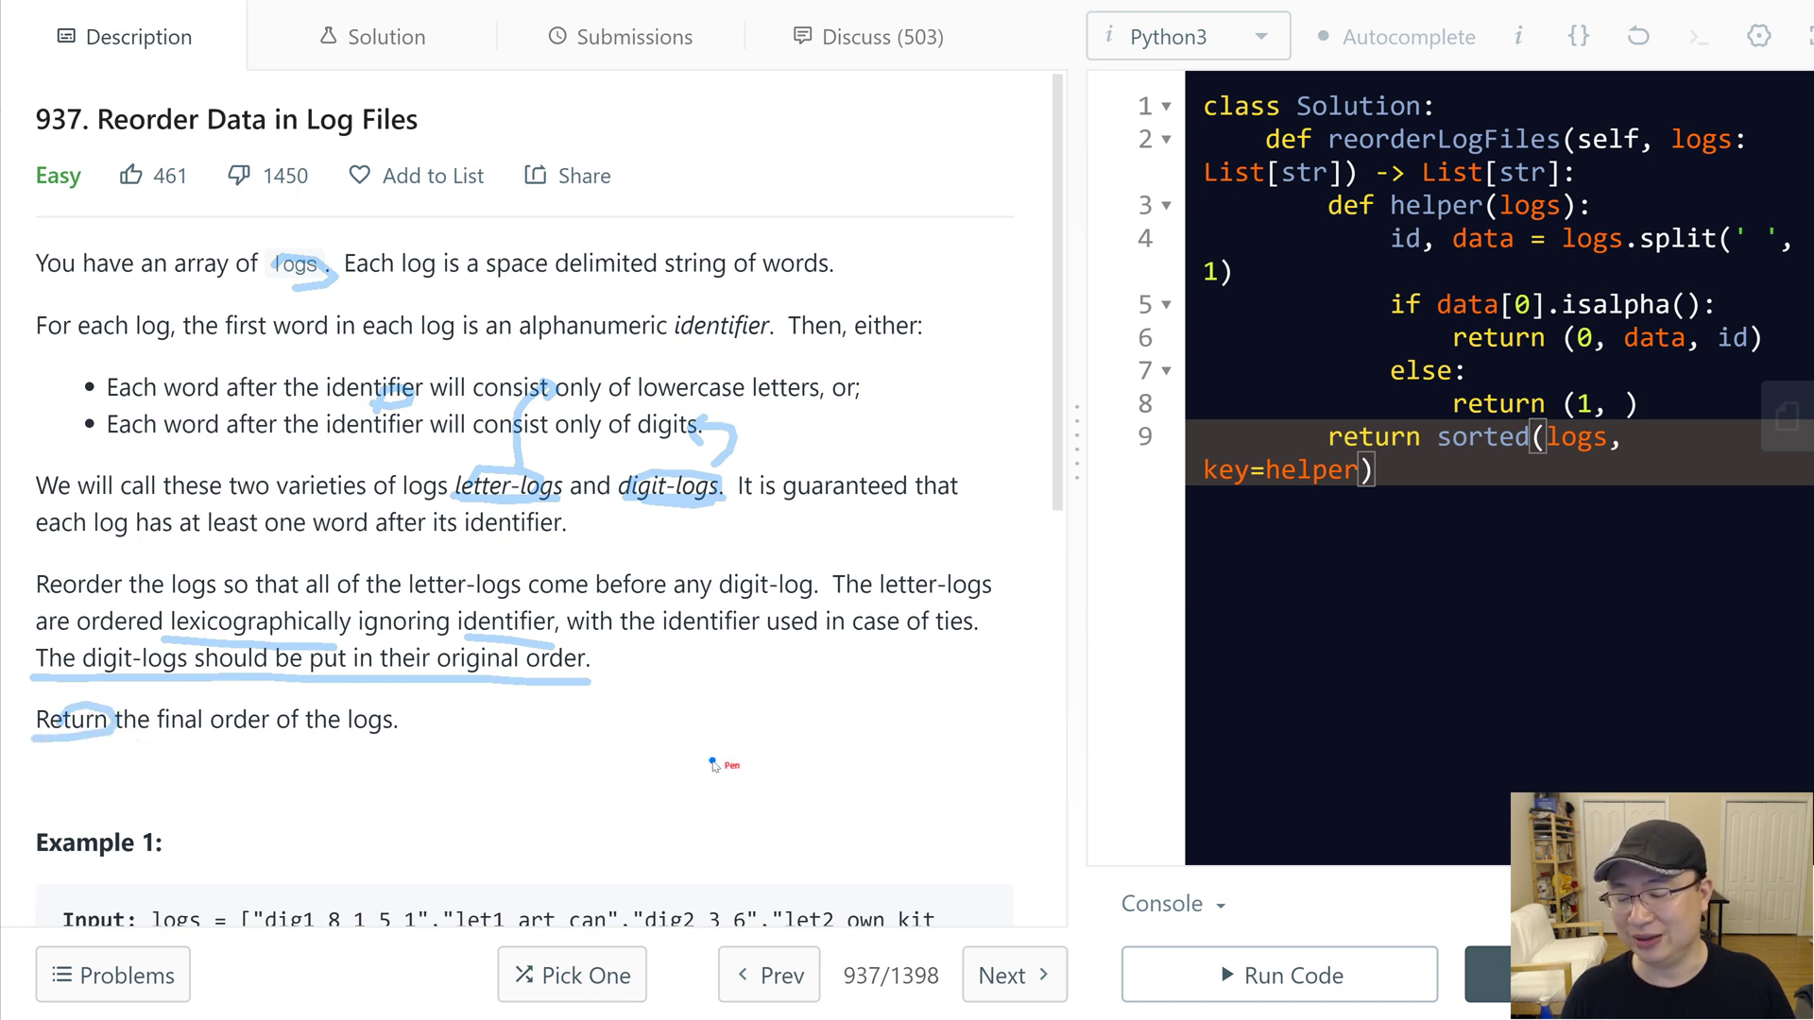
scroll(down, 3)
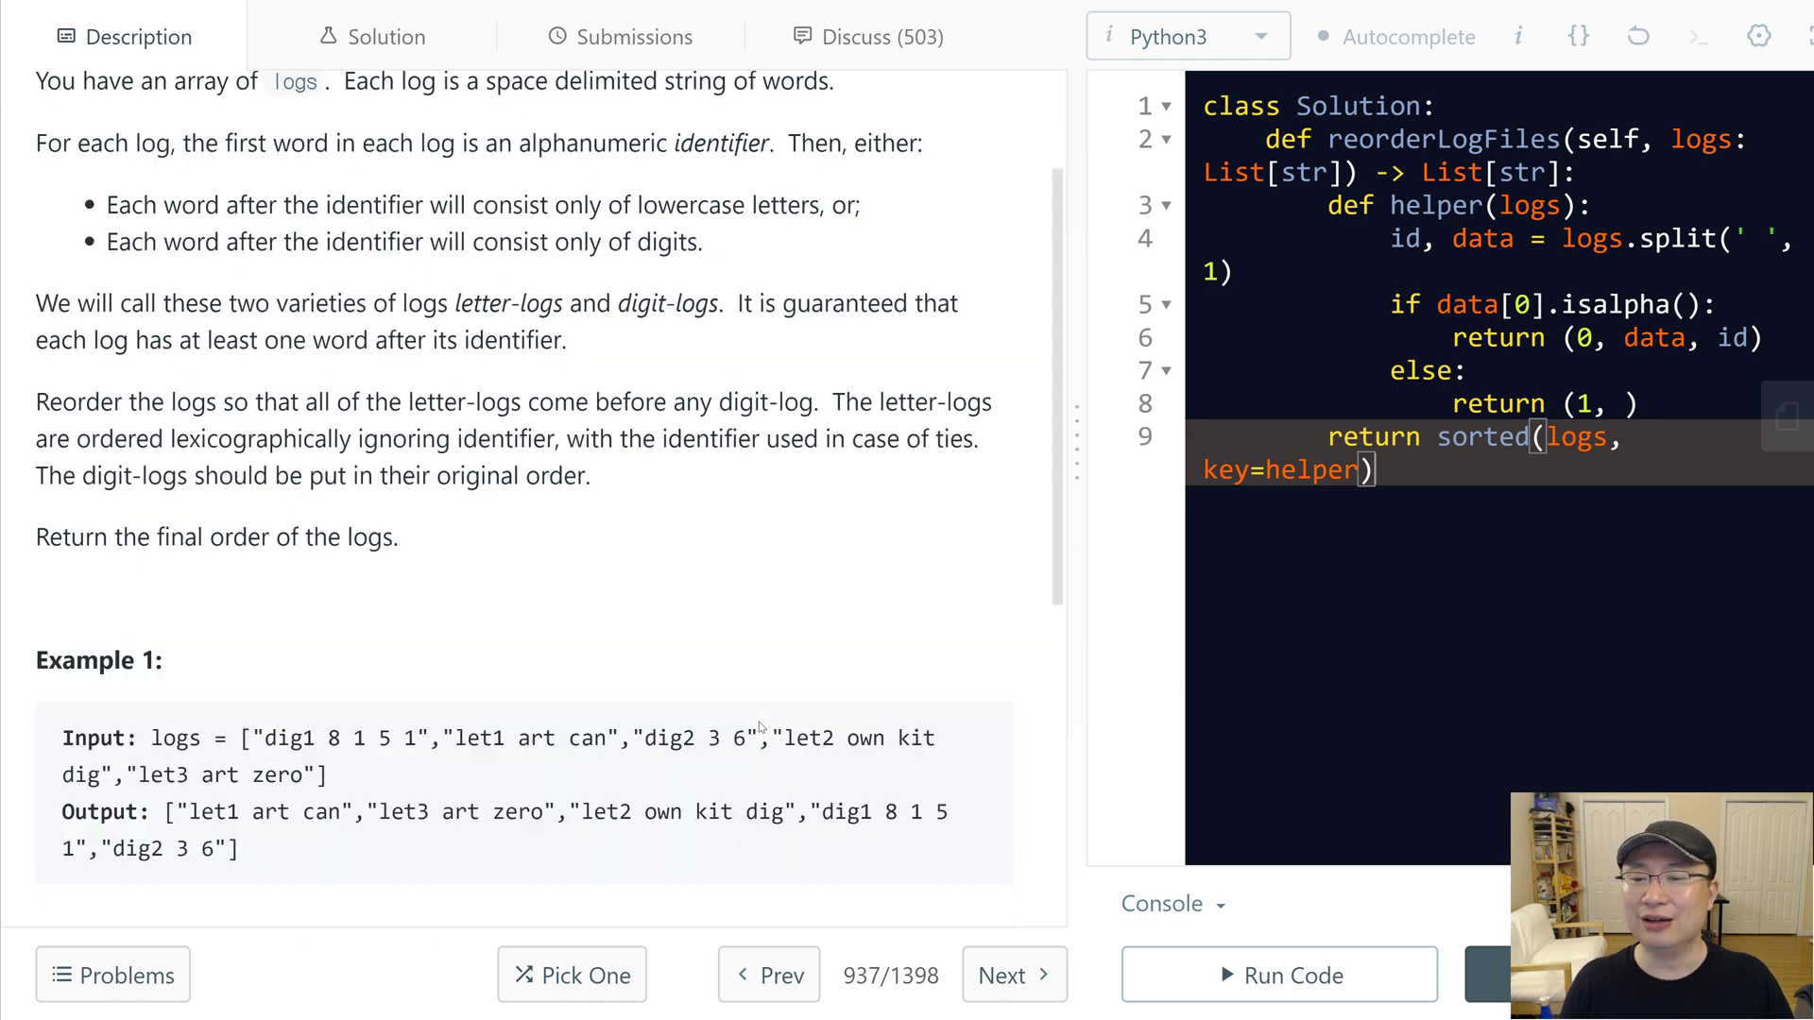
scroll(down, 3)
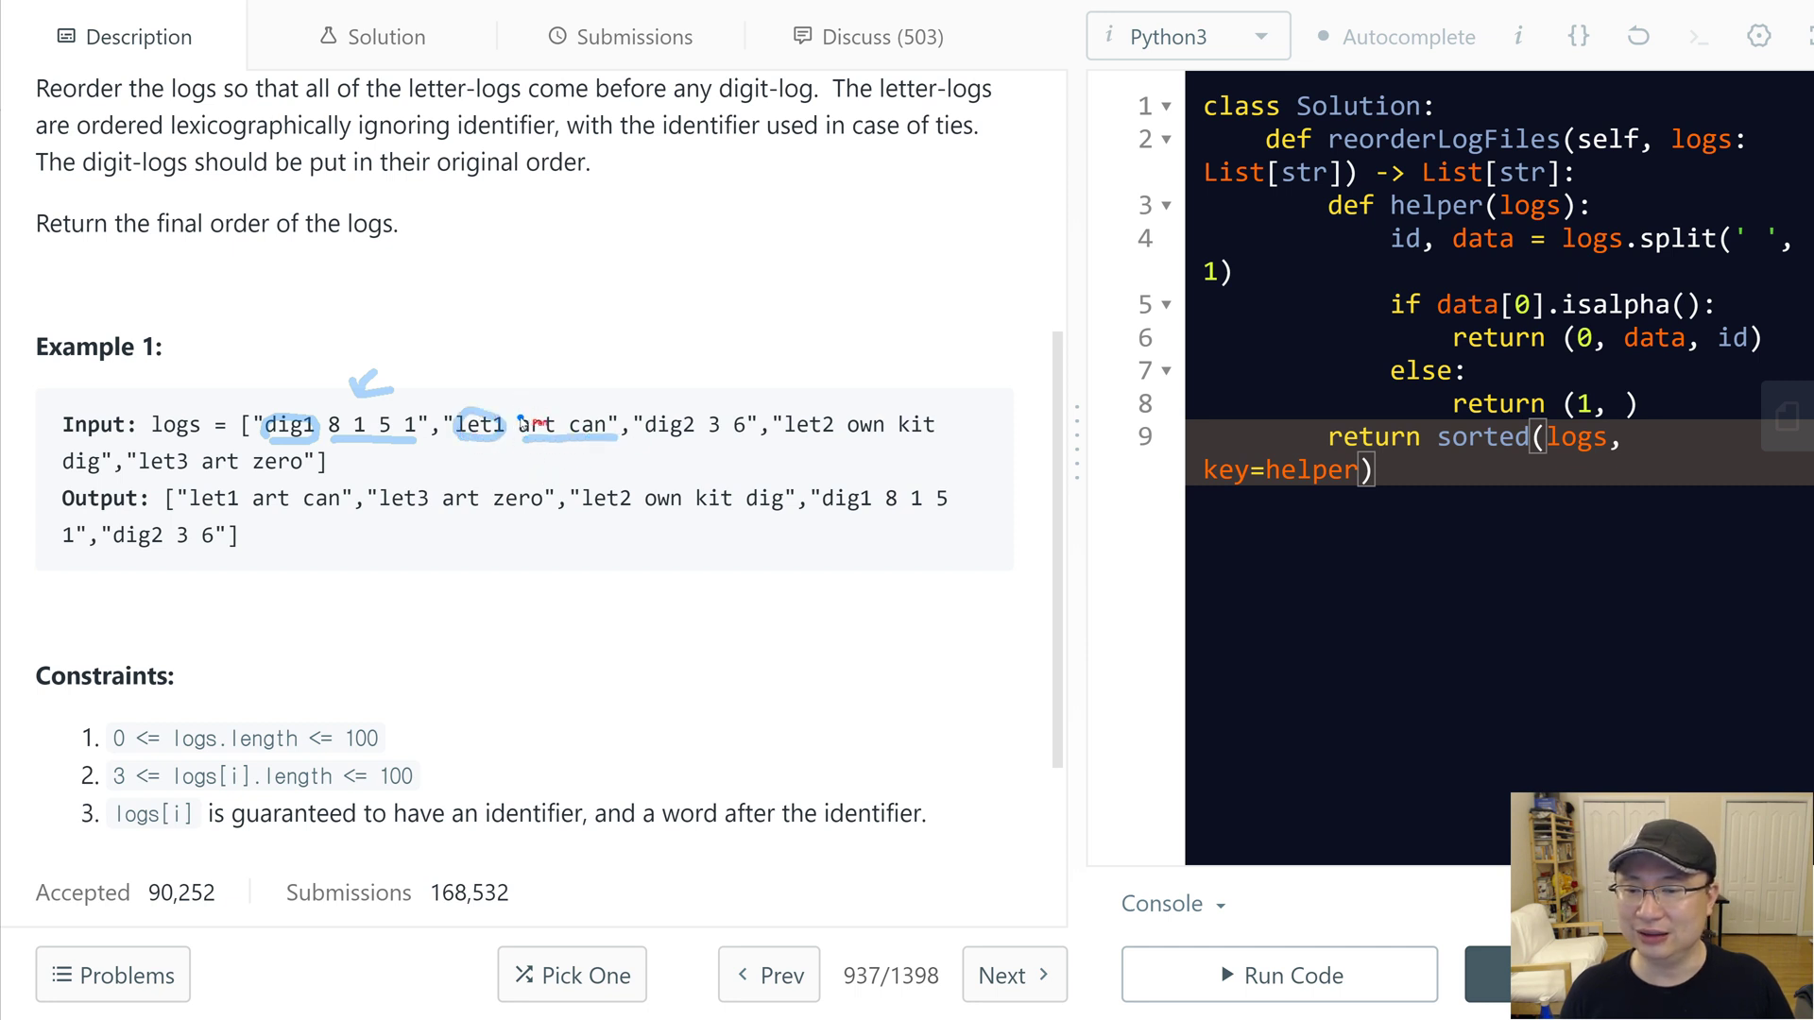
mouse_move(553, 391)
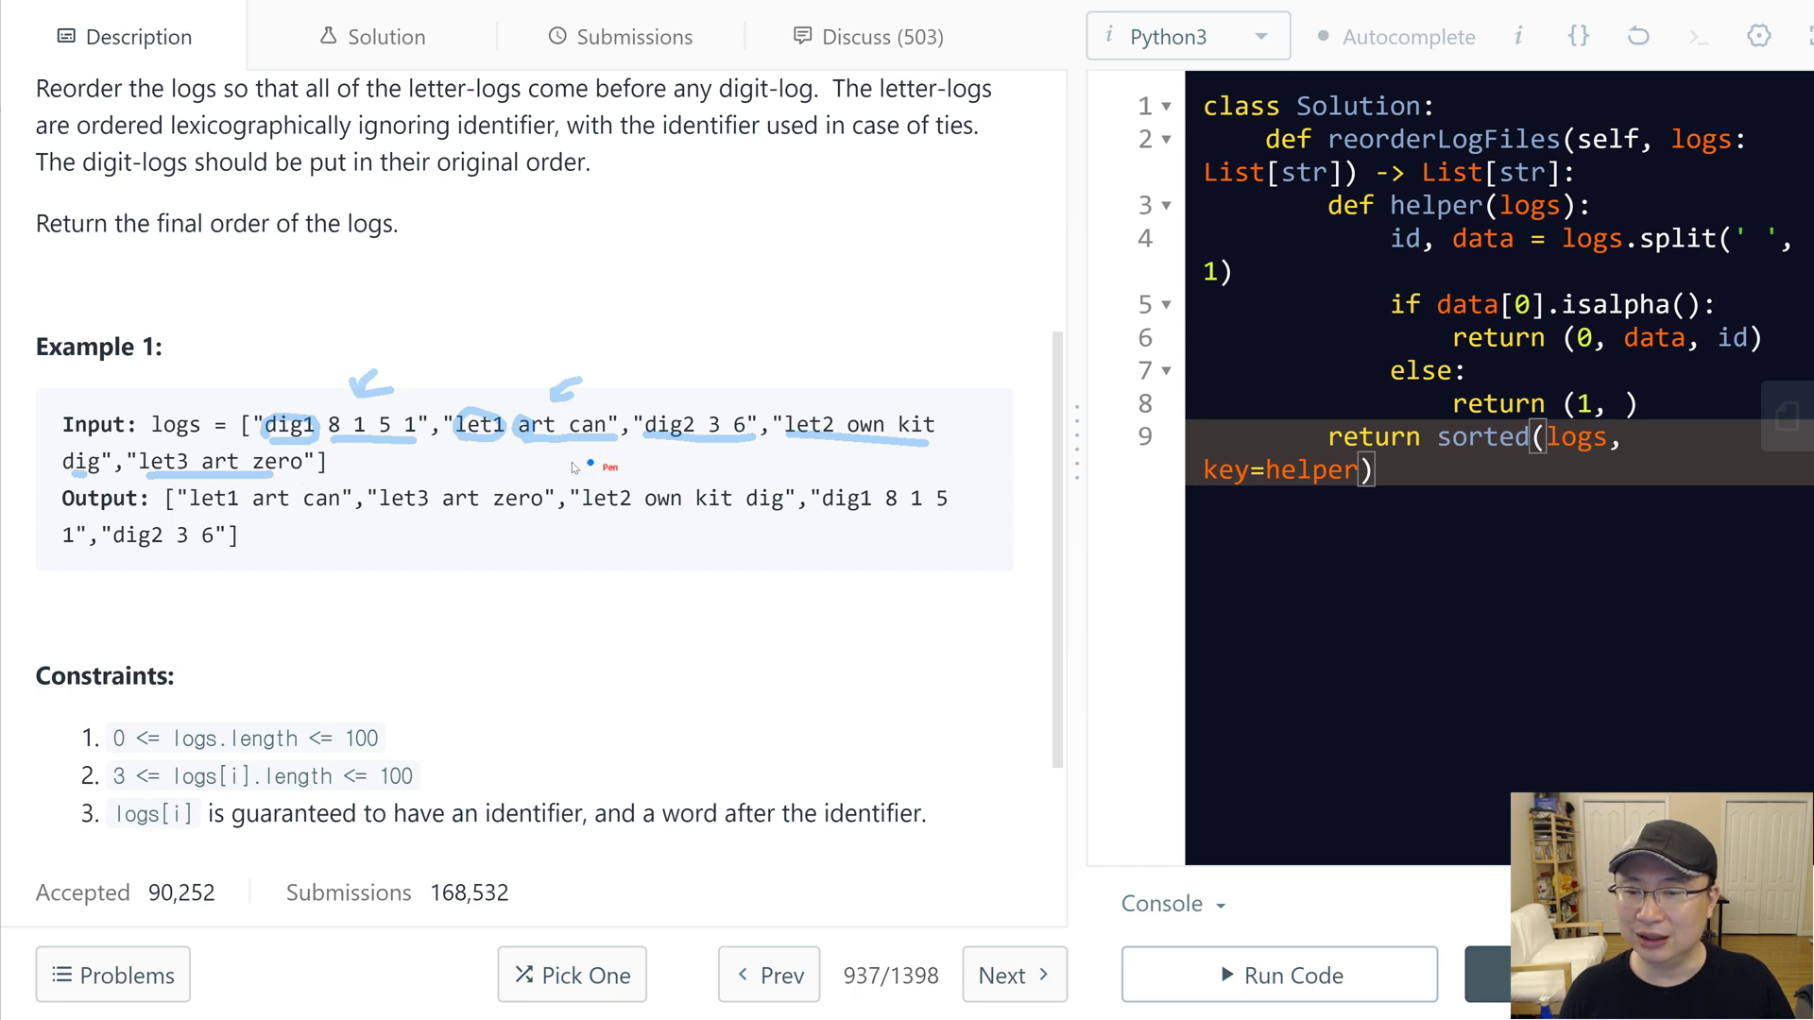
mouse_move(584, 478)
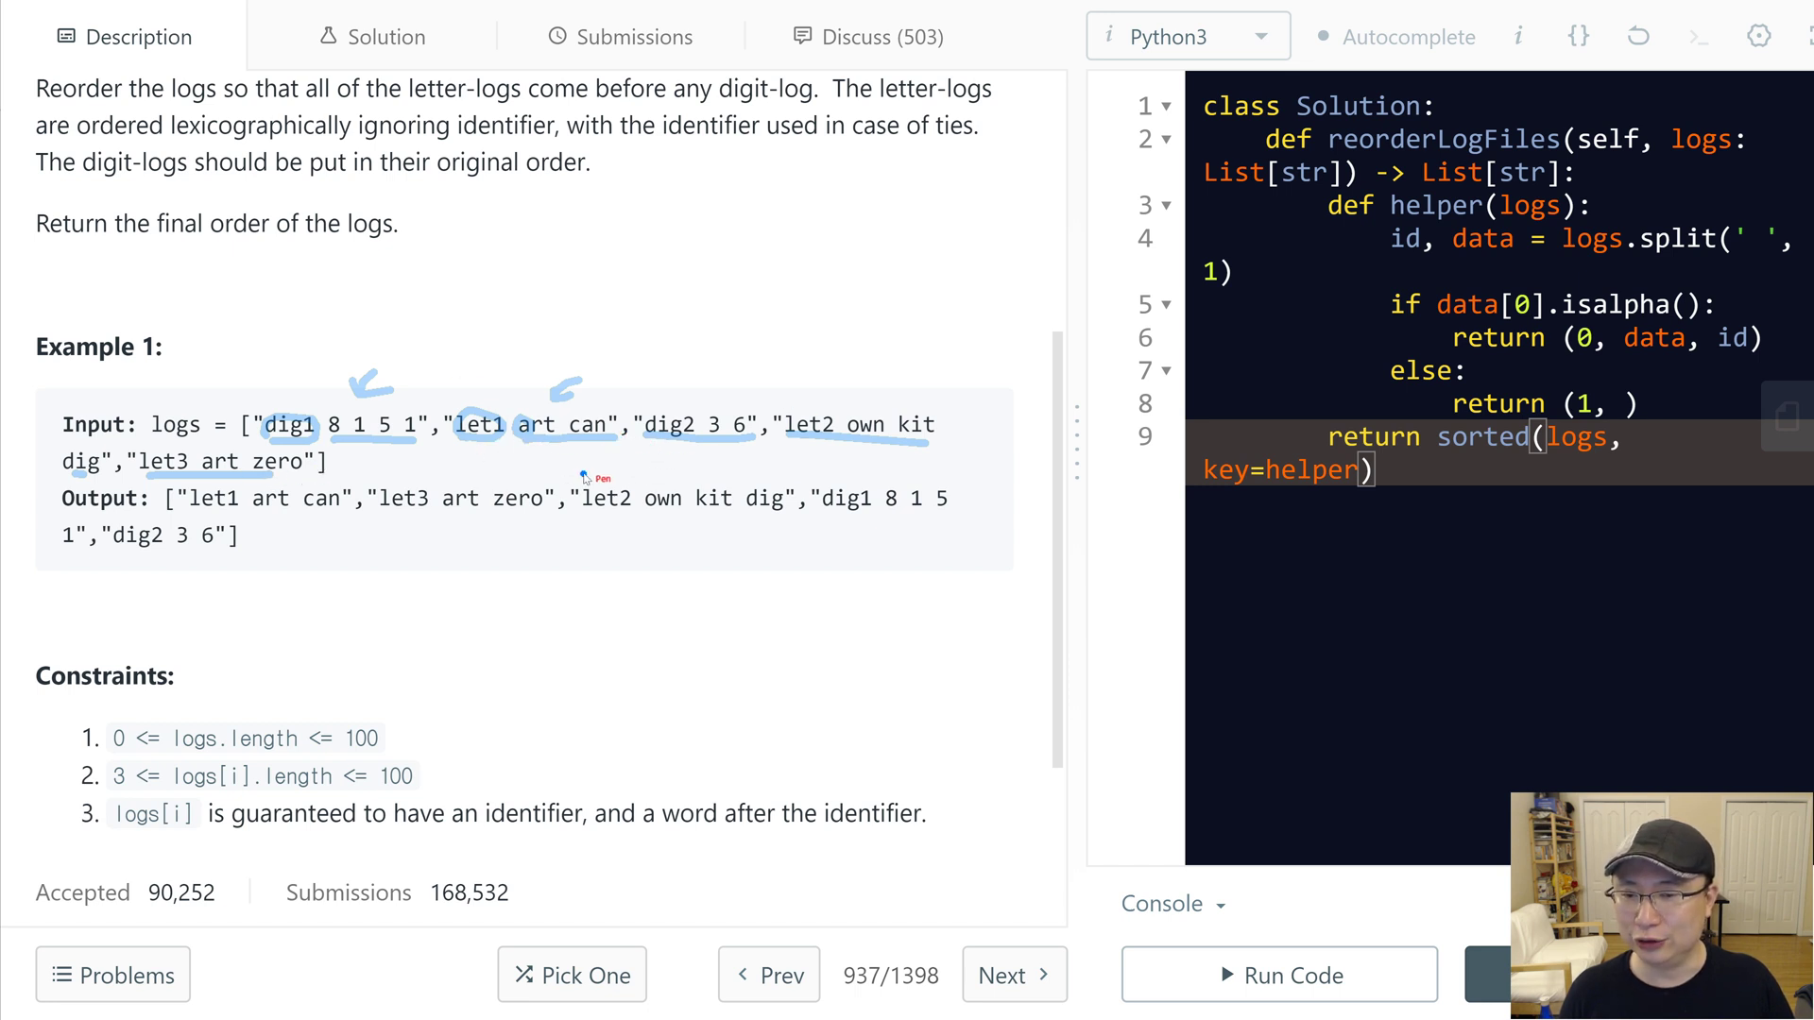
mouse_move(261, 324)
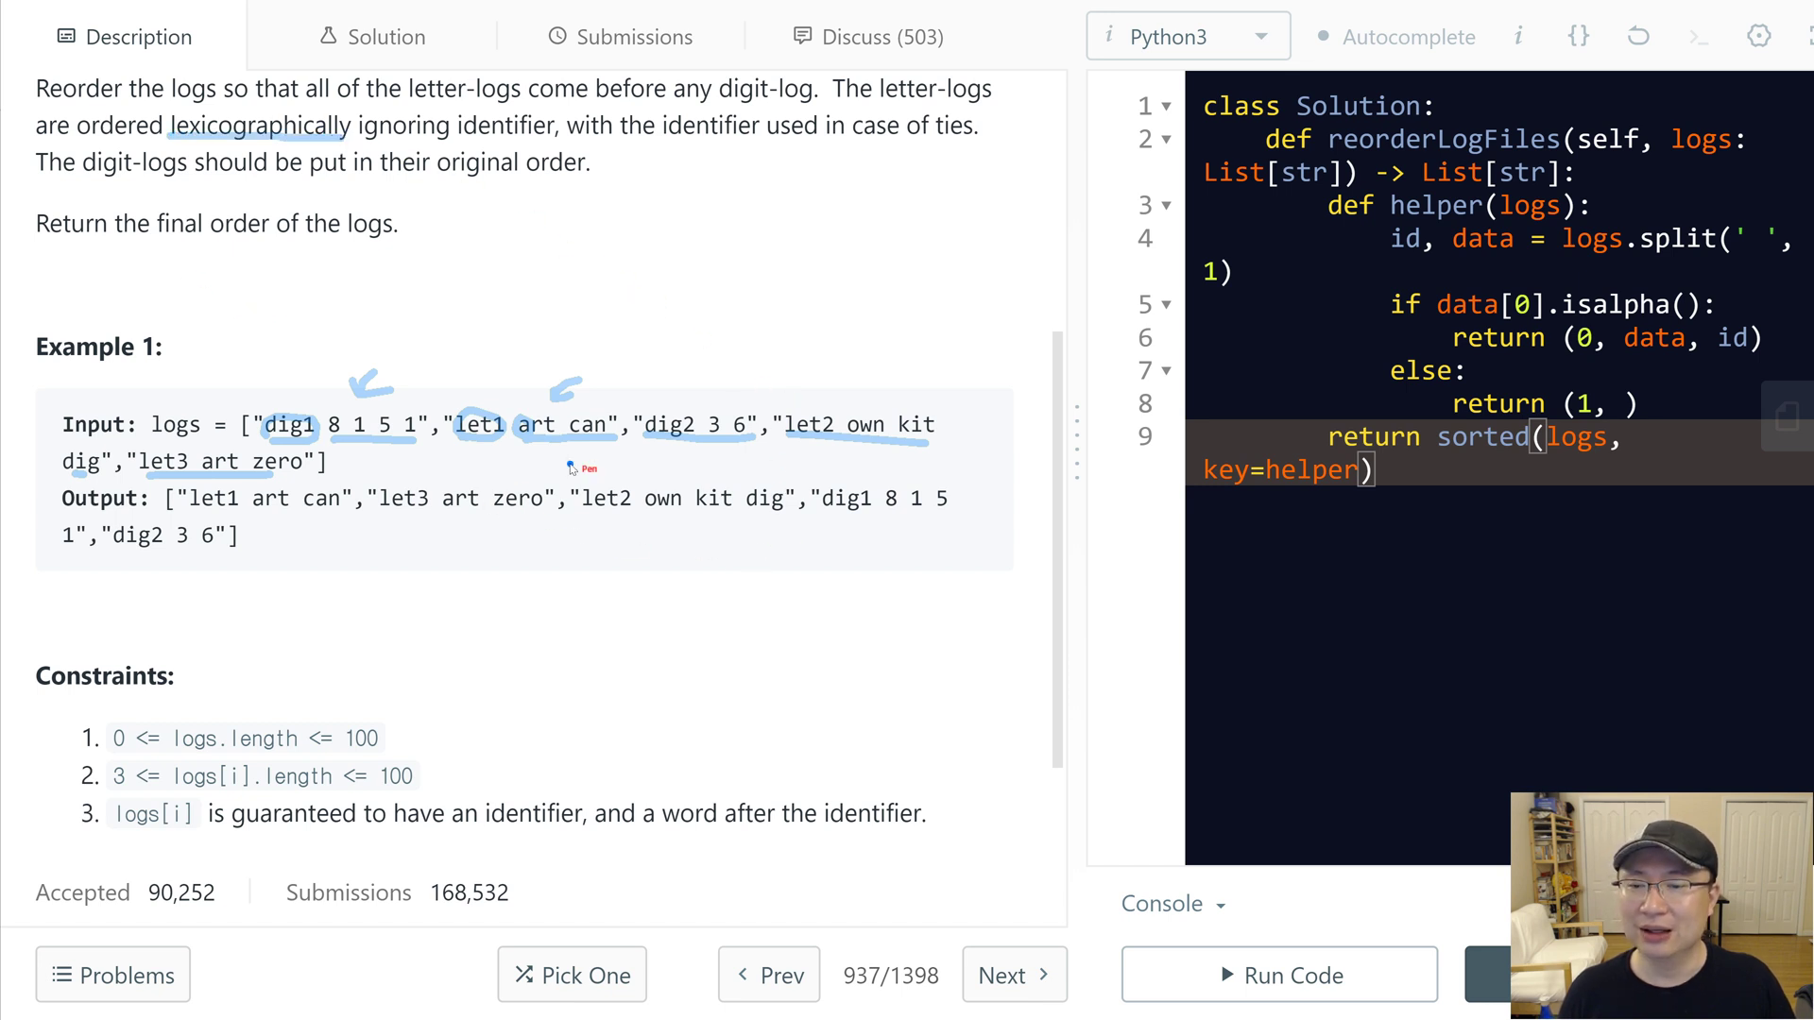
mouse_move(743, 457)
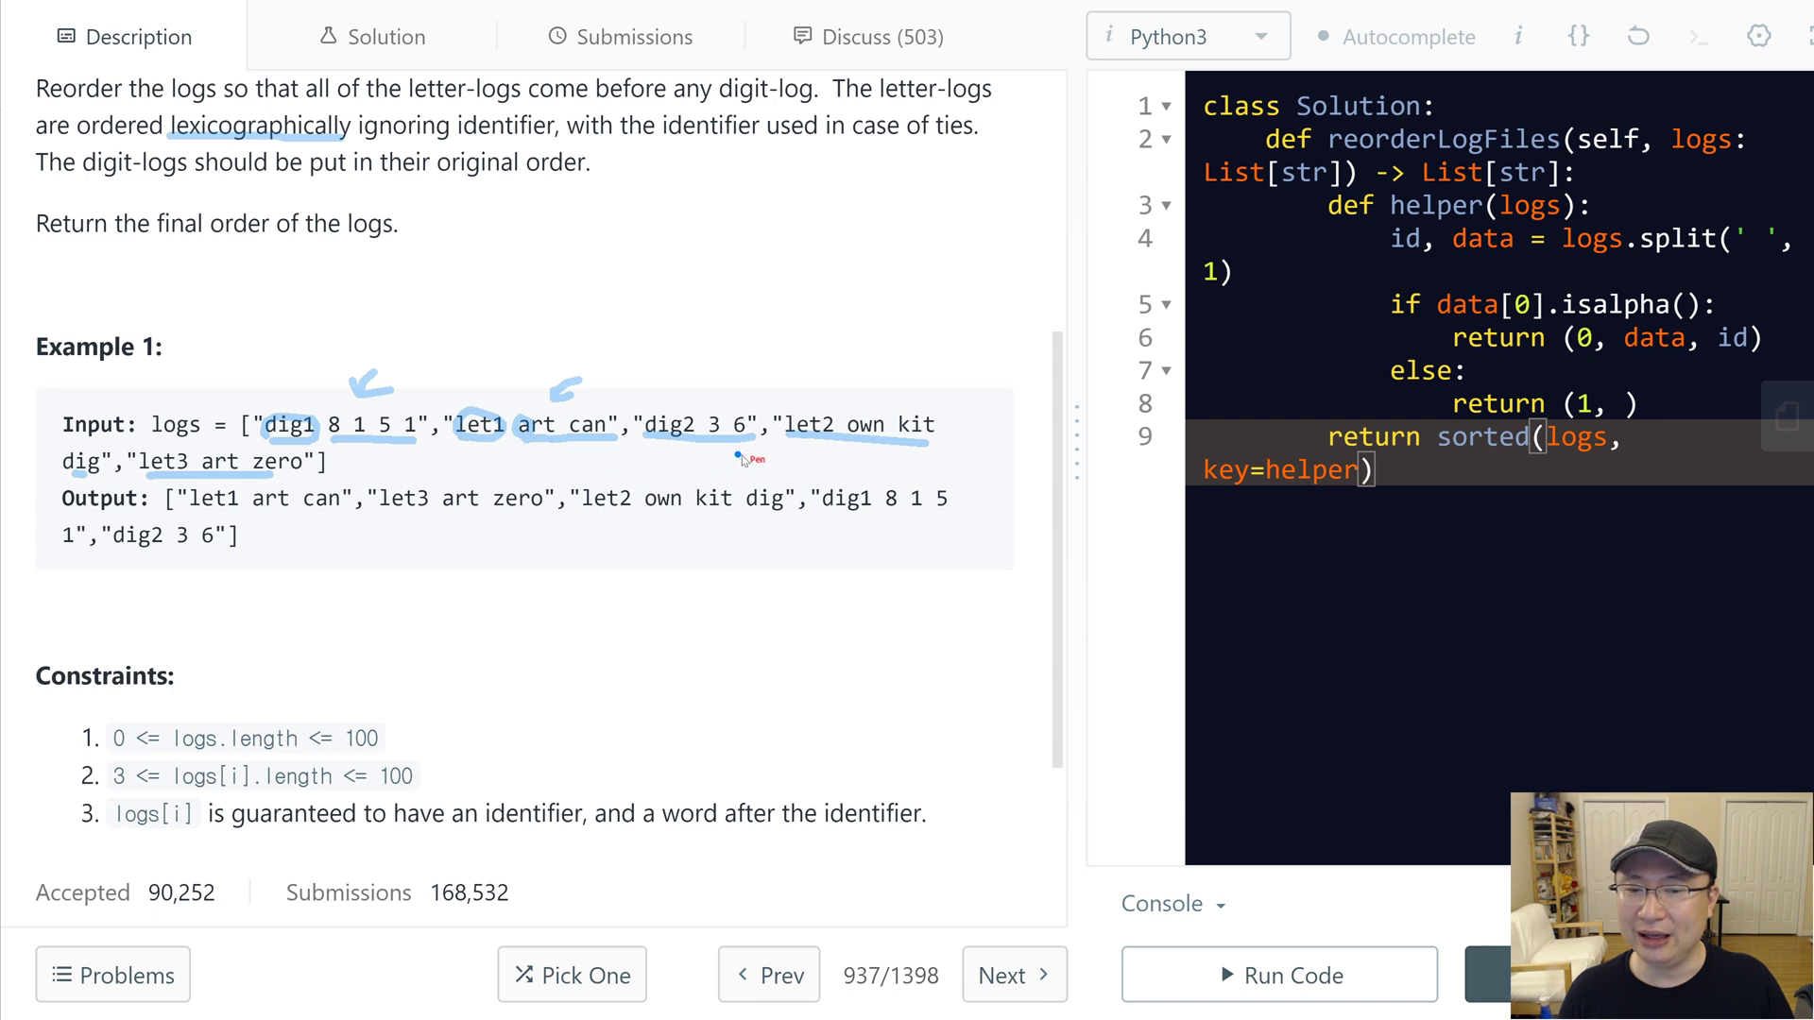
mouse_move(207, 474)
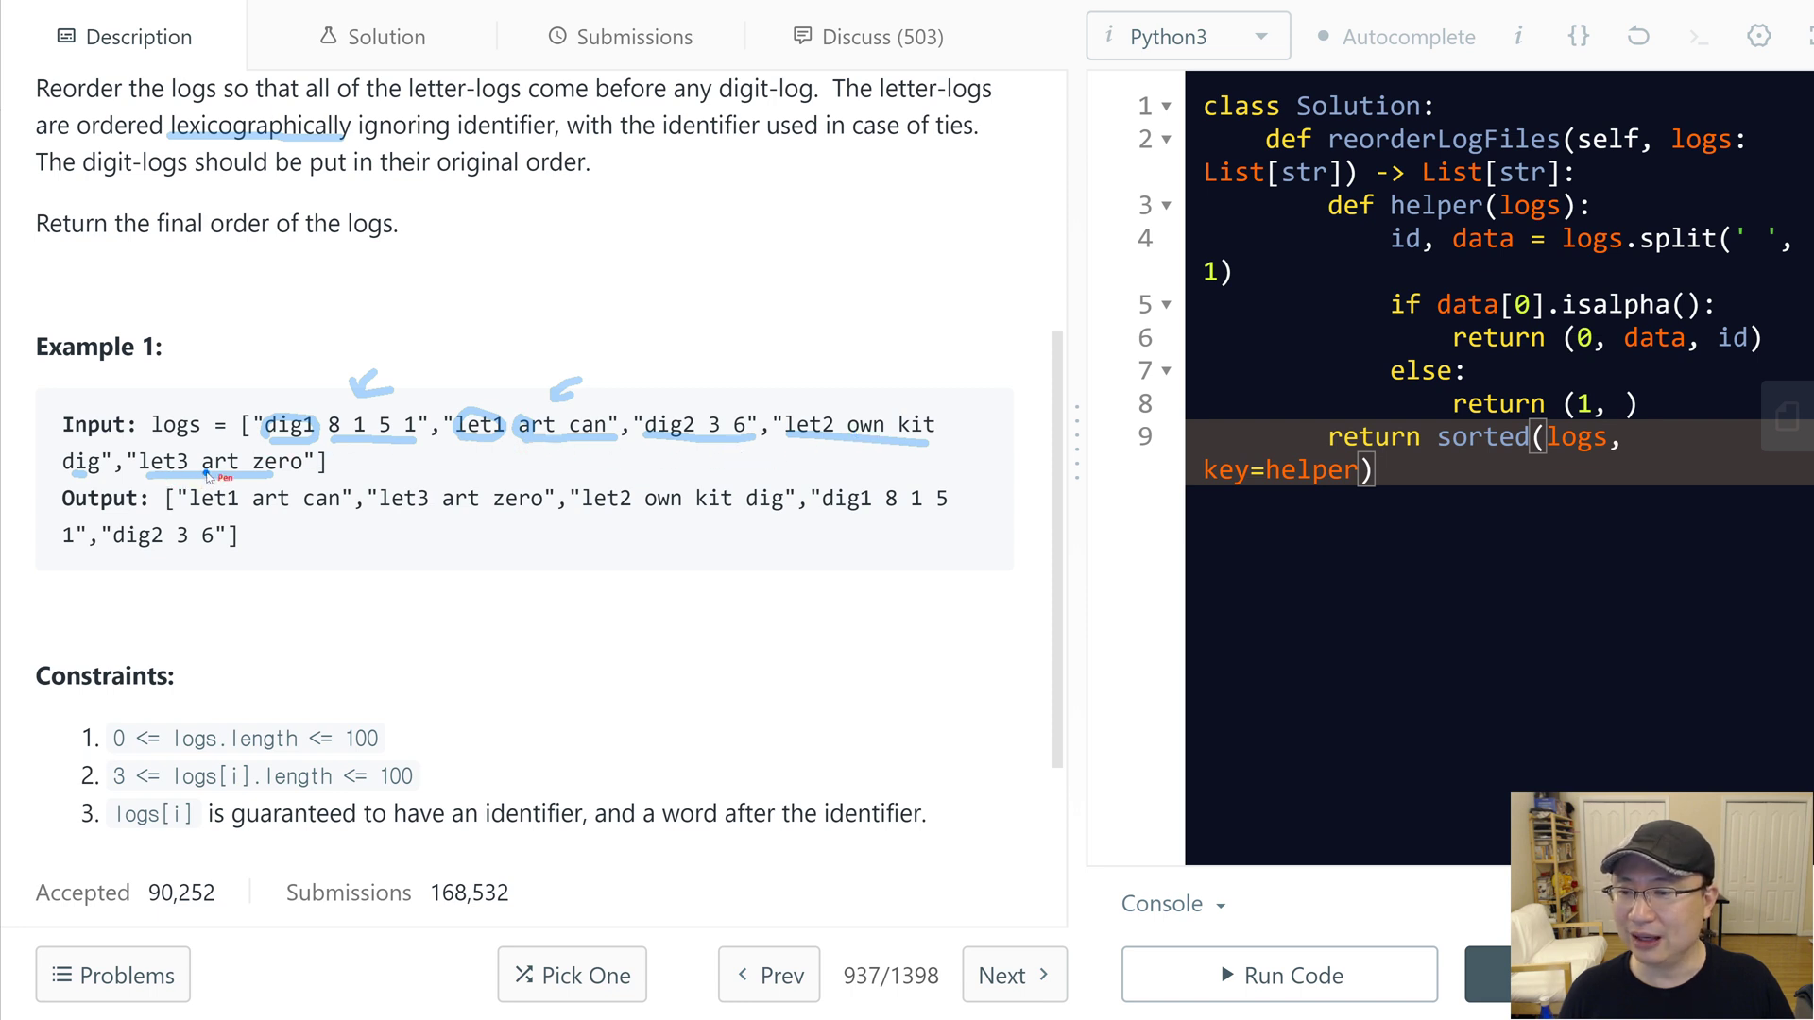
mouse_move(567, 443)
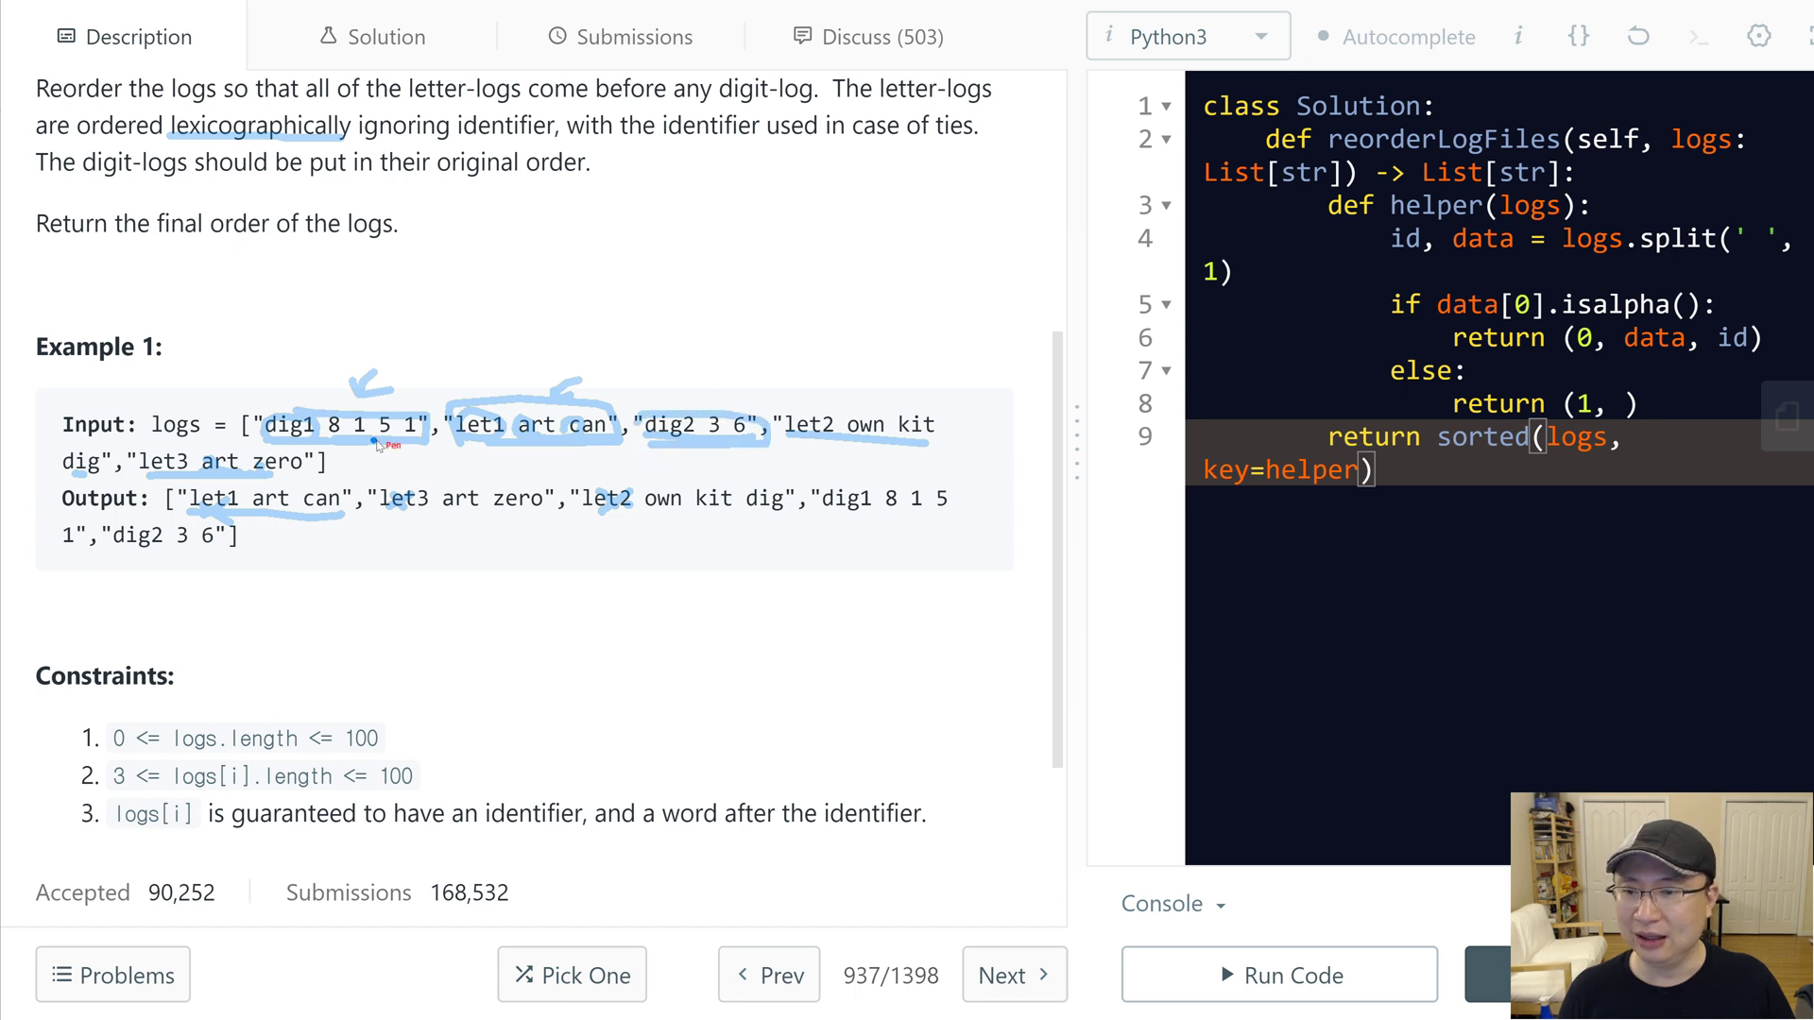
mouse_move(449, 449)
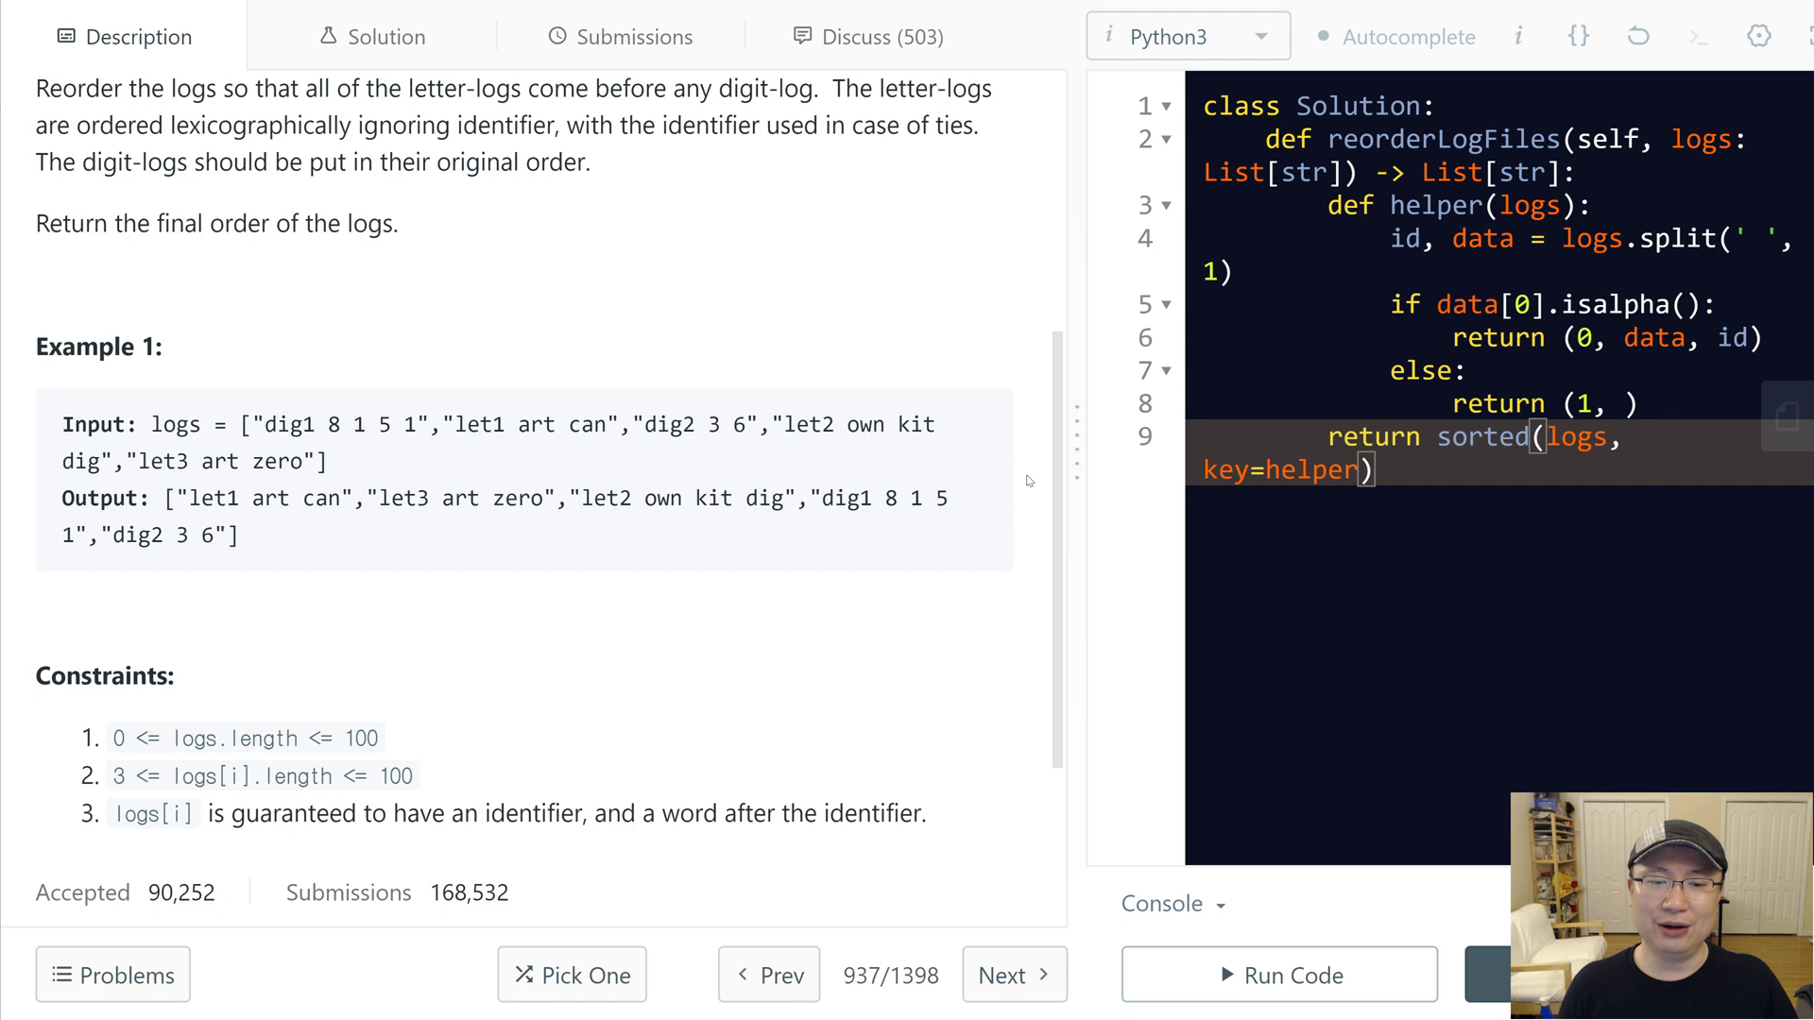
mouse_move(1635, 36)
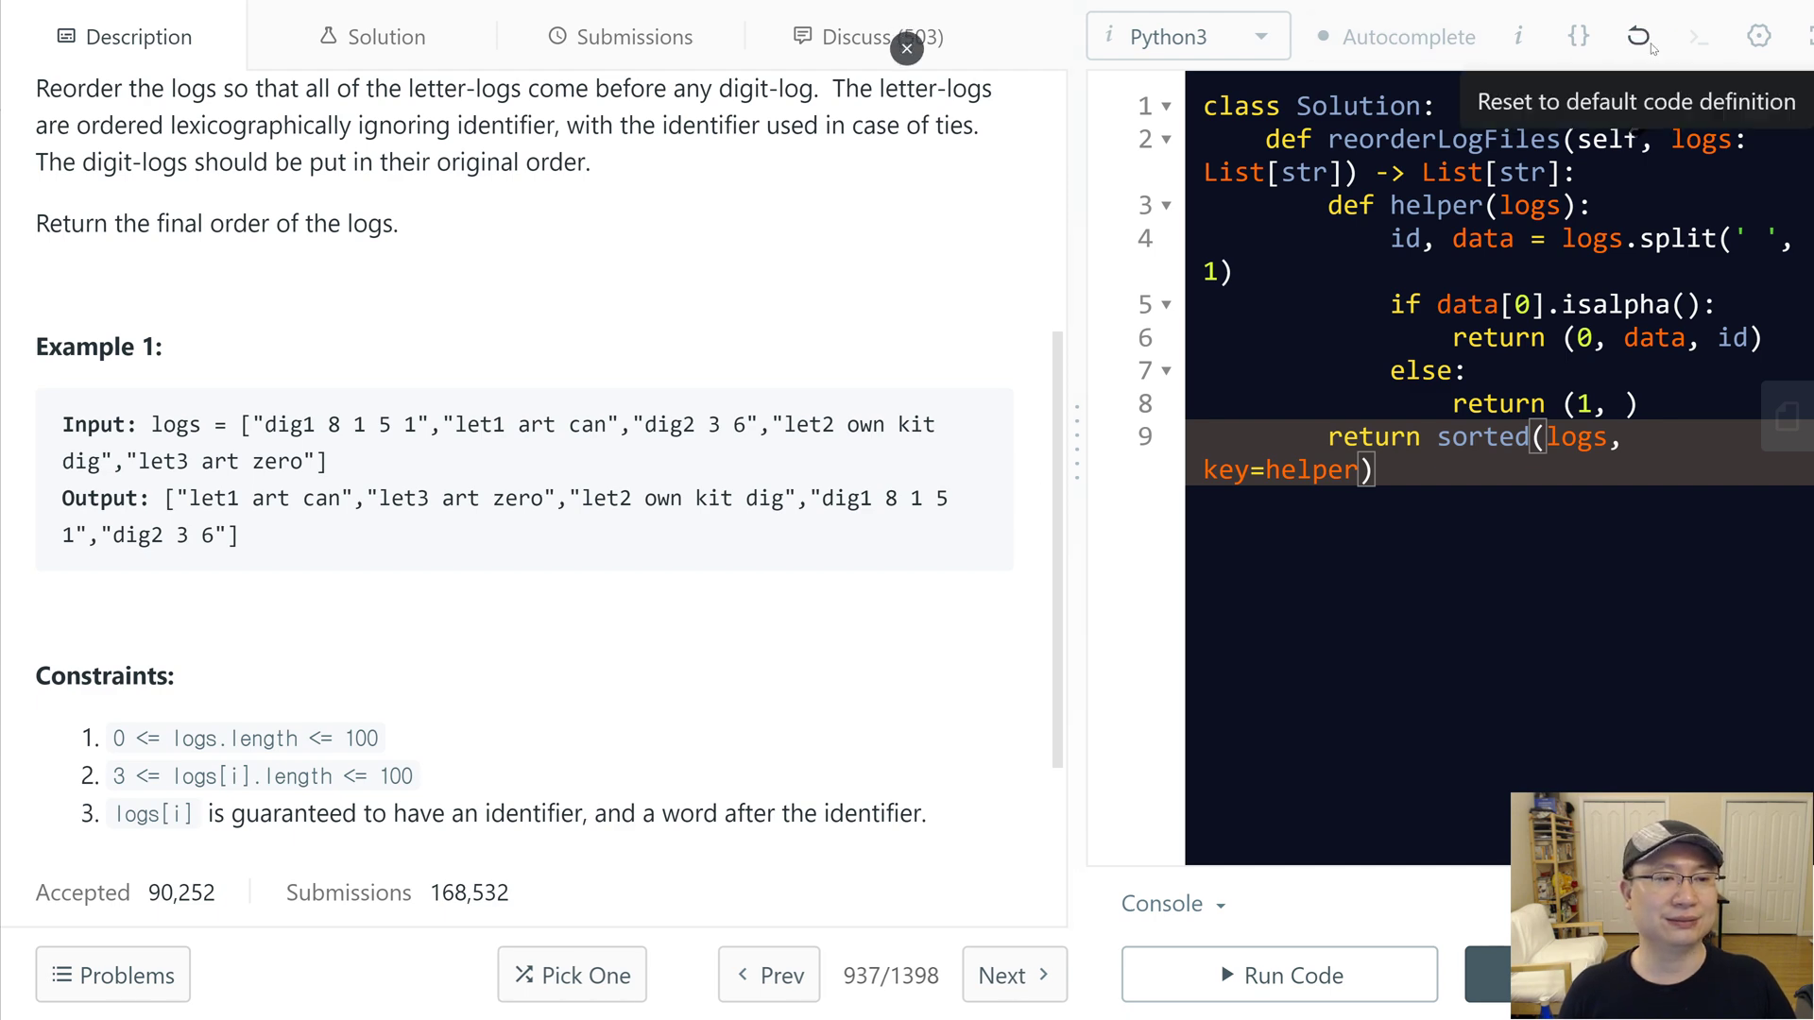
Step: Reset the editor to starter code and write return sorted(logs, key=helper)
click(1638, 36)
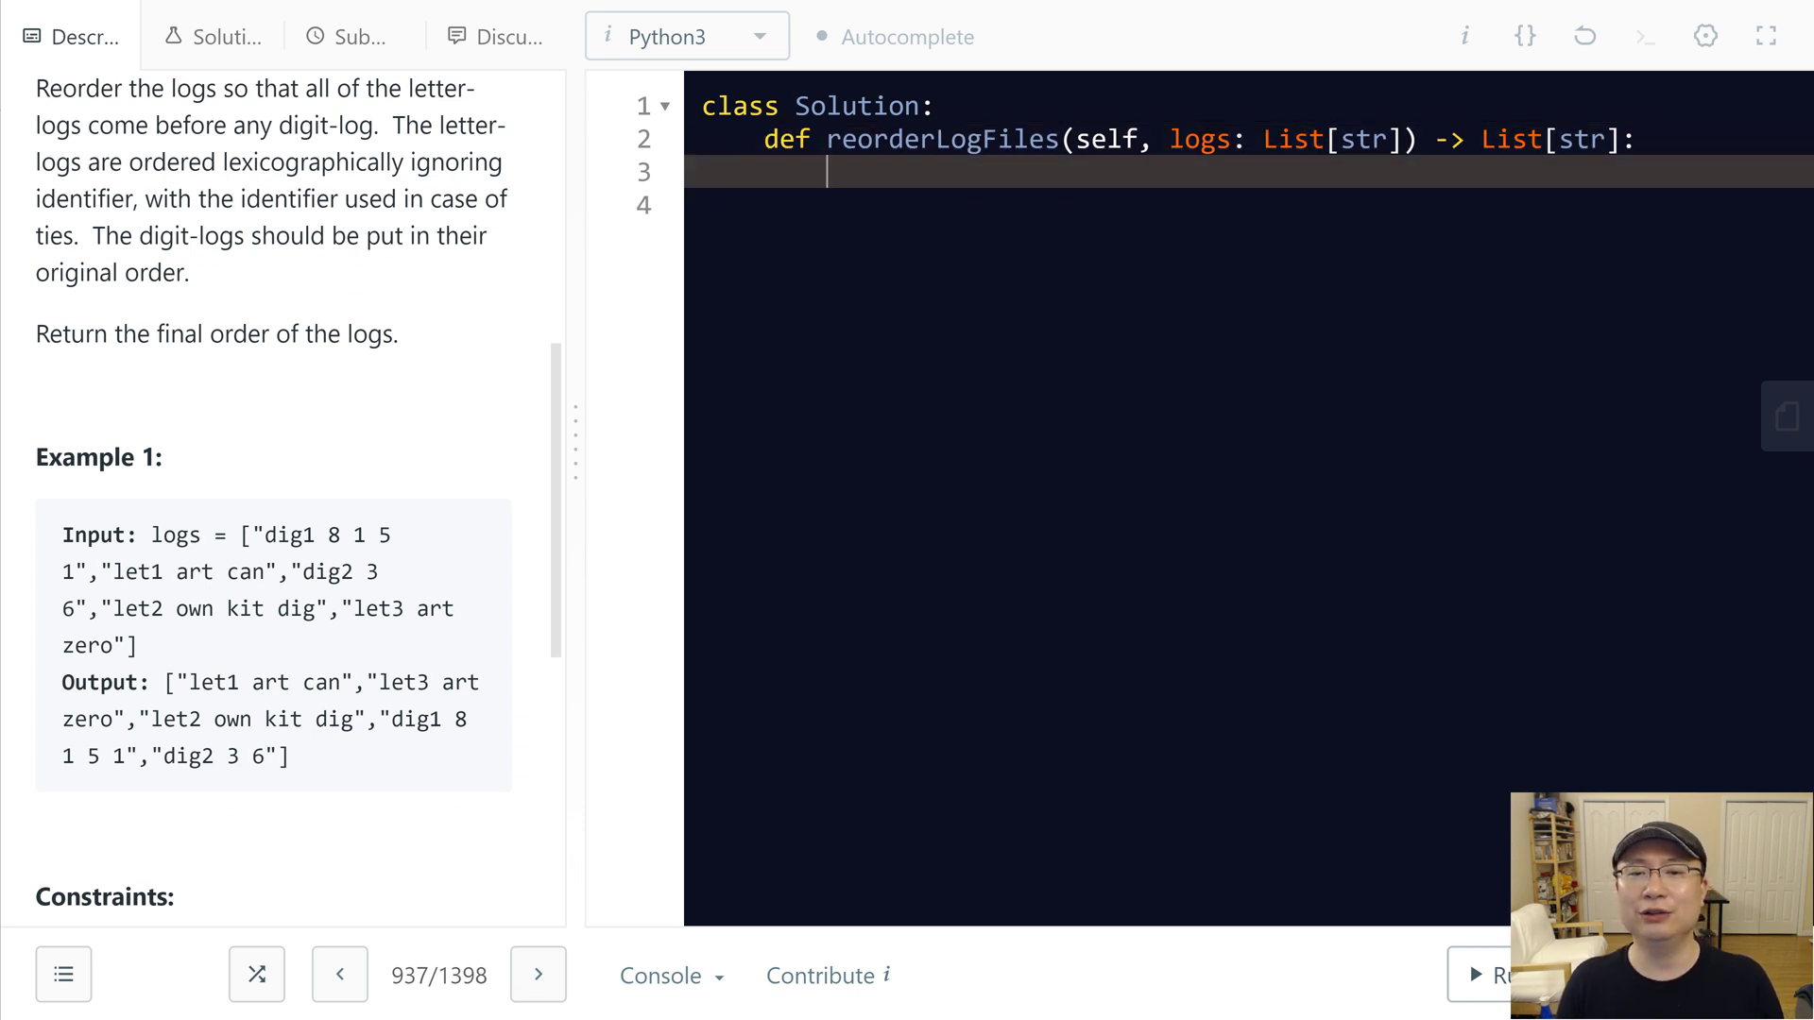
text(return st)
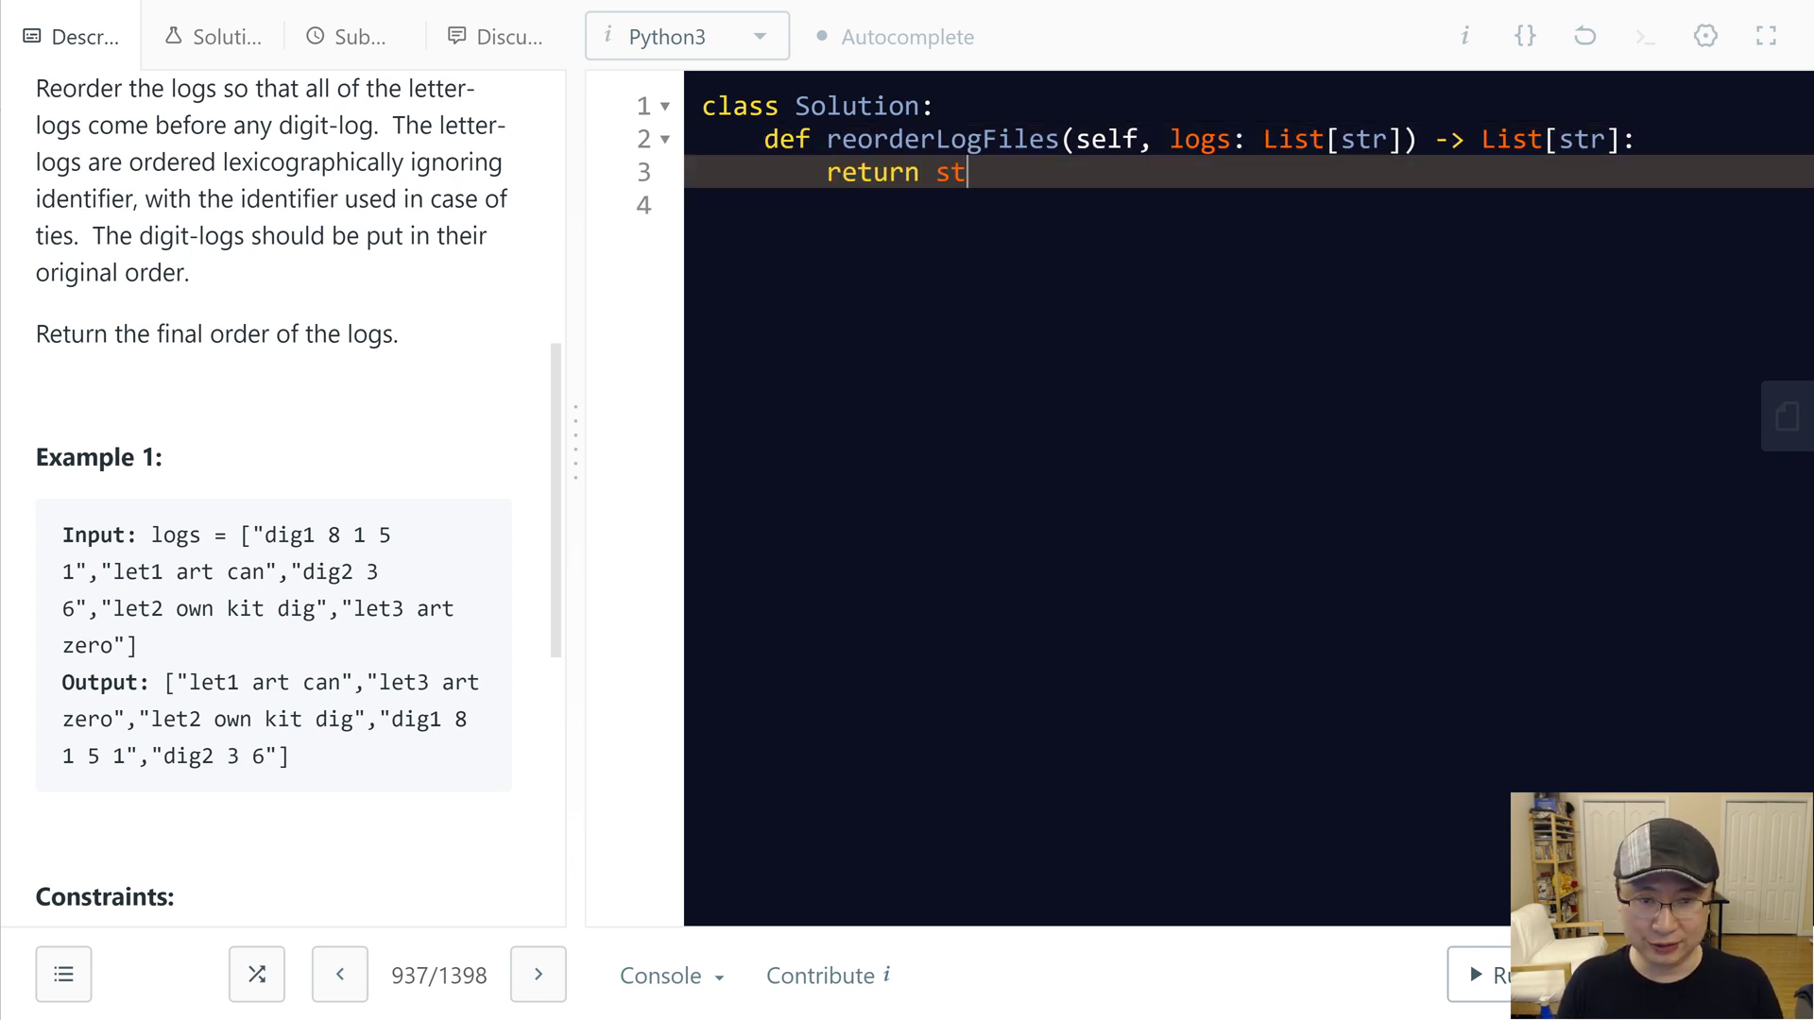
text(orted)
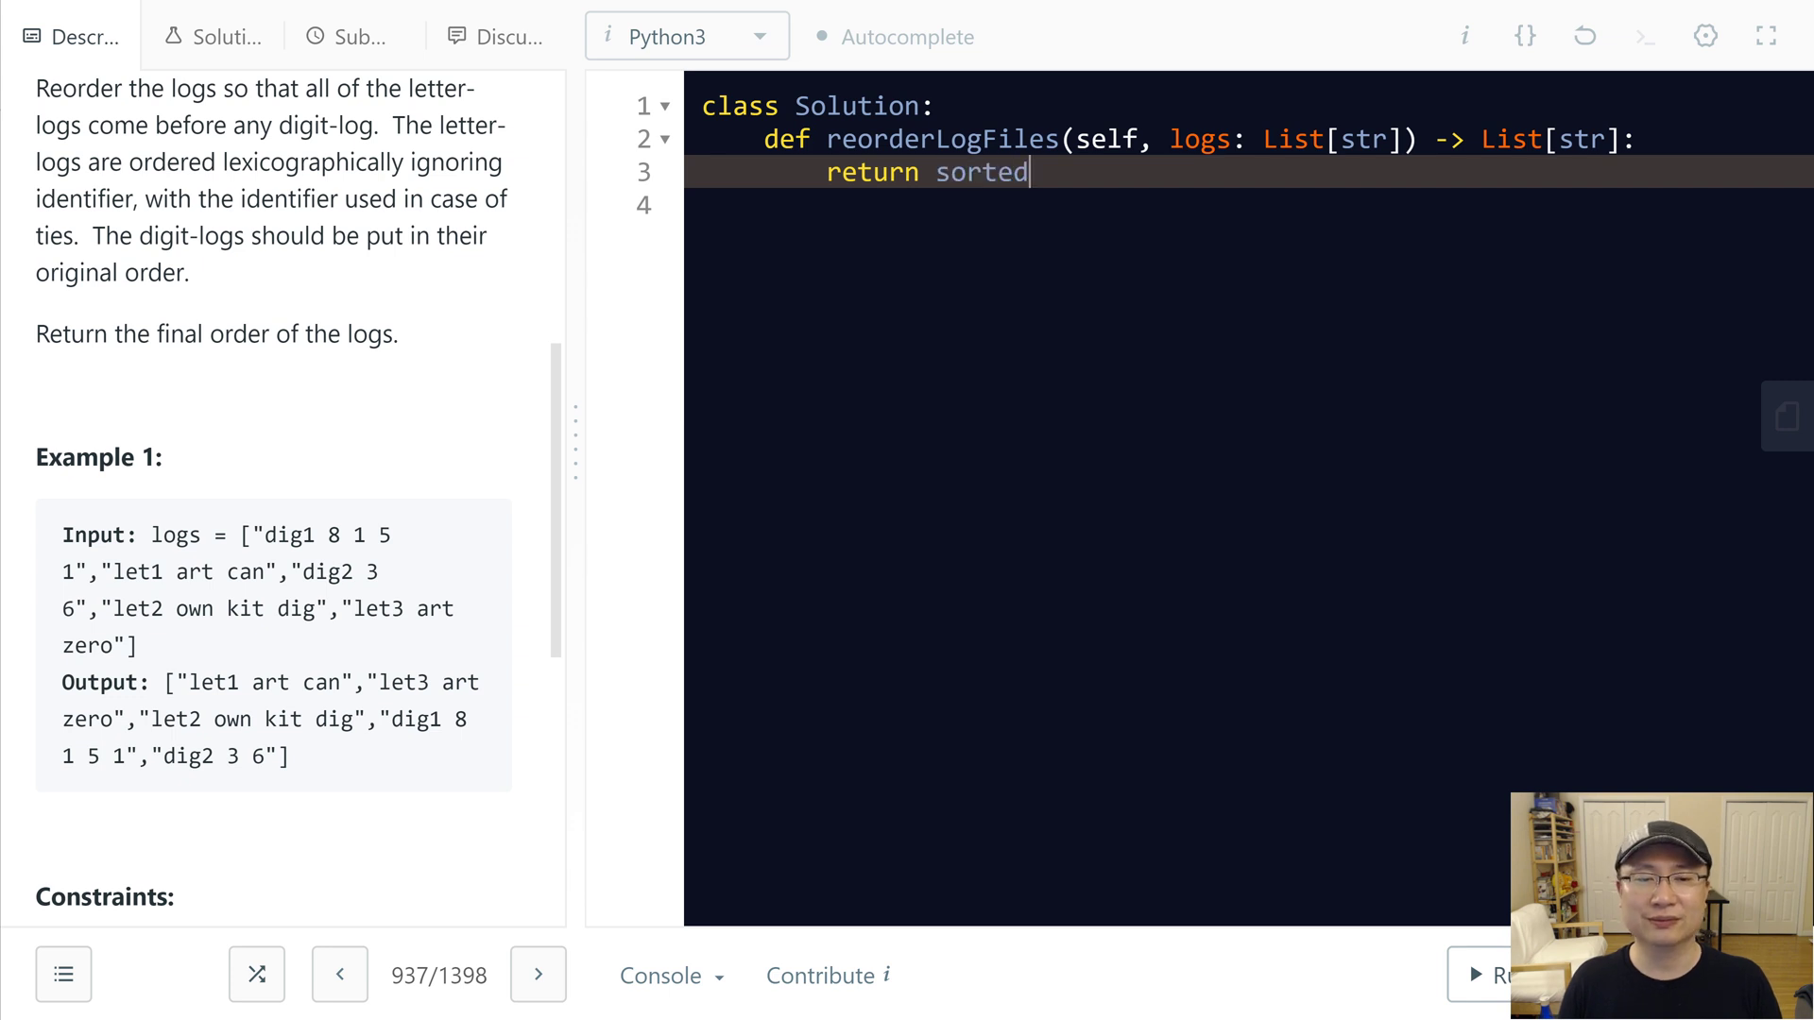
text((lo)
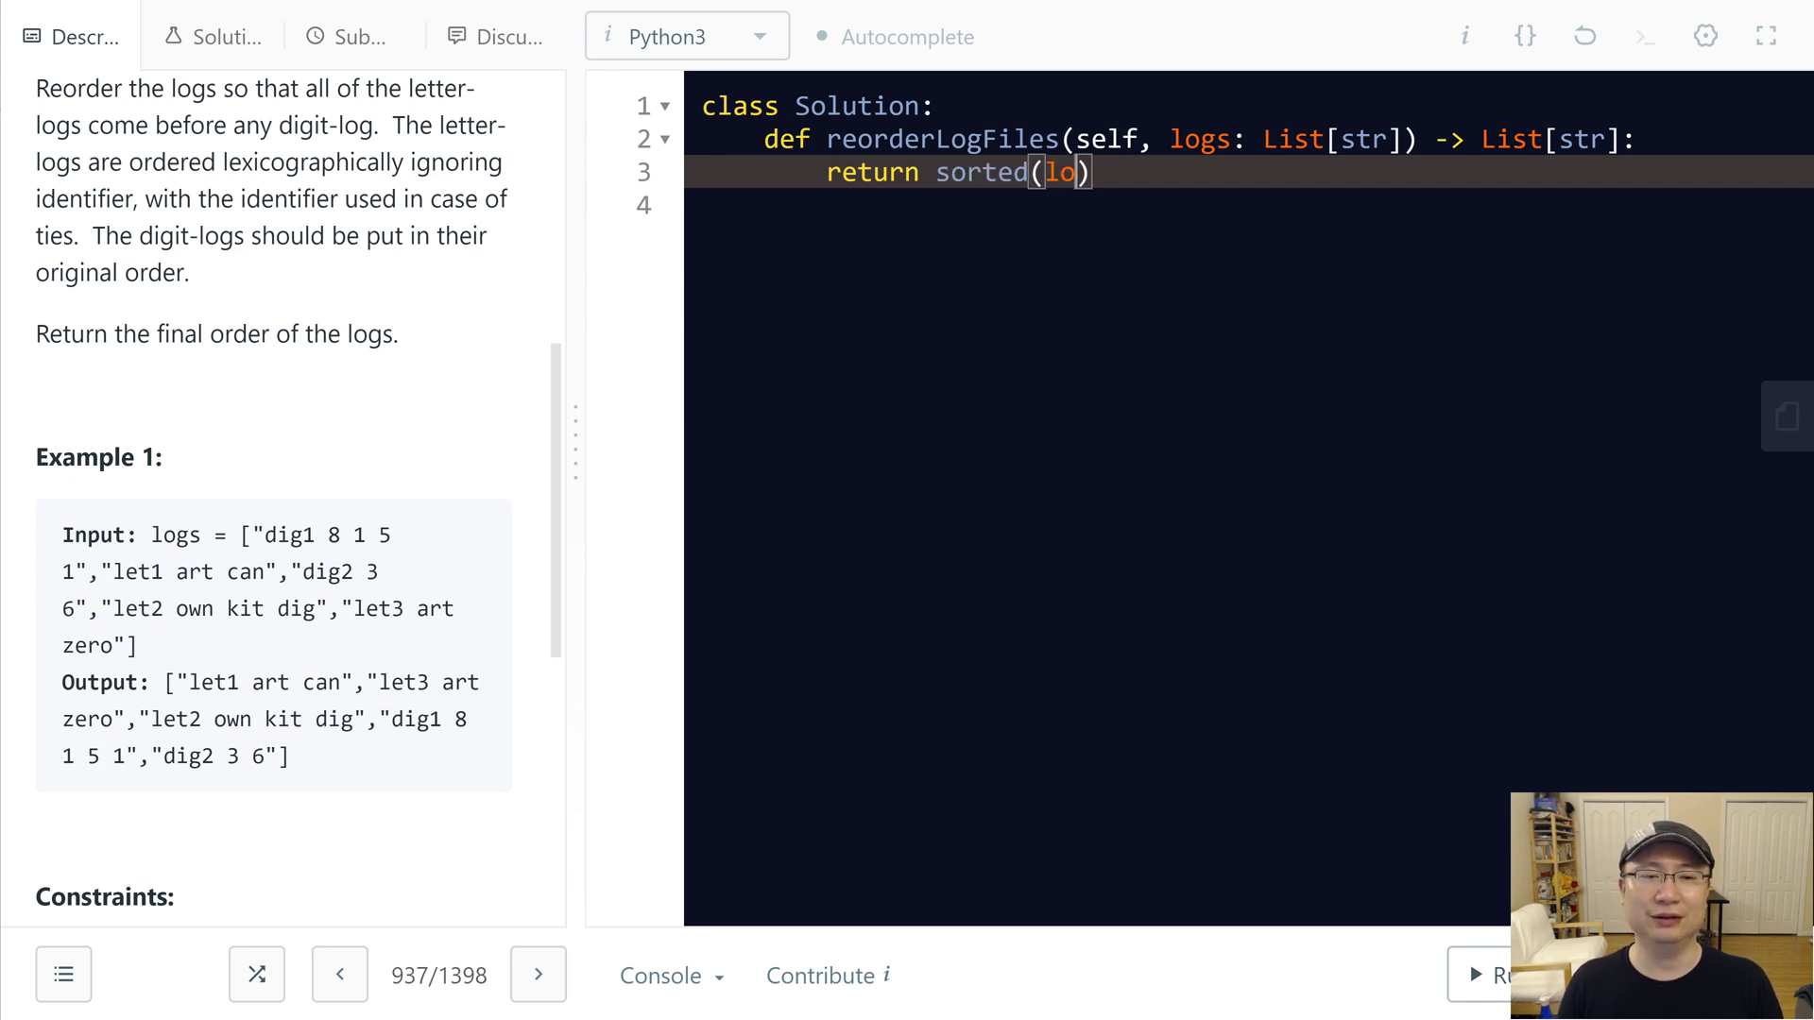
text(gs,)
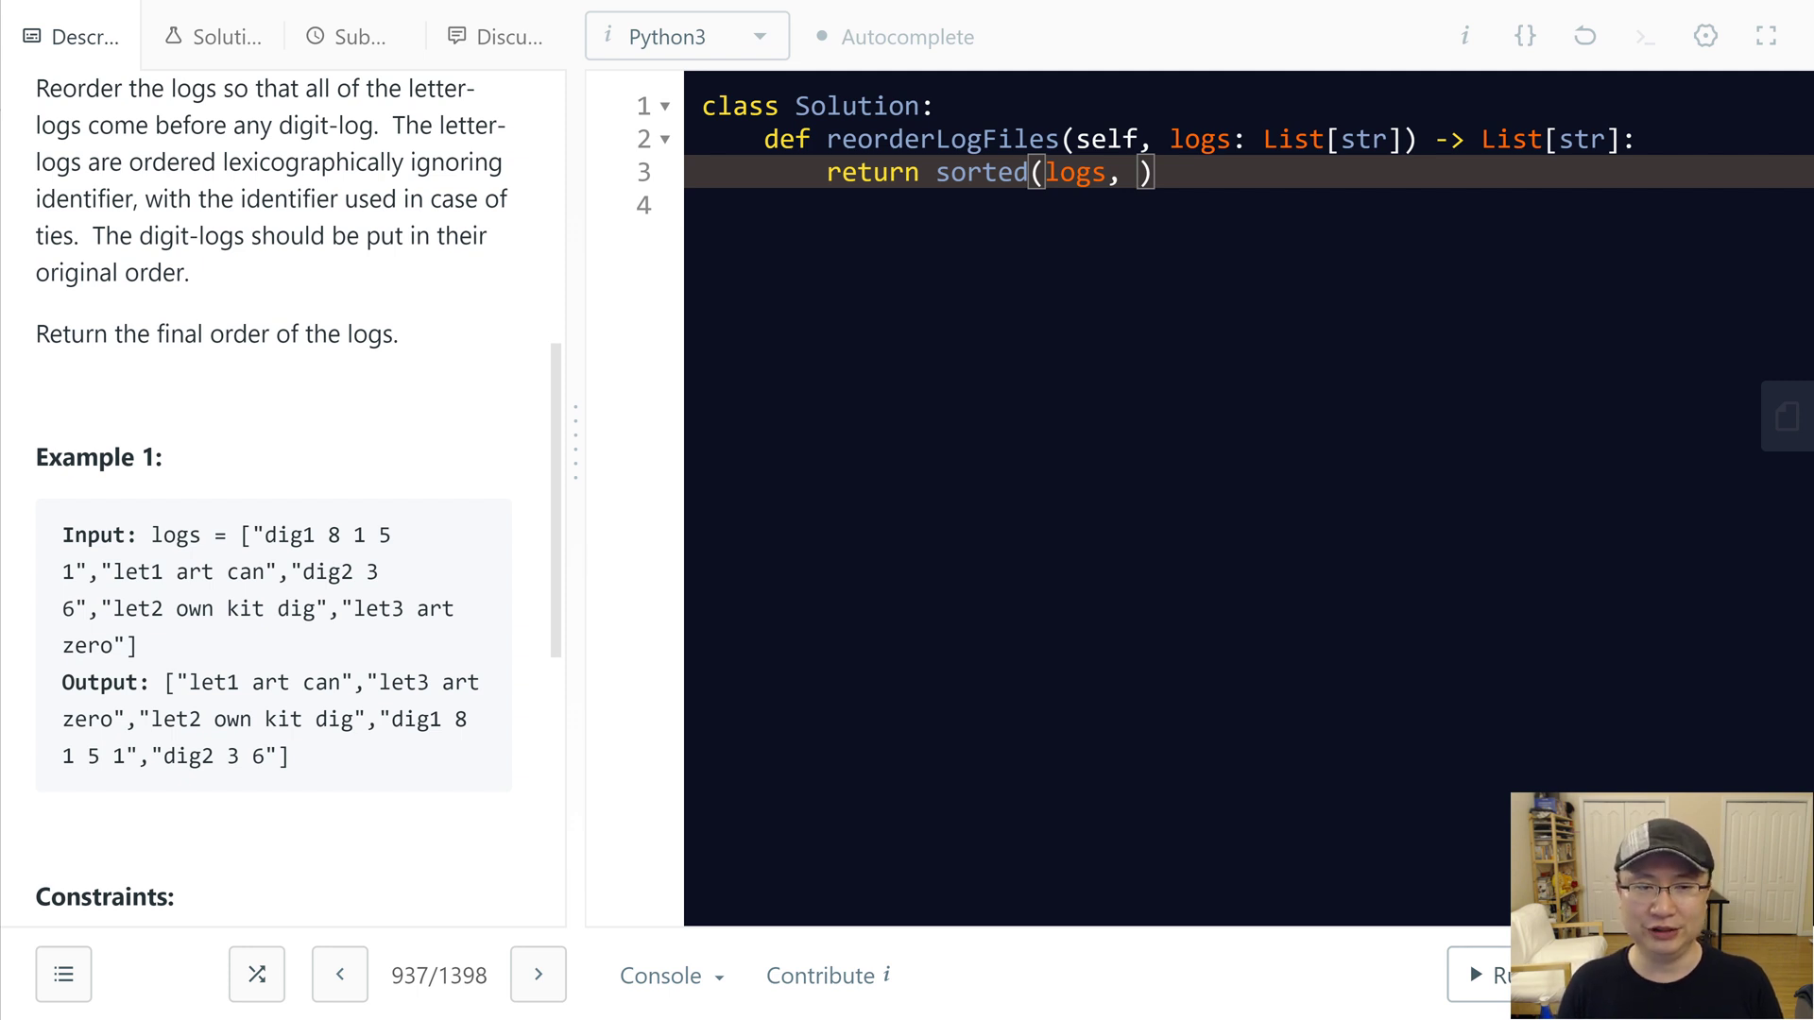
text(key)
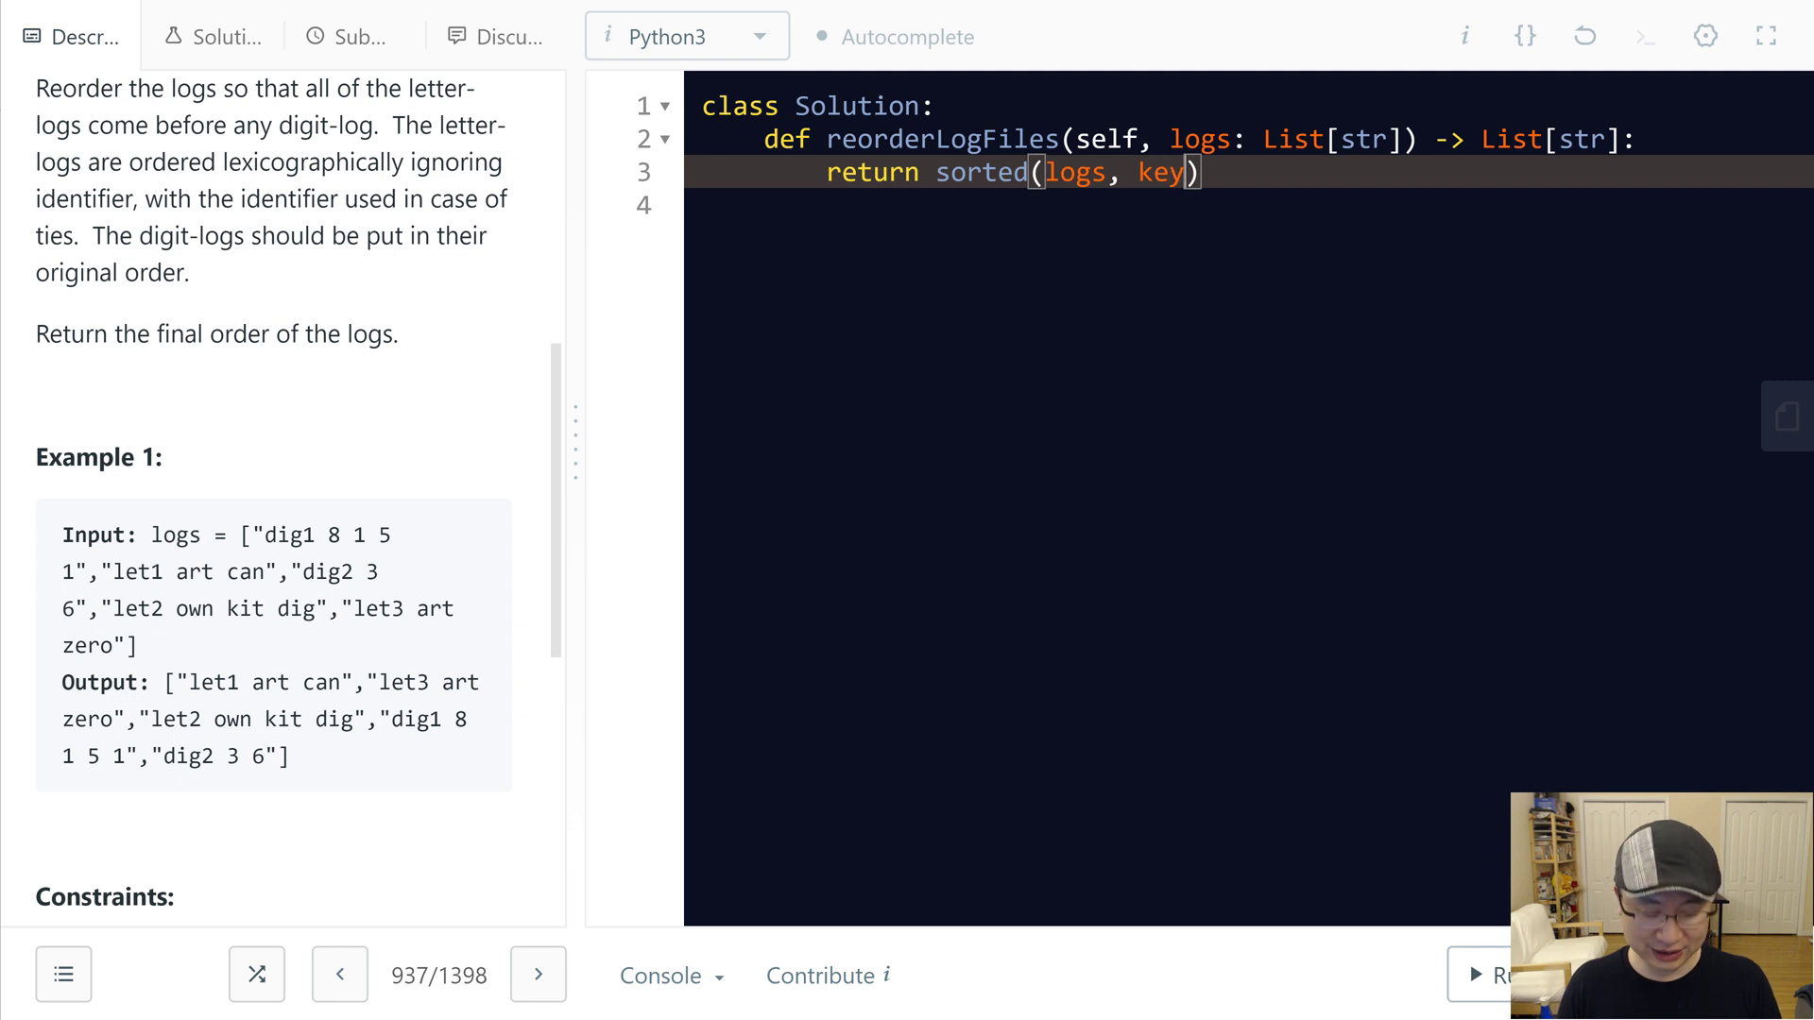
text(=helper)
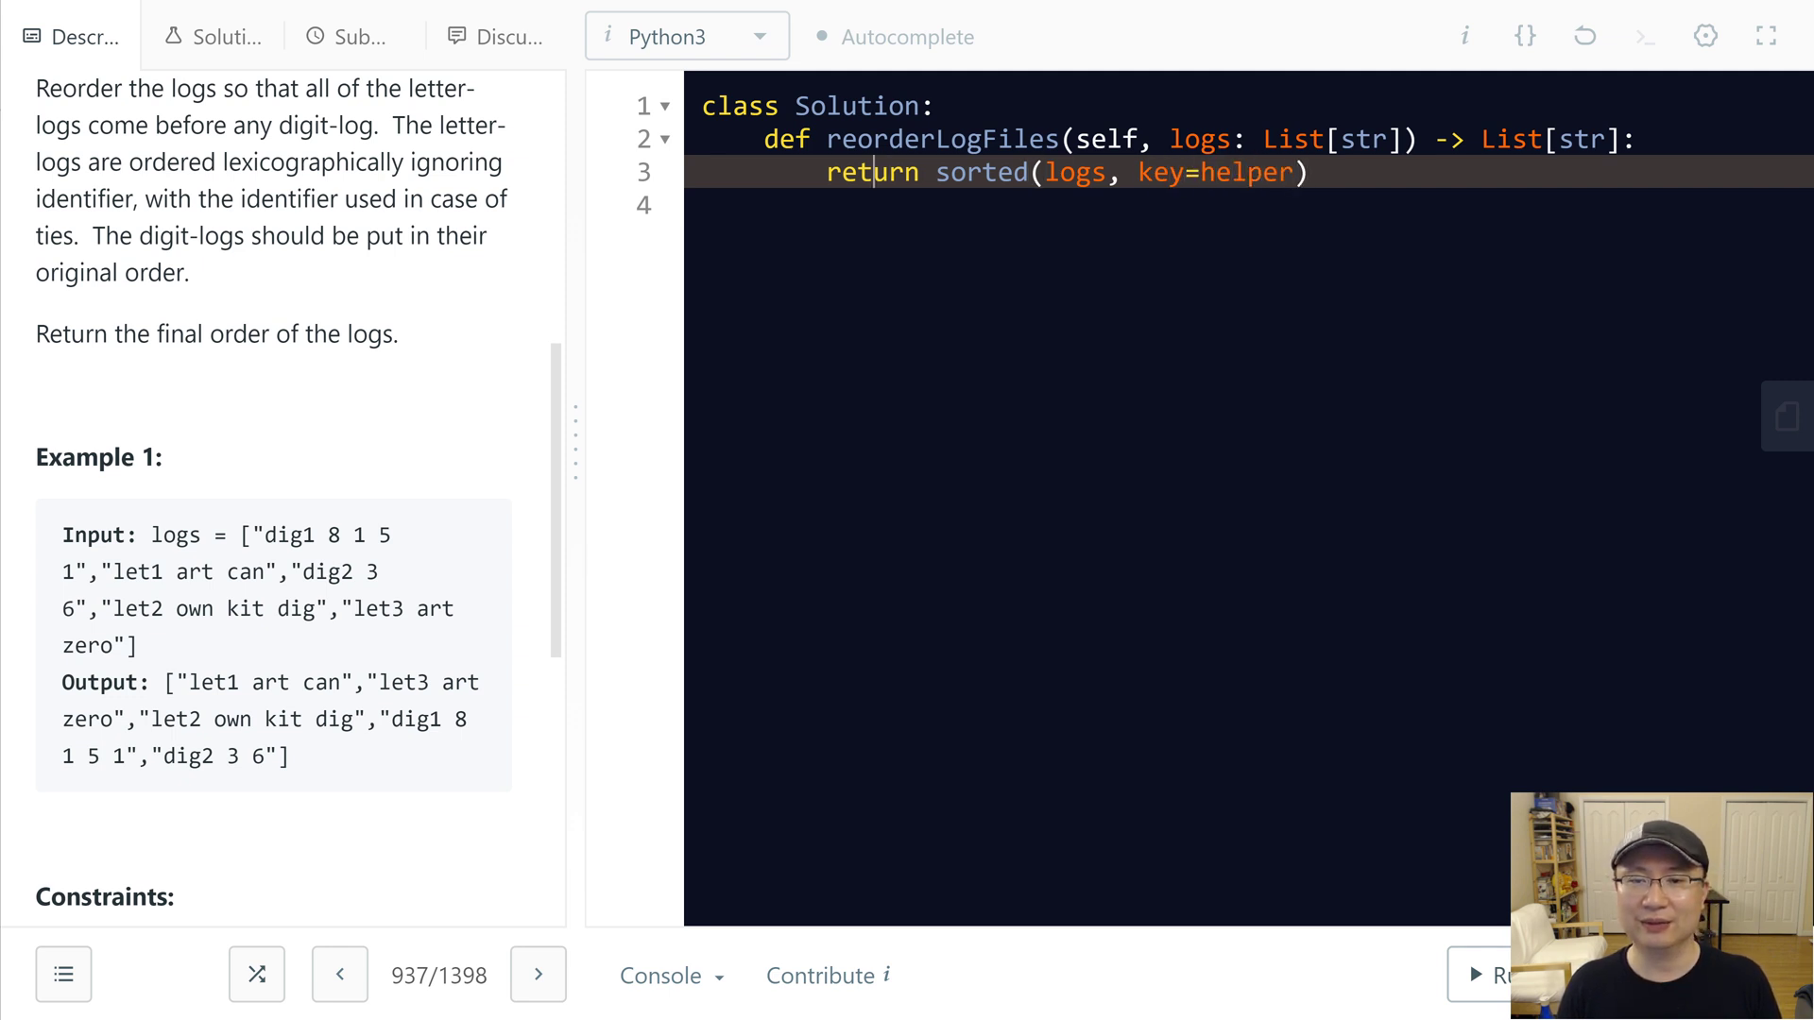
Step: Add a blank line above the return and begin the def helper() header
key(Enter)
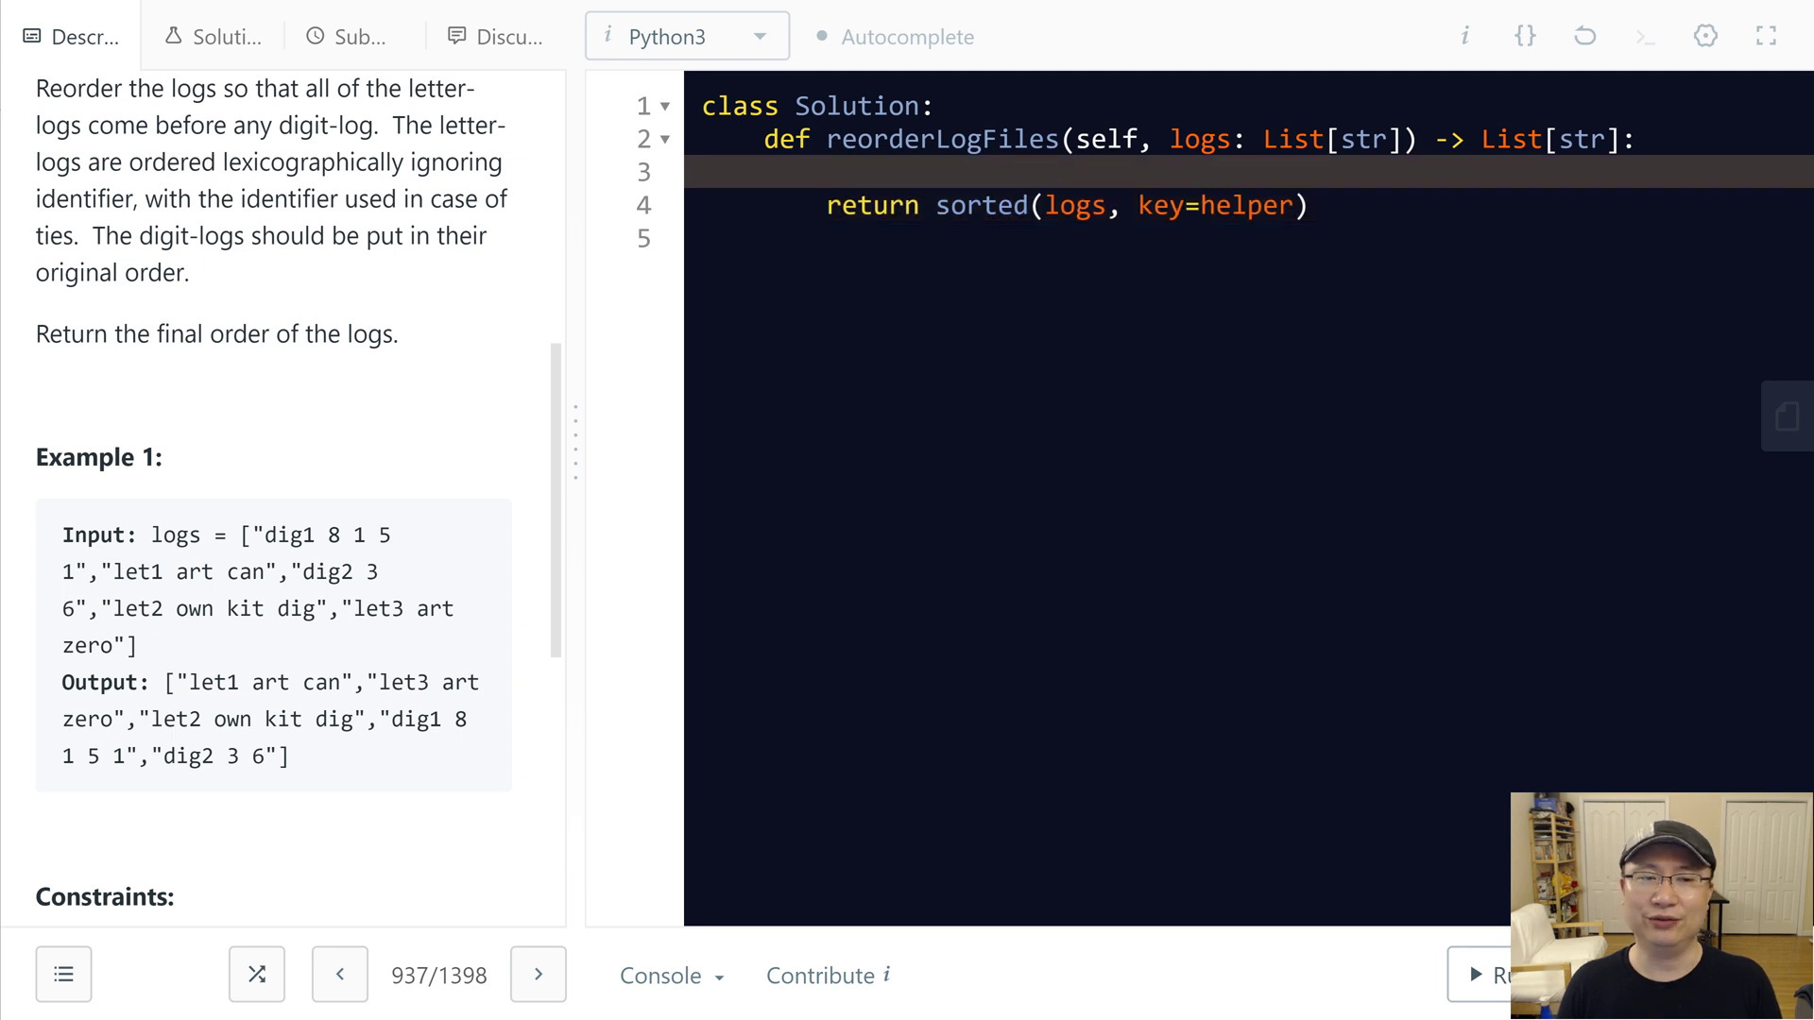
text(def)
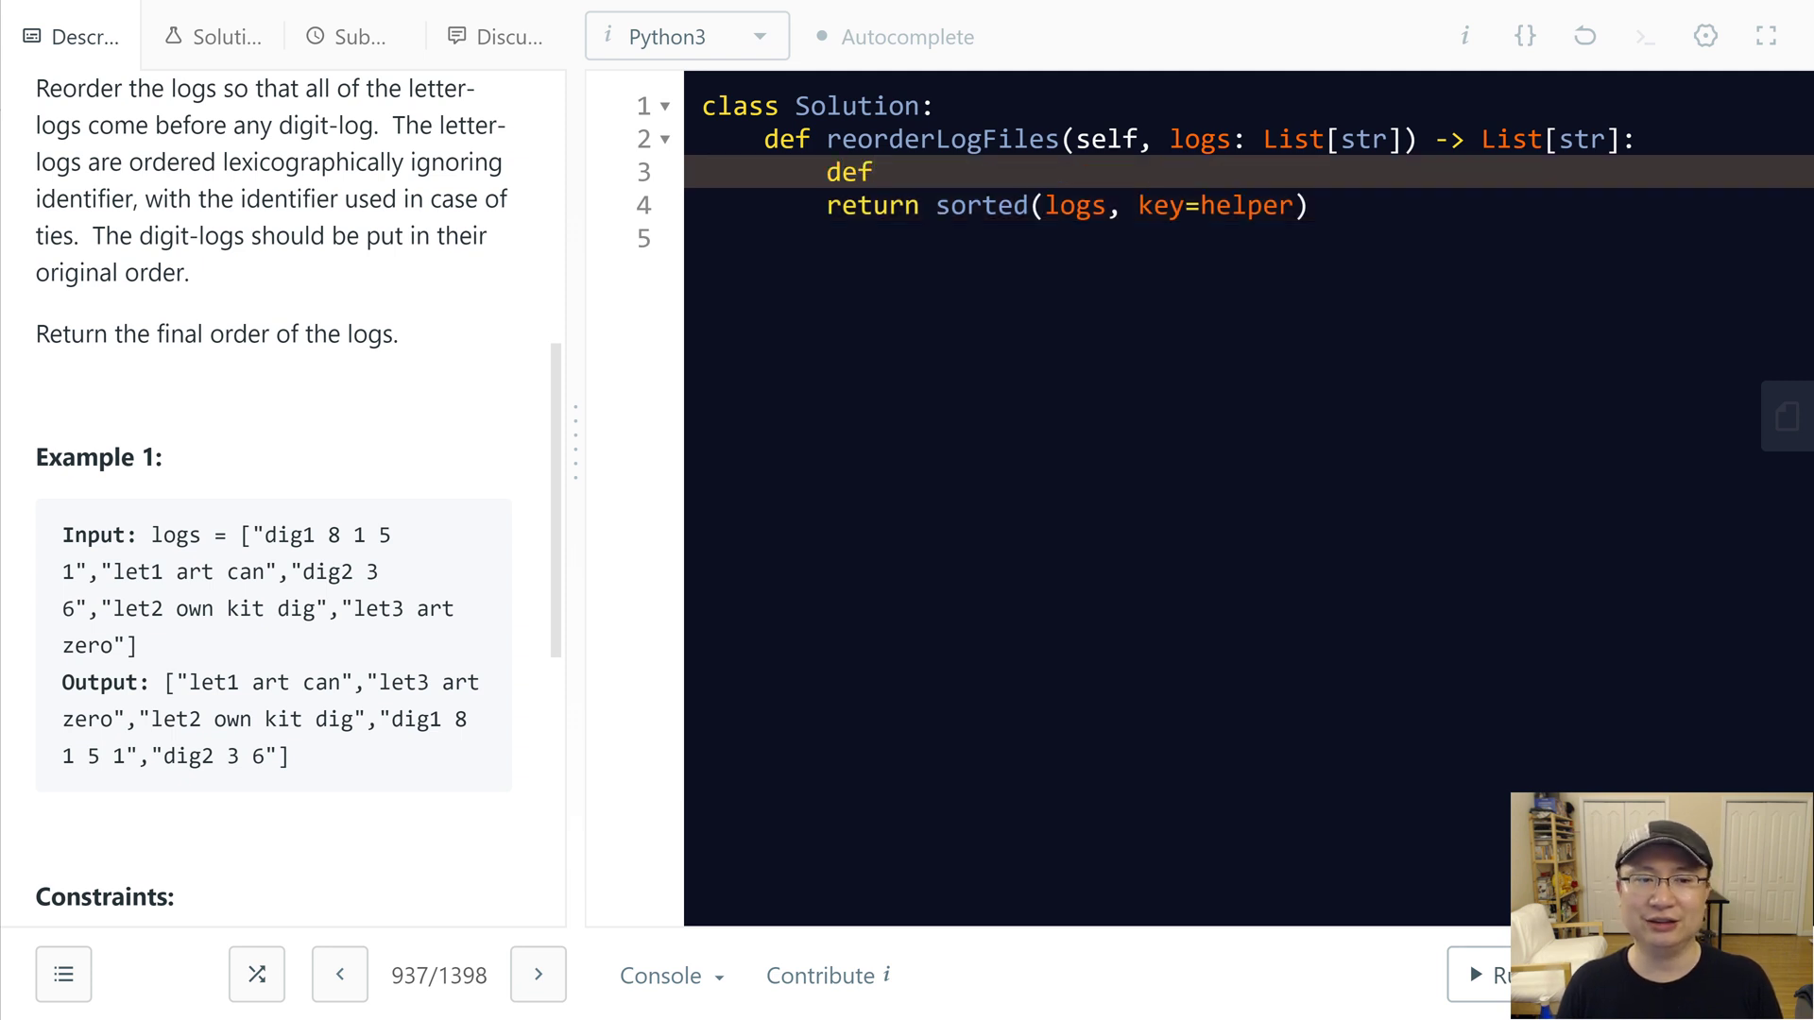
text(helper())
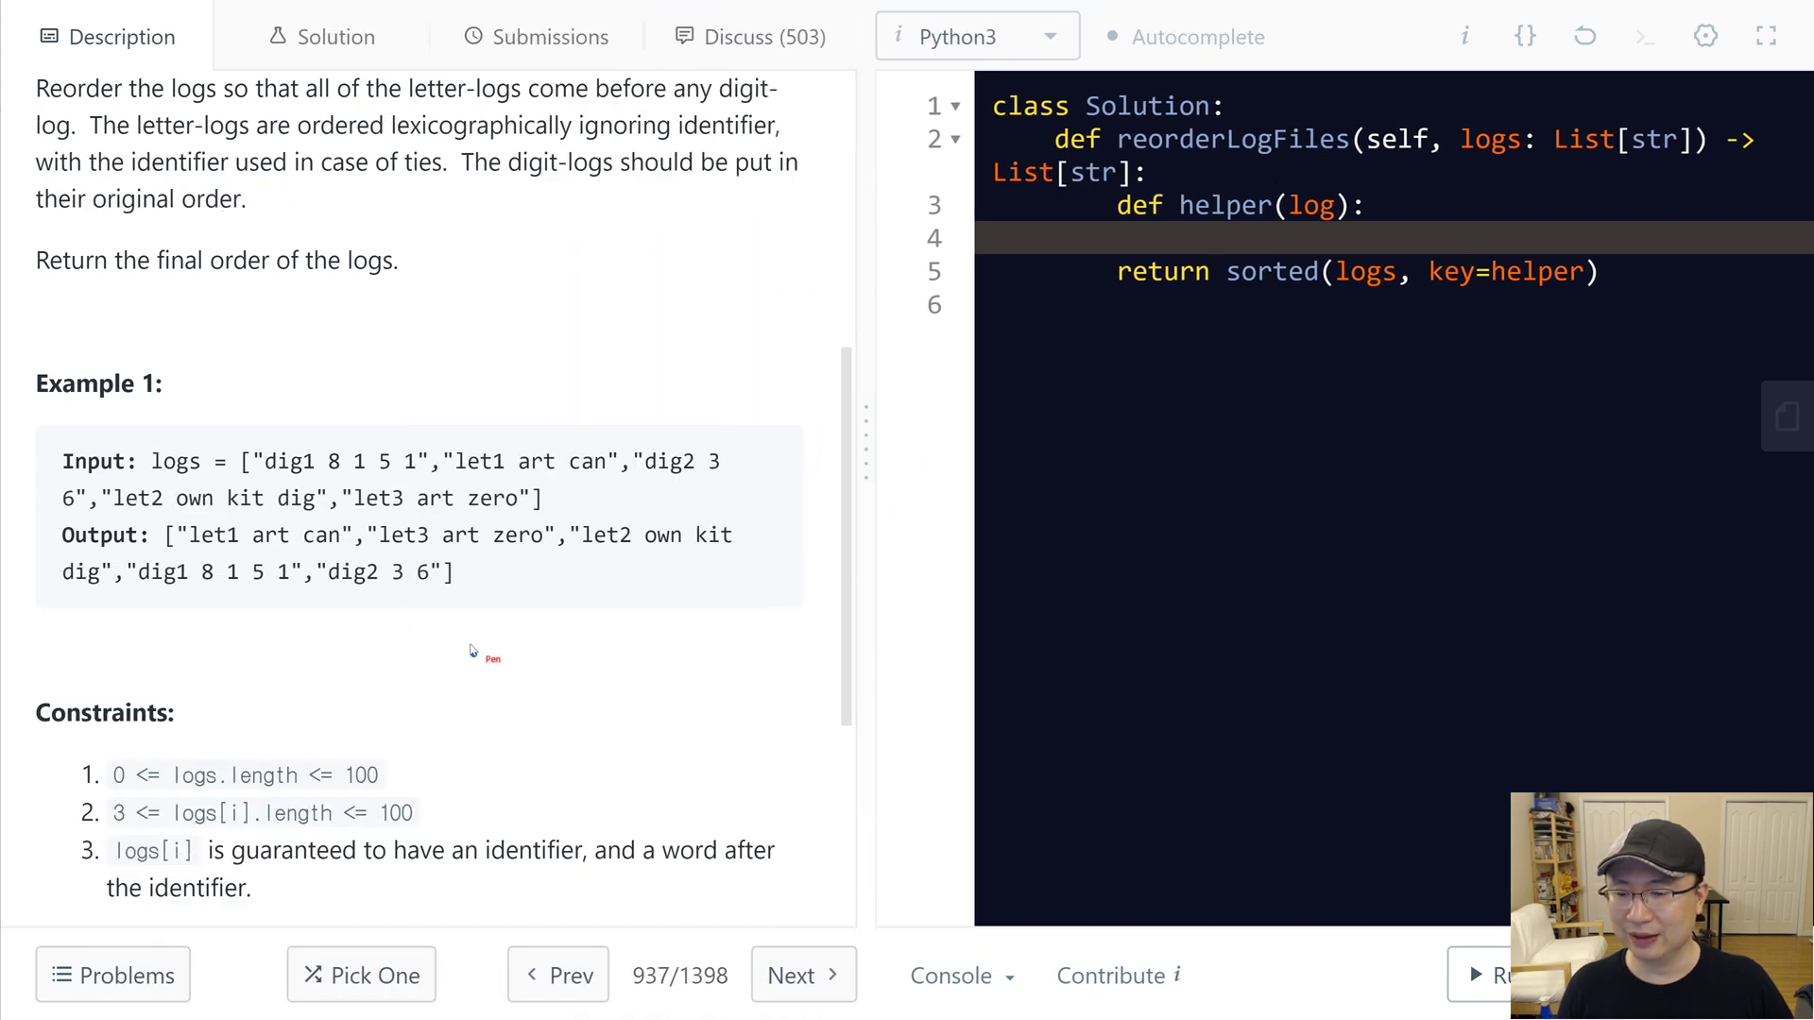
mouse_move(294, 472)
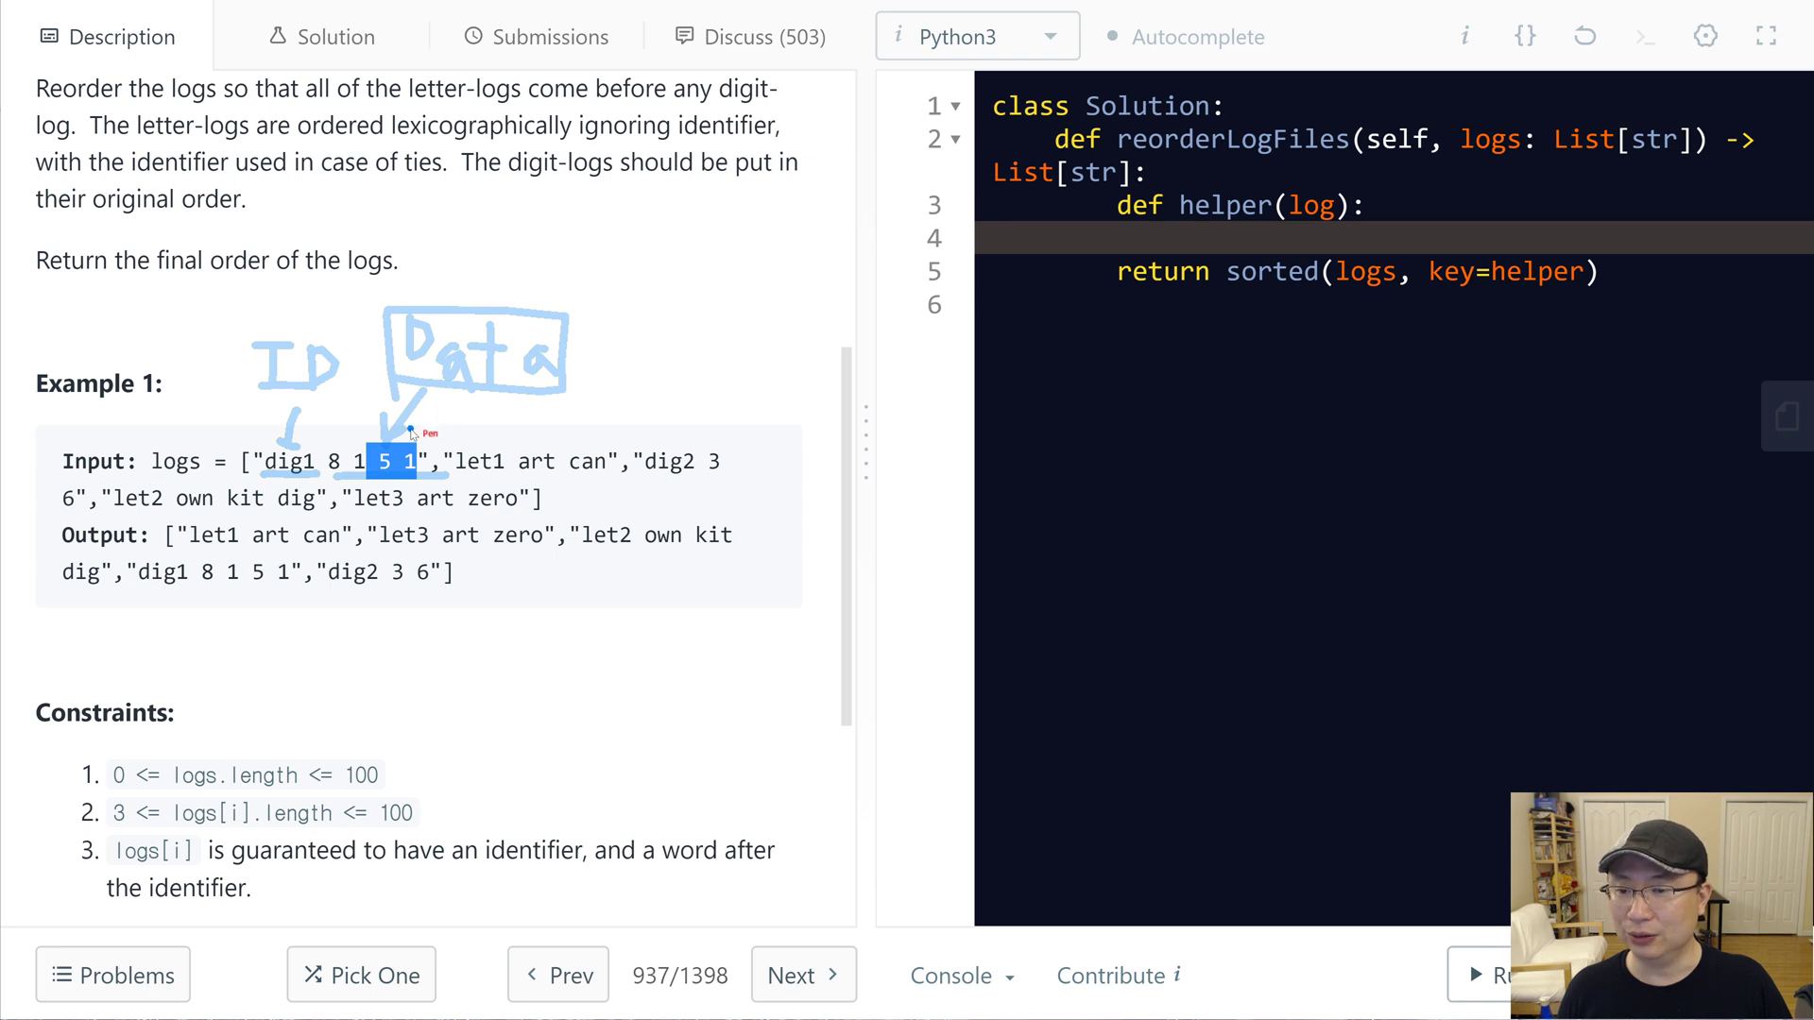
mouse_move(598, 390)
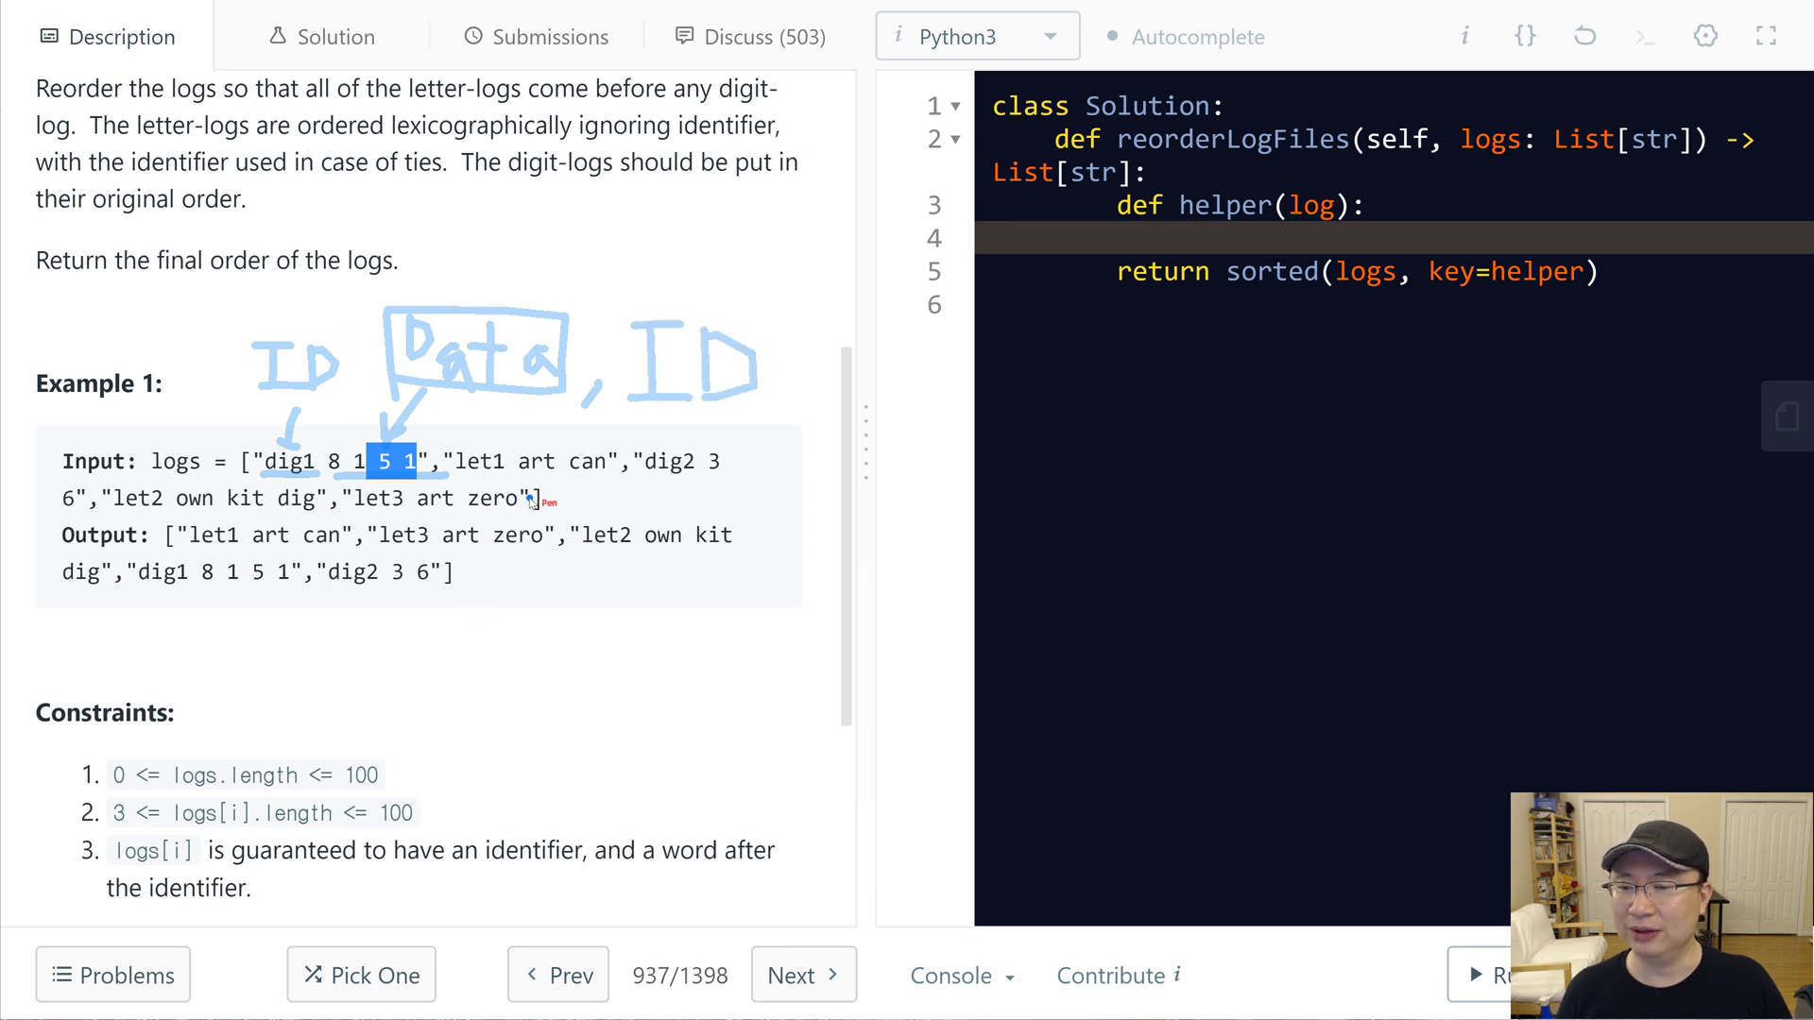
mouse_move(329, 283)
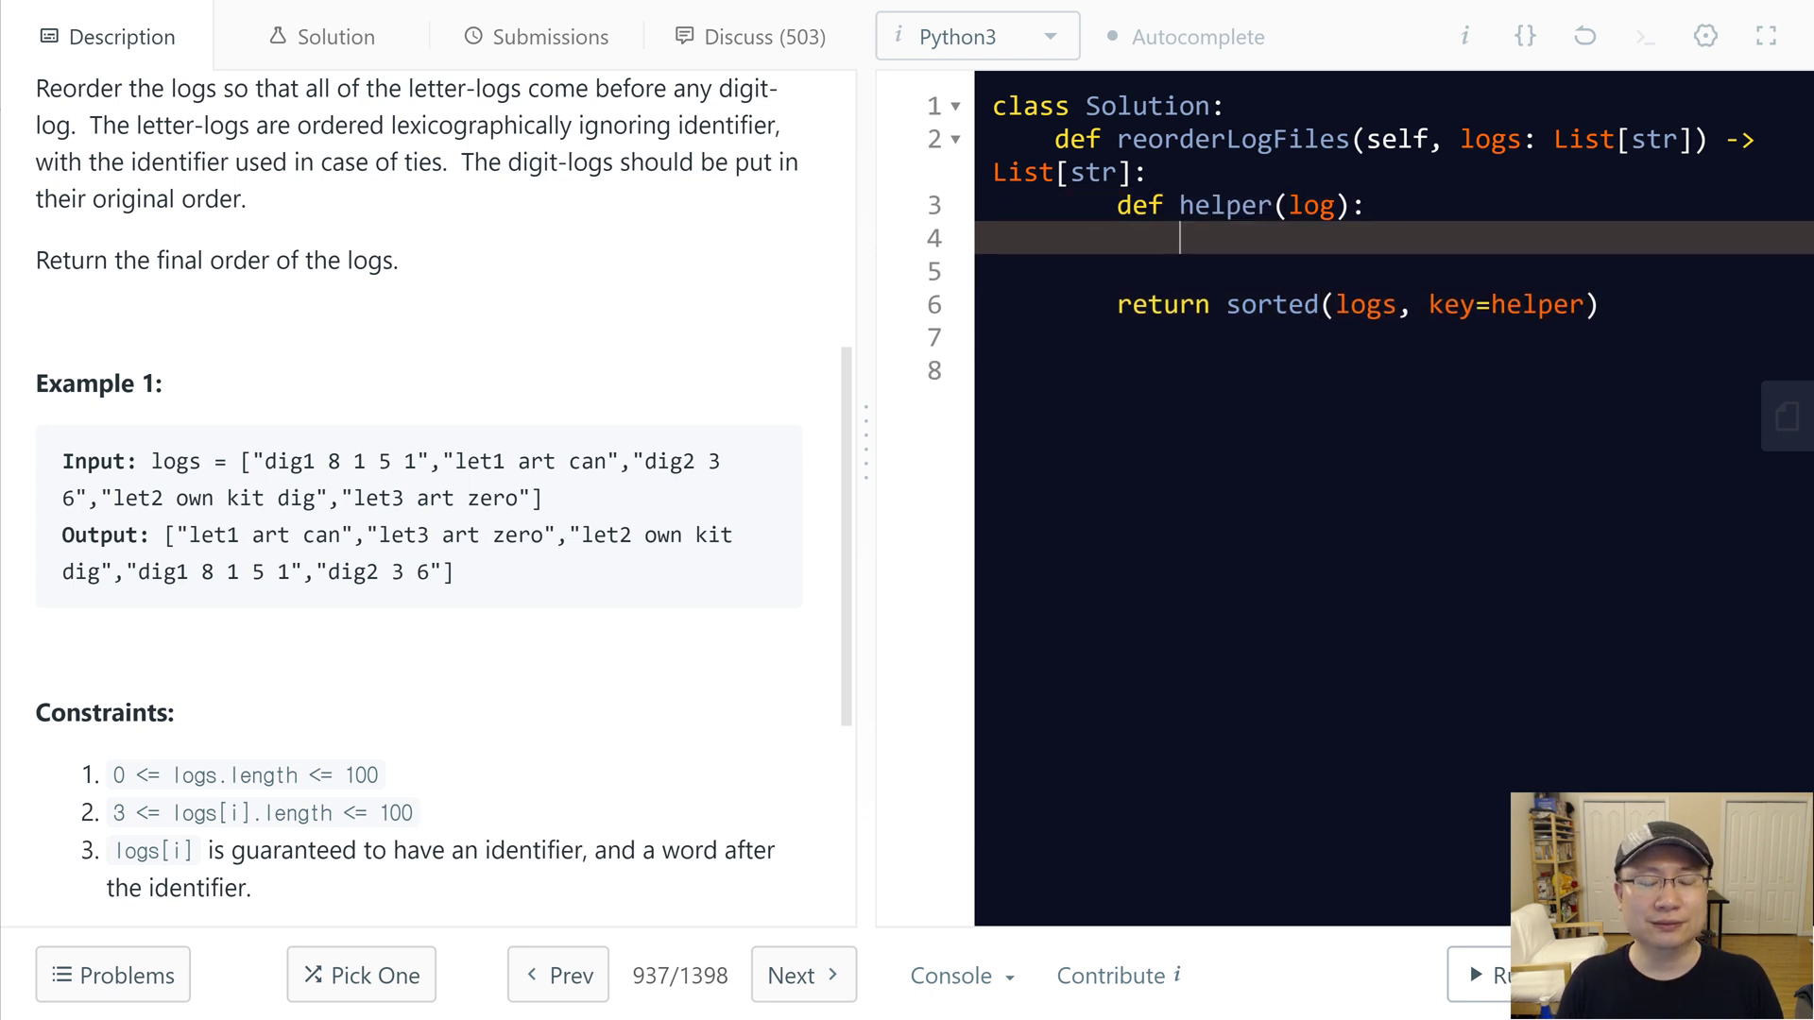
Step: Write id, data = log.split(' ', 1) as the helper's first line
text(id, data)
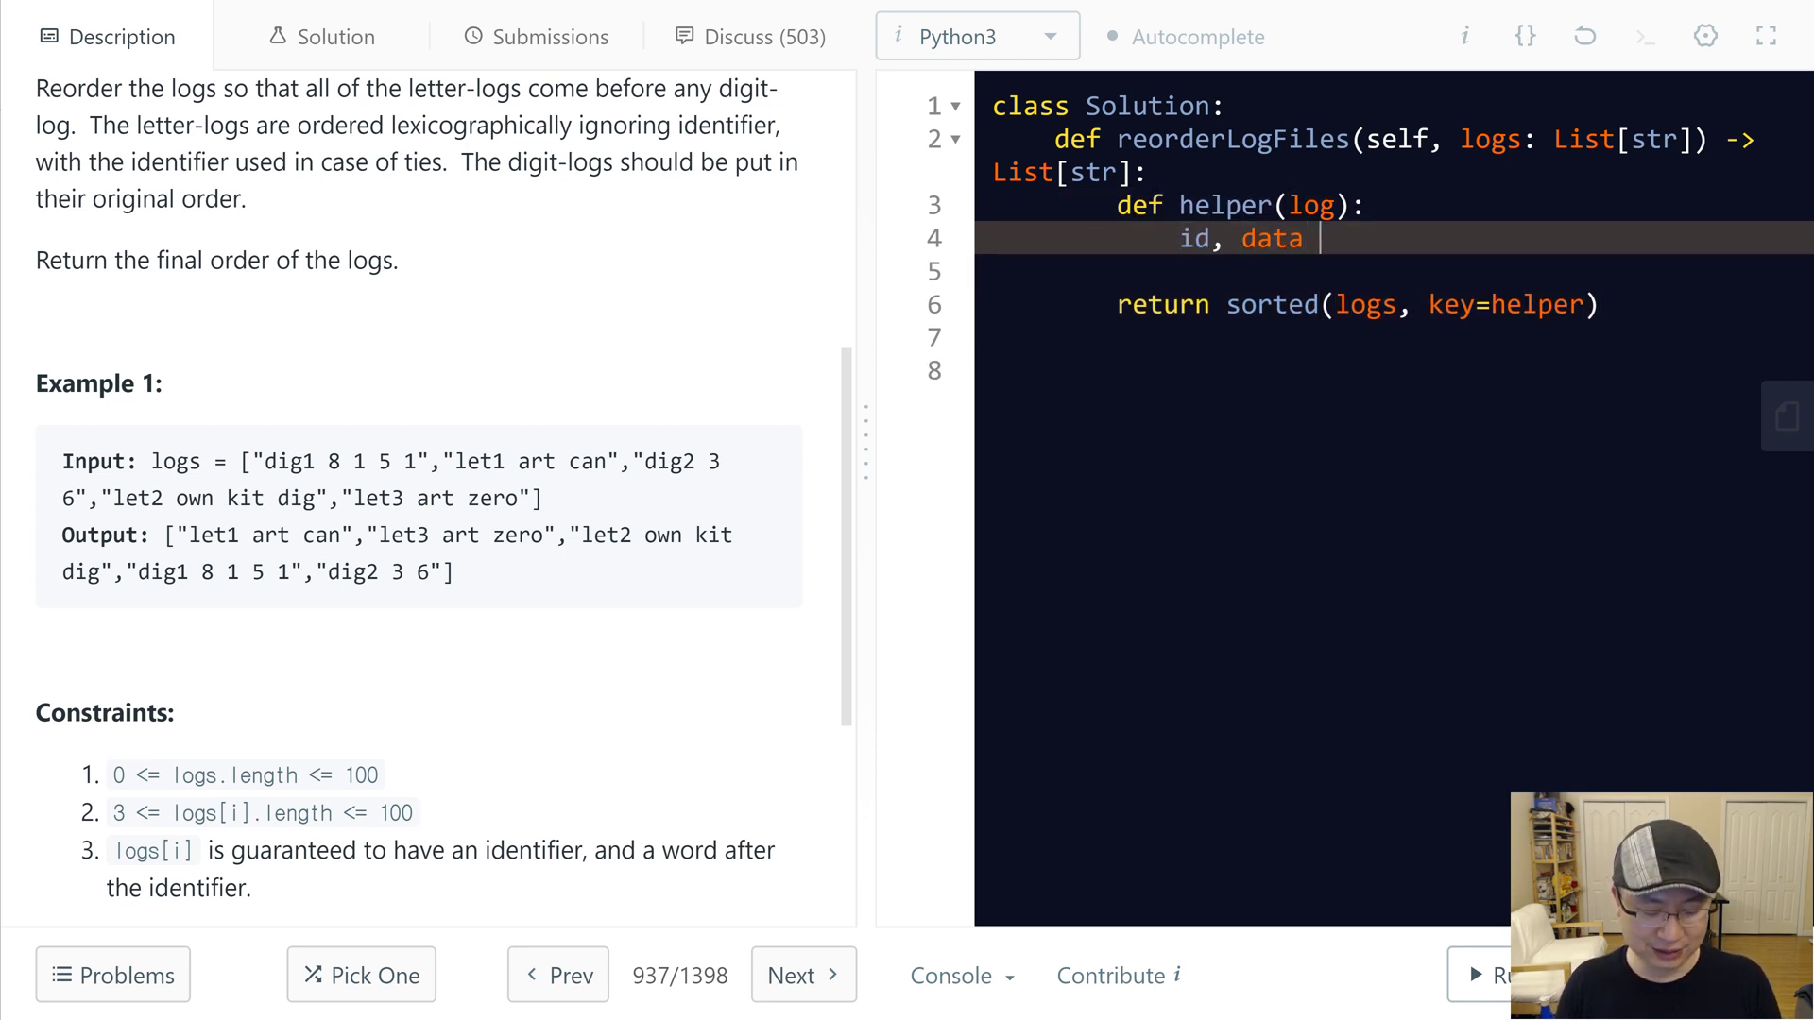
text(= log.)
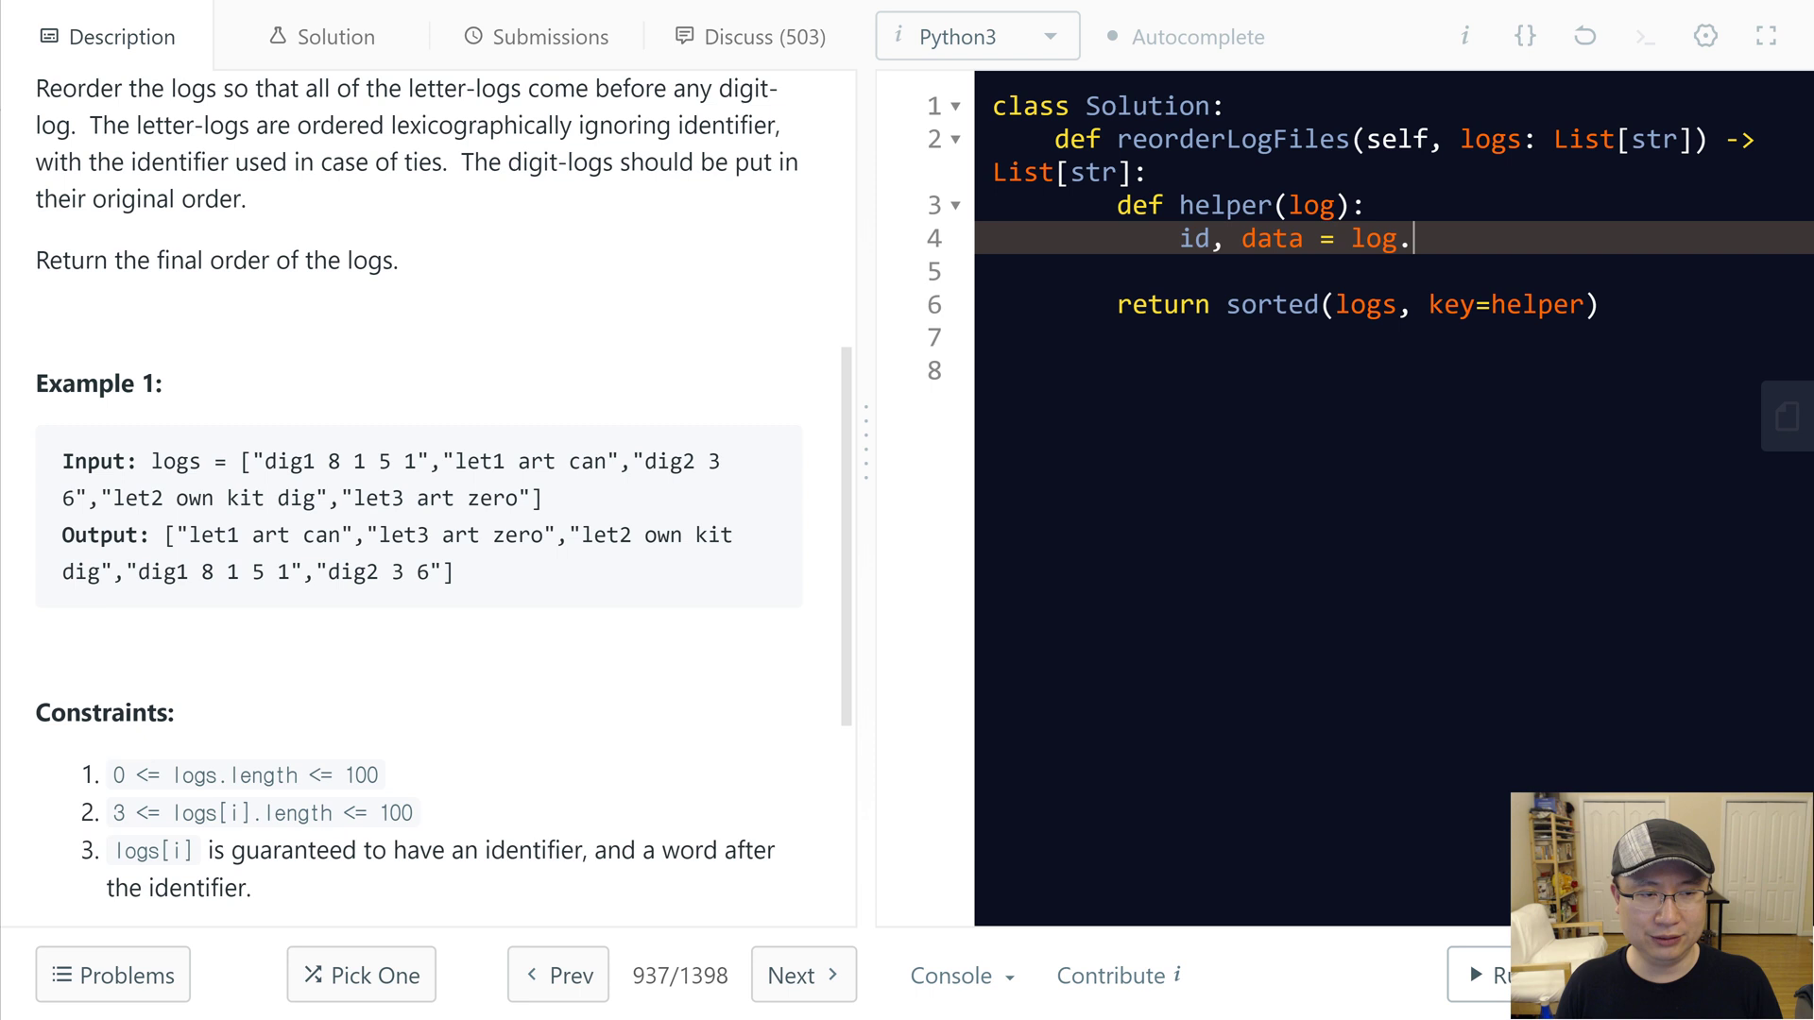
text(split())
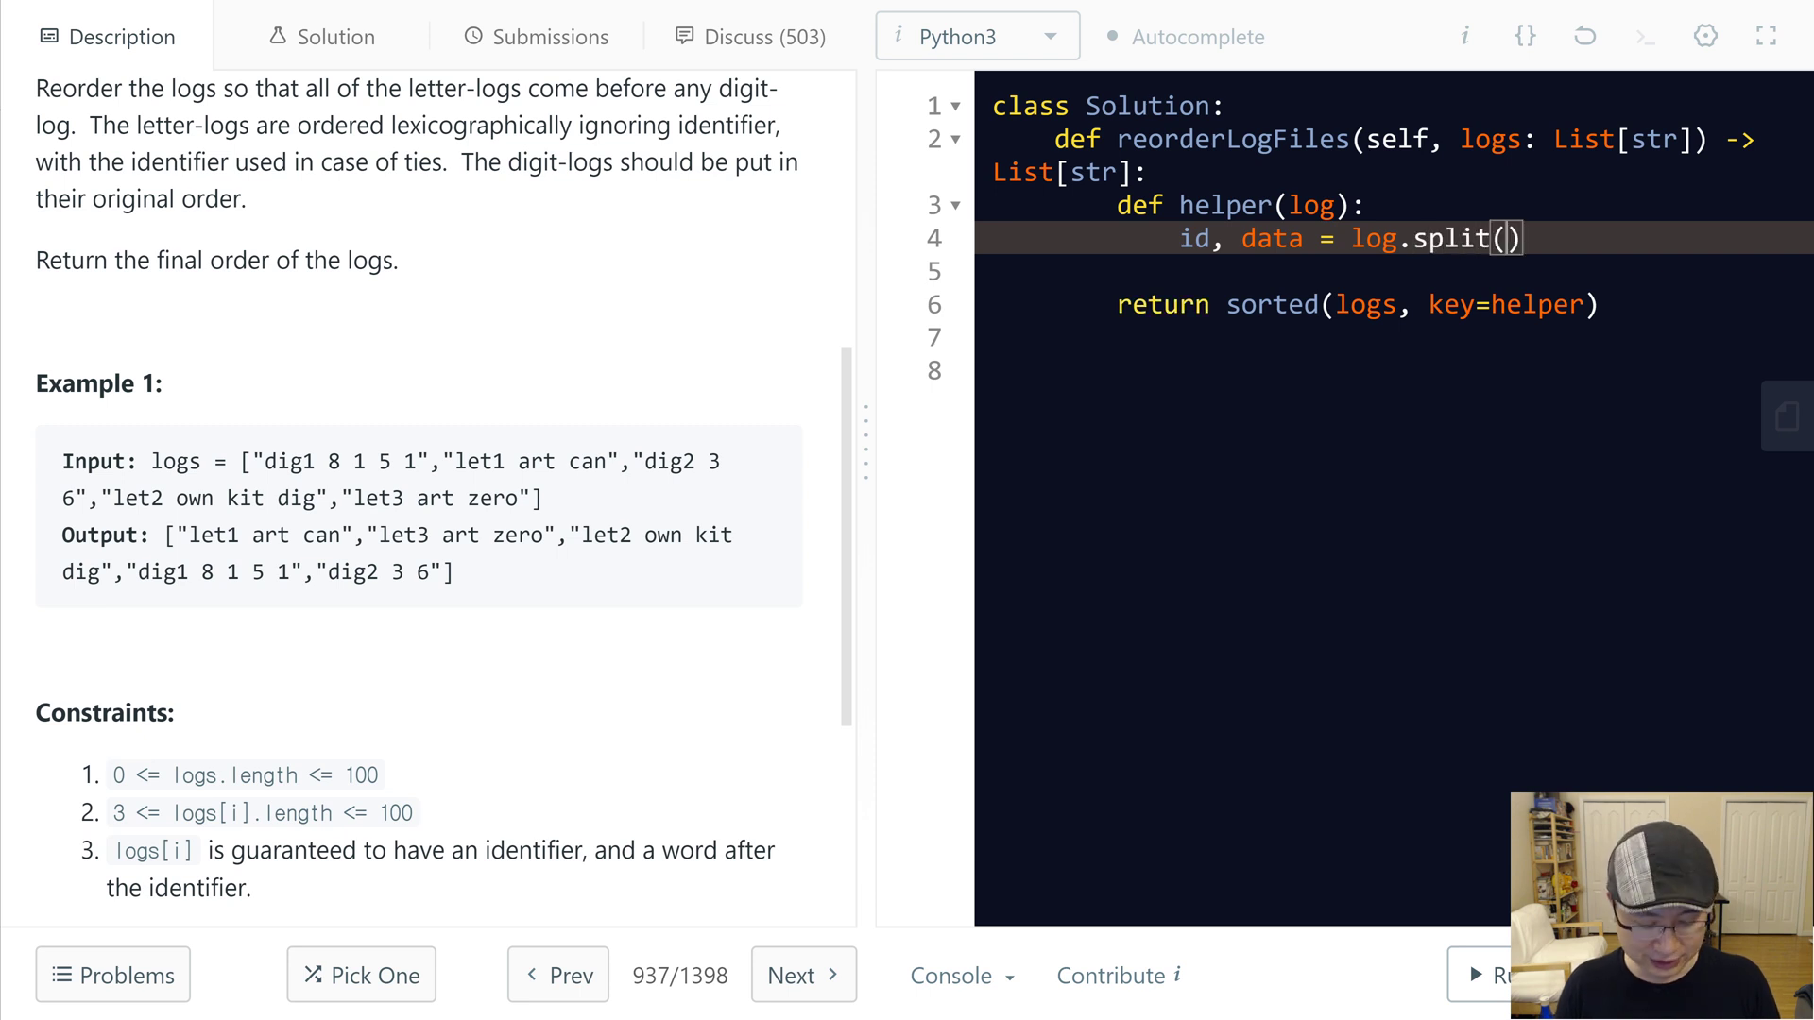
text(' ')
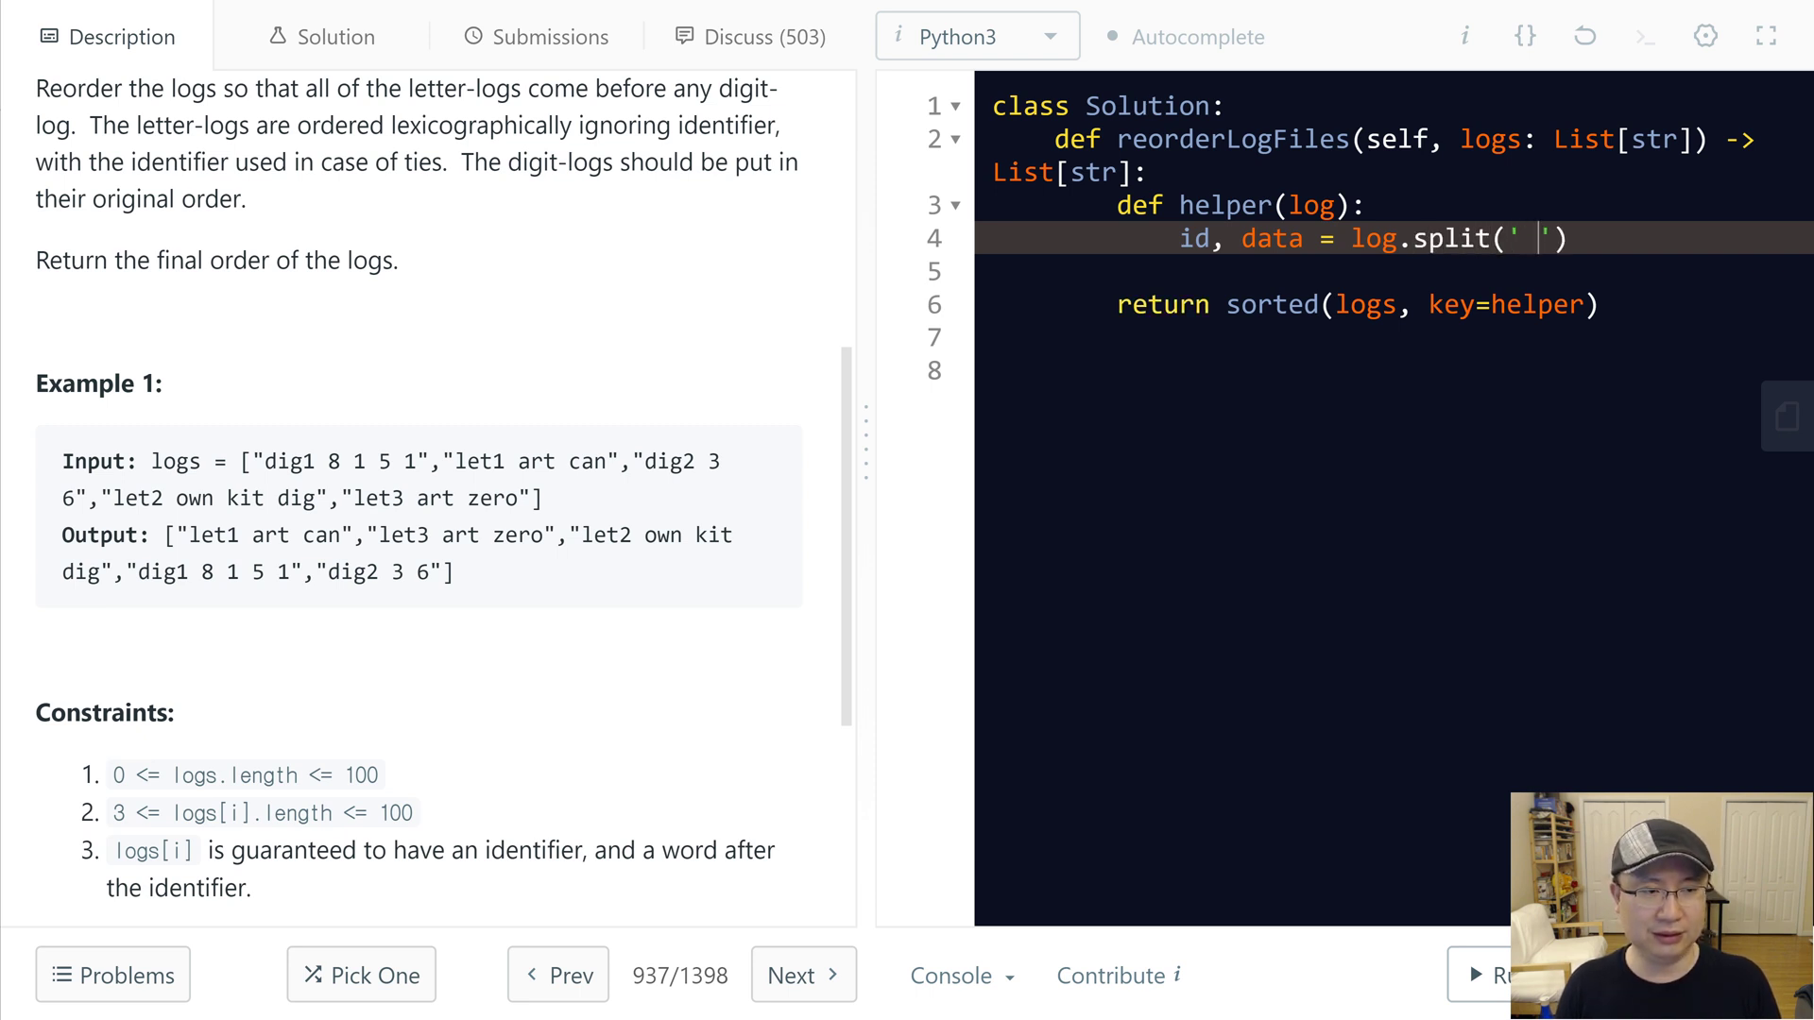
text(,)
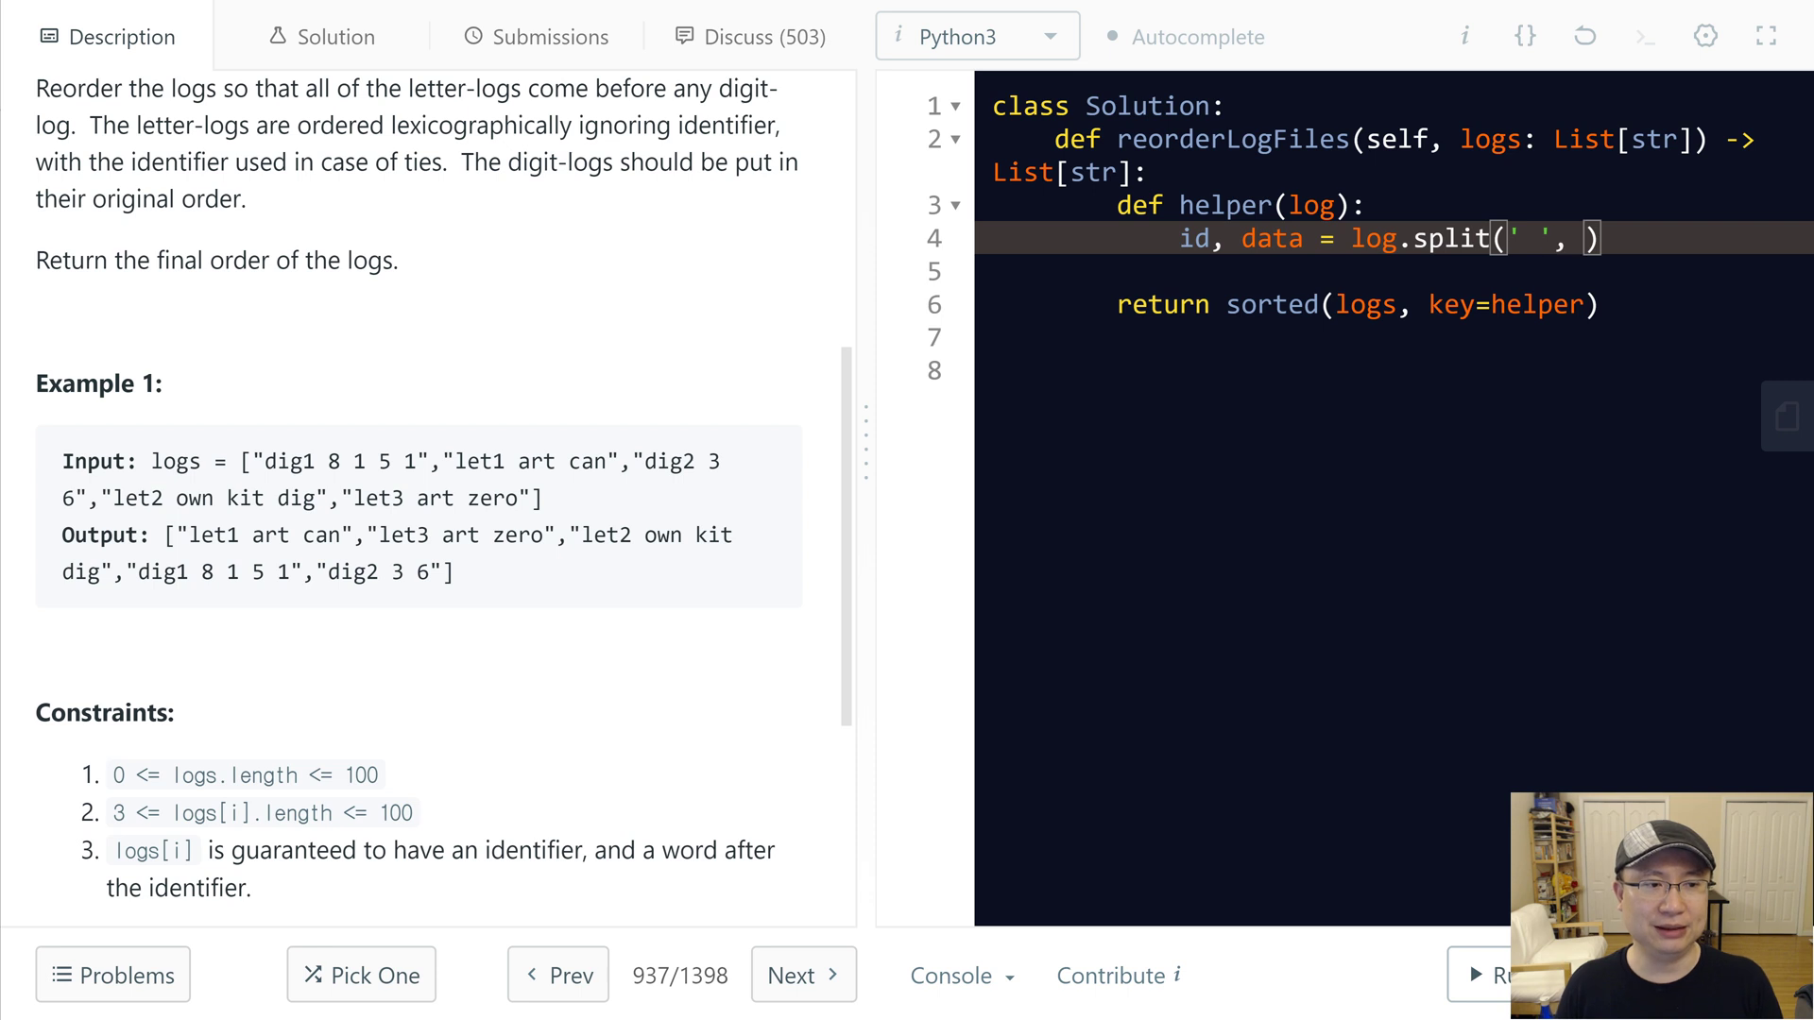
text(1)
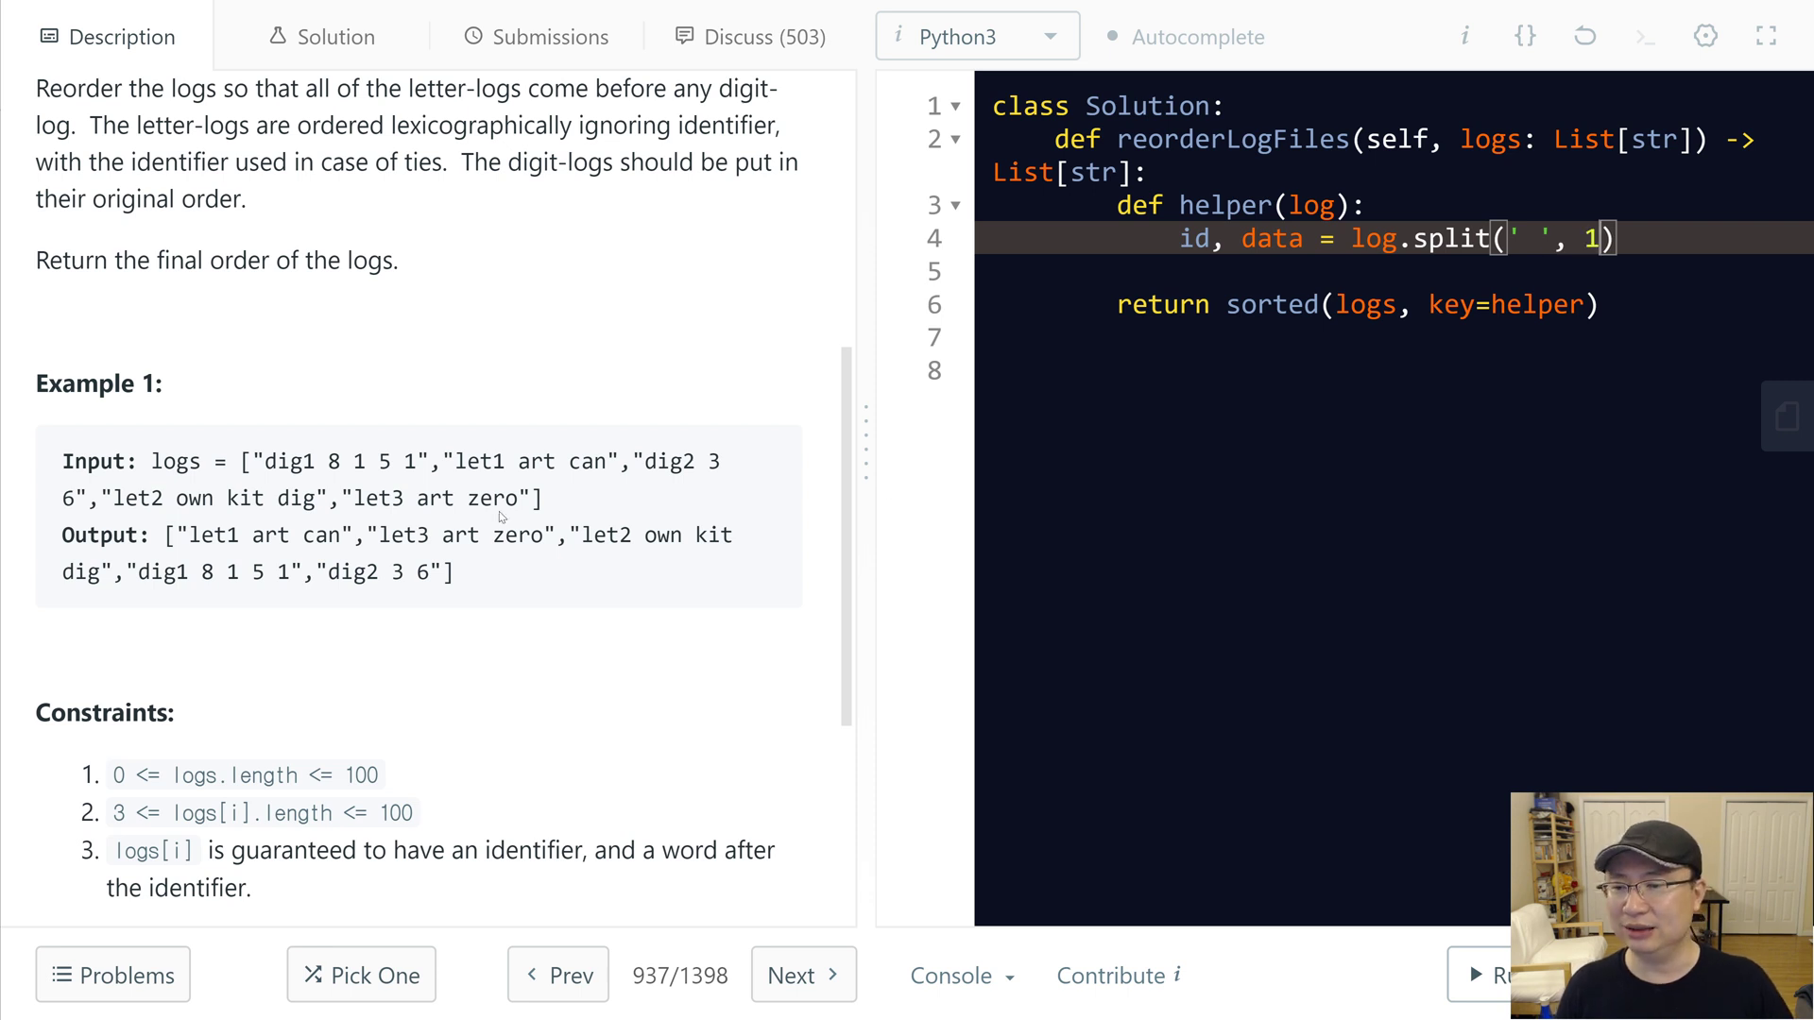
mouse_move(500, 517)
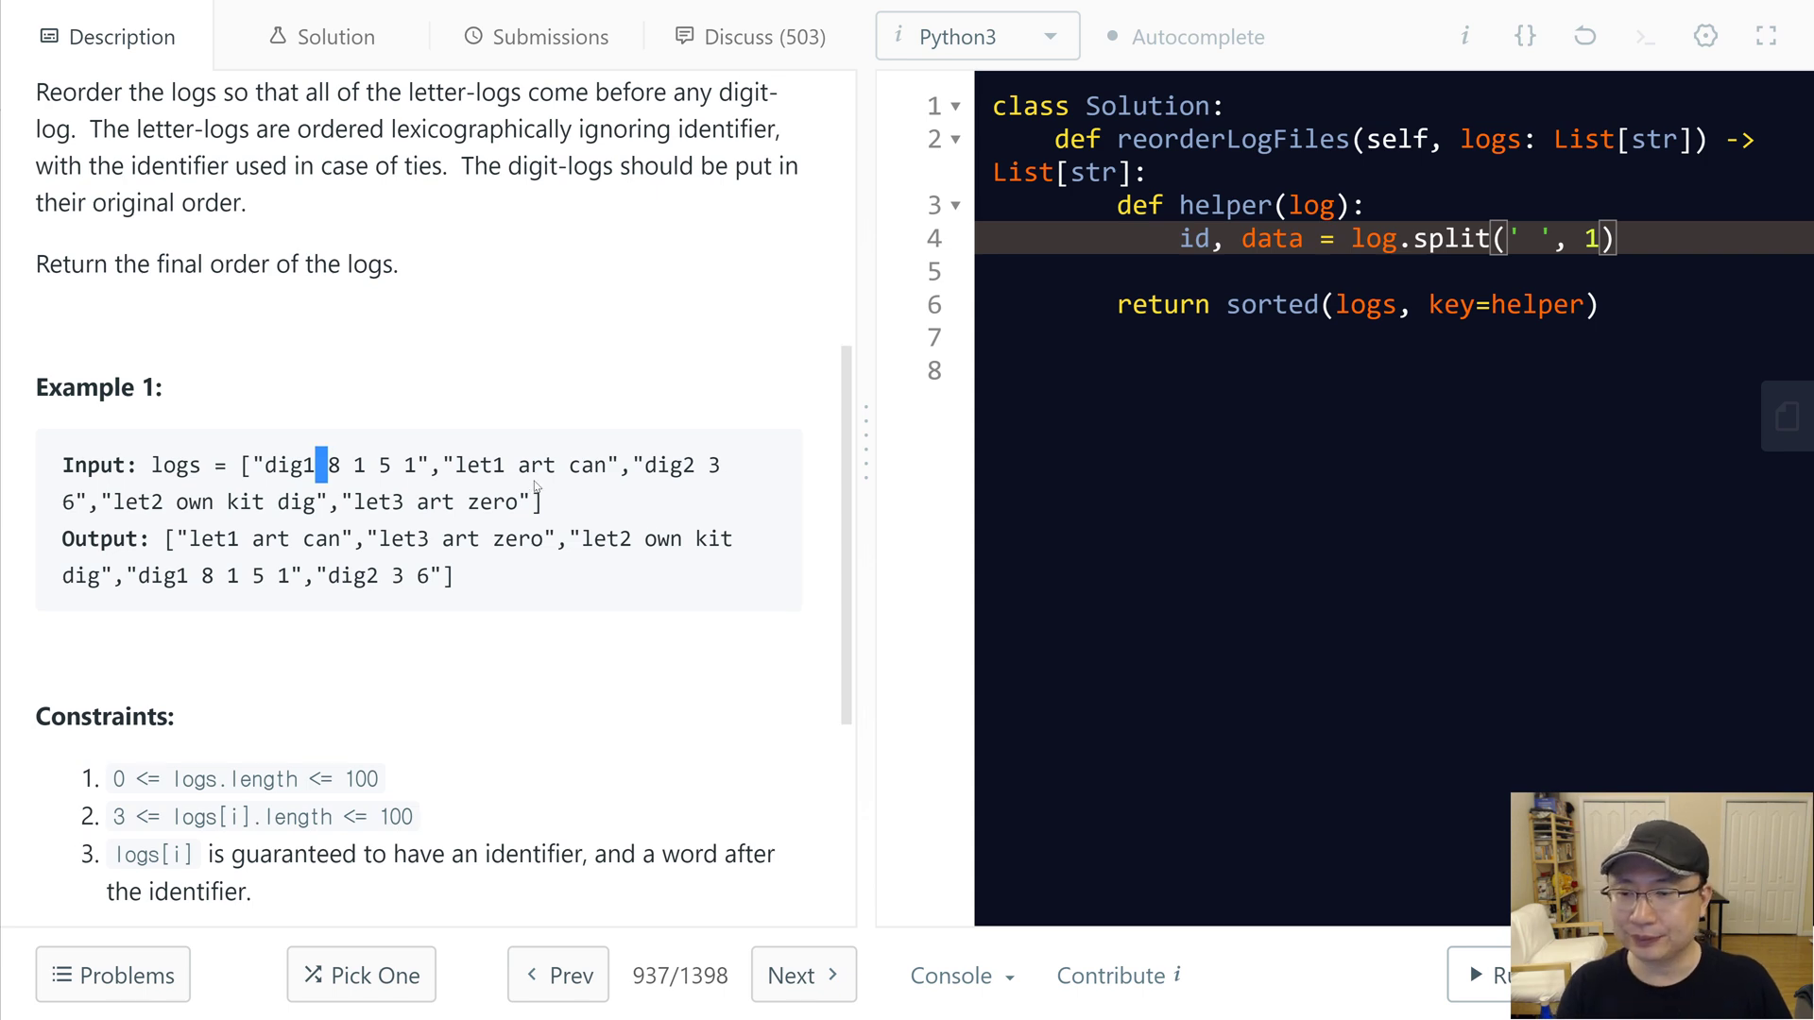
scroll(up, 3)
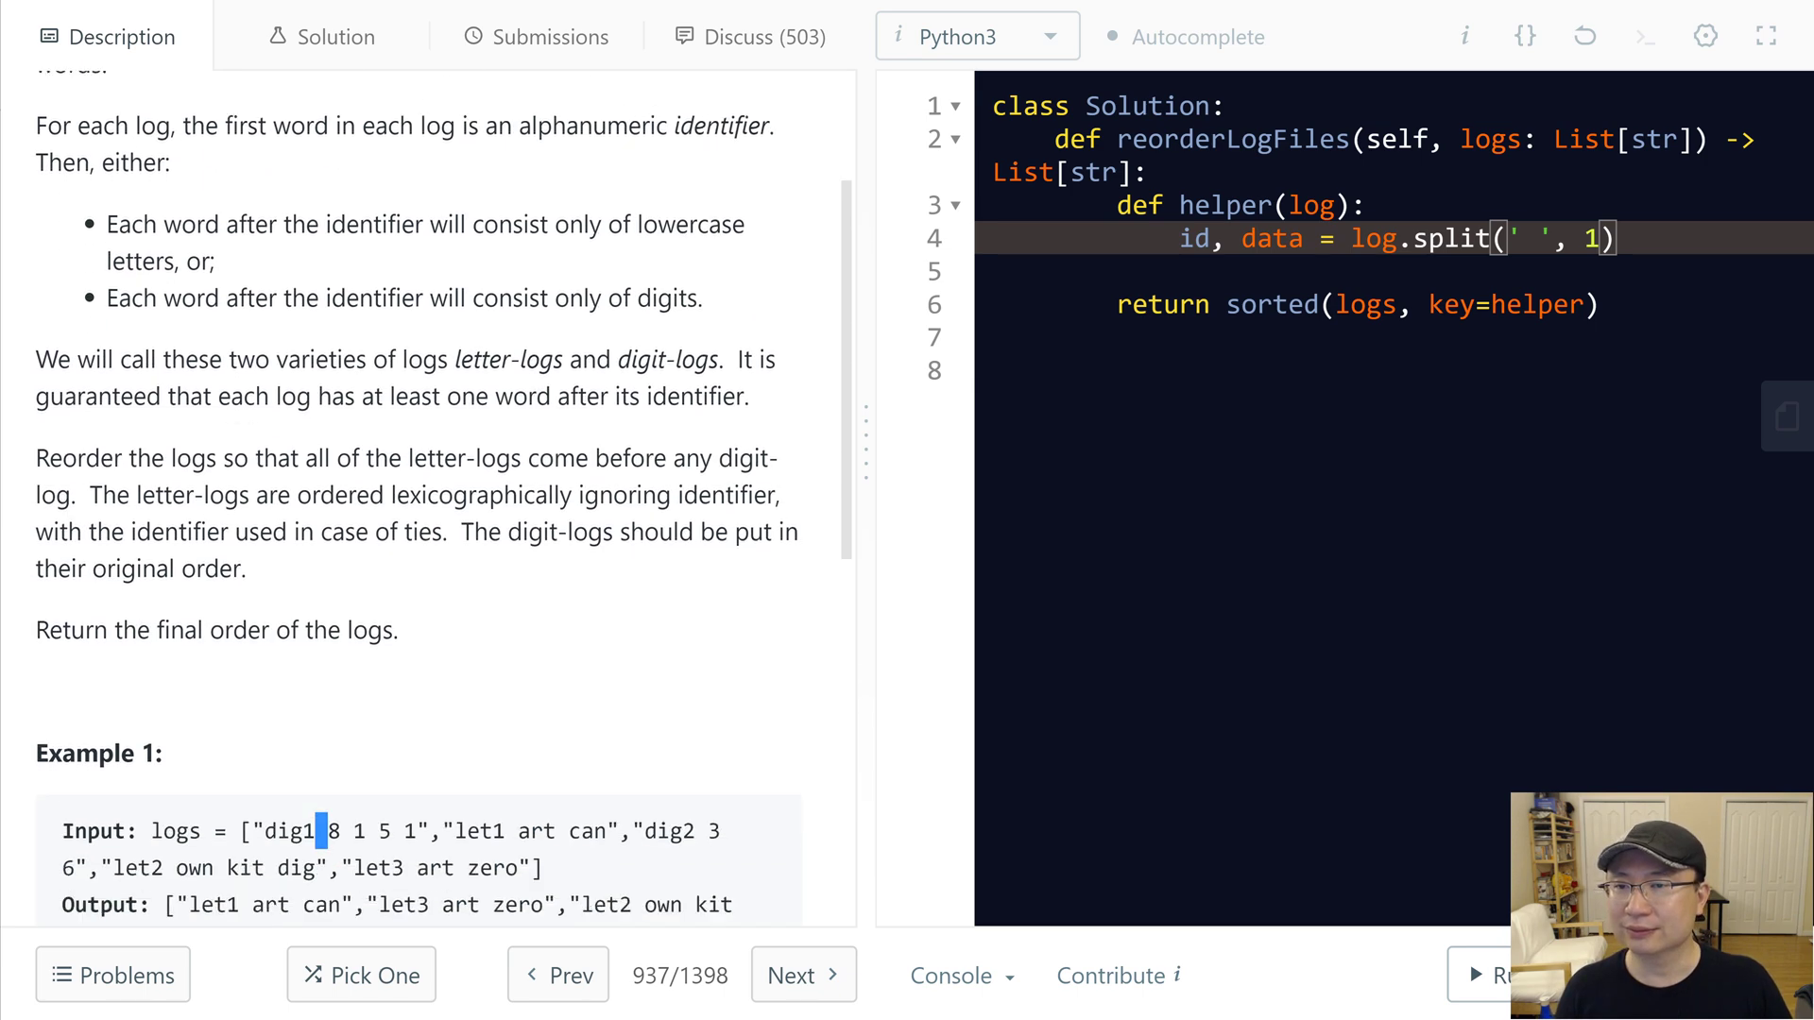
scroll(down, 3)
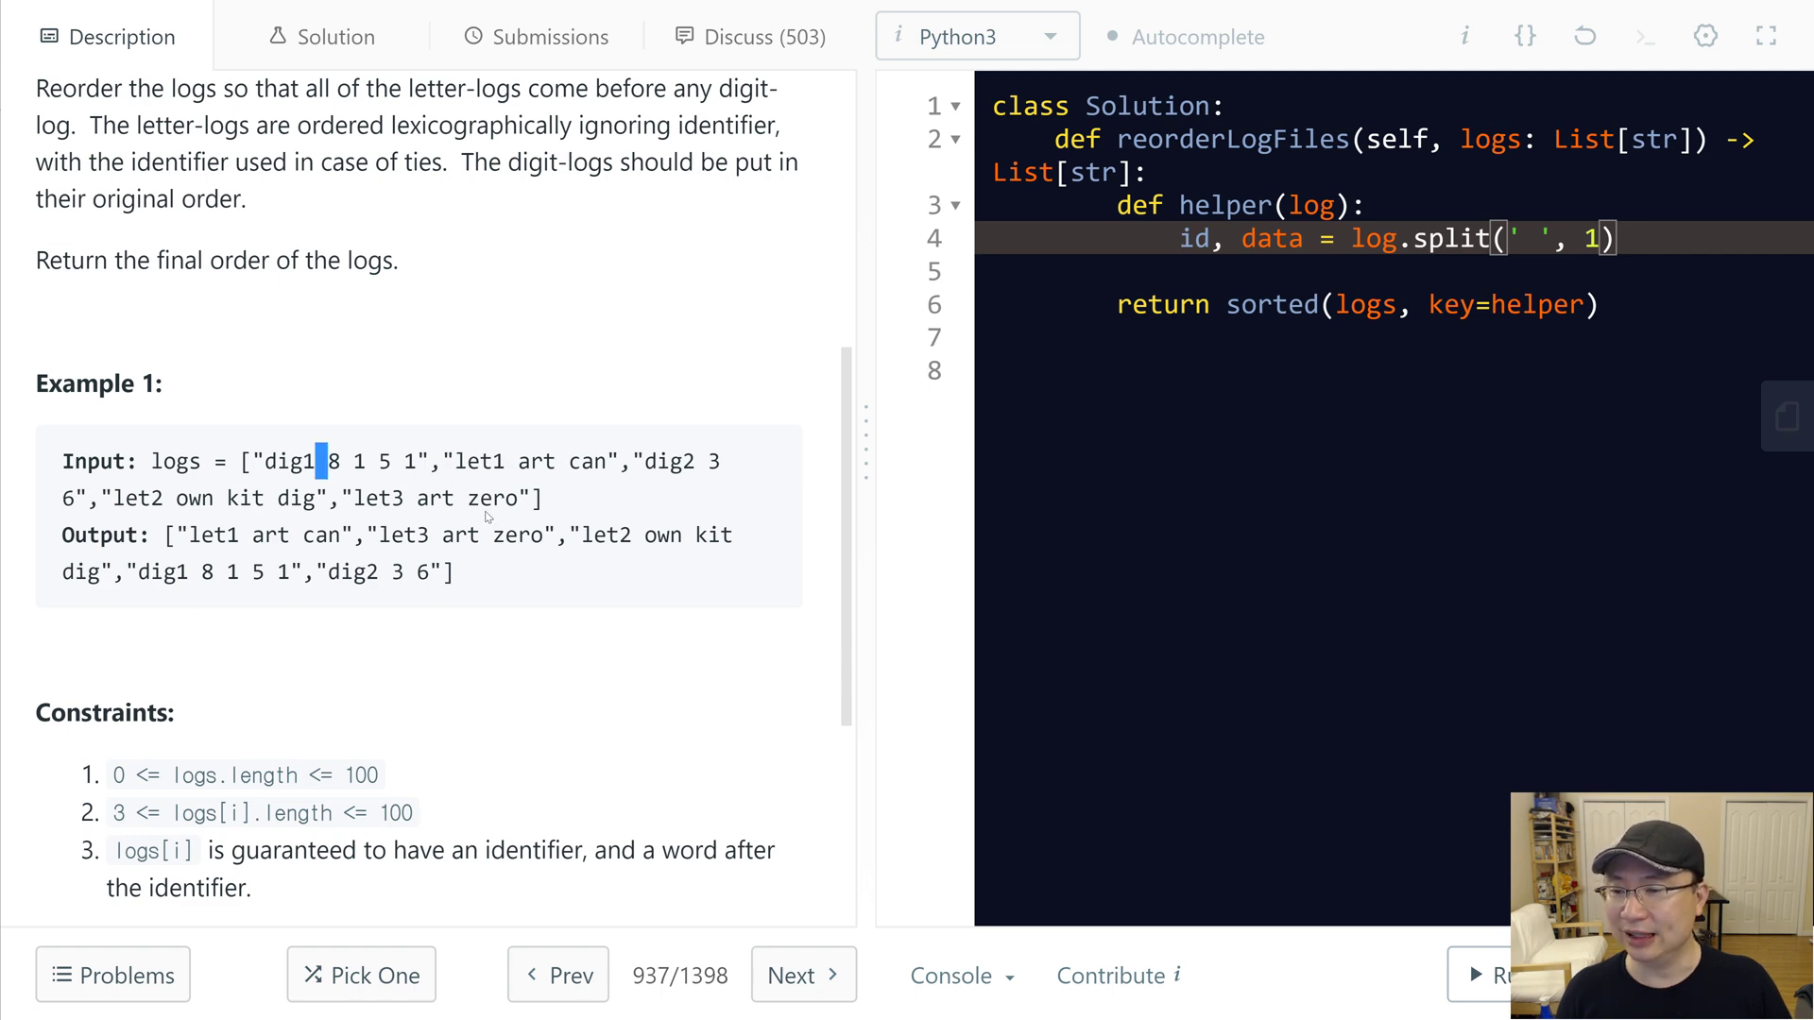
scroll(up, 3)
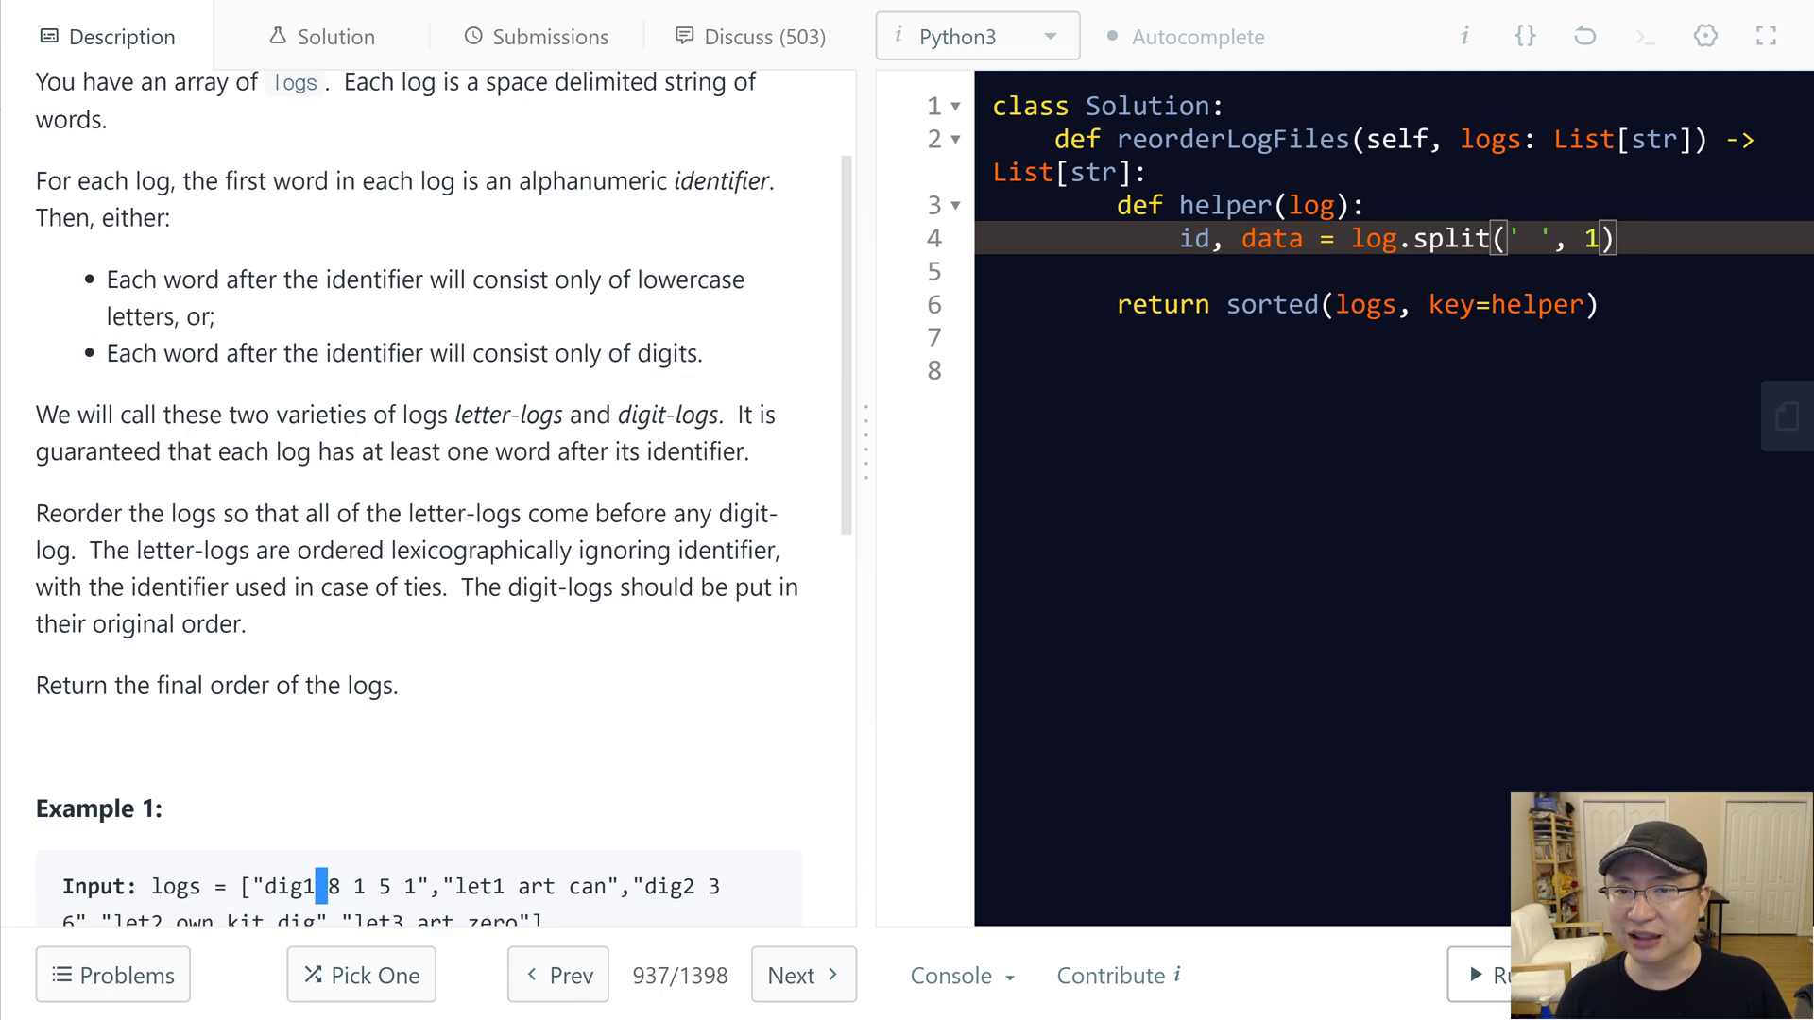
double_click(603, 82)
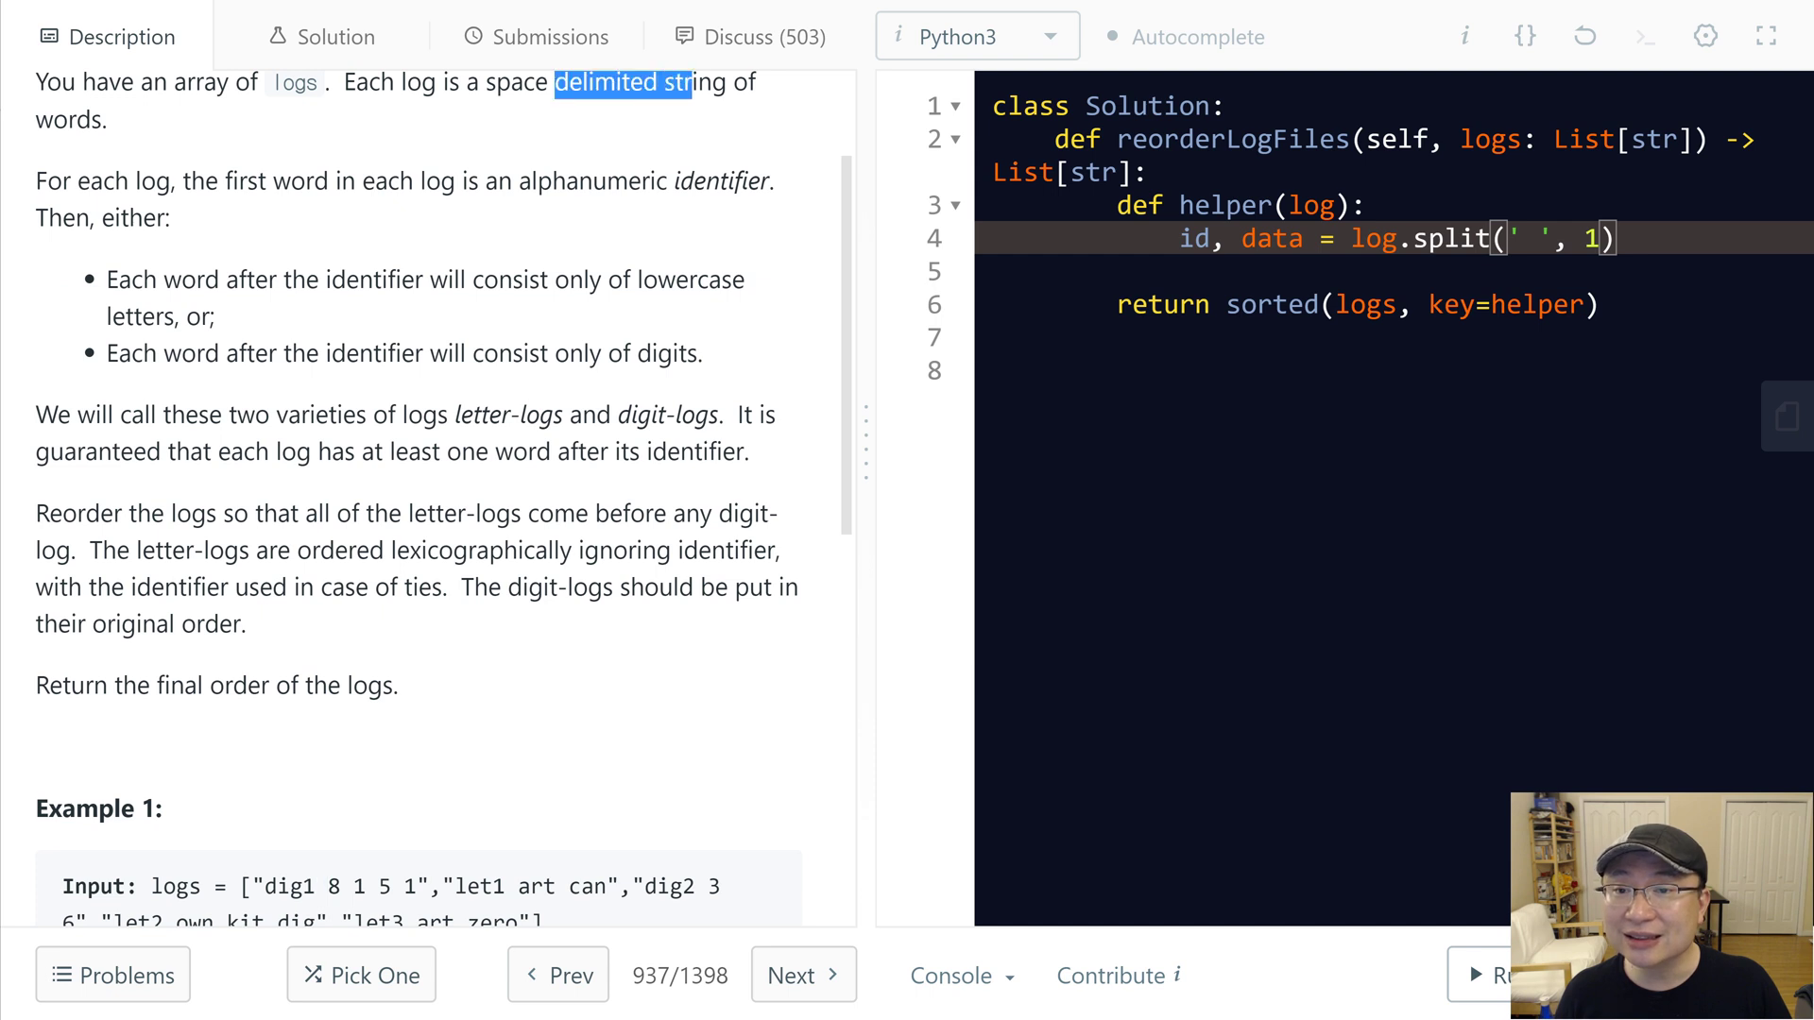
scroll(down, 3)
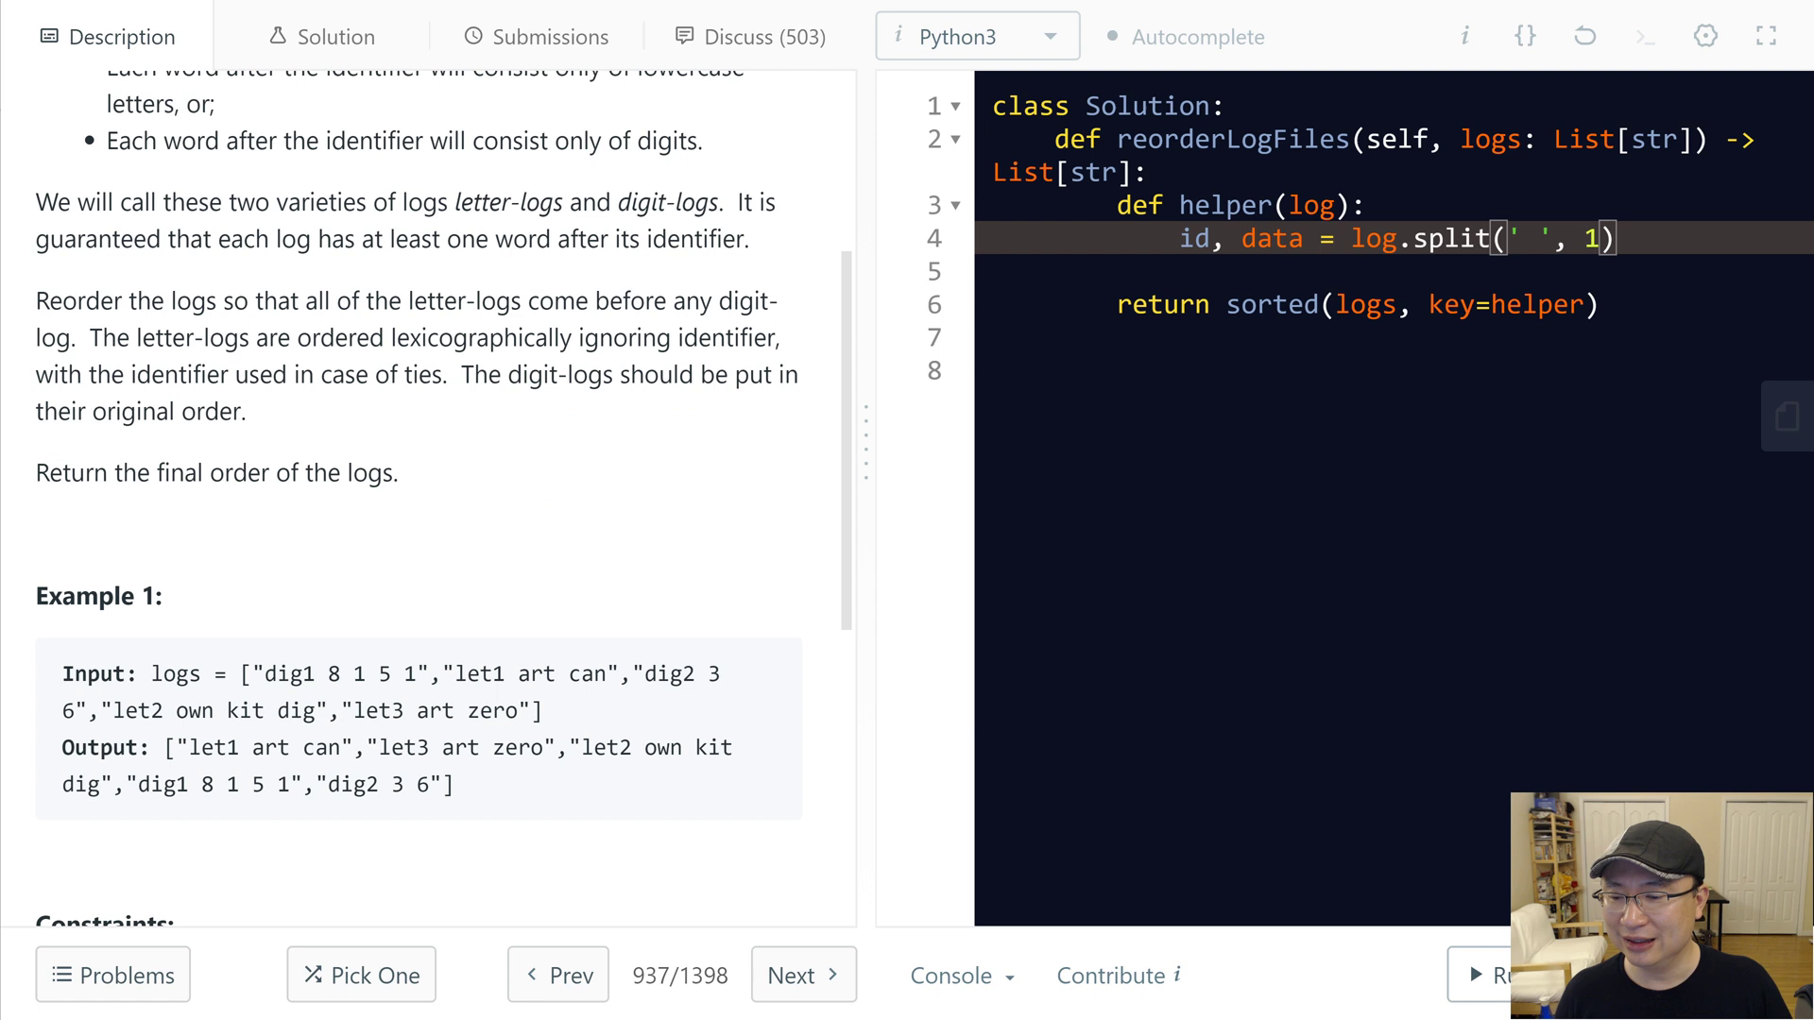
double_click(288, 674)
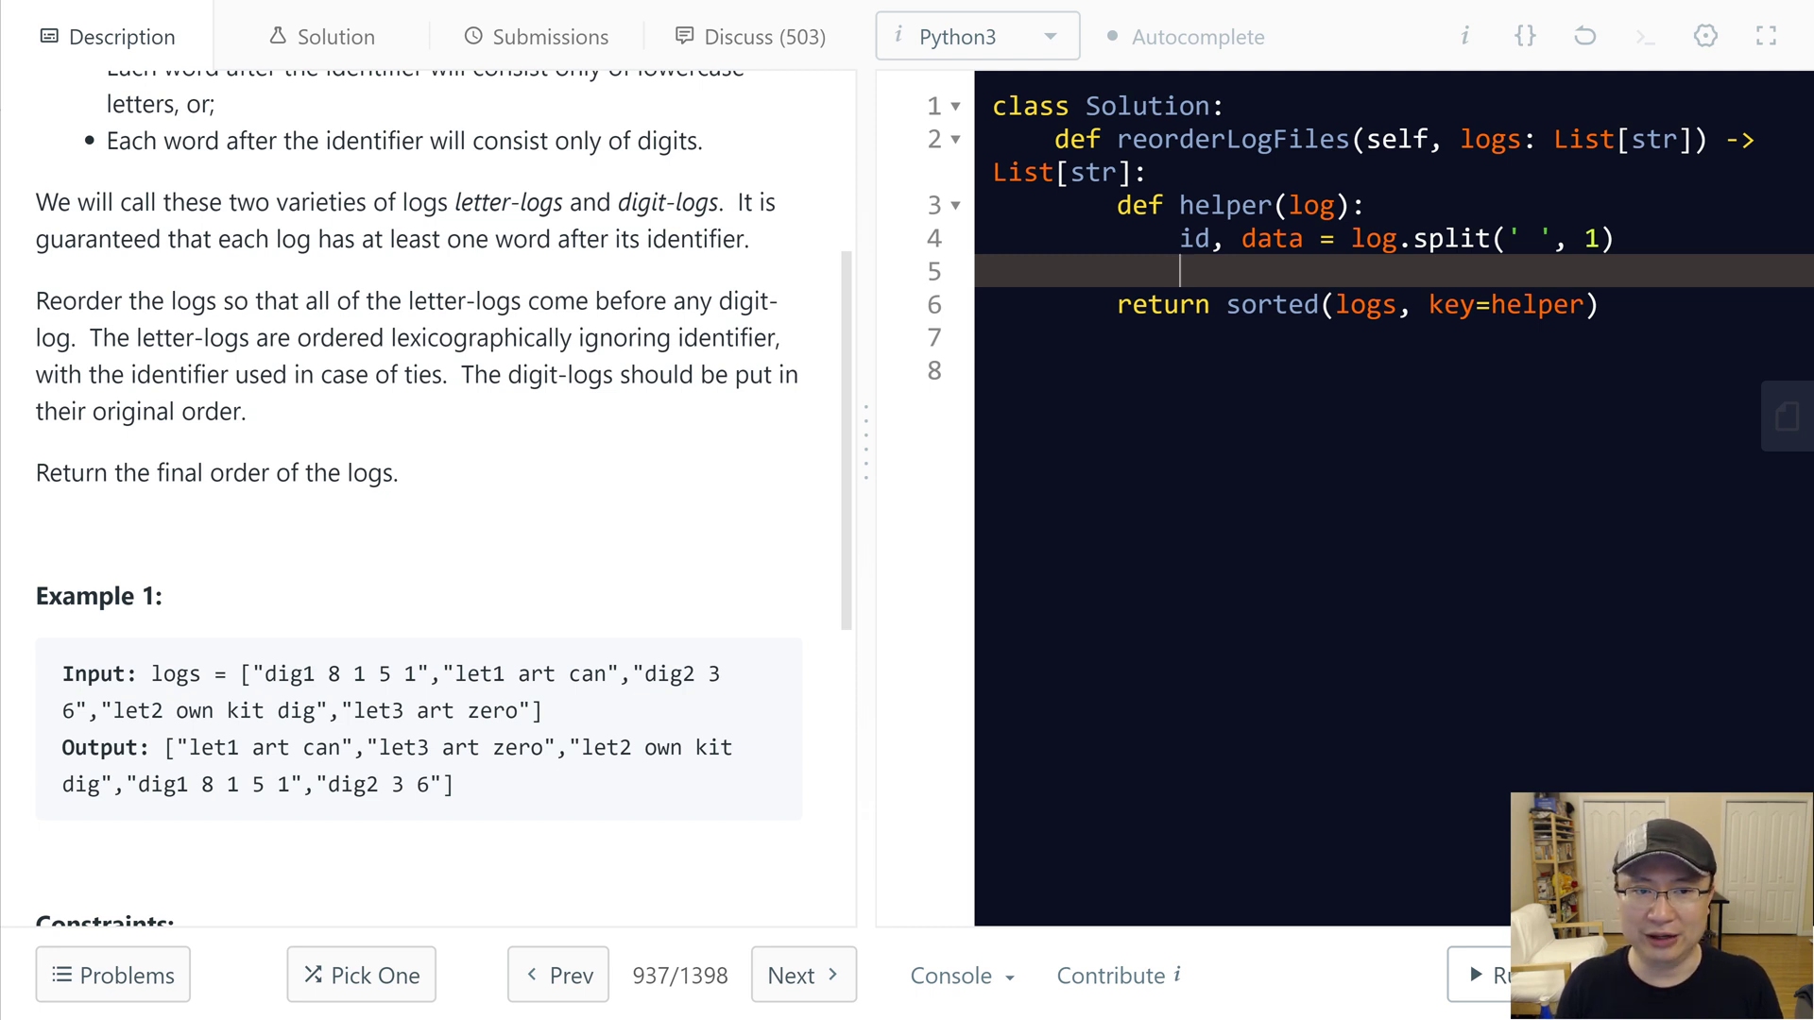
Step: Add if data[0].isalpha() returning a tuple starting with 0, then begin the else branch
text(i)
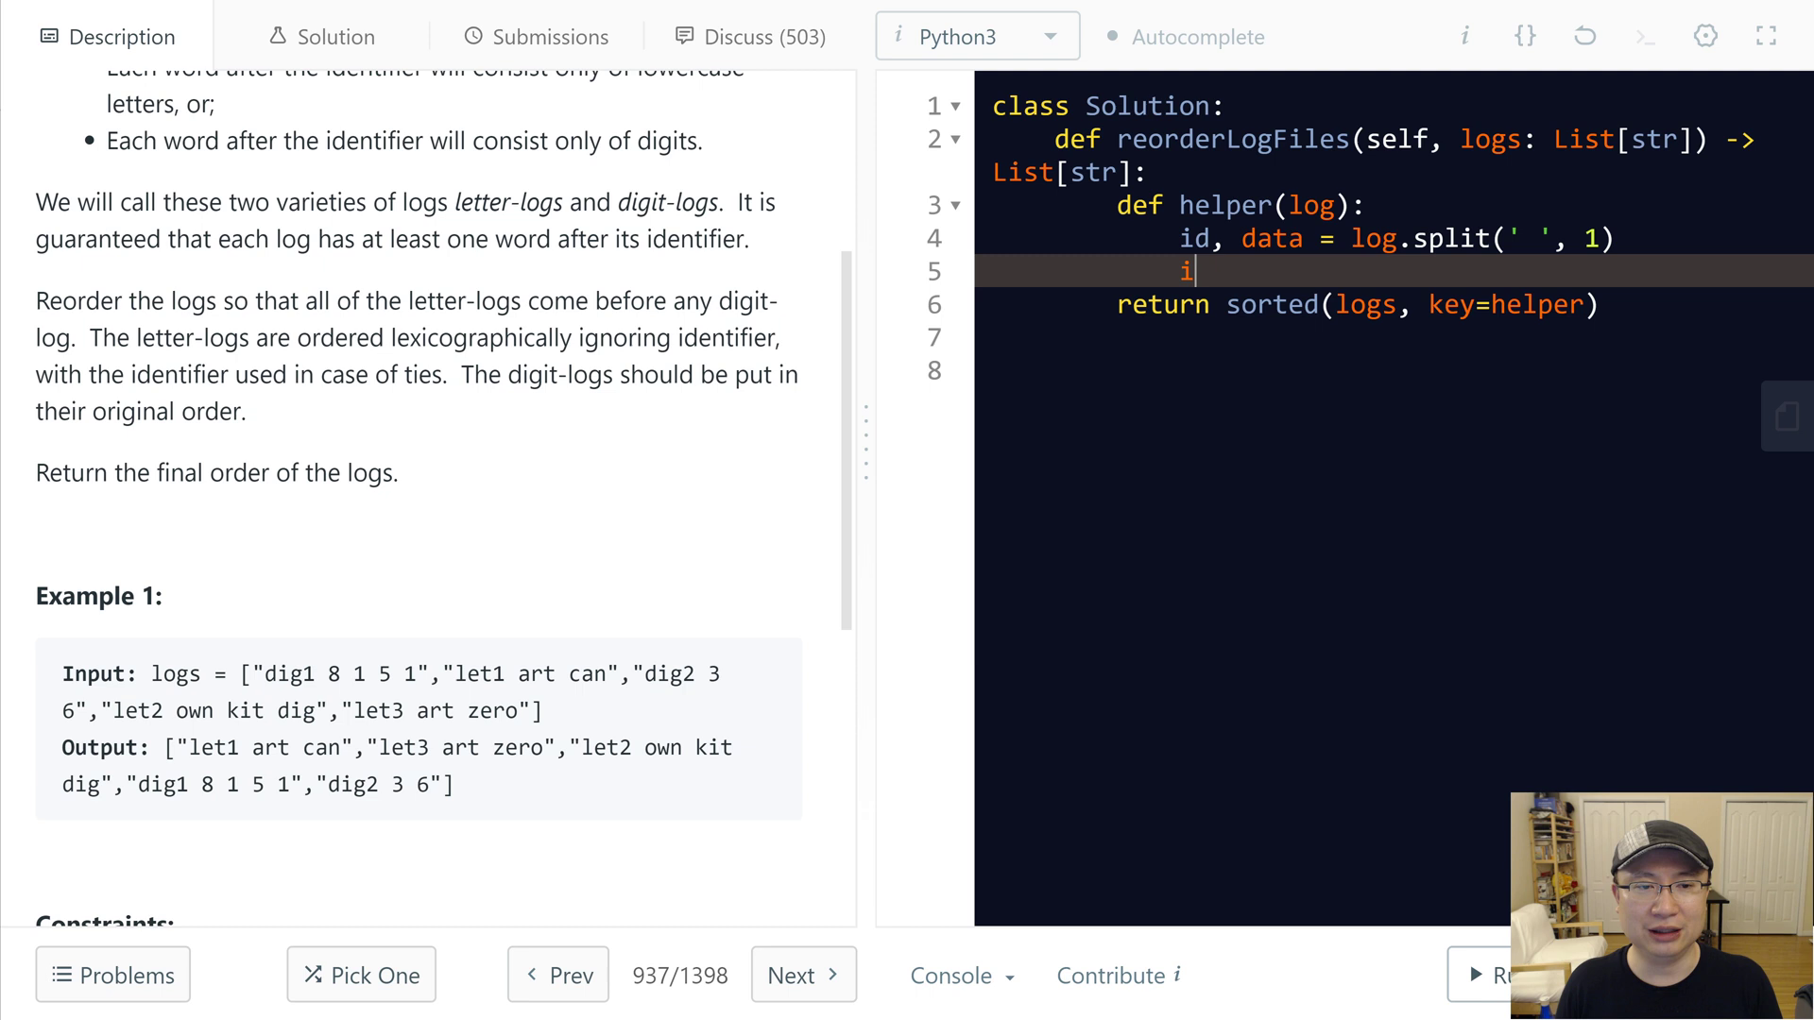
text(f d)
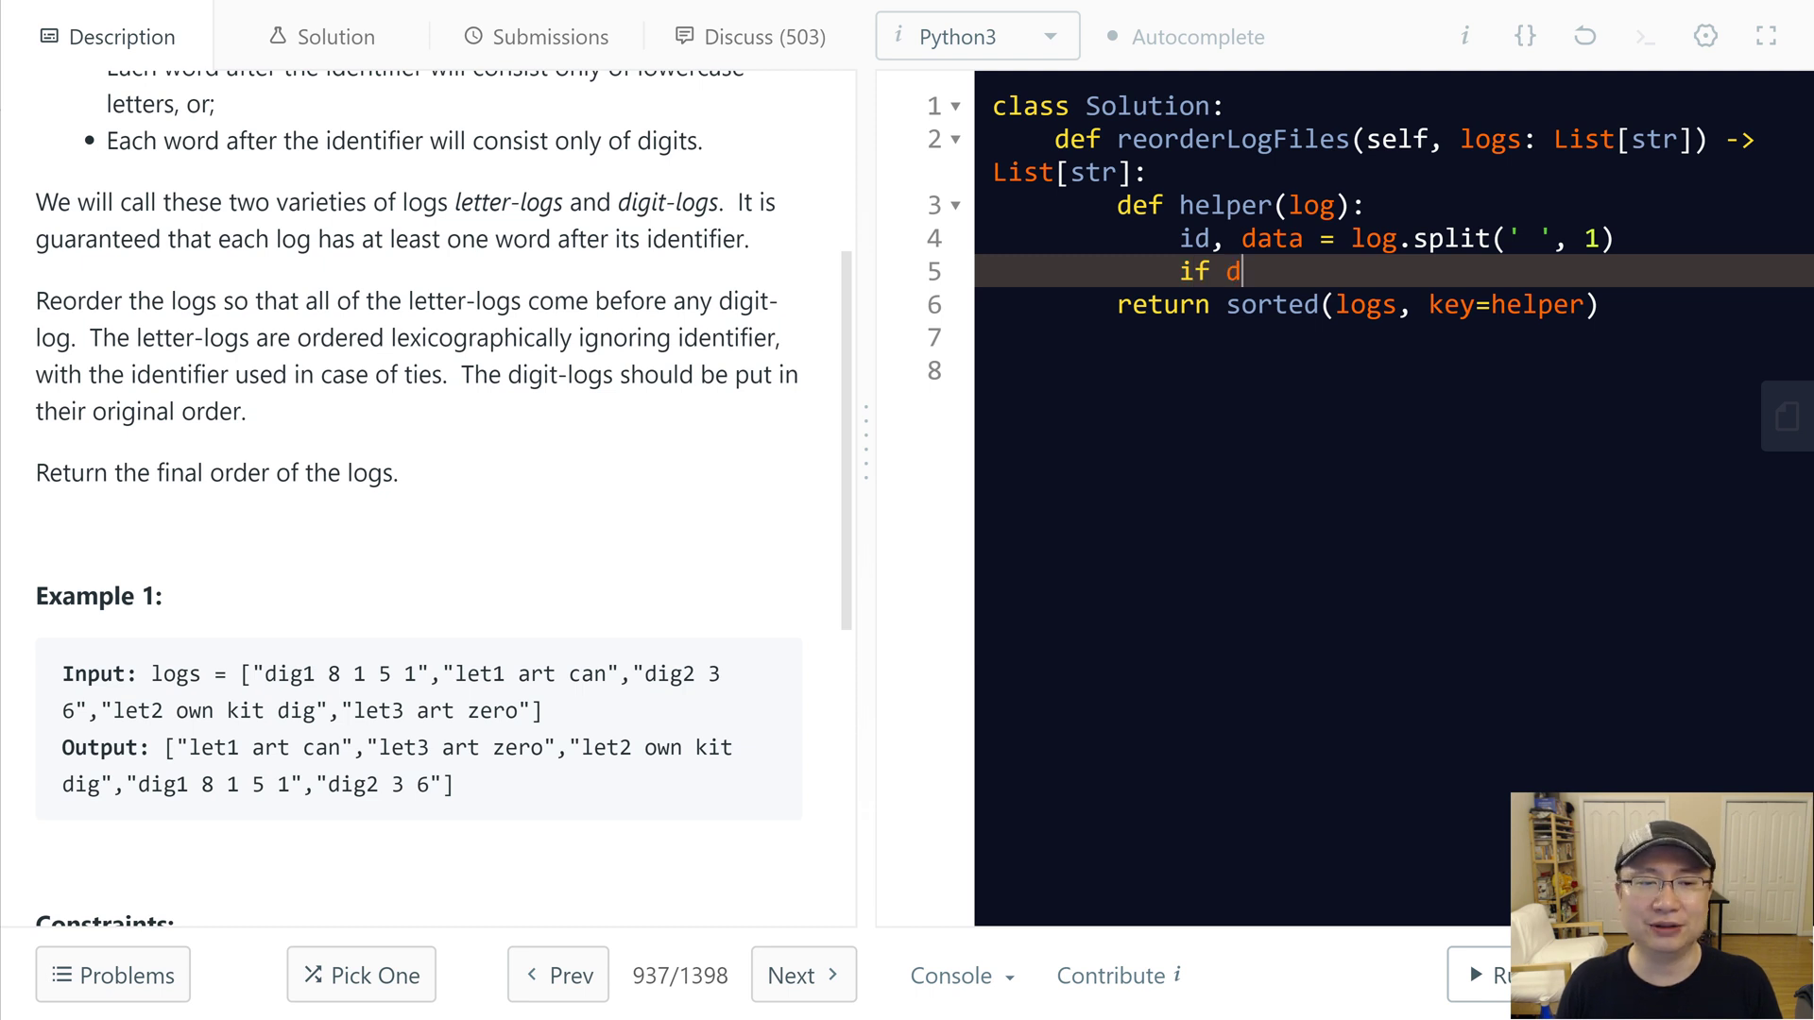
text(ata[0].)
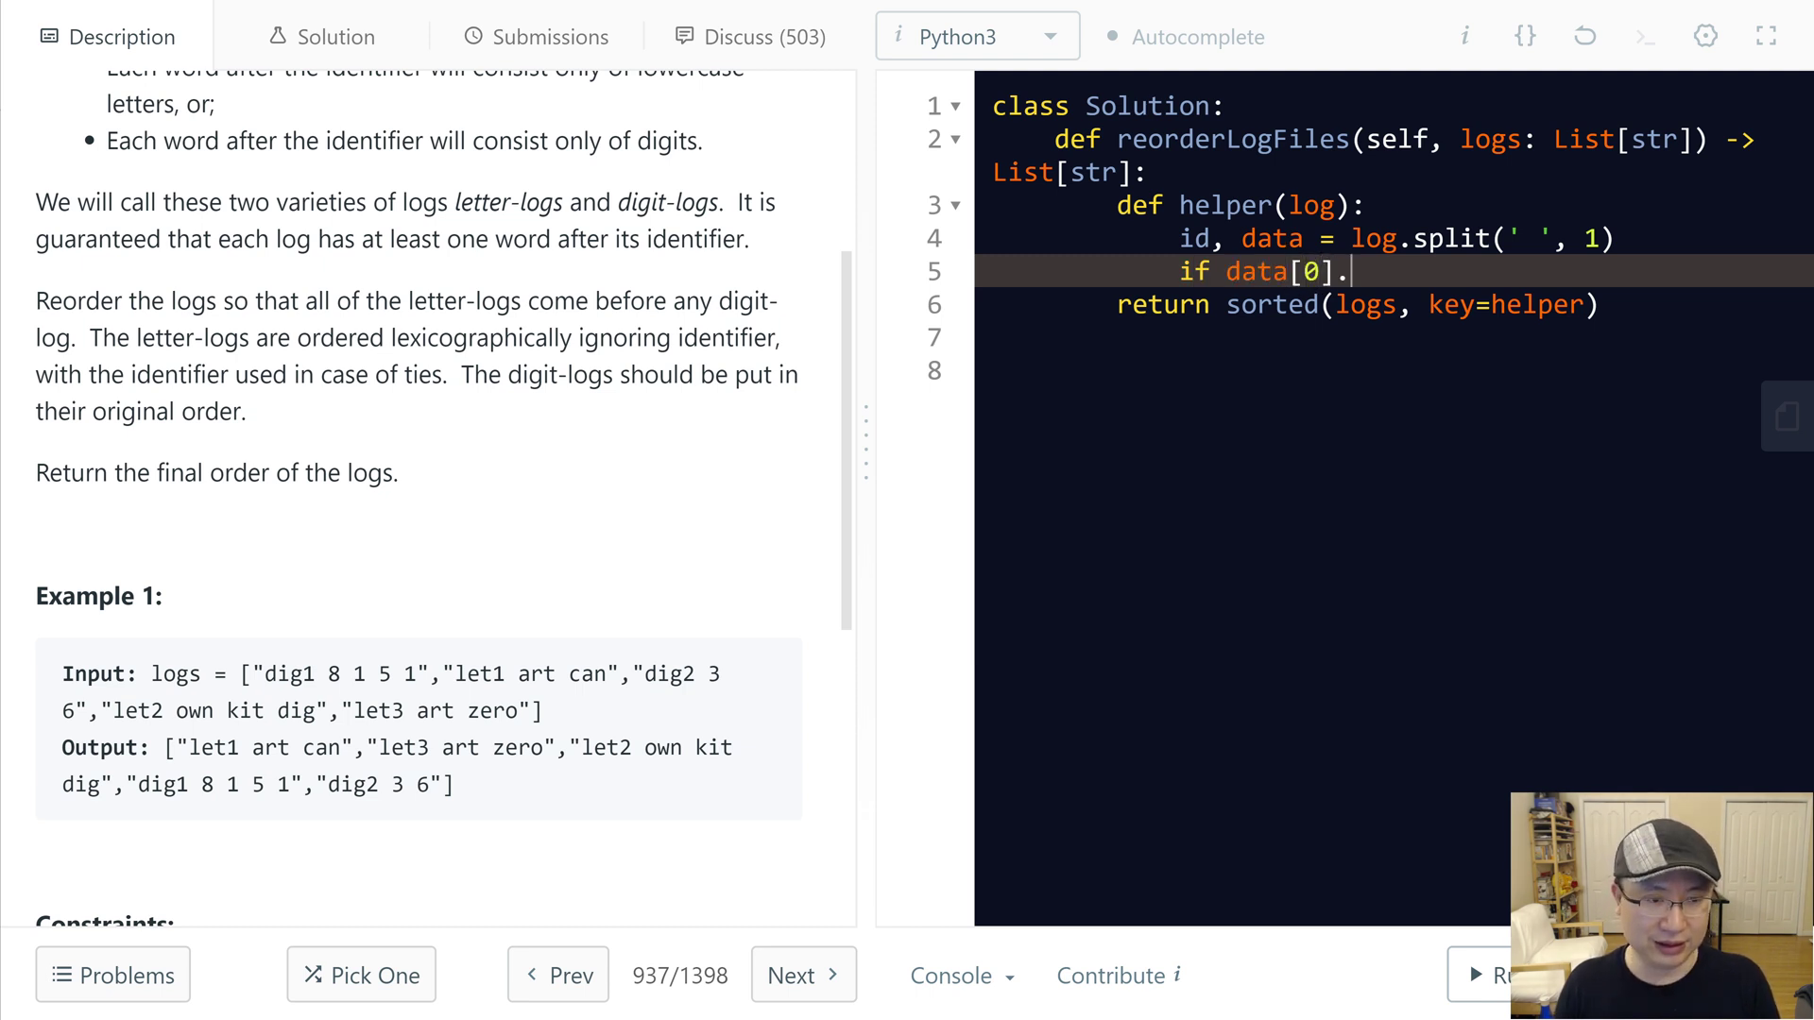
text(isalp)
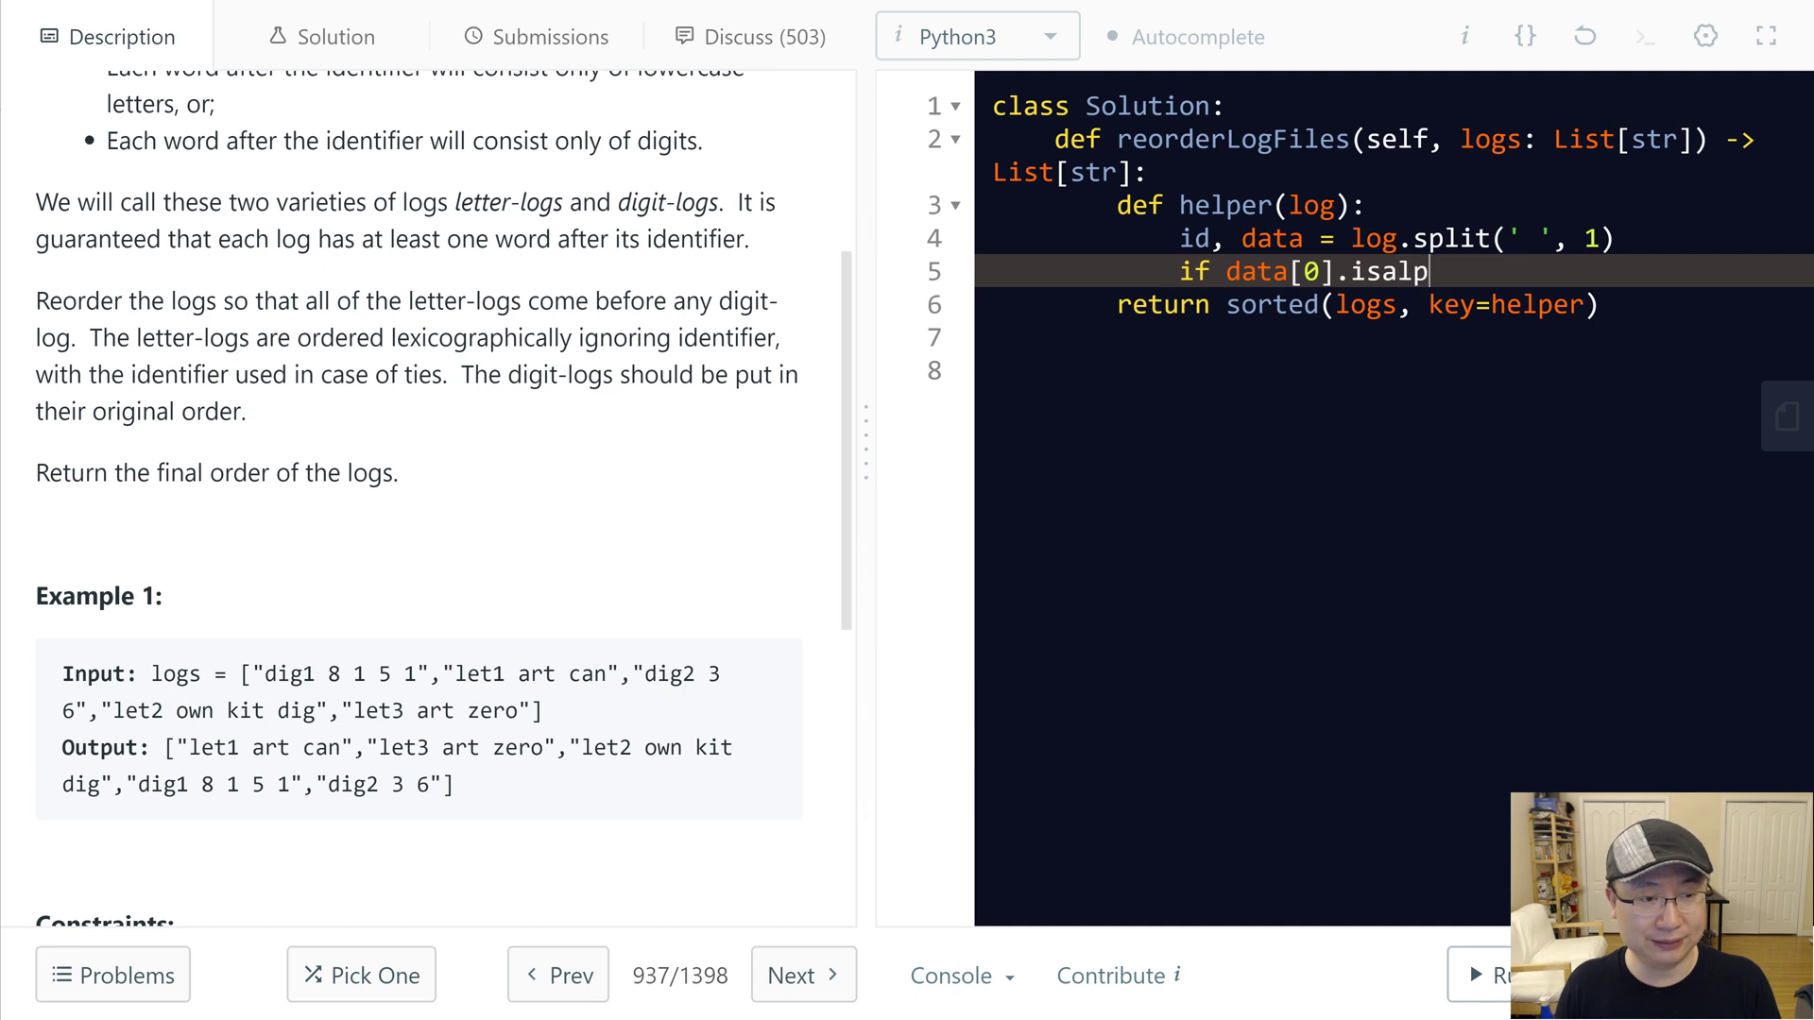
text(ha():)
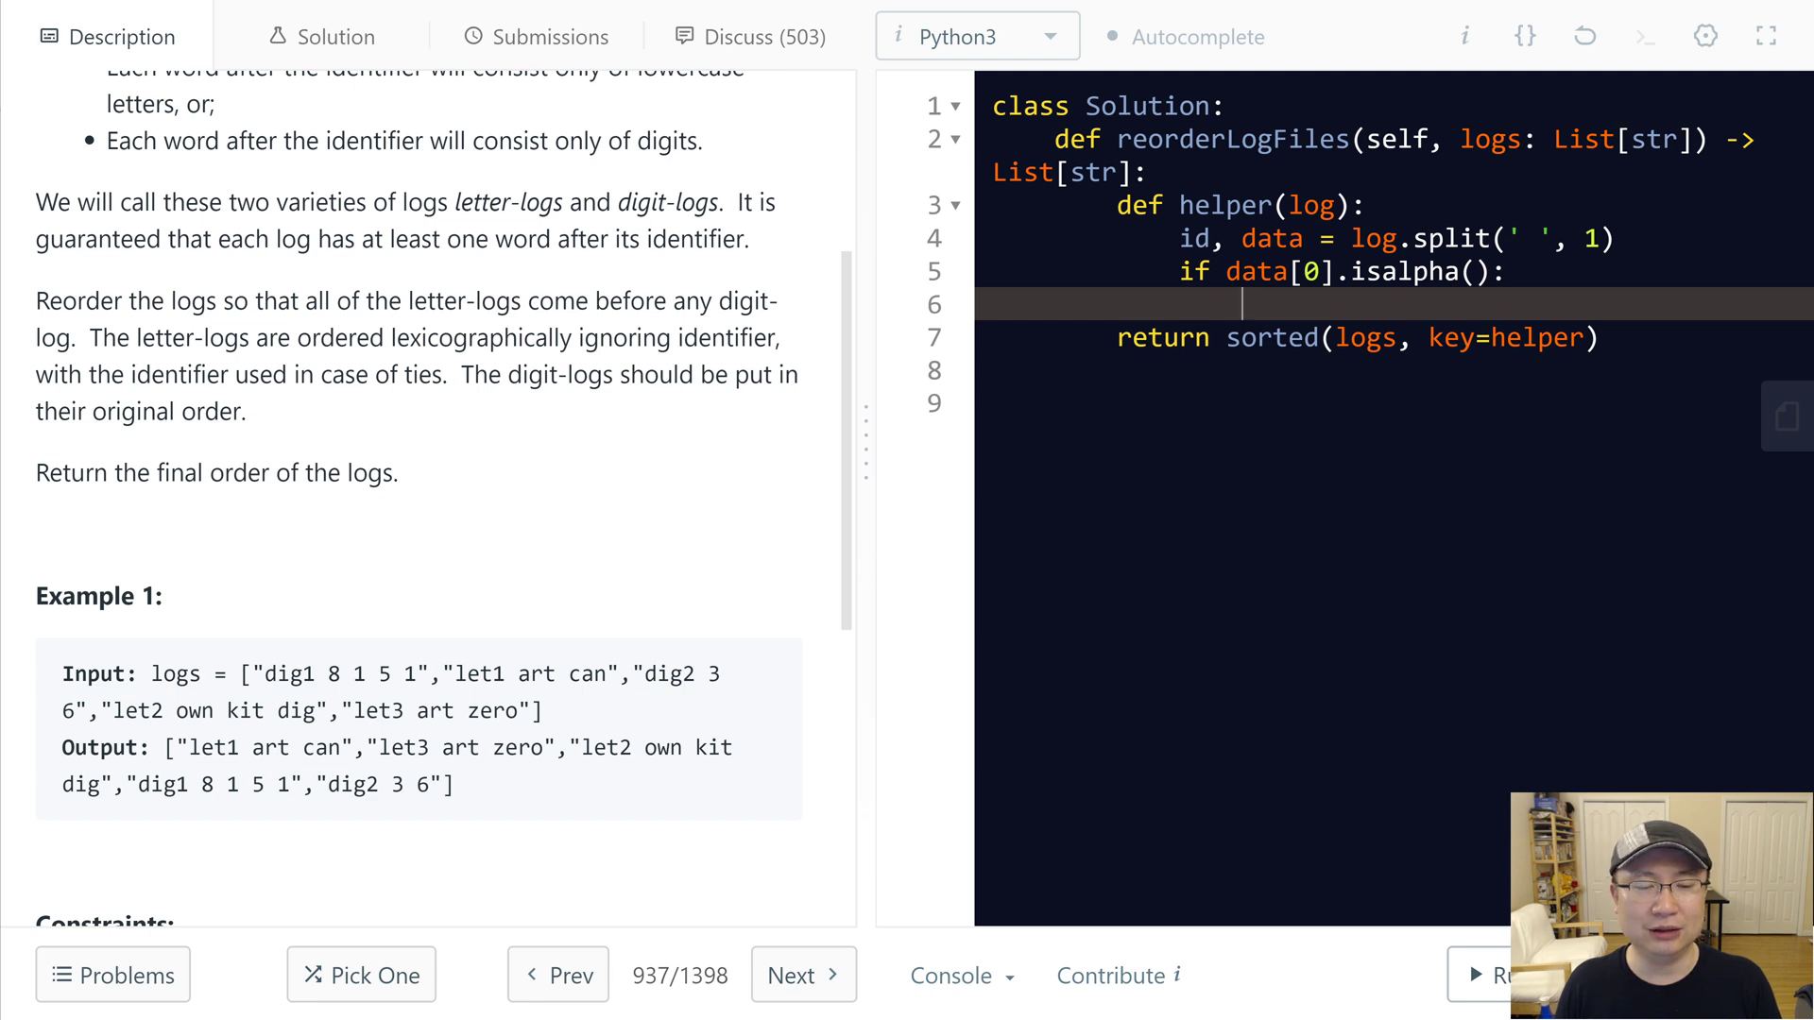
text(return ()
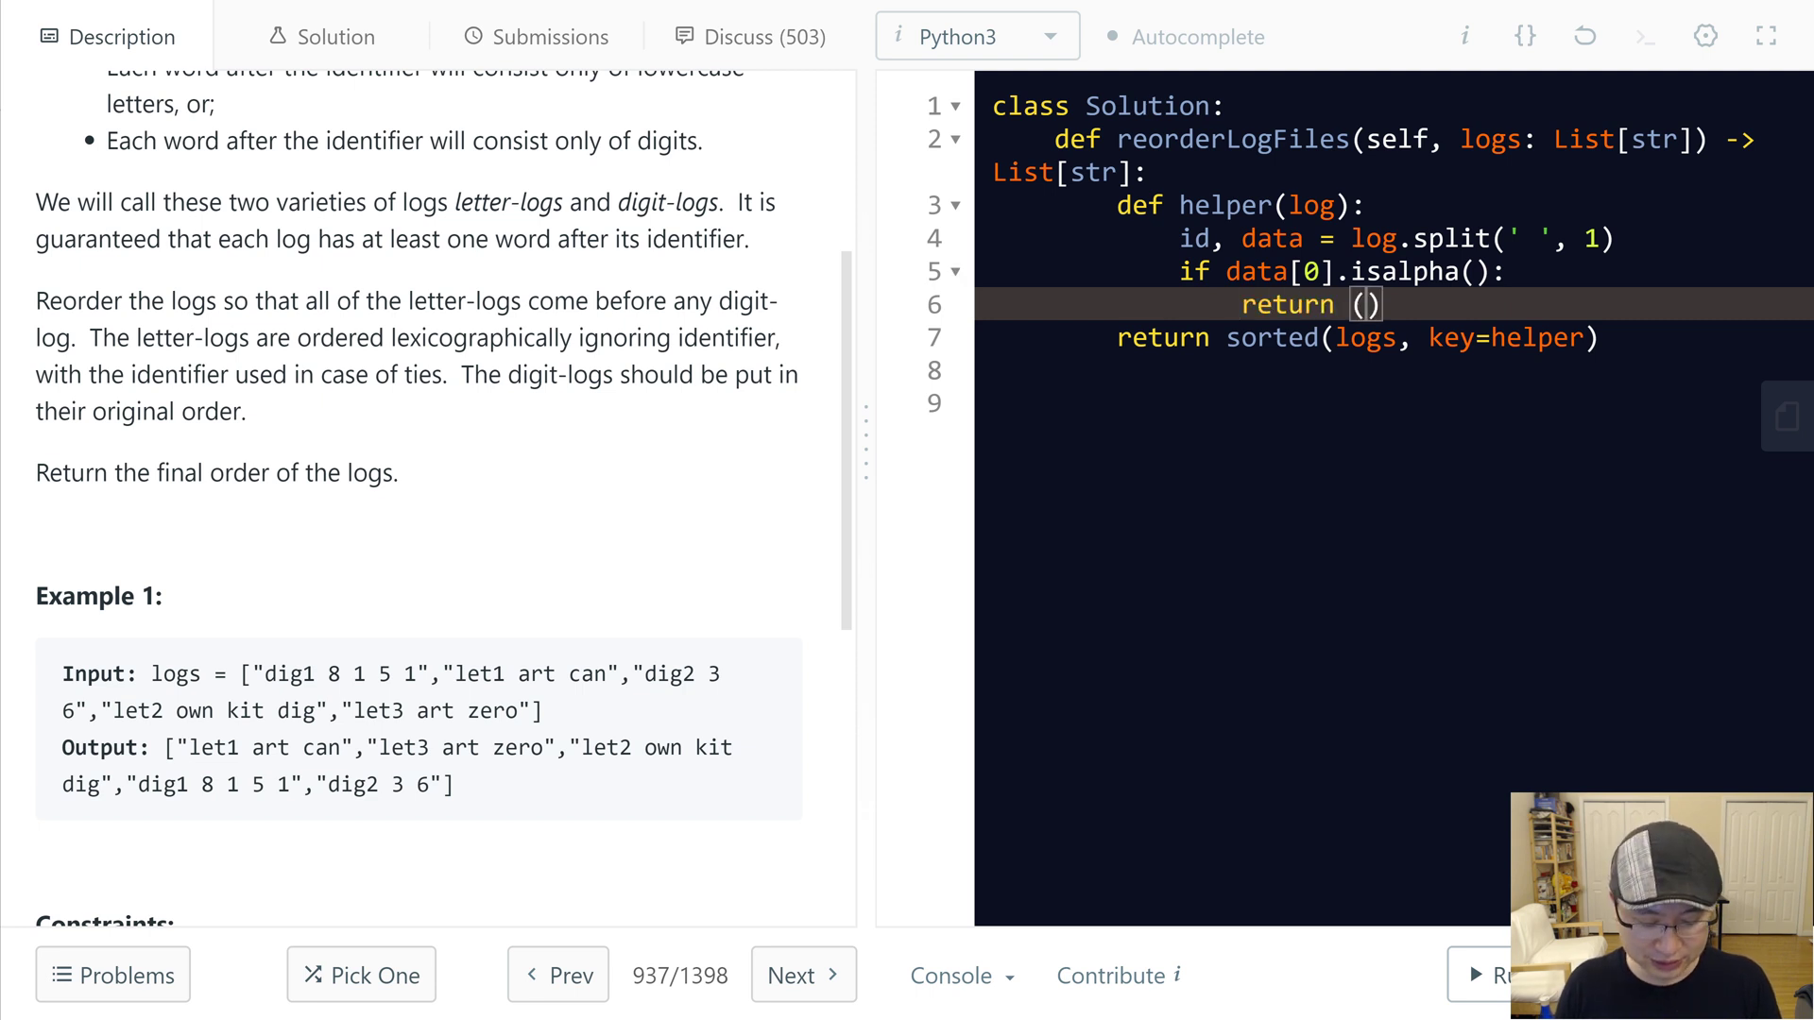
text(0, data, i)
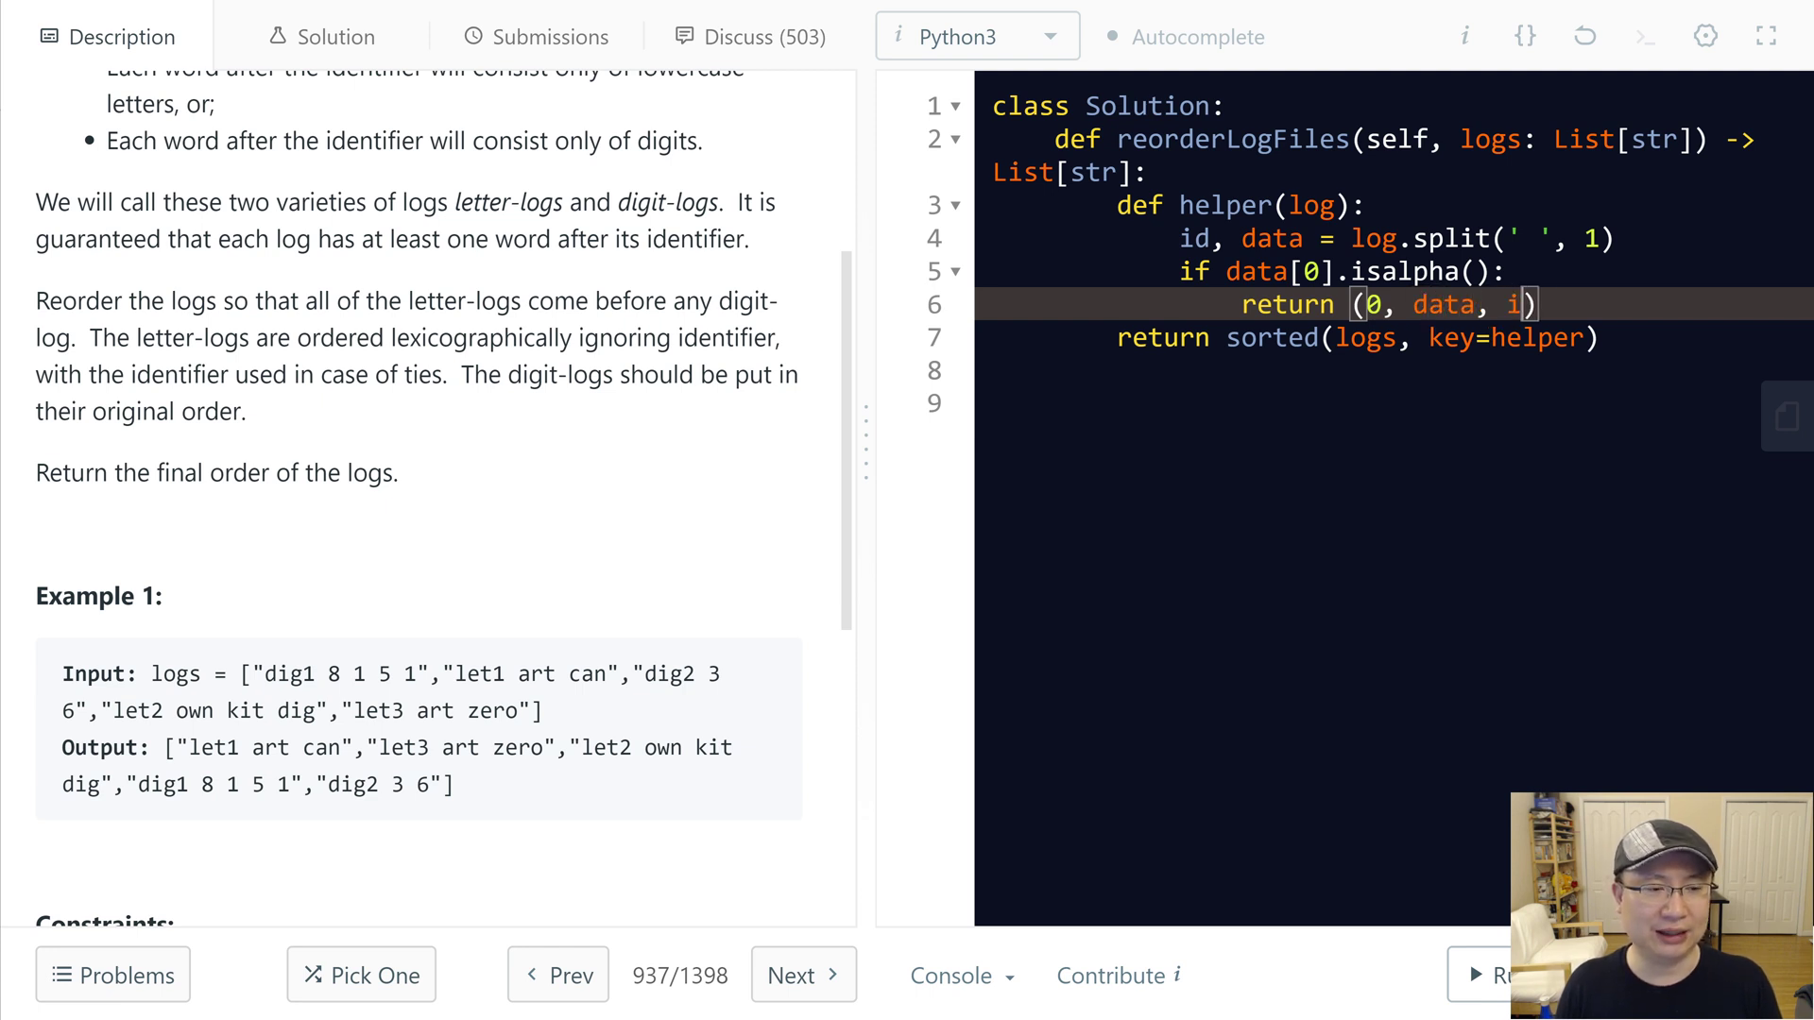
text(else:)
text(return (1, ))
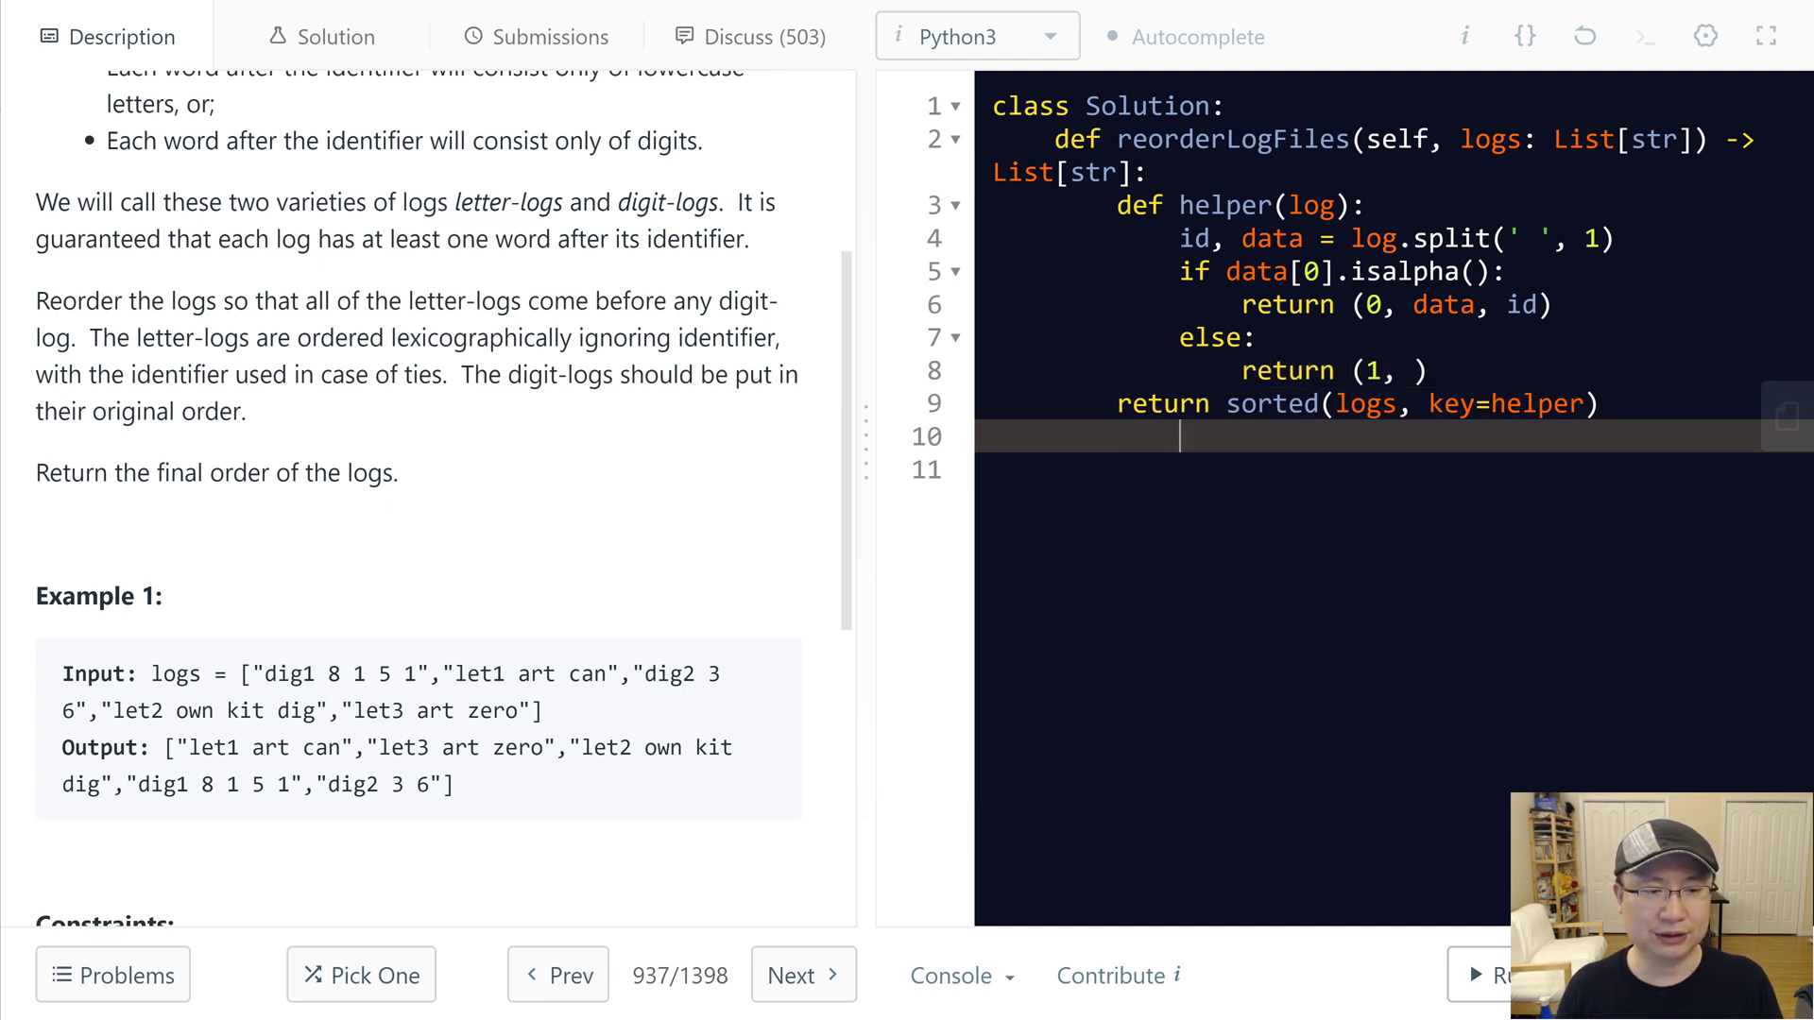
Step: Run the example test, compare output via Diff, and submit the solution
click(1493, 975)
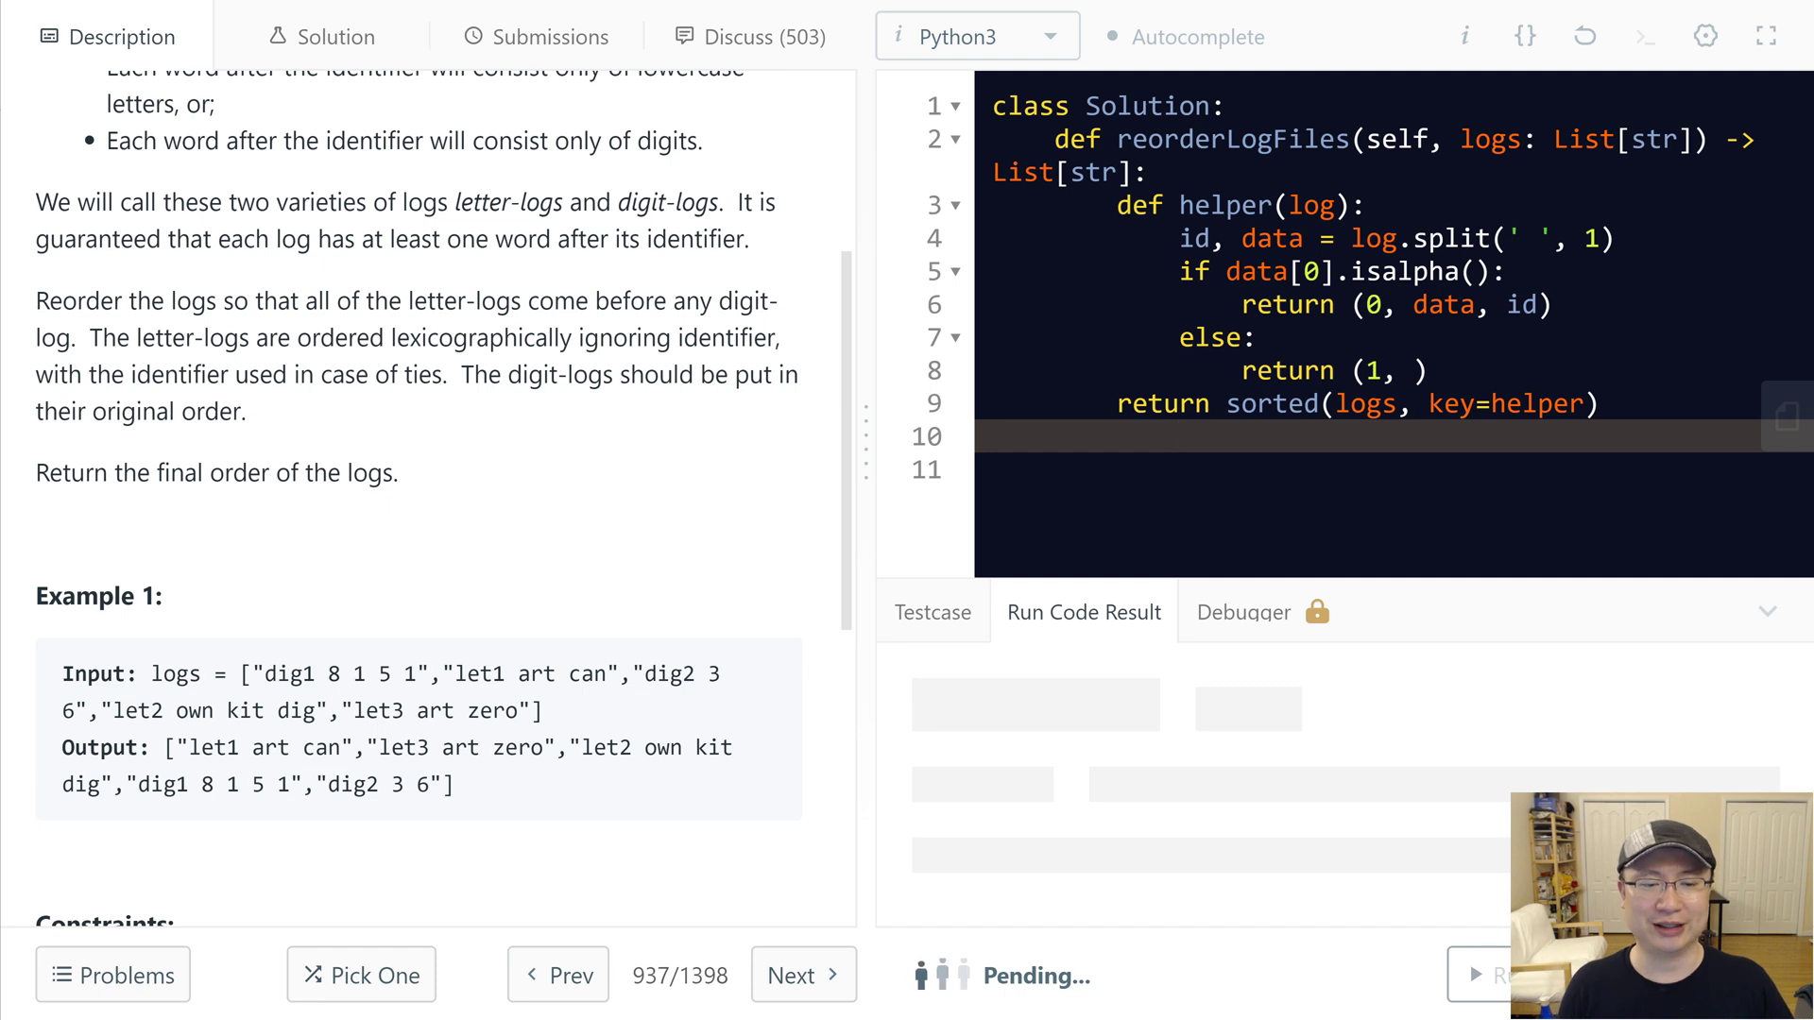
click(1492, 975)
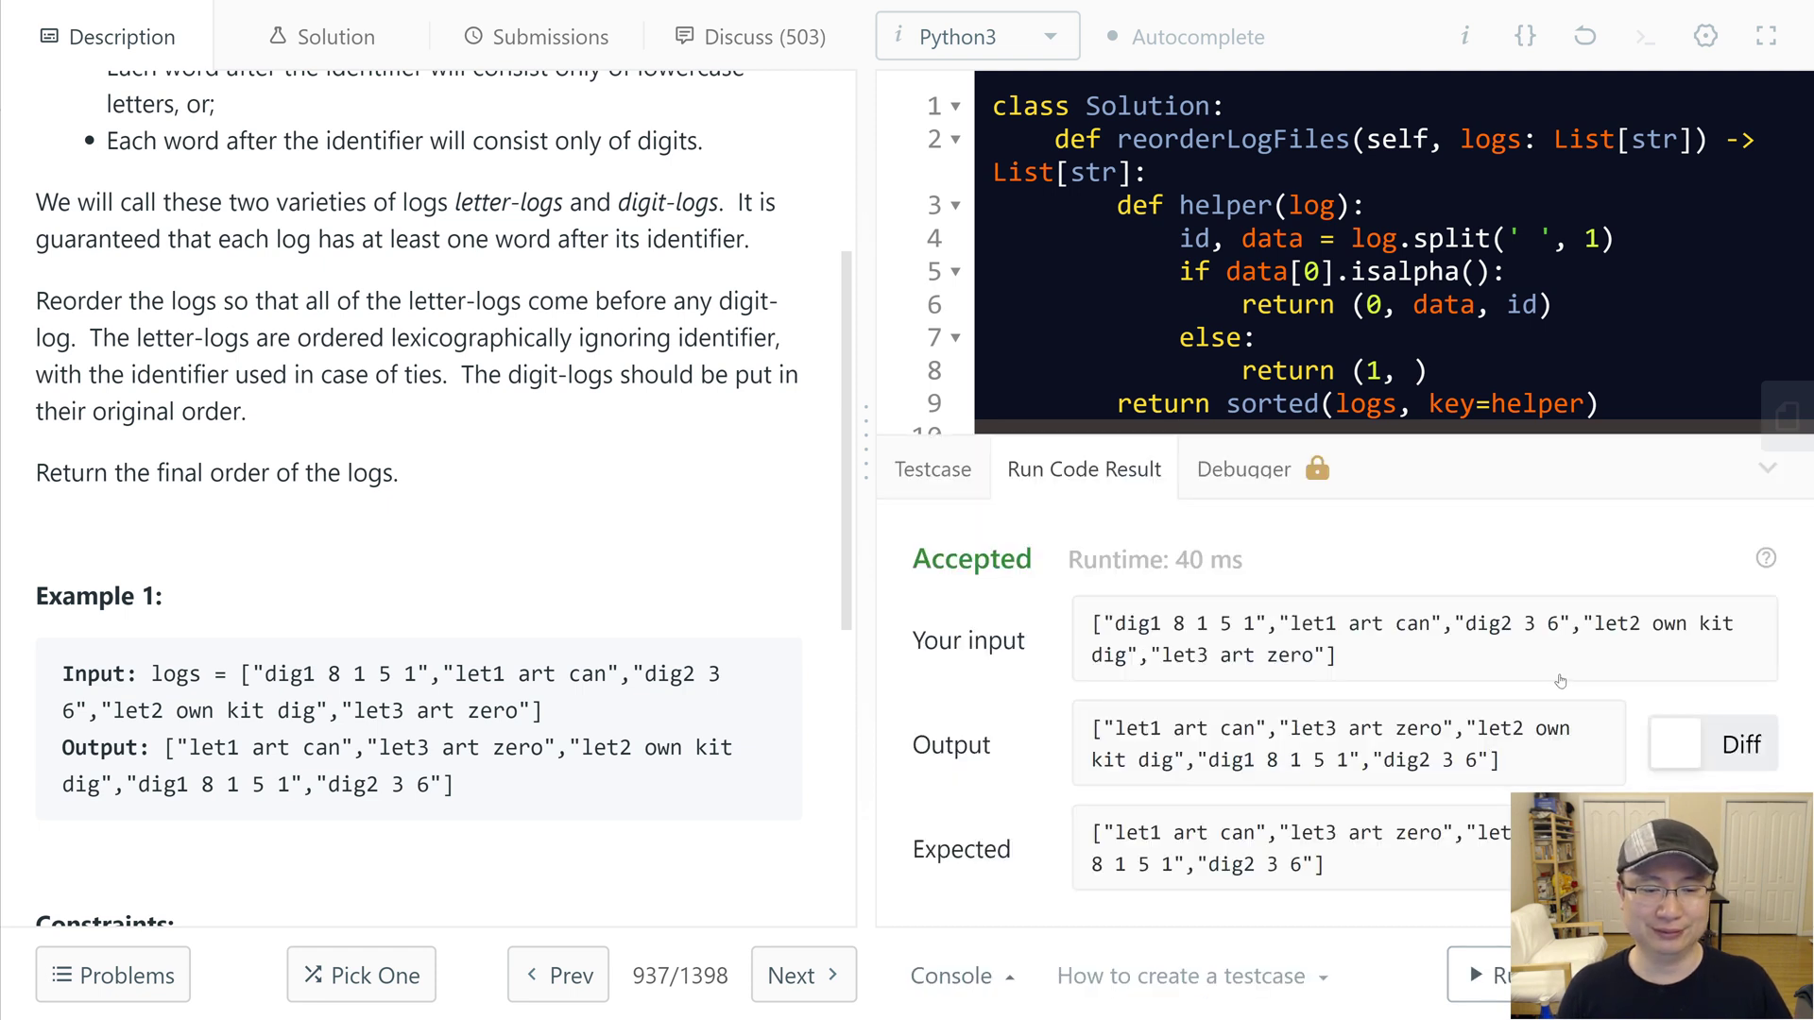
click(1712, 742)
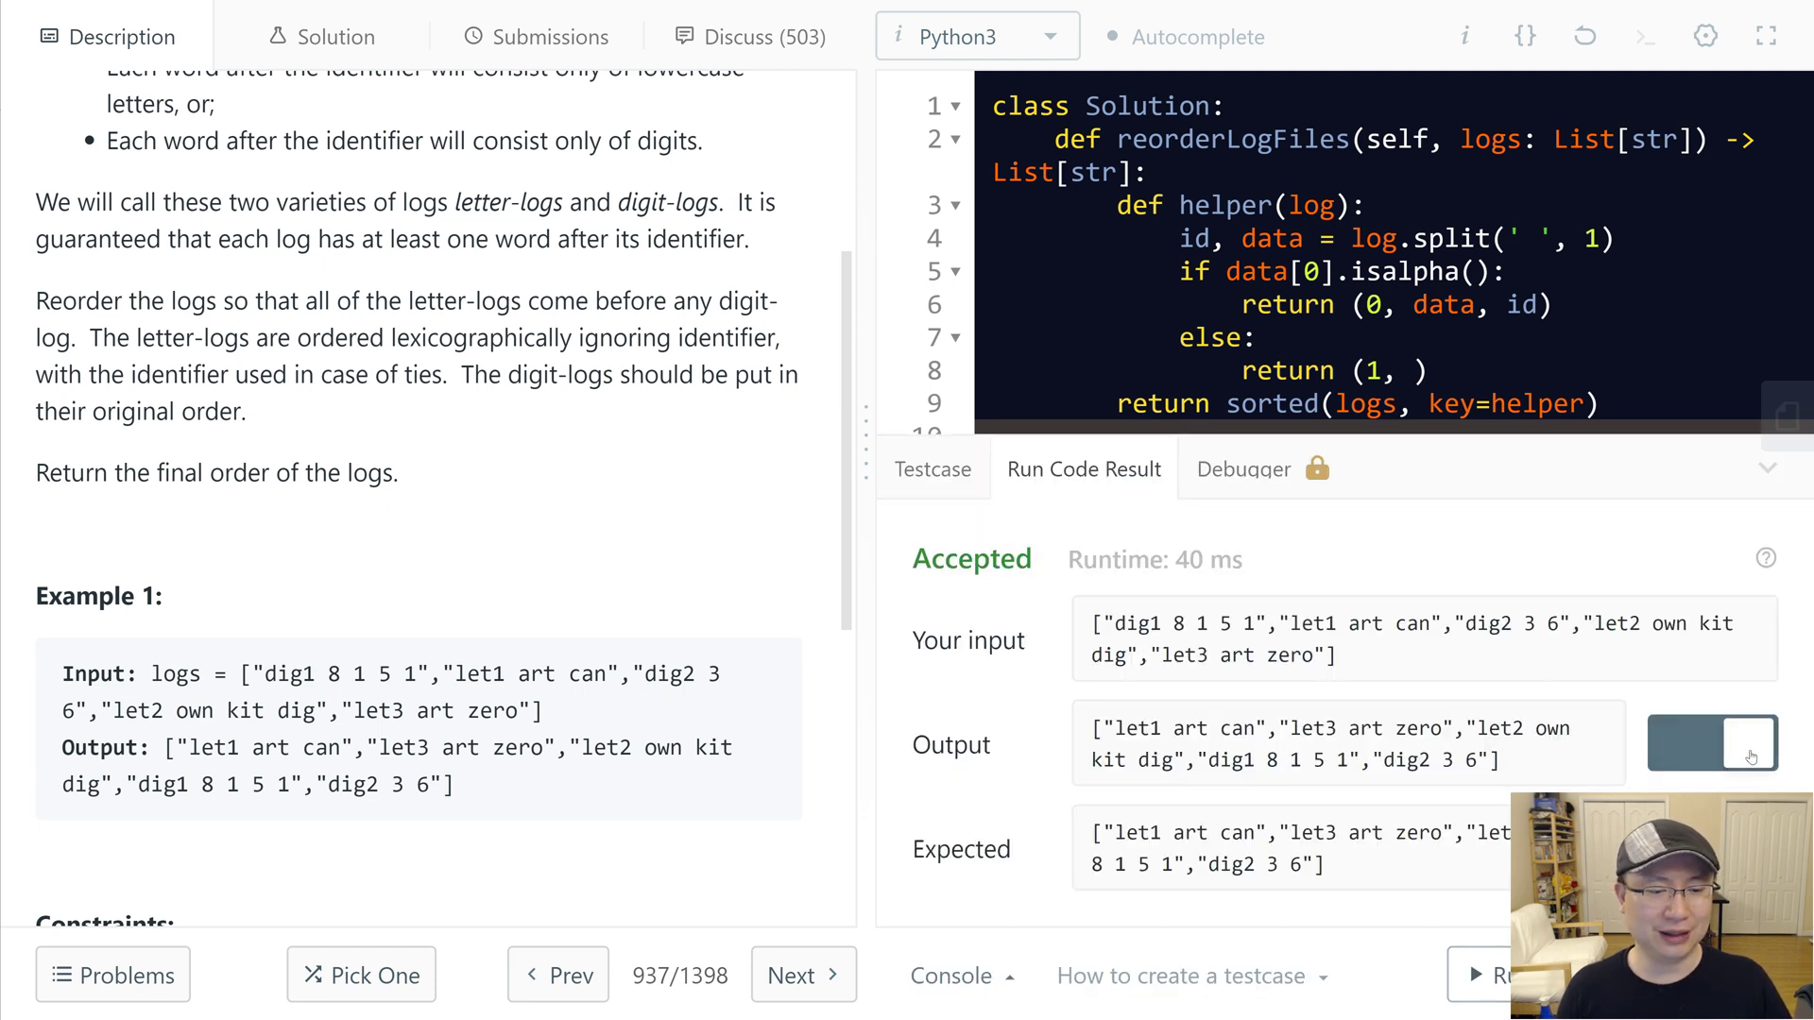
click(535, 36)
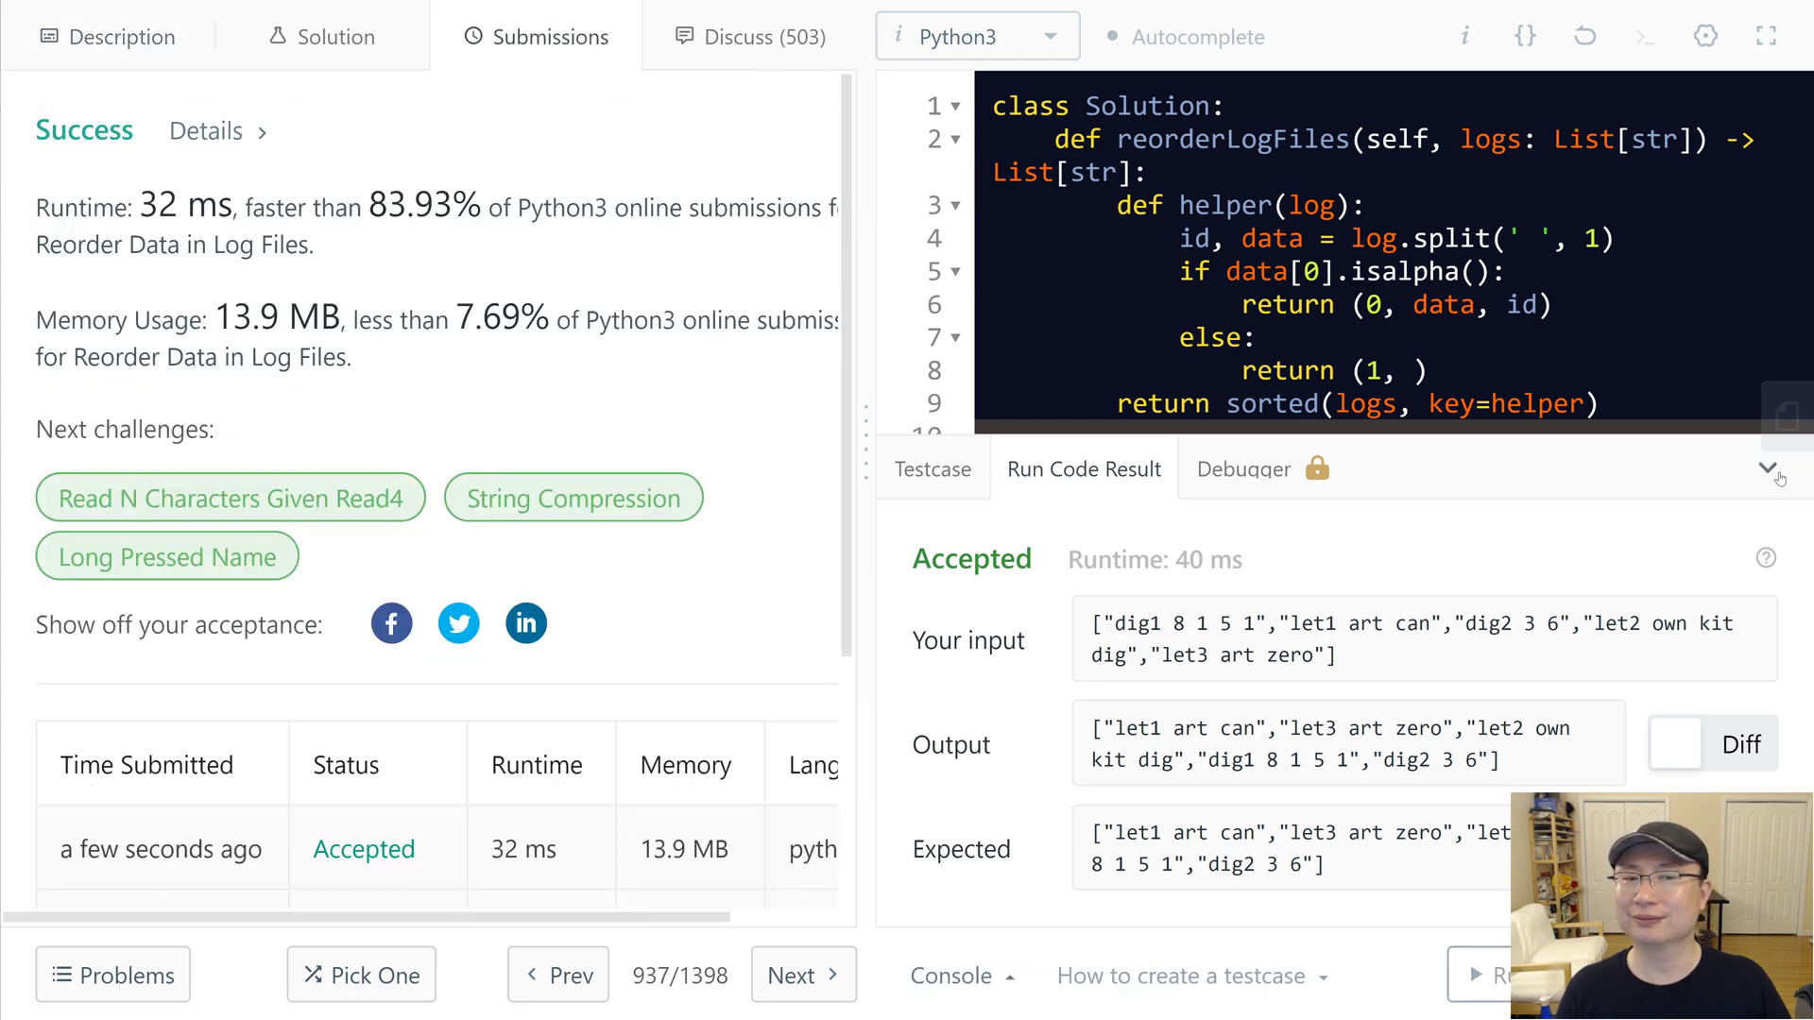
Step: Close the test result panel and highlight 'split' in the code while explaining
click(1769, 468)
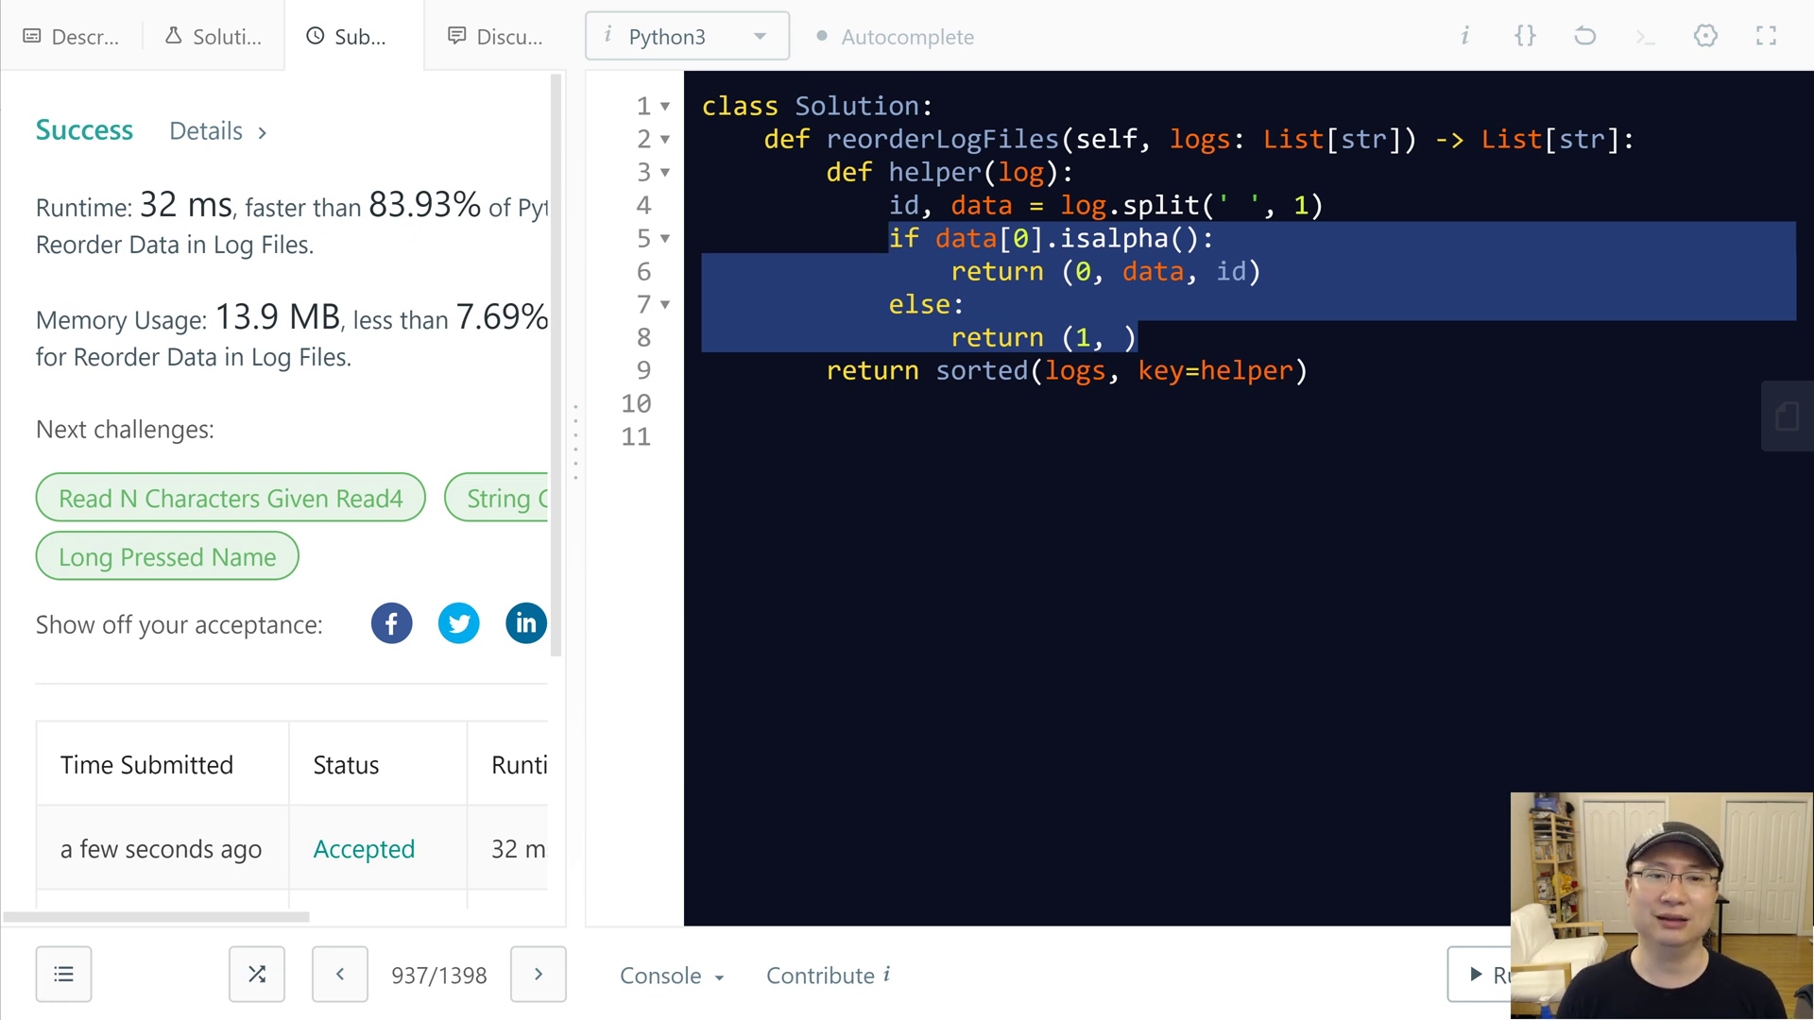
click(1308, 371)
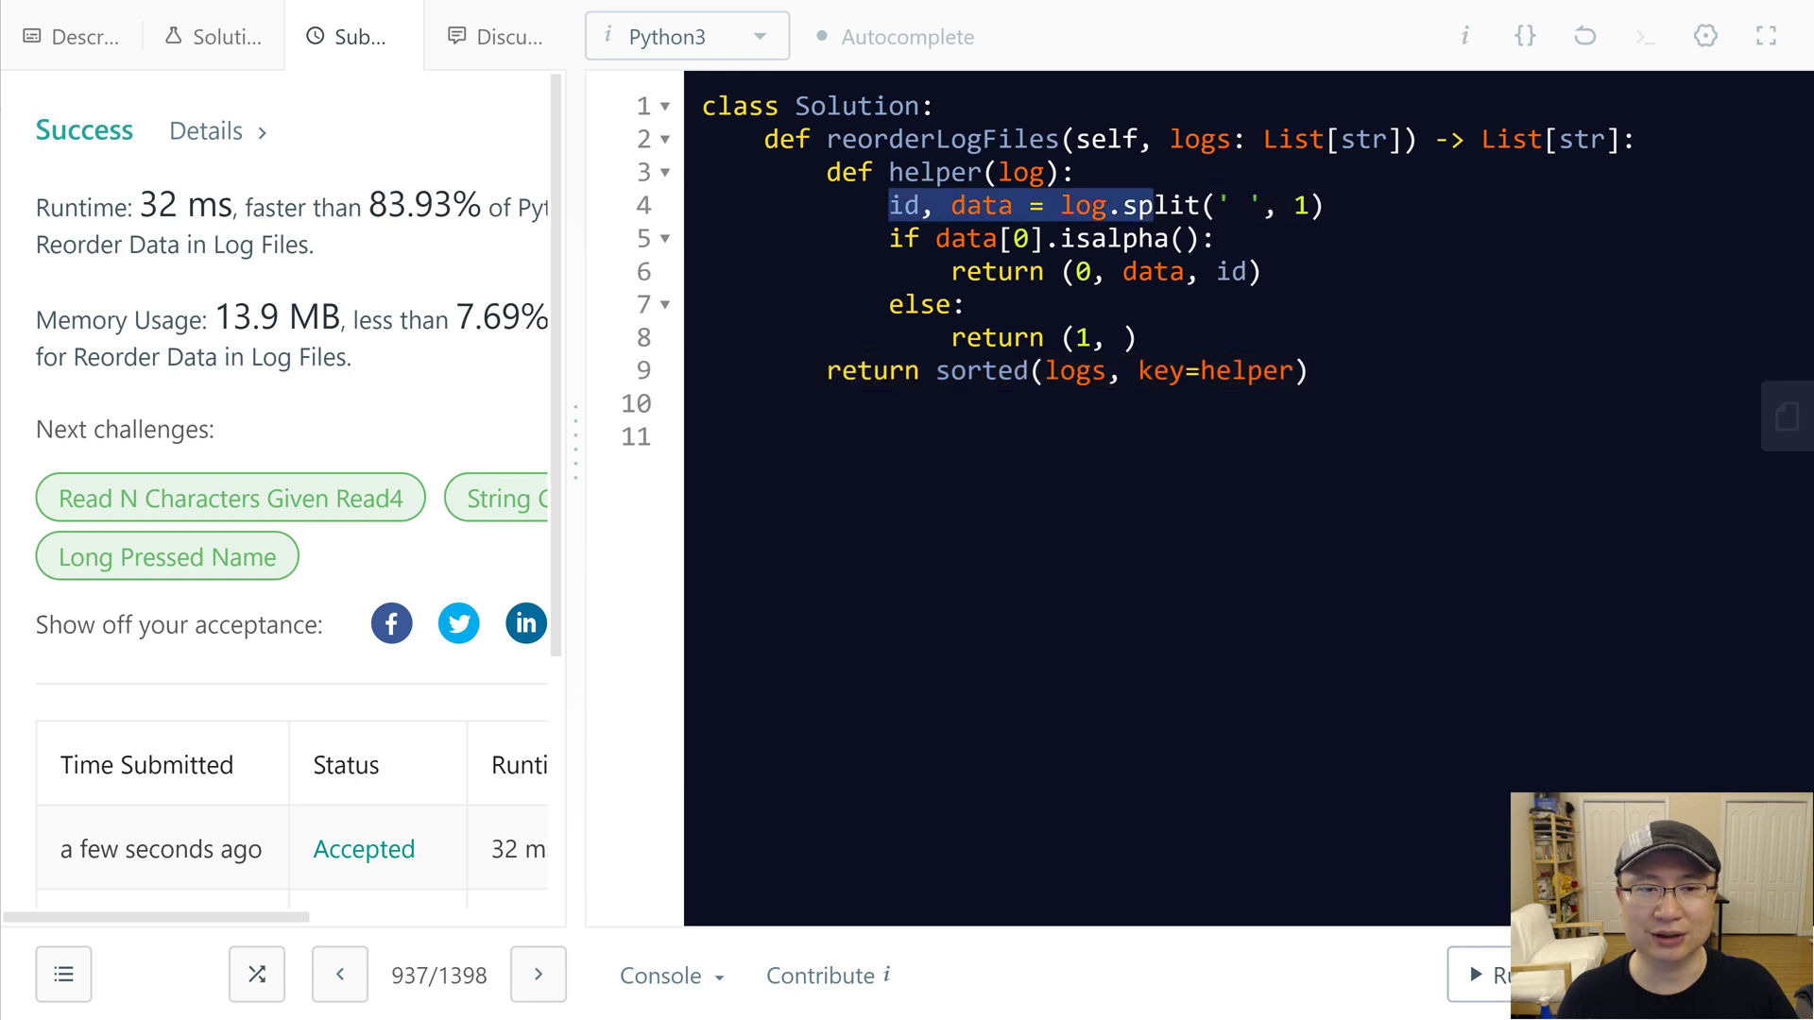
double_click(1161, 206)
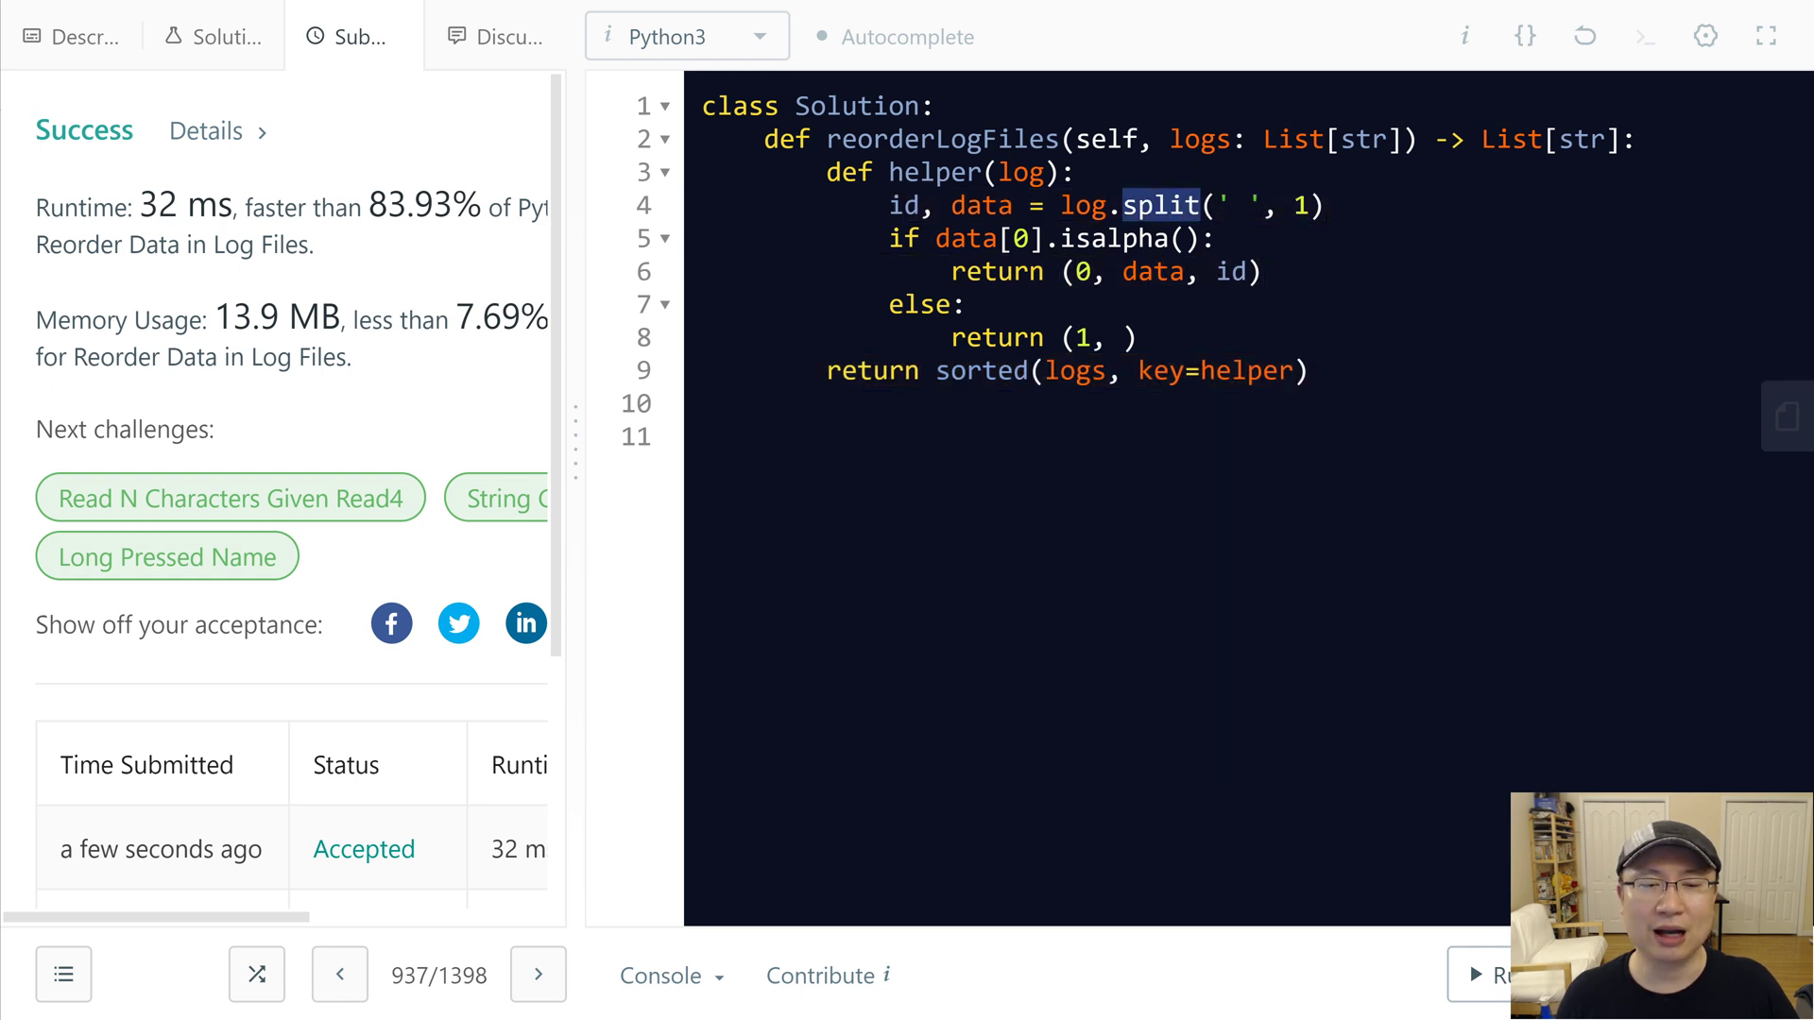